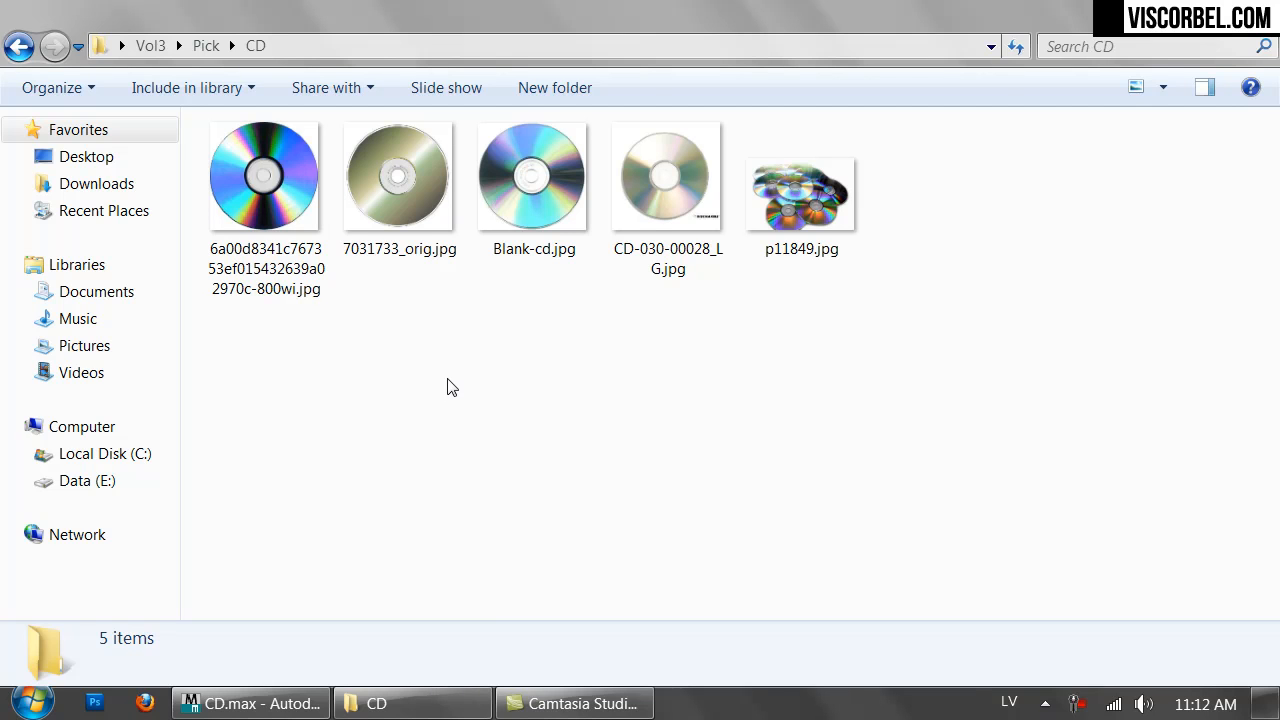
Browse the CD folder thumbnails and open the CD reference photos in IrfanView
click(667, 176)
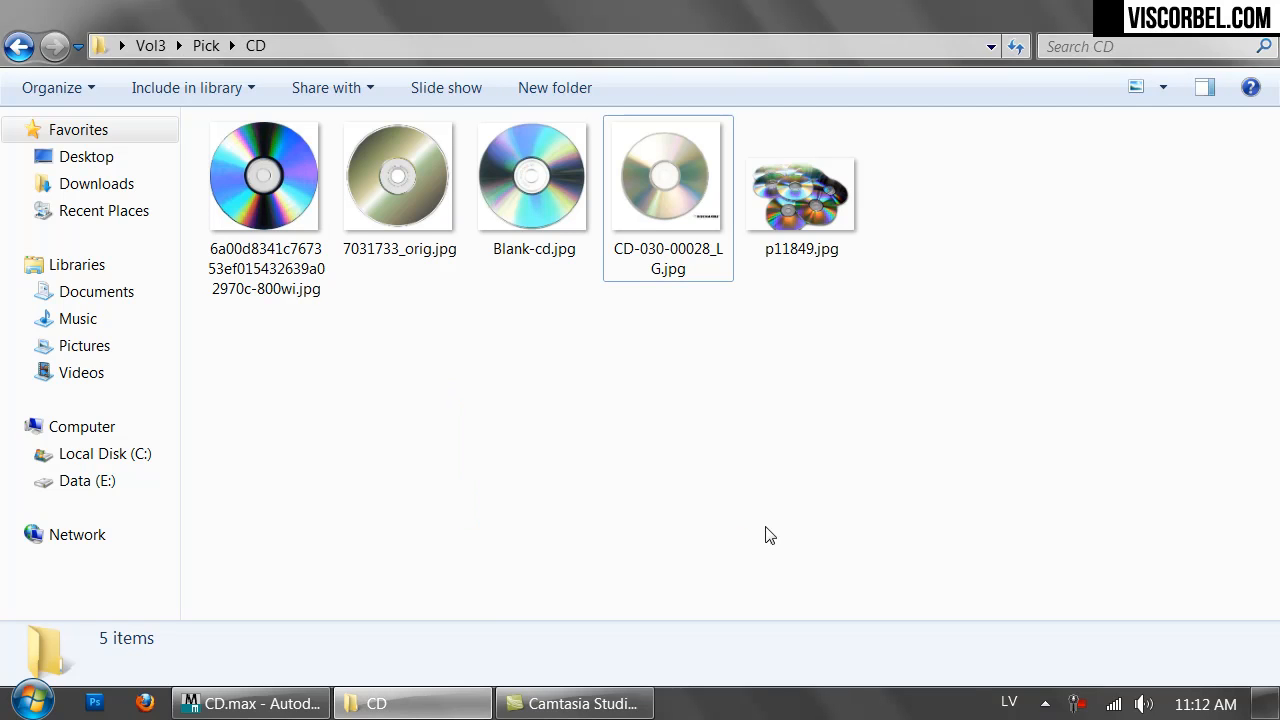
click(265, 175)
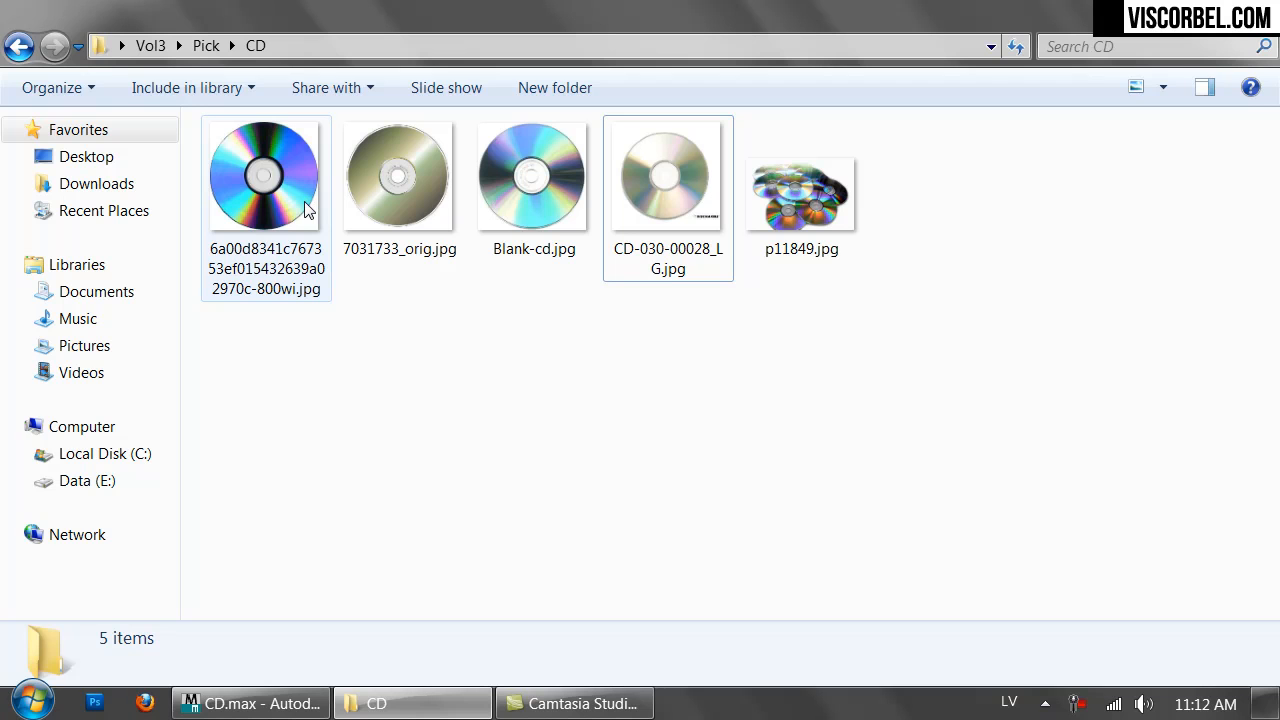
double_click(265, 175)
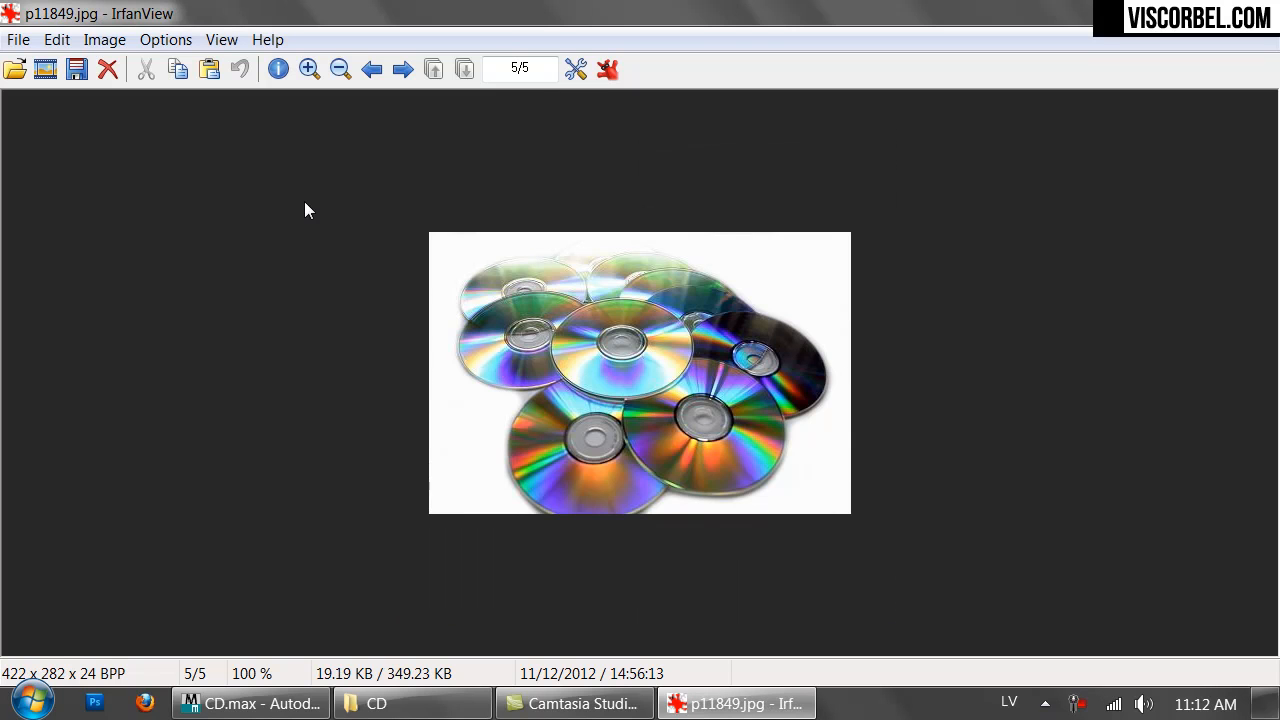
Flip through the five CD photos, settling on the silver Disc Makers CD-030-00028_LG.jpg
click(371, 69)
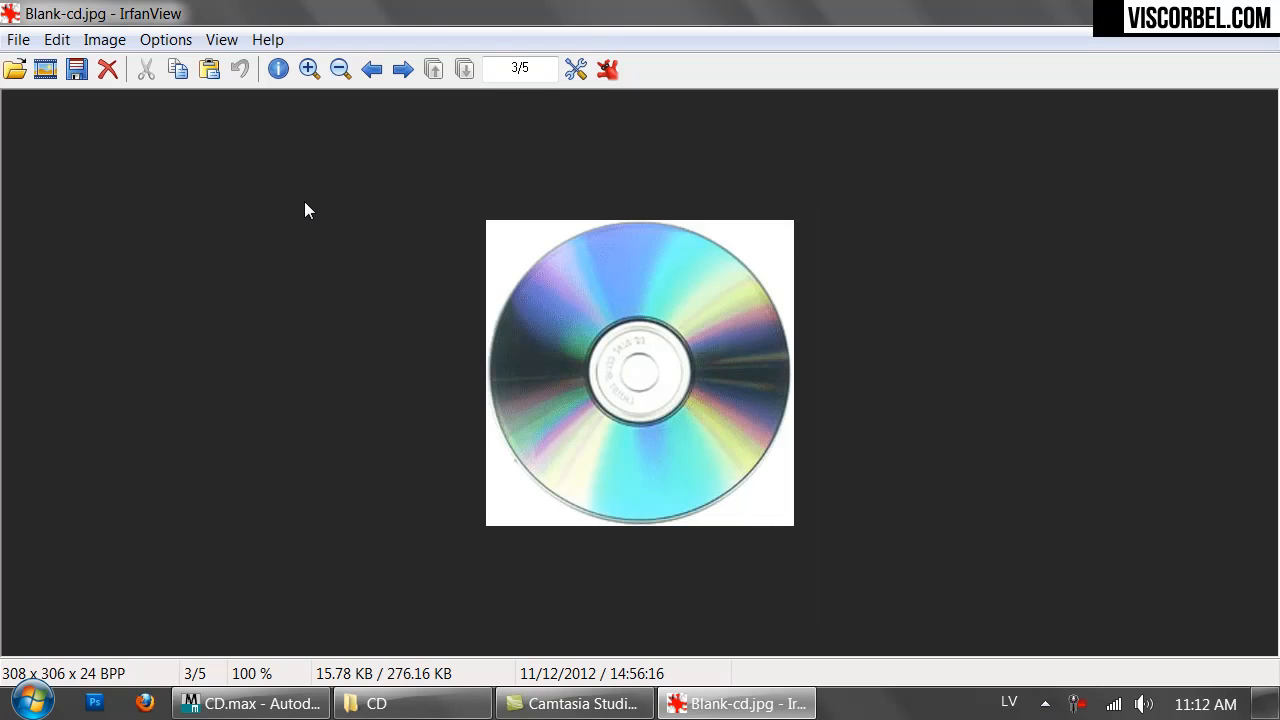
click(371, 69)
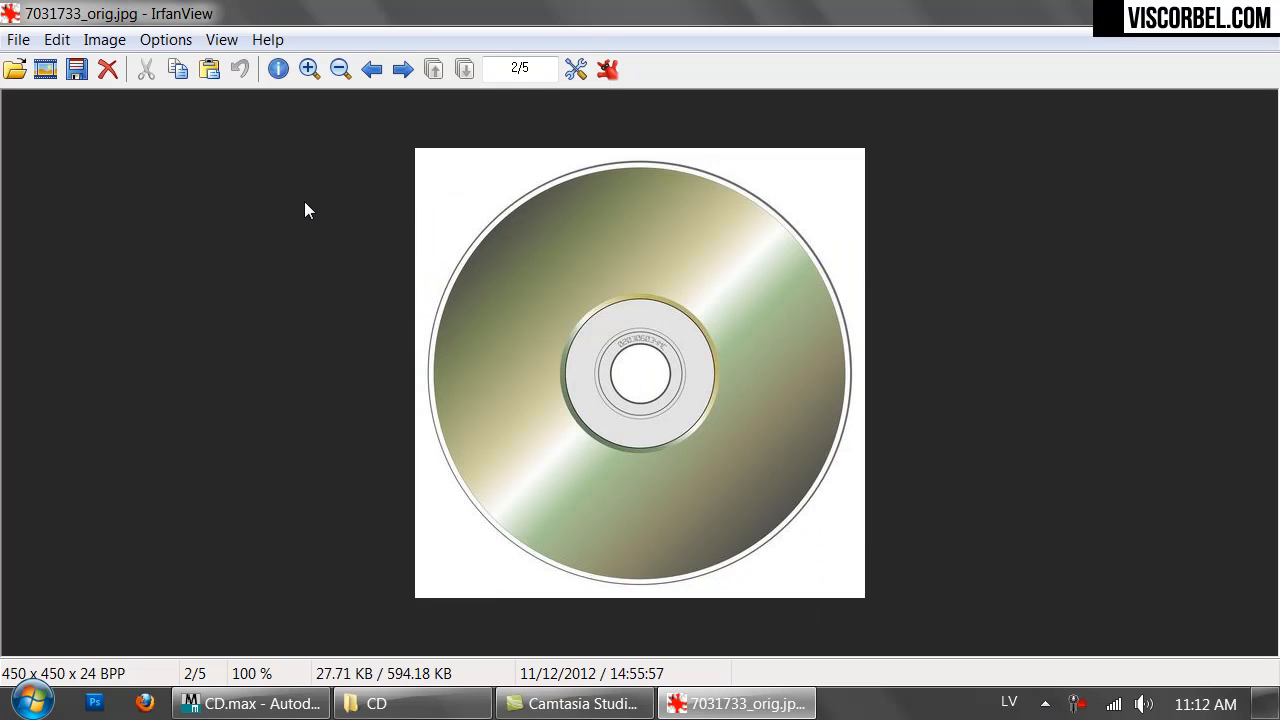
click(402, 68)
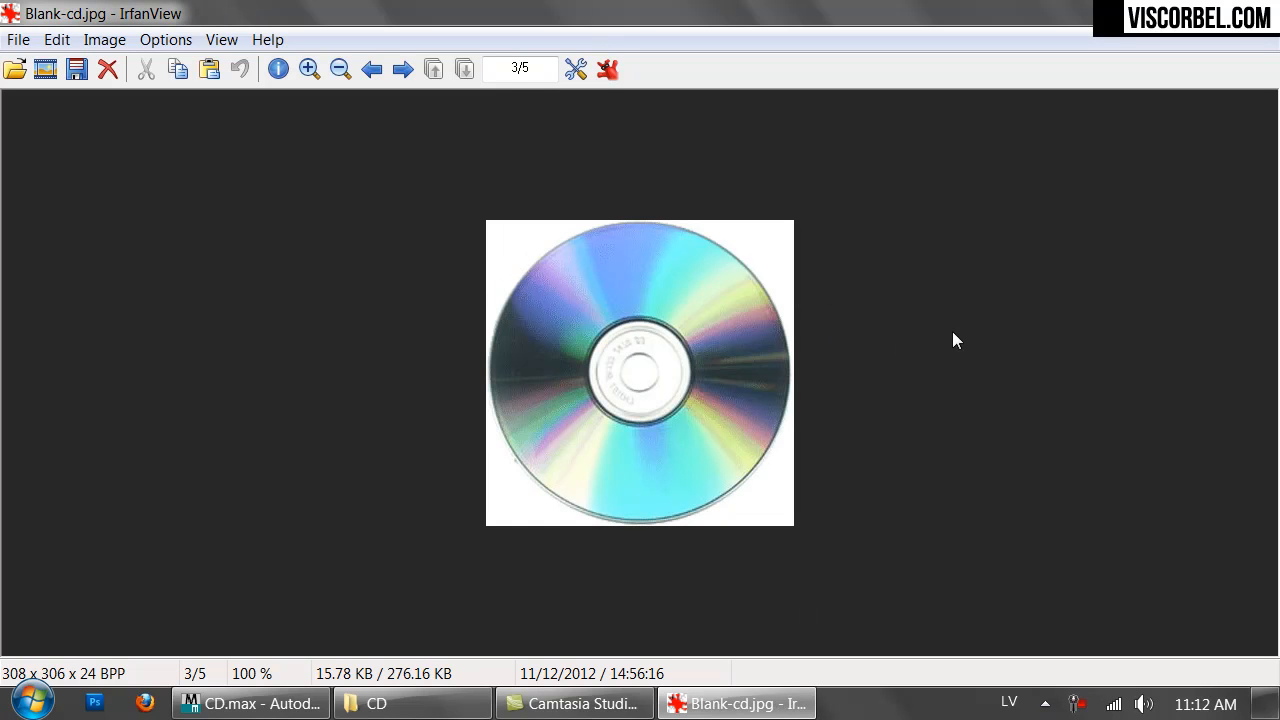
mouse_move(813, 225)
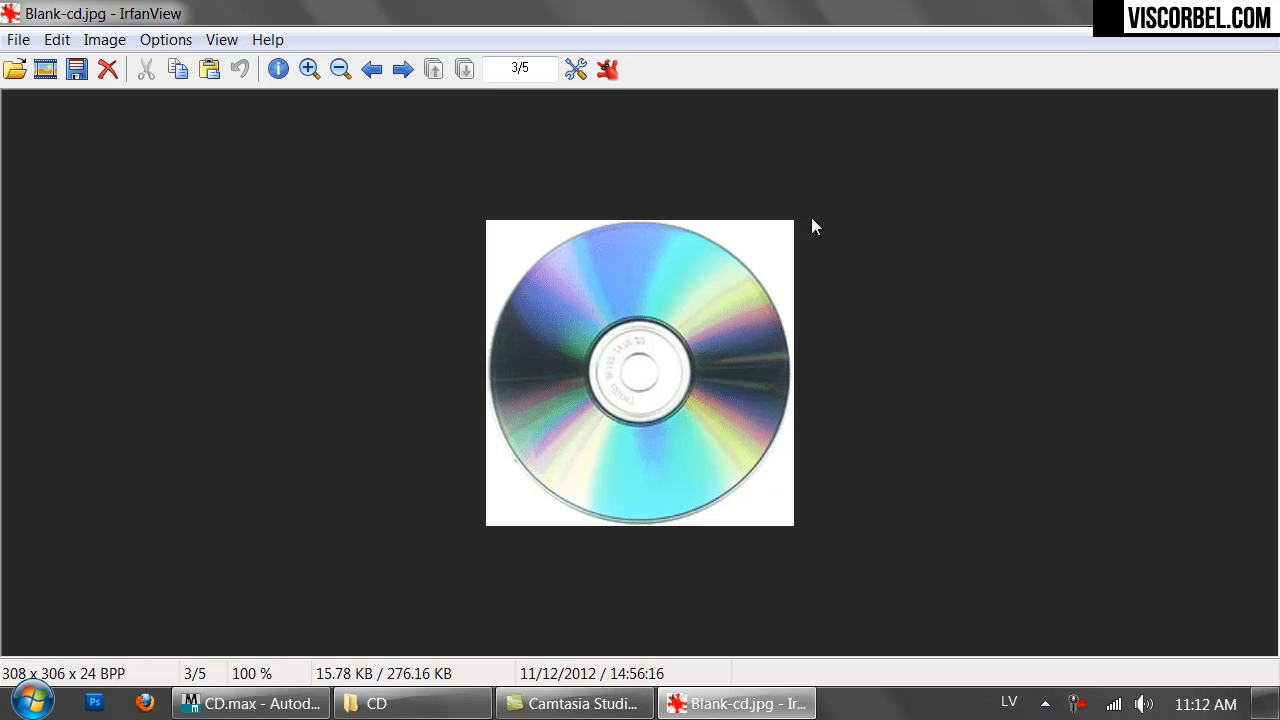
mouse_move(640, 423)
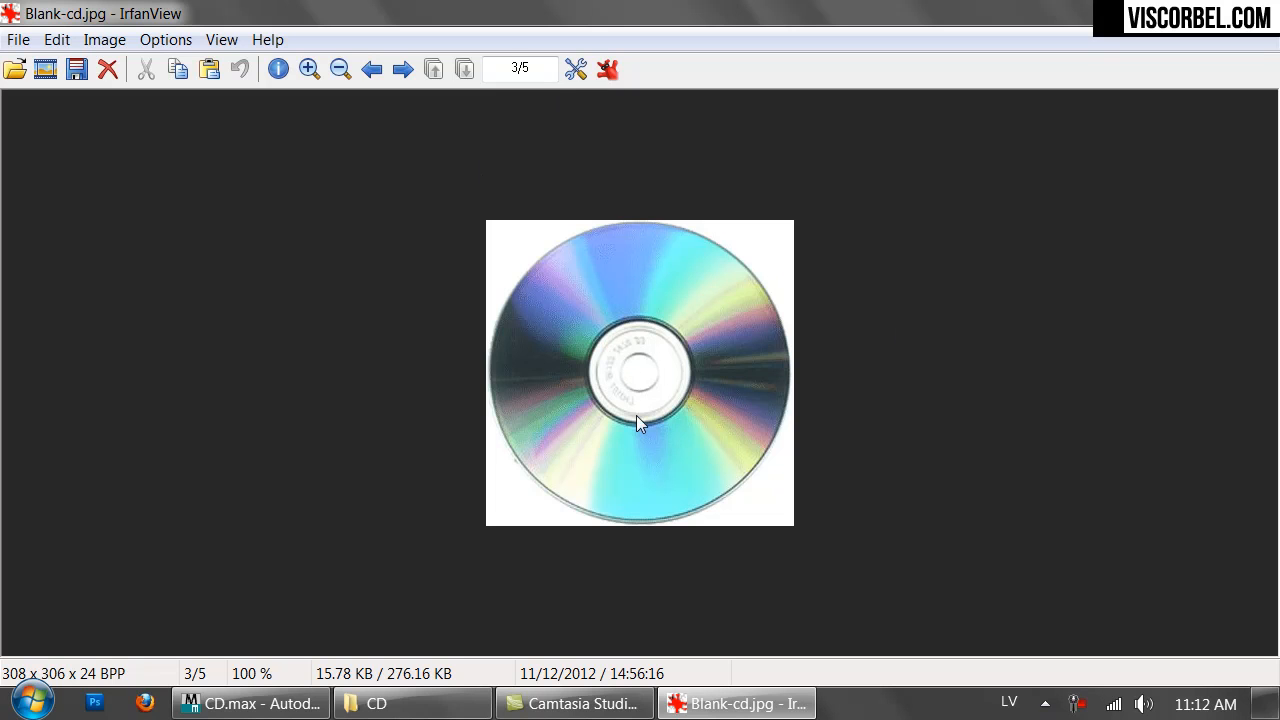
mouse_move(1046, 587)
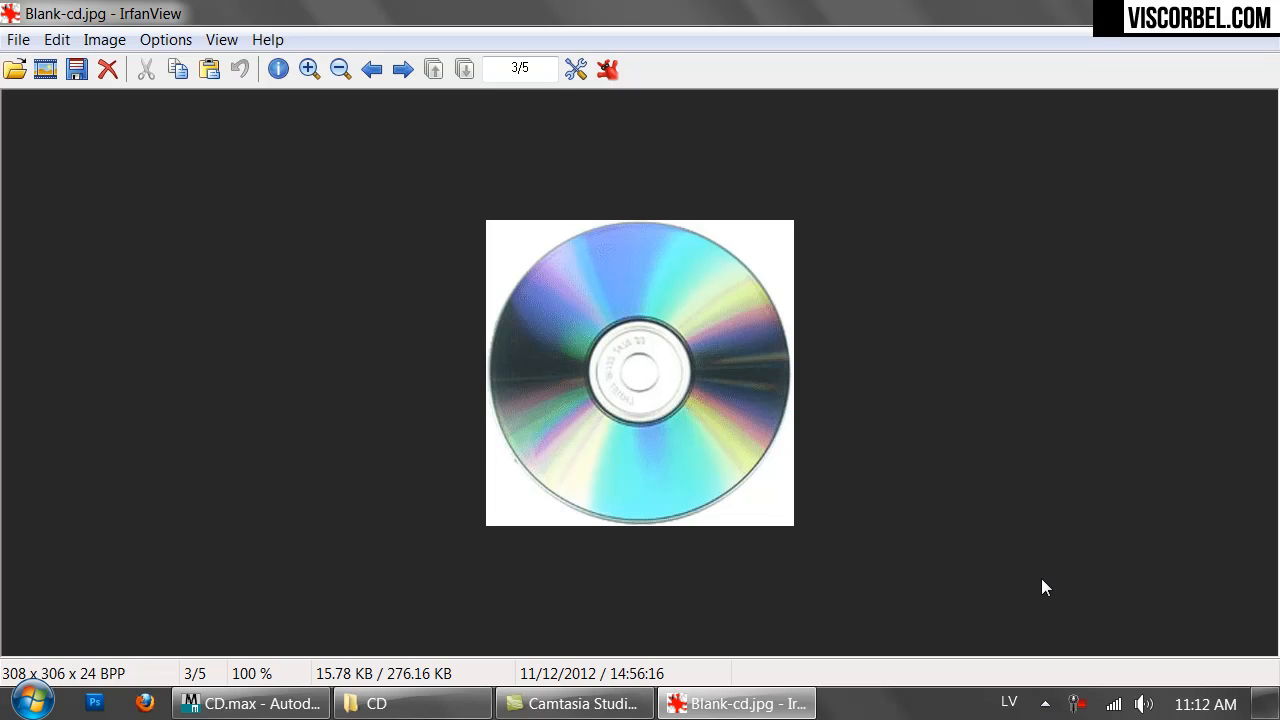
click(402, 69)
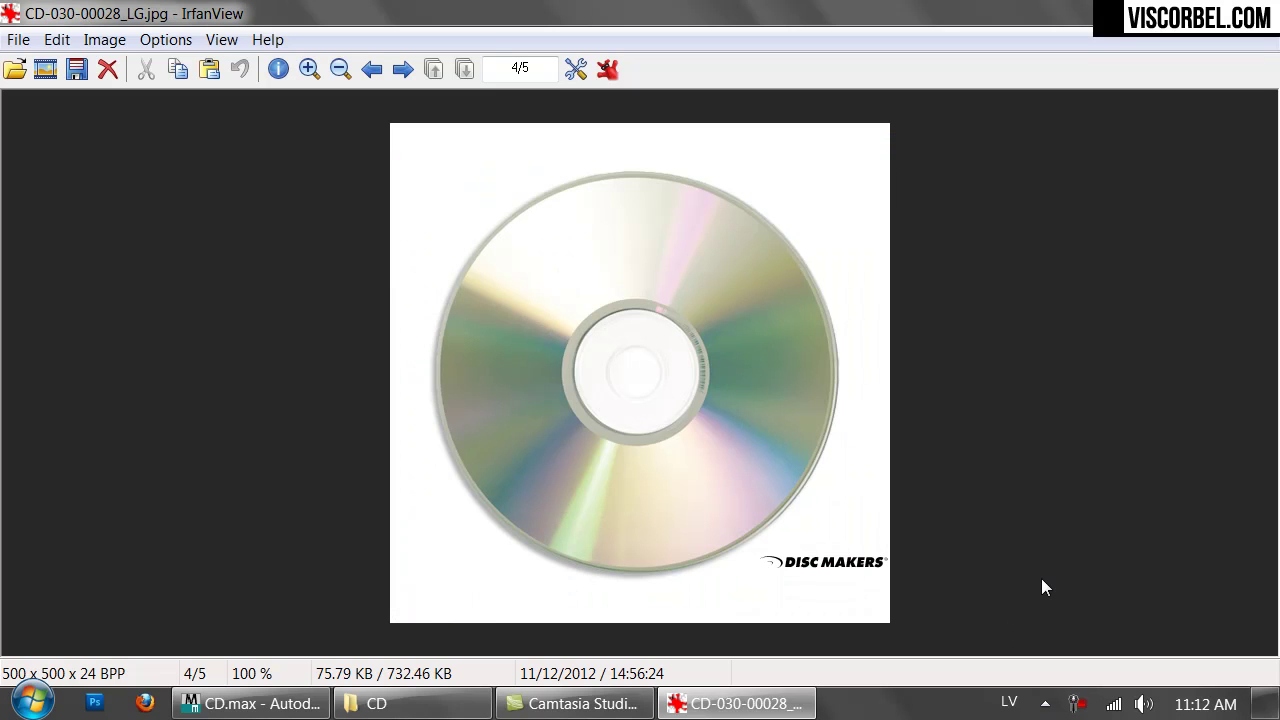
click(371, 69)
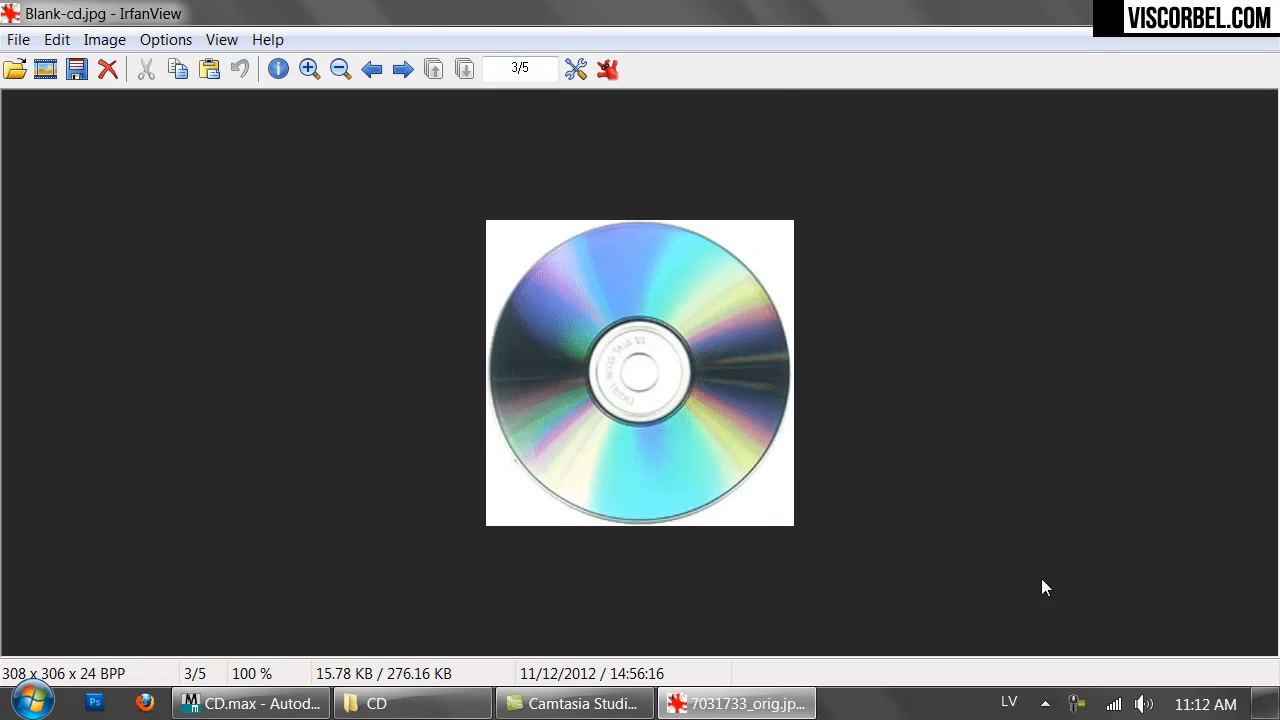
click(402, 69)
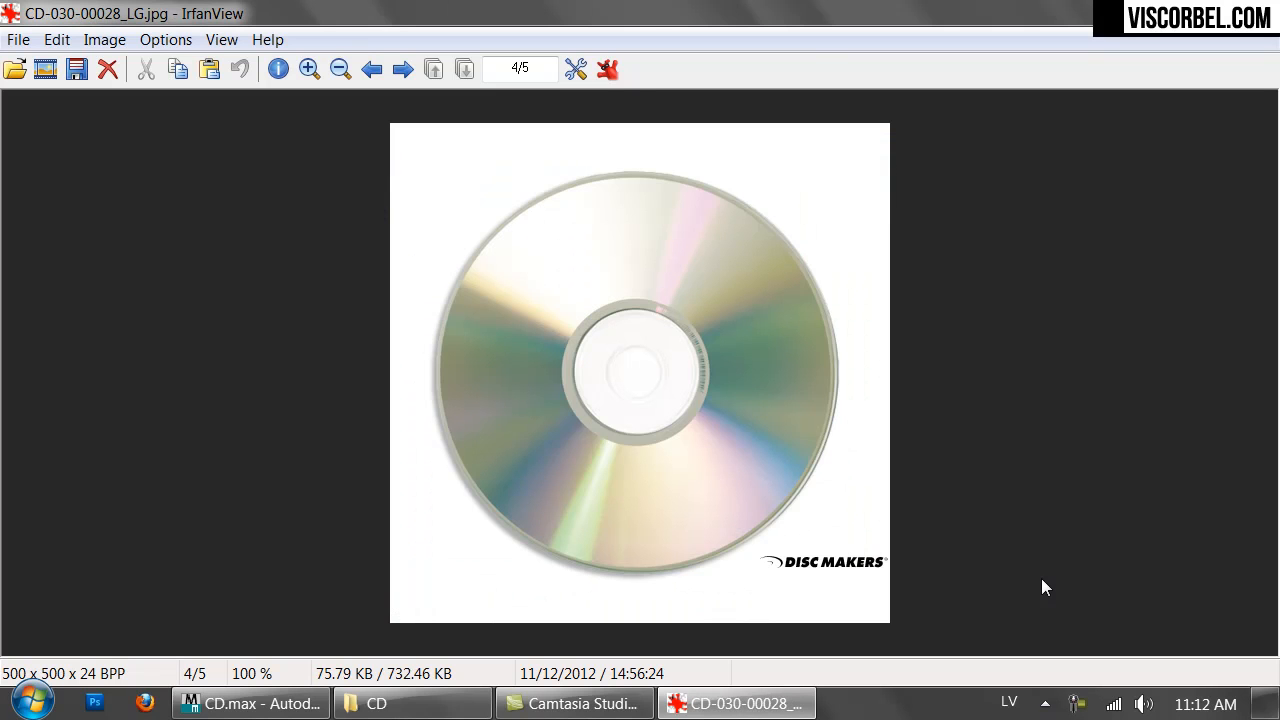
click(402, 68)
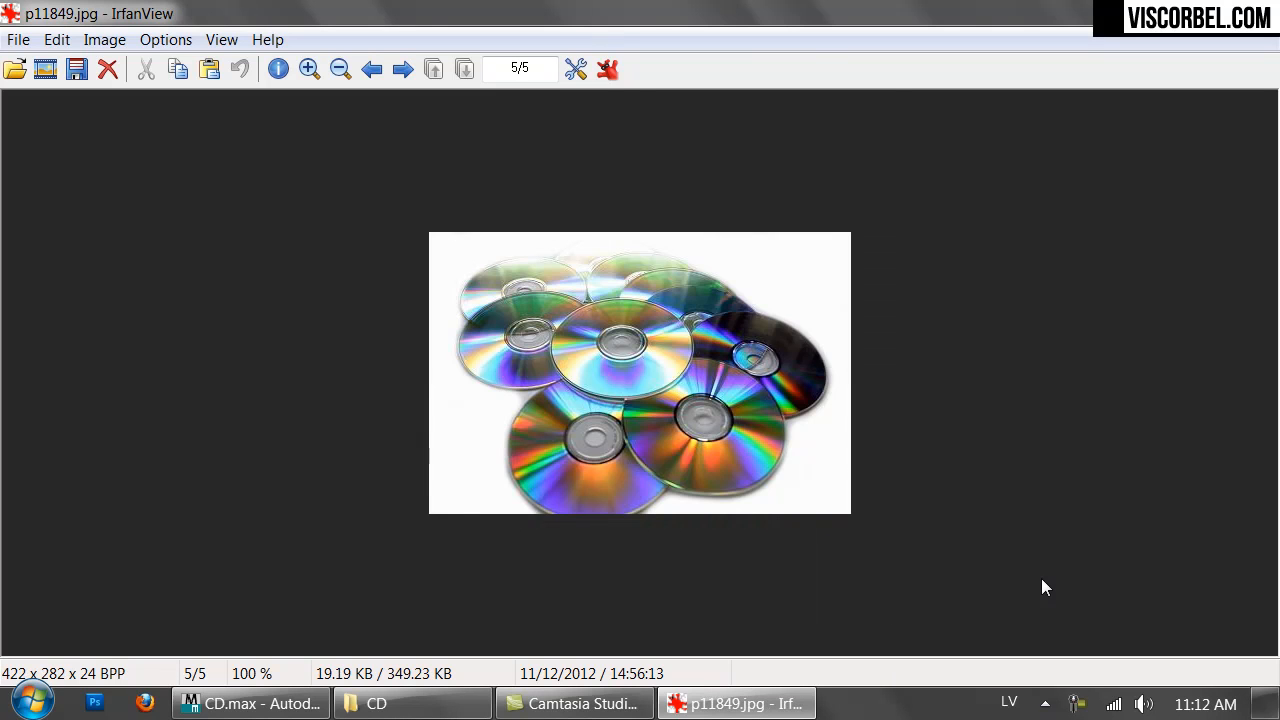
click(371, 69)
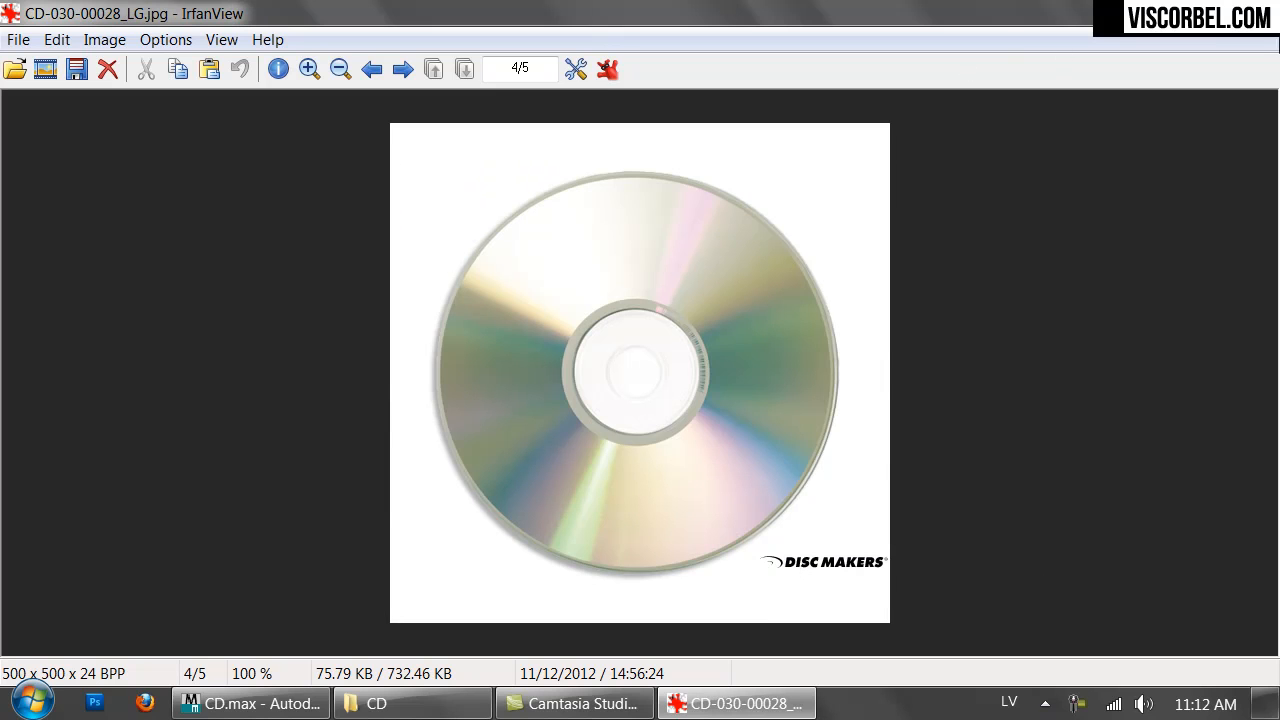
mouse_move(783, 376)
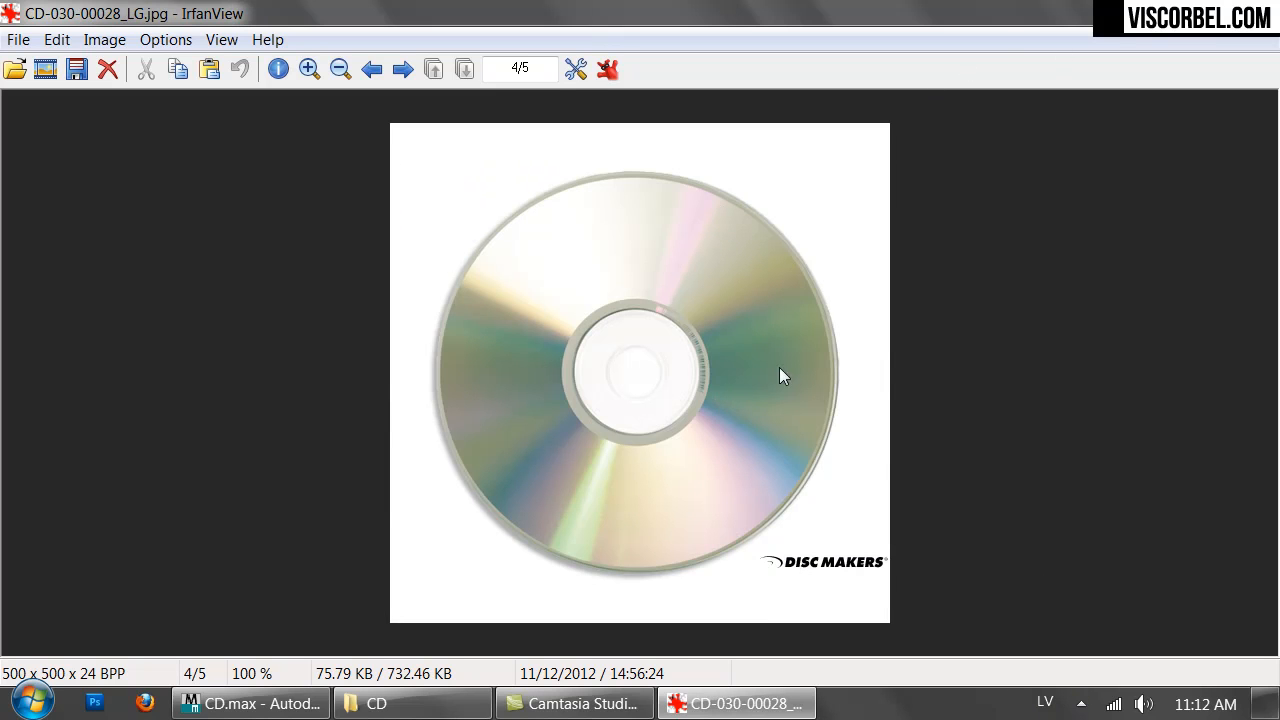
click(371, 69)
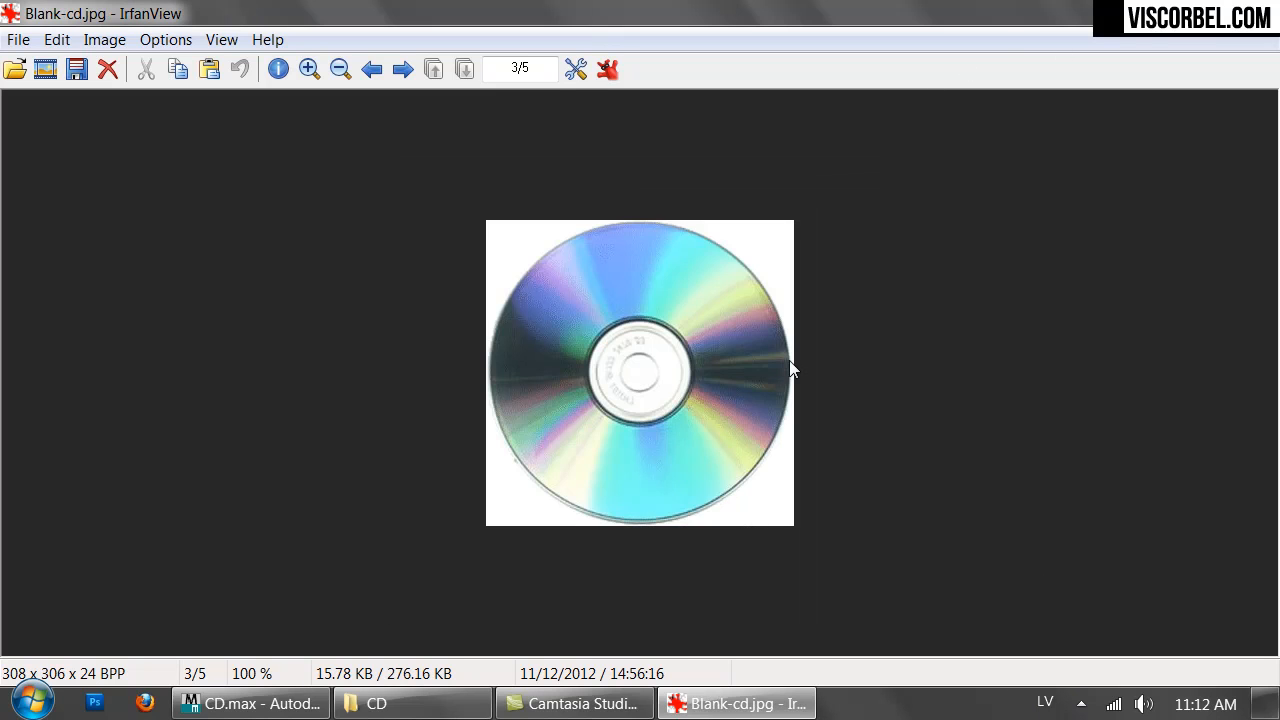
click(402, 69)
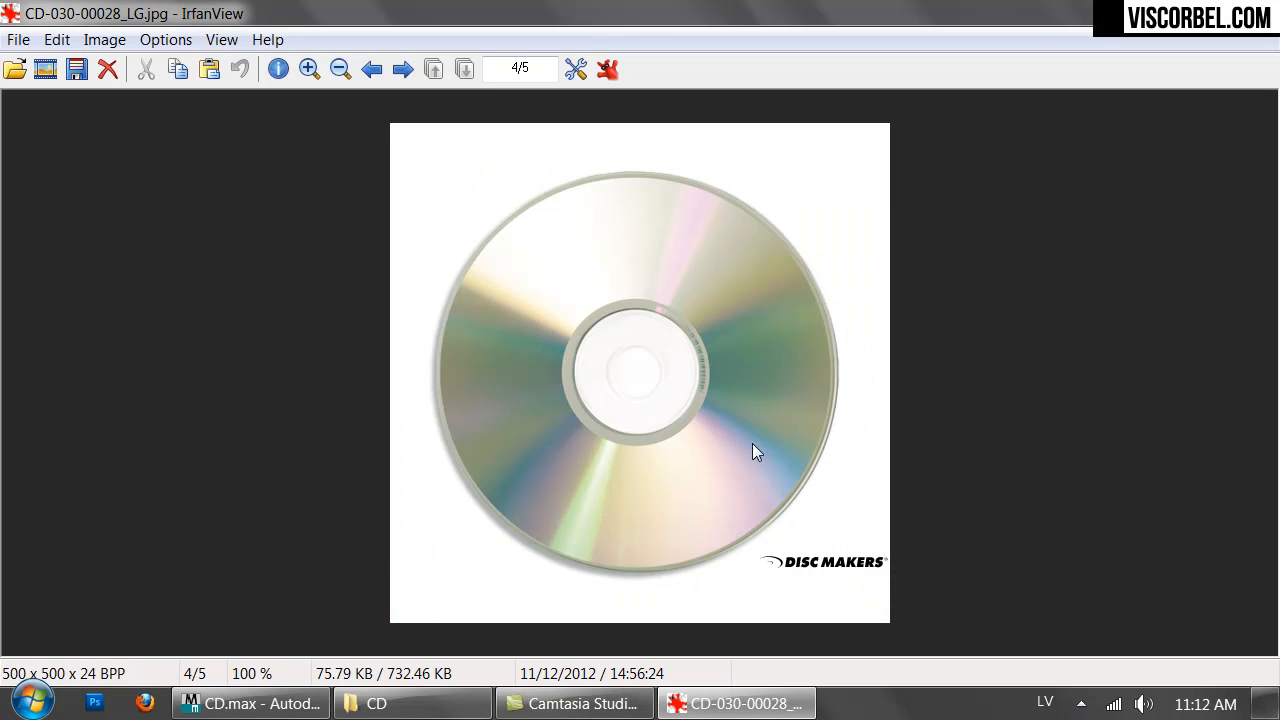
mouse_move(250, 703)
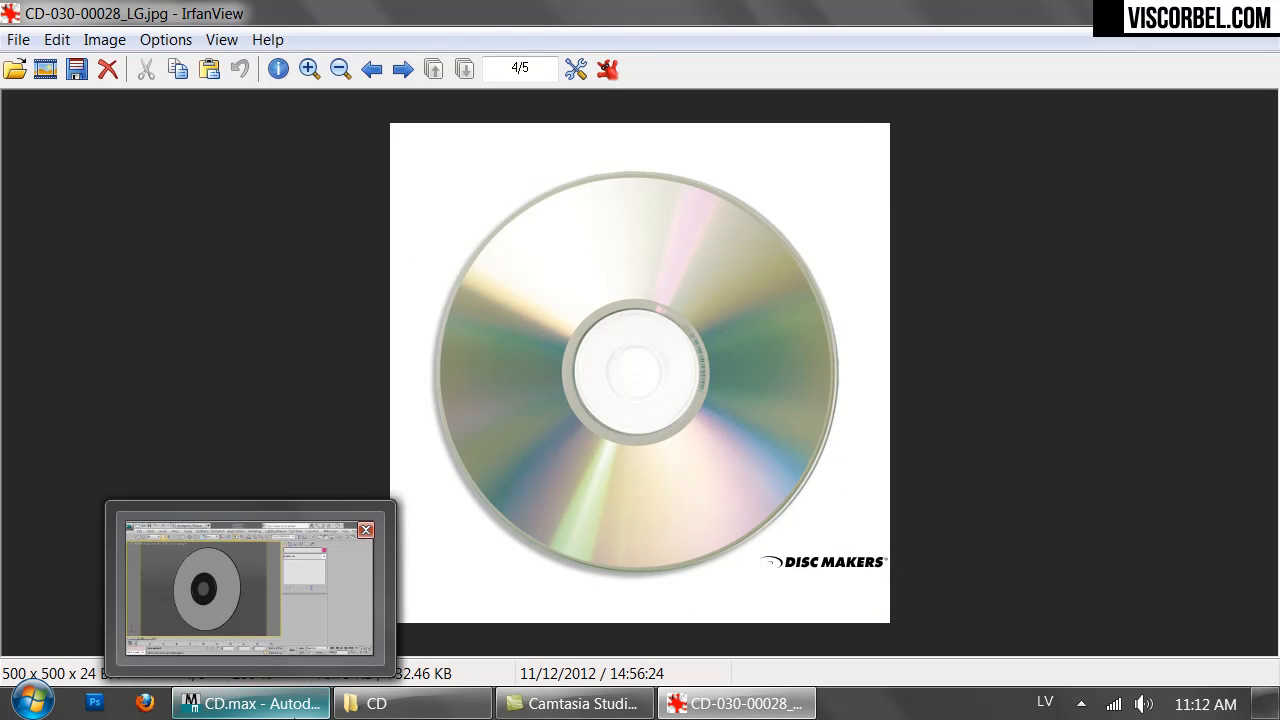
mouse_move(250, 588)
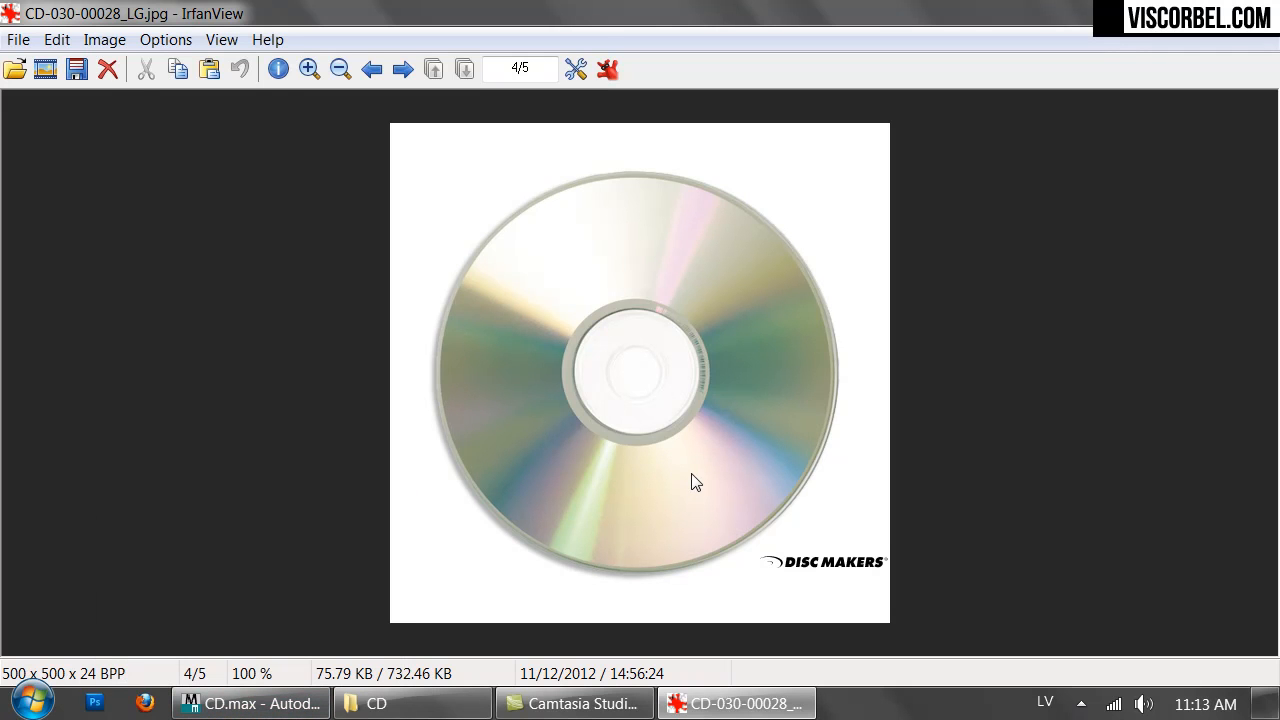
Switch to the CD scene in 3ds Max and select the CD model
click(250, 703)
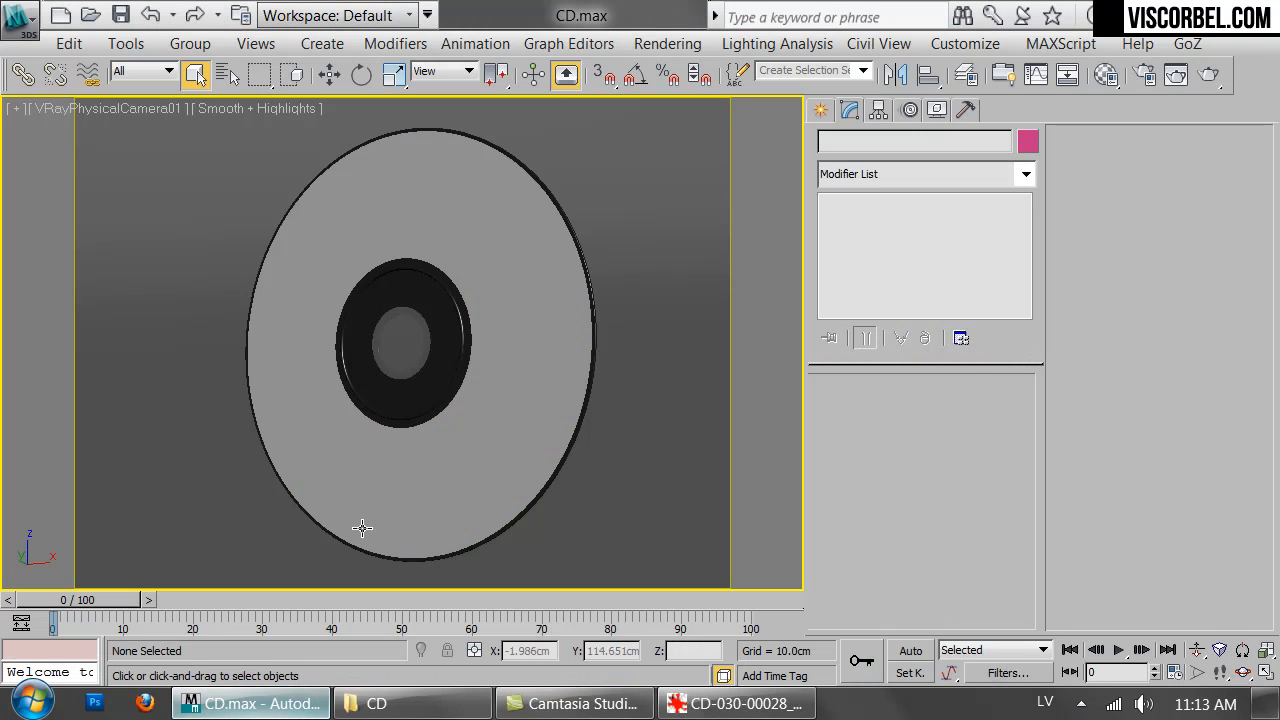
click(420, 390)
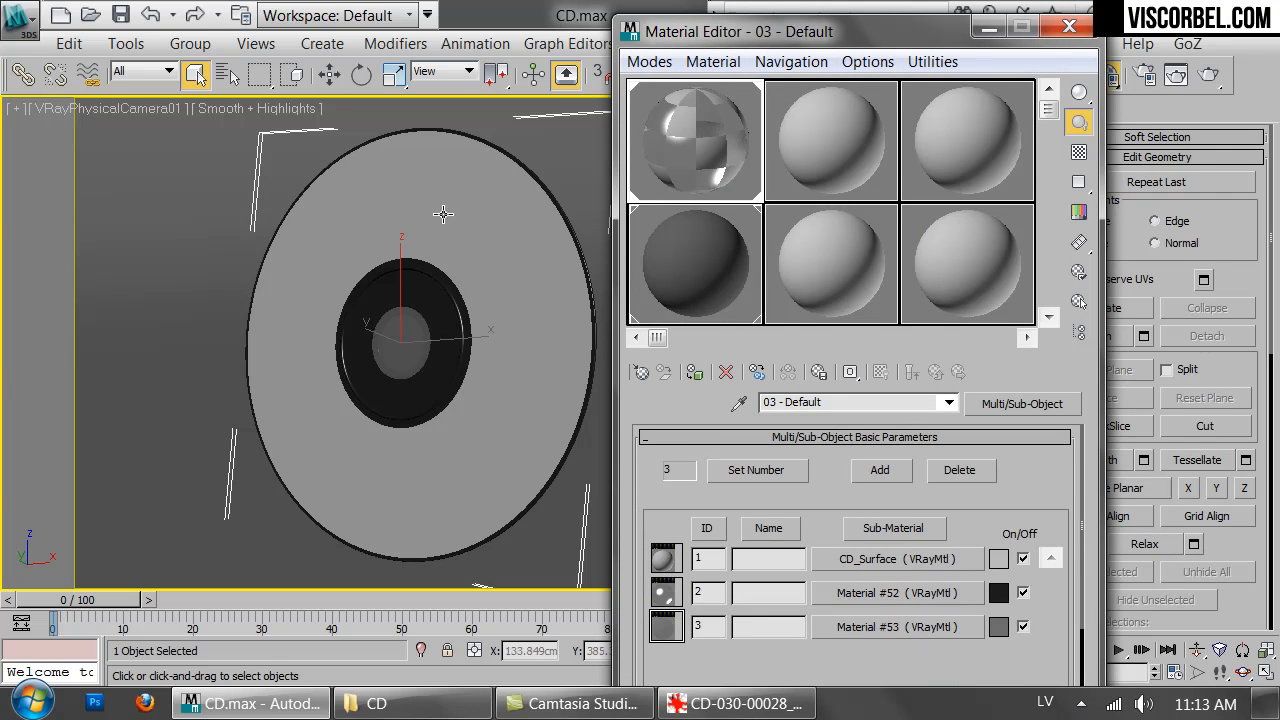
mouse_move(590, 256)
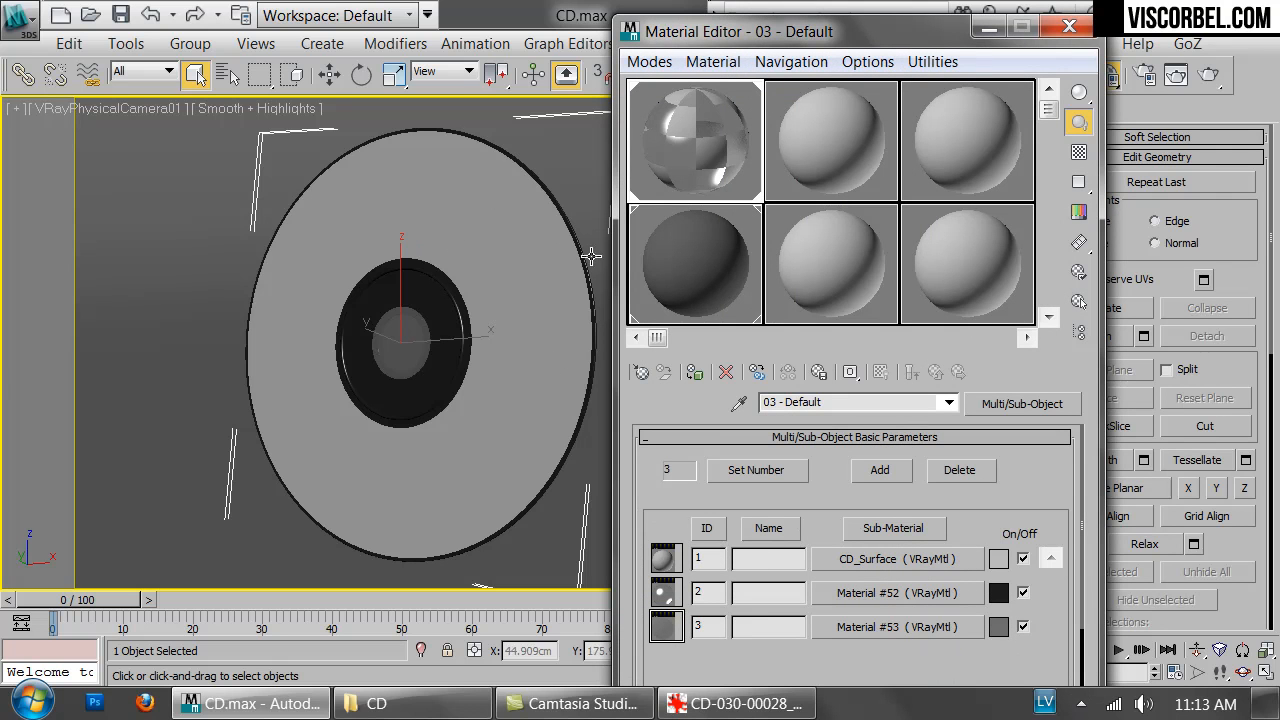
mouse_move(665, 510)
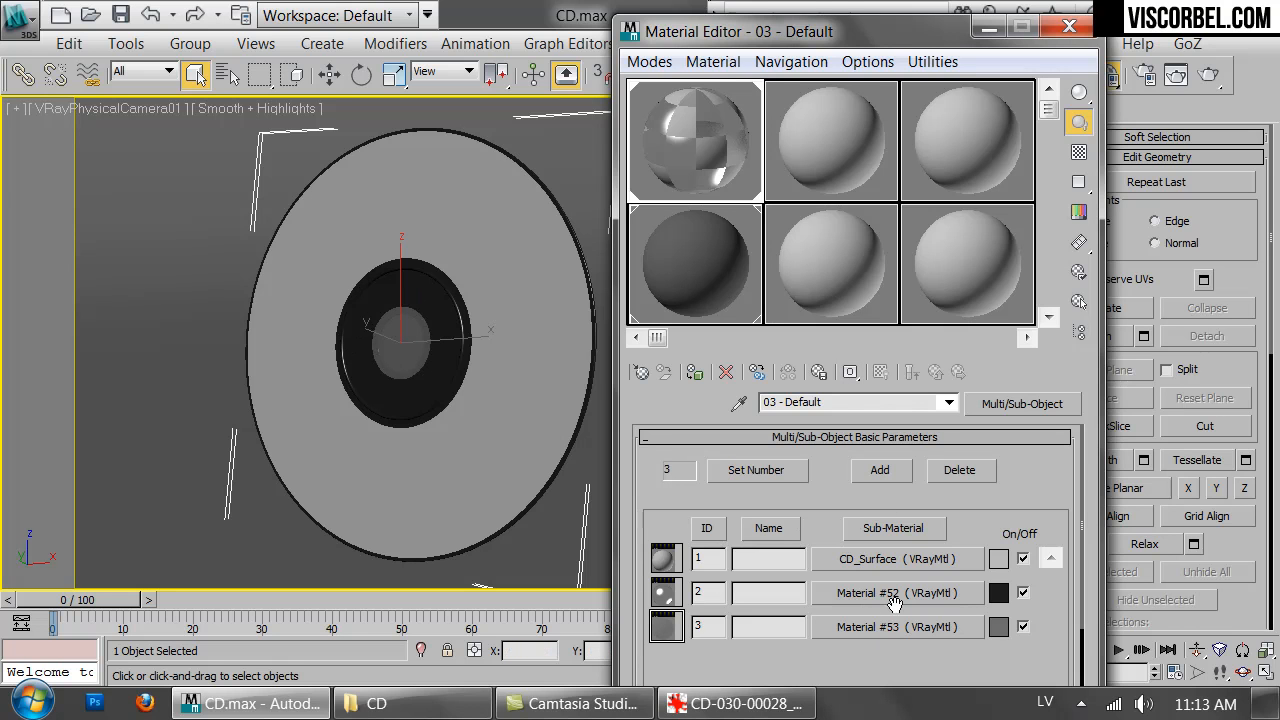
mouse_move(940, 556)
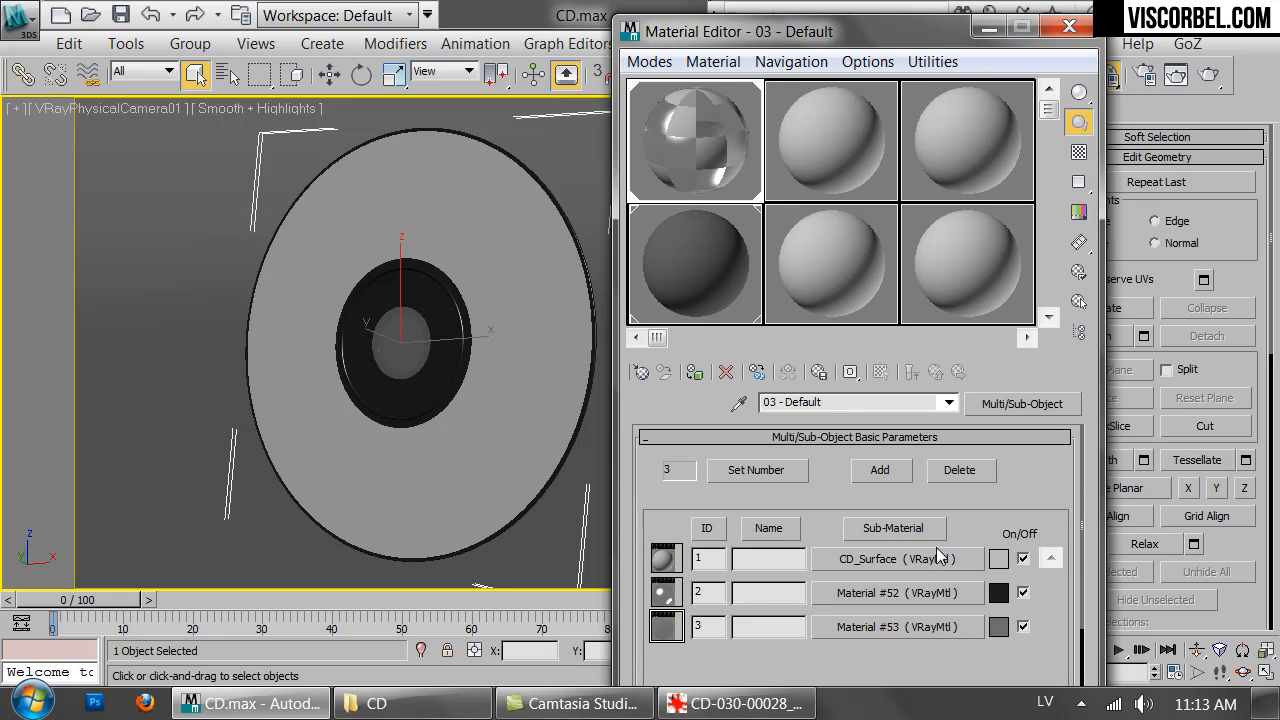
mouse_move(920, 573)
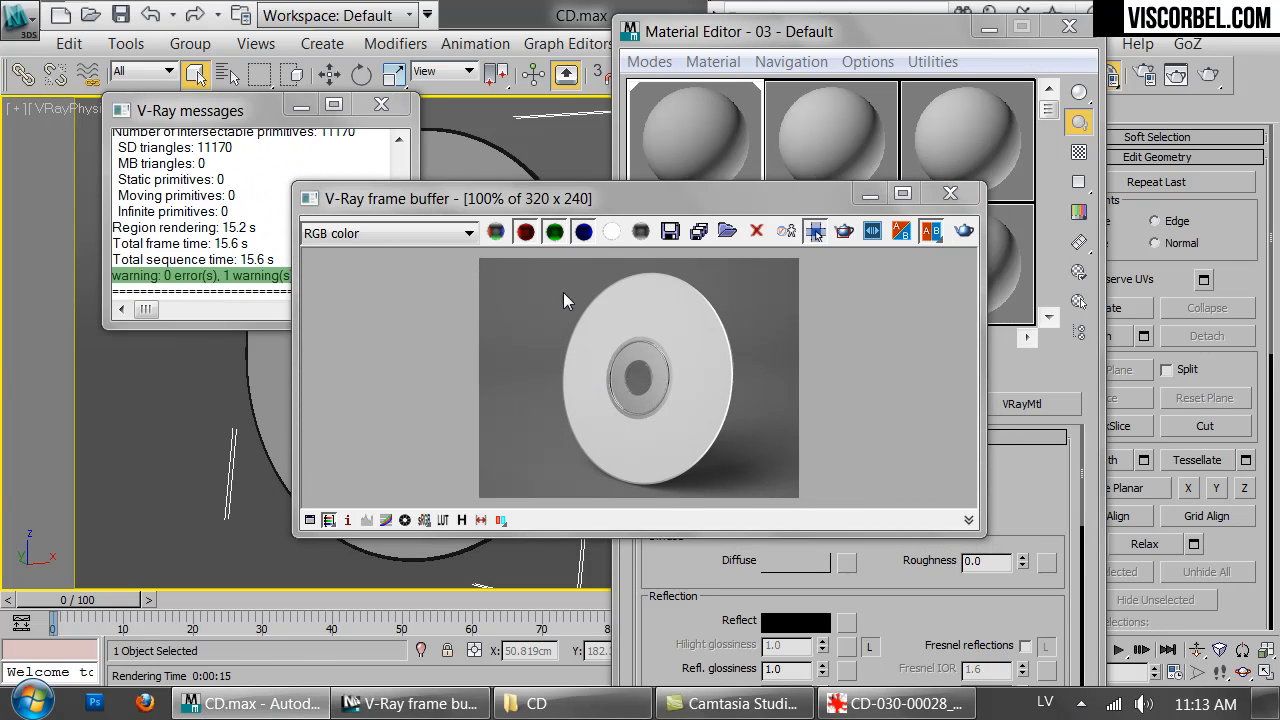
Change CD_Surface to a VRayBlendMtl, discarding the old material
click(1022, 403)
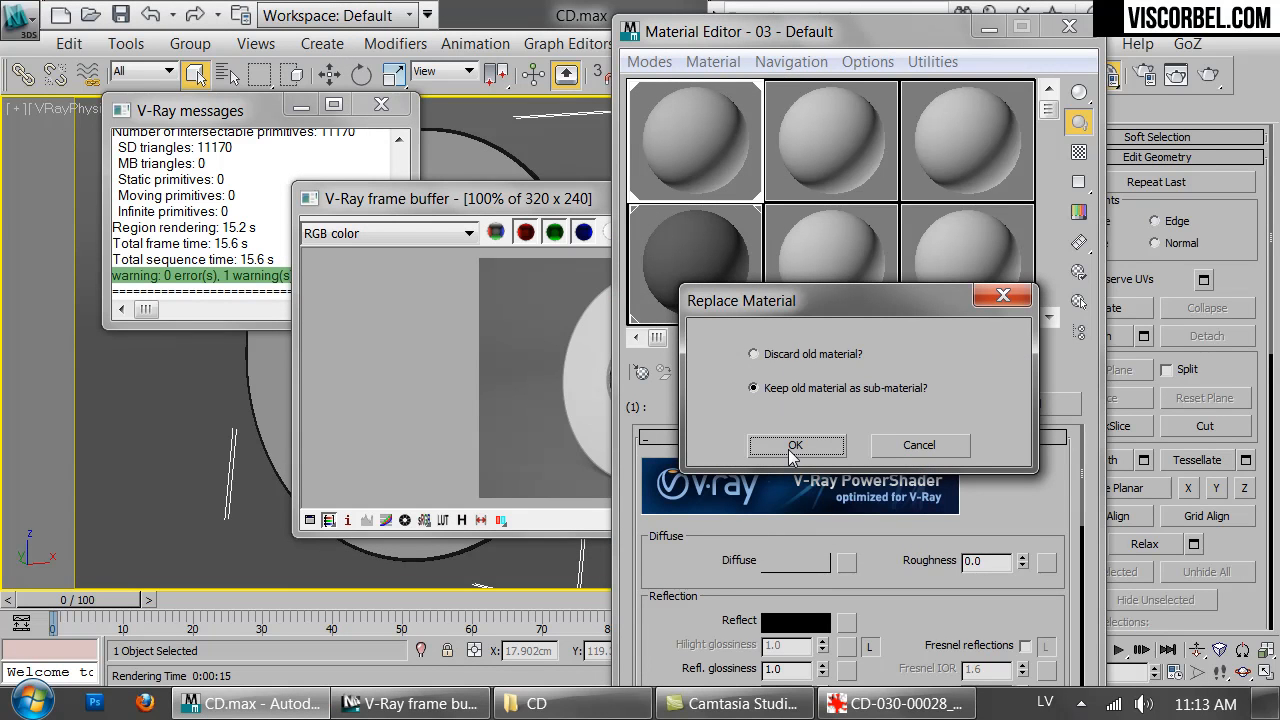
mouse_move(795, 360)
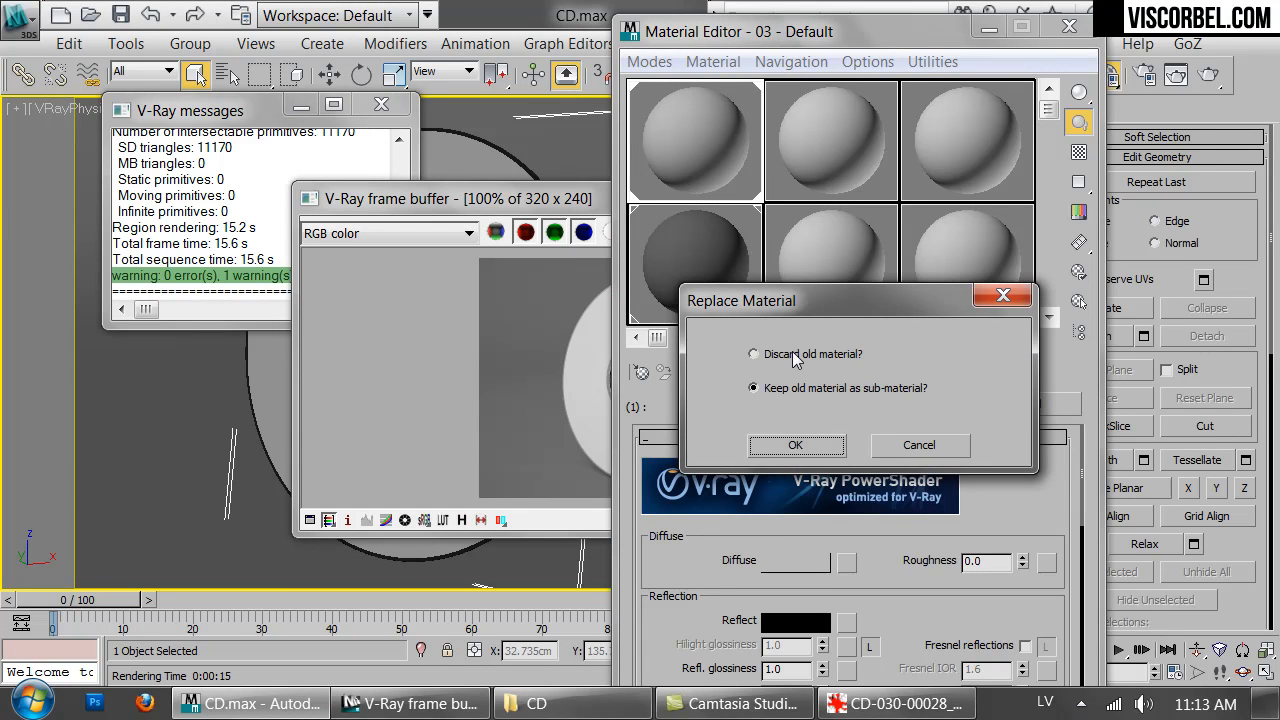
click(795, 445)
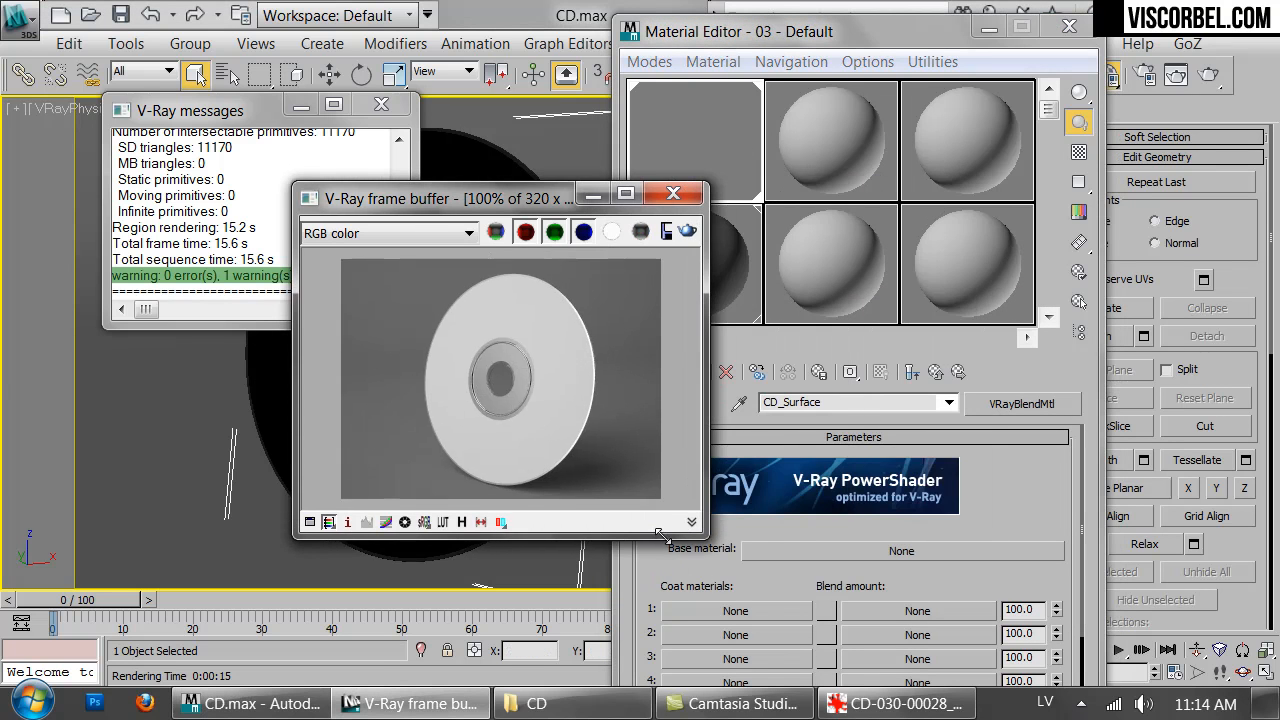
mouse_move(475, 130)
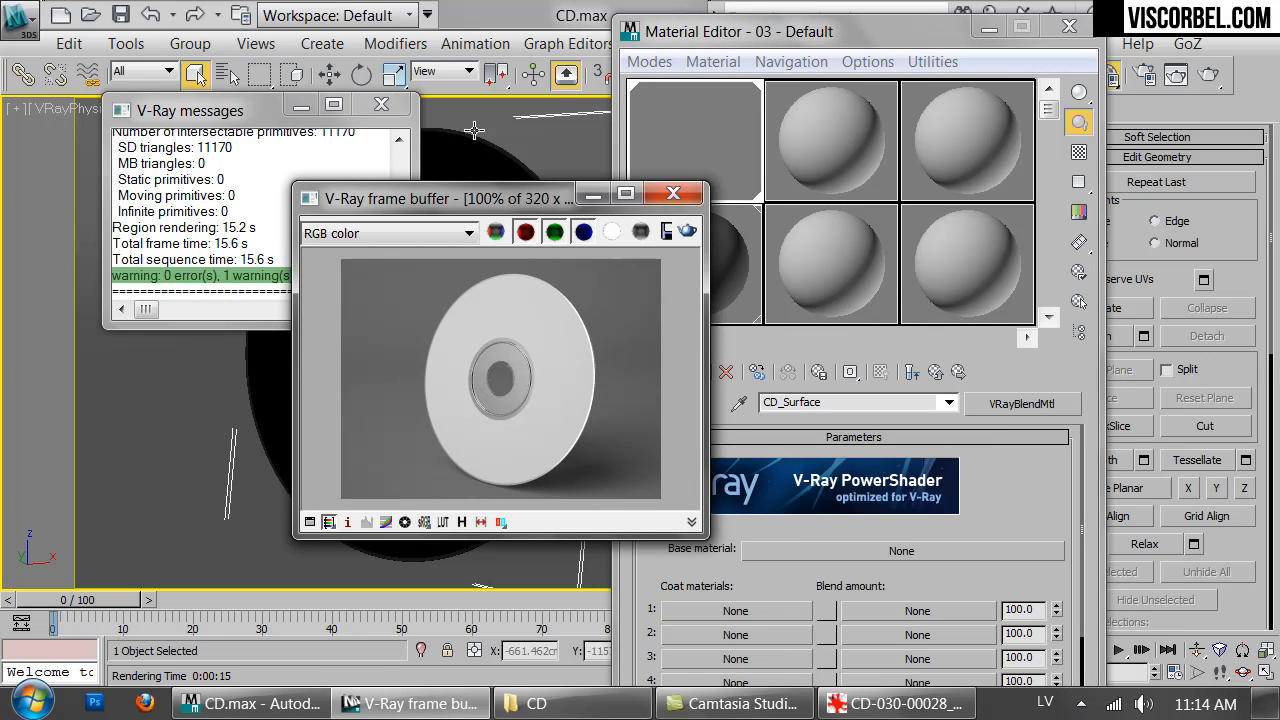
Open Render Setup and review the V-Ray RT engine settings
click(673, 193)
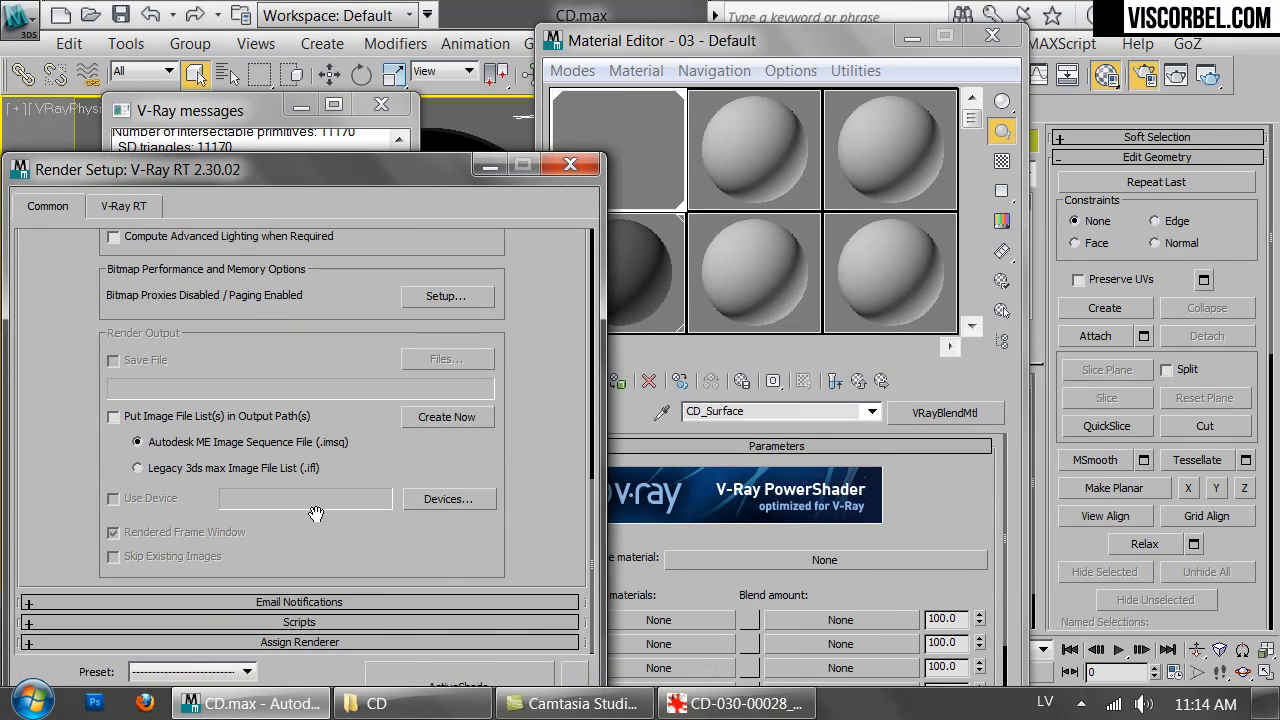
click(299, 641)
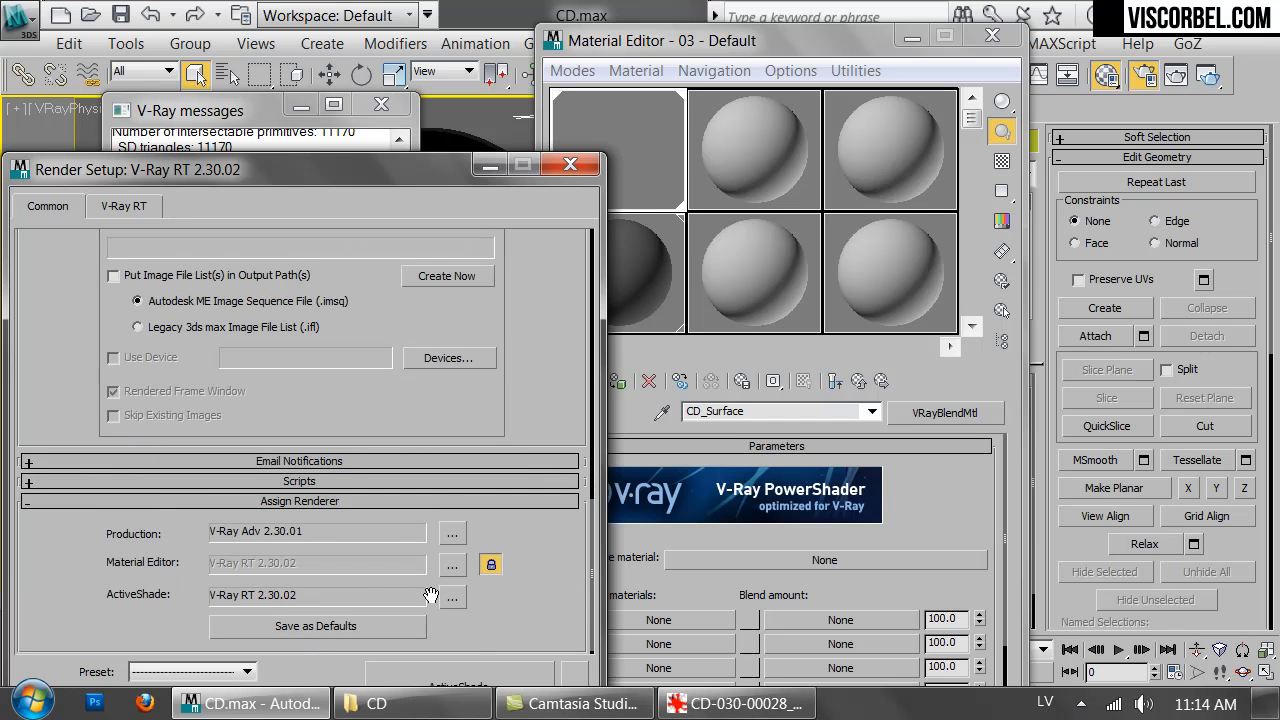
mouse_move(106, 247)
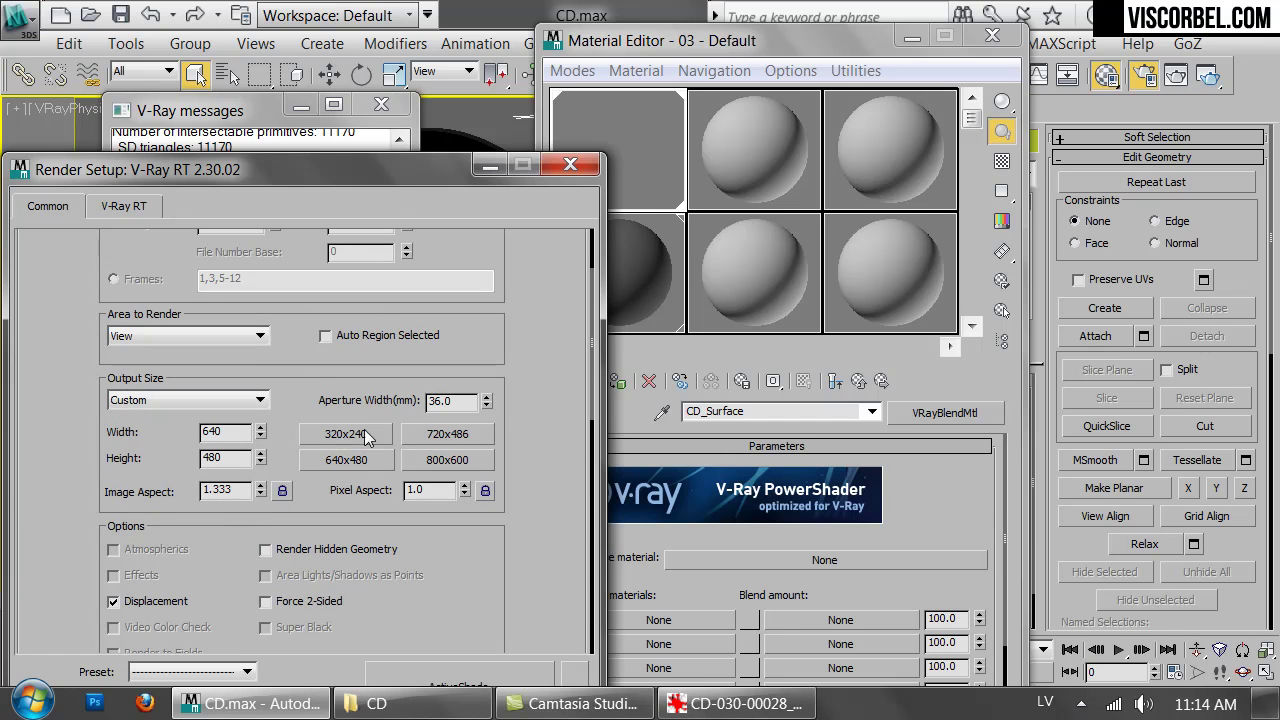
click(123, 206)
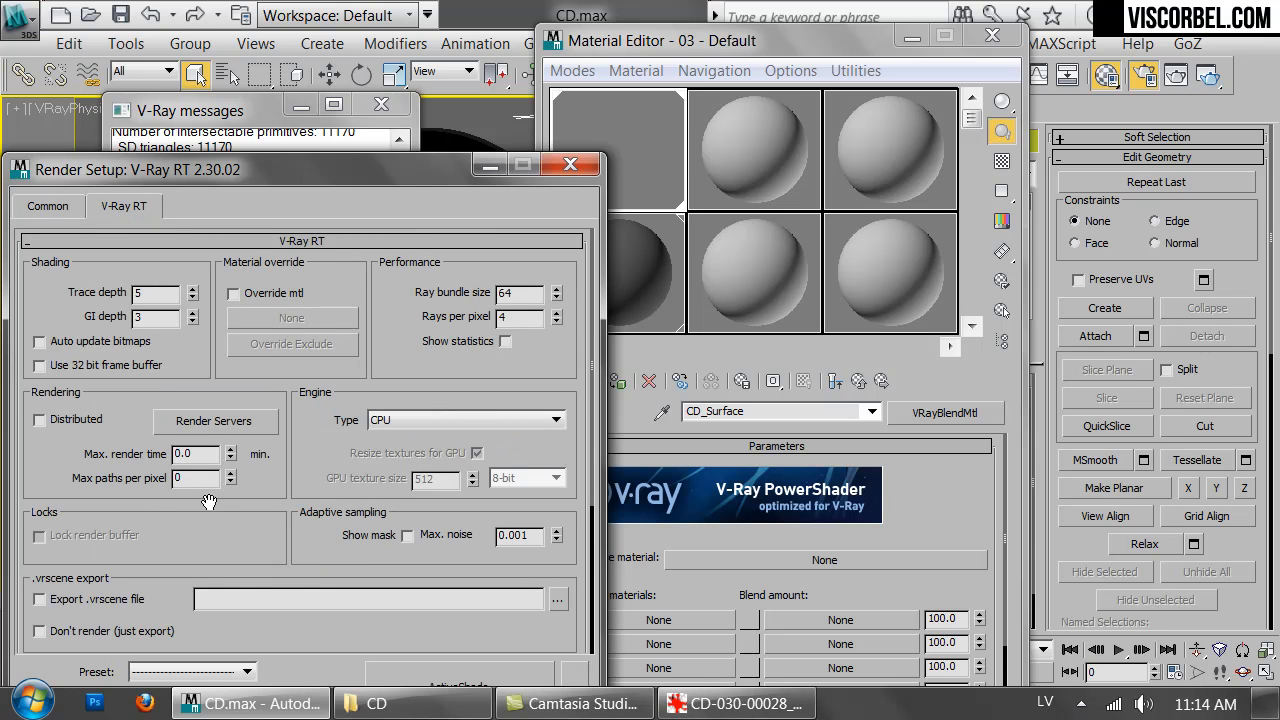
scroll(down, 3)
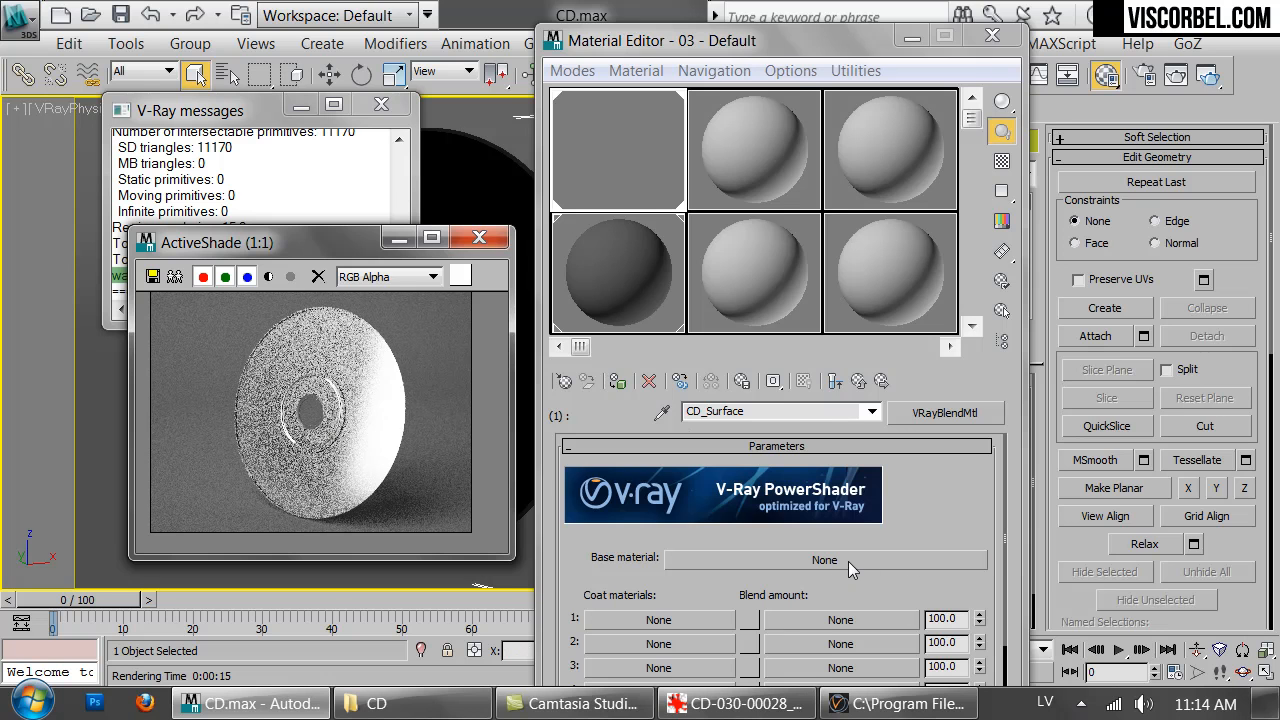
Give the blend a VRayMtl base material with a black diffuse colour
click(825, 560)
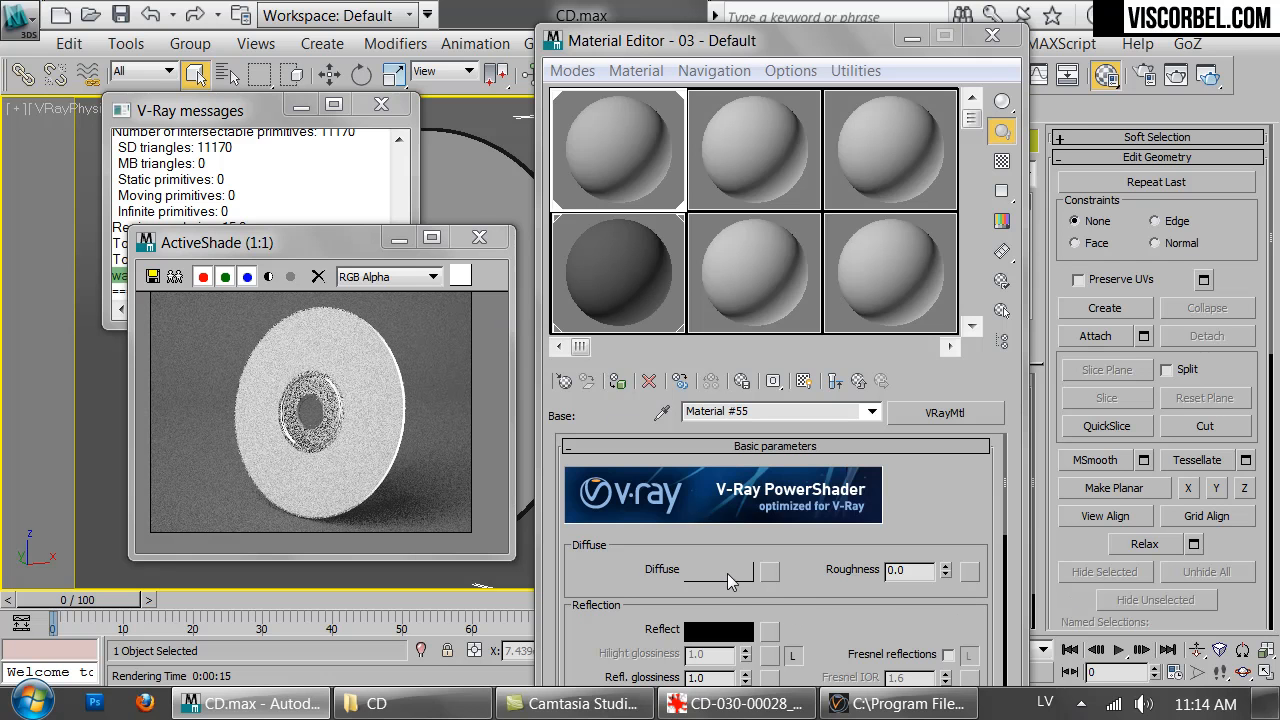
click(719, 570)
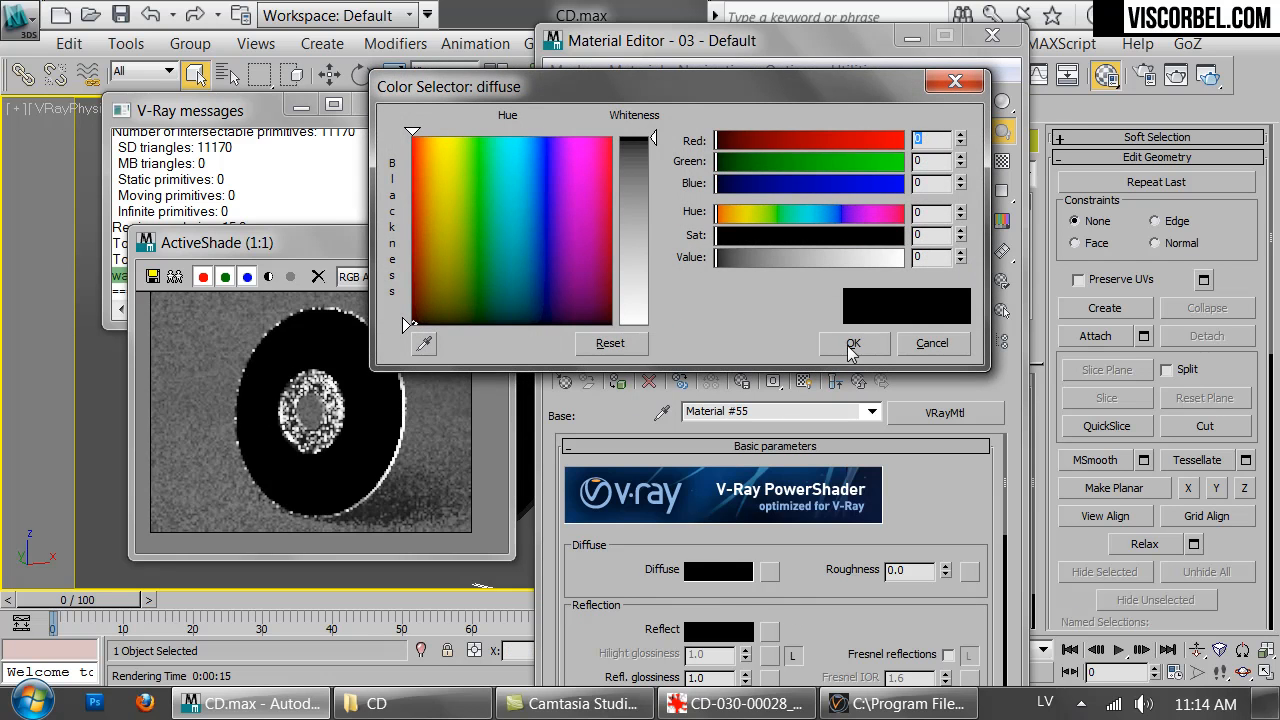
click(853, 343)
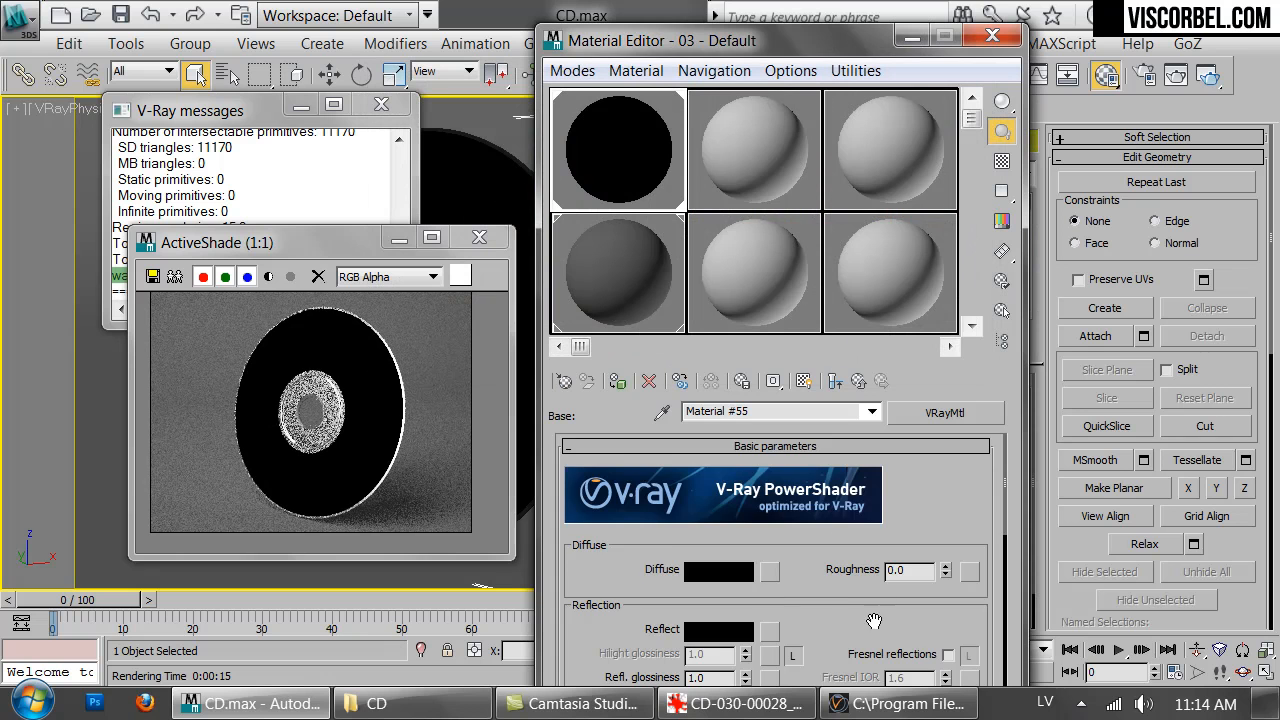
scroll(down, 3)
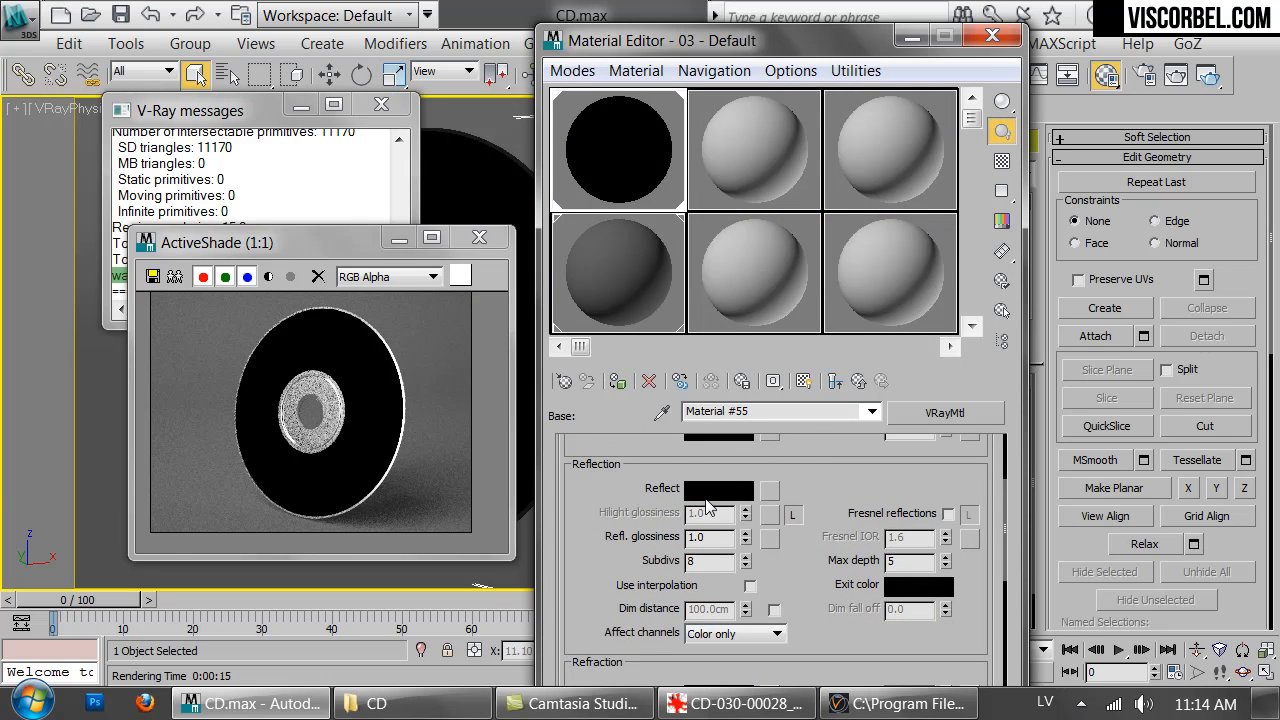
click(735, 703)
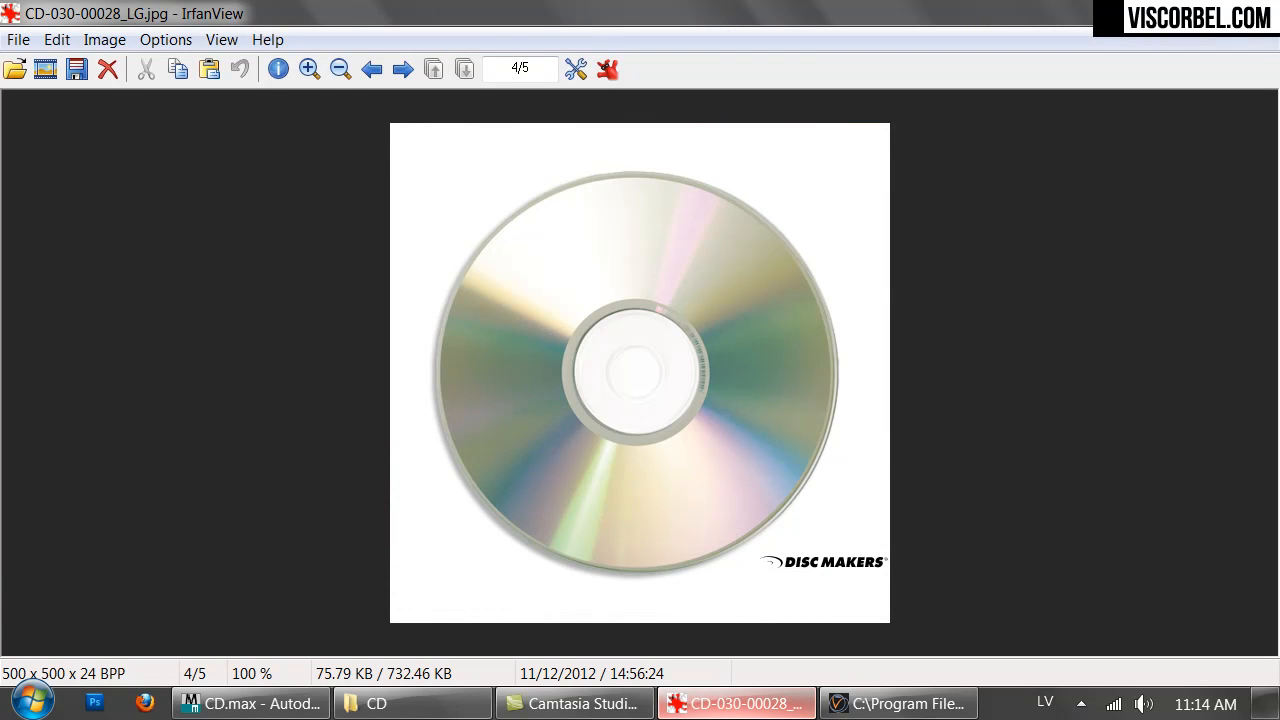
Set the base material's reflection colour to a saturated red
click(250, 703)
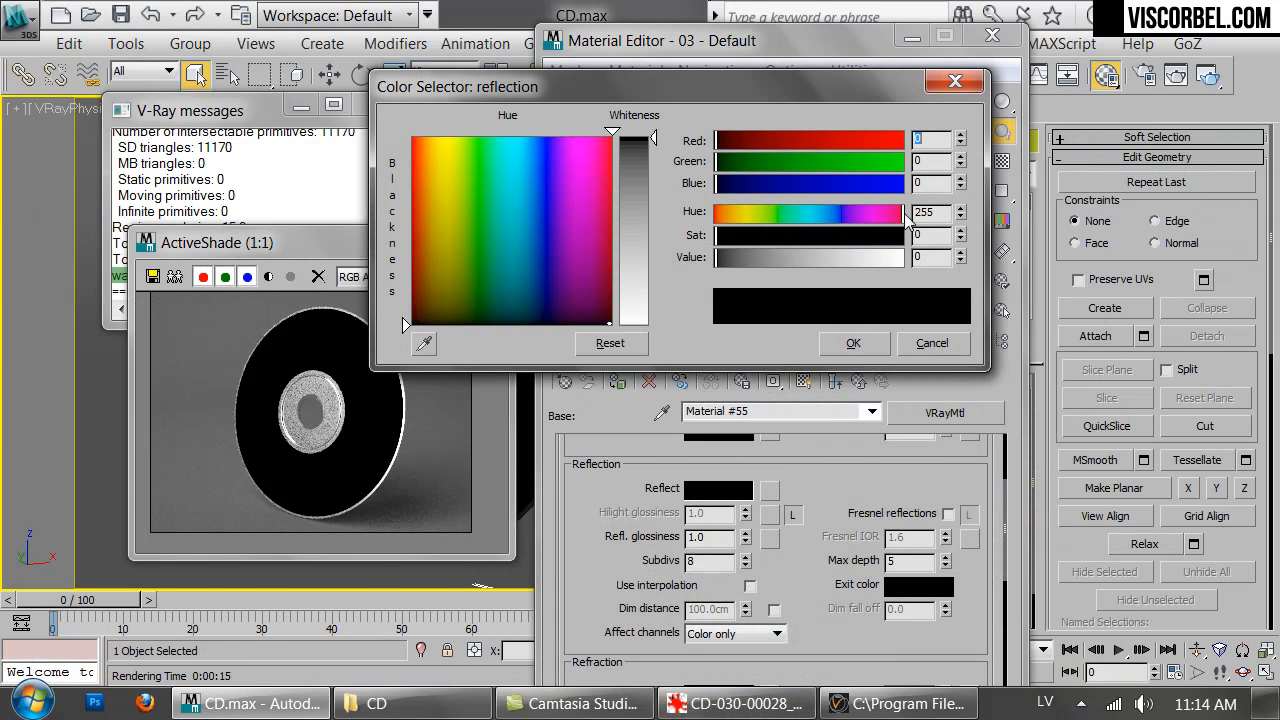
click(885, 257)
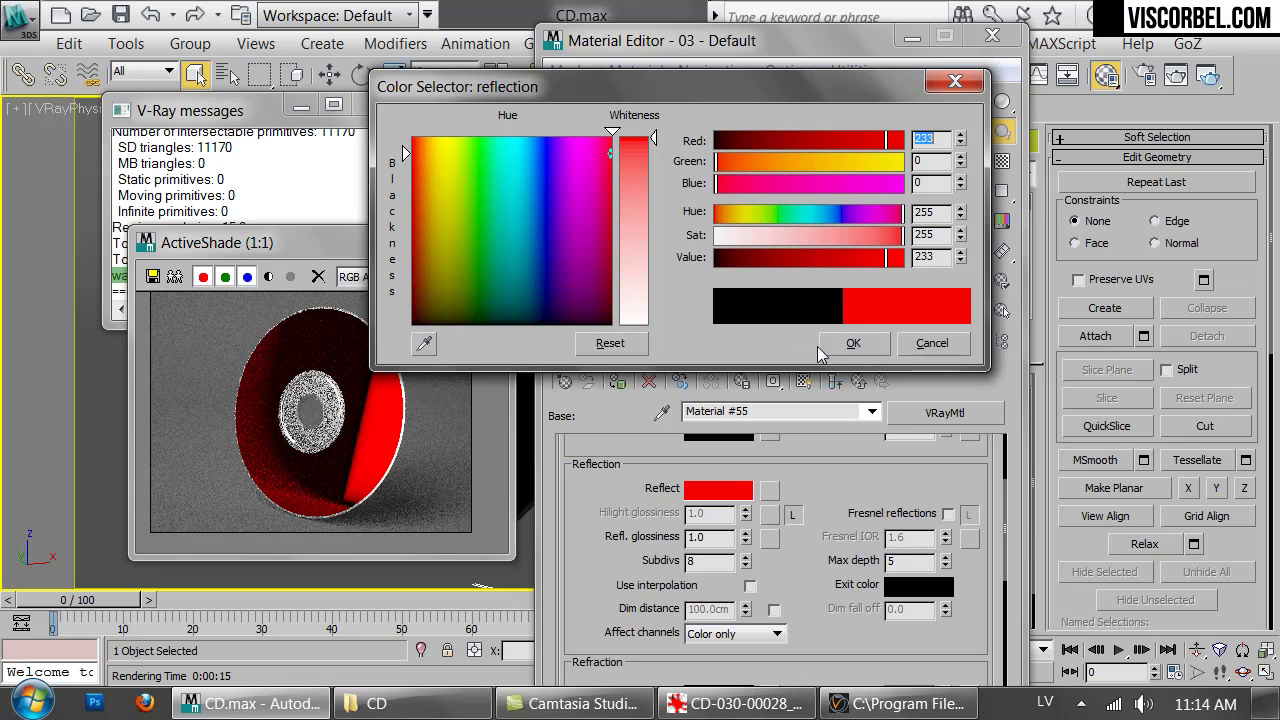
click(852, 342)
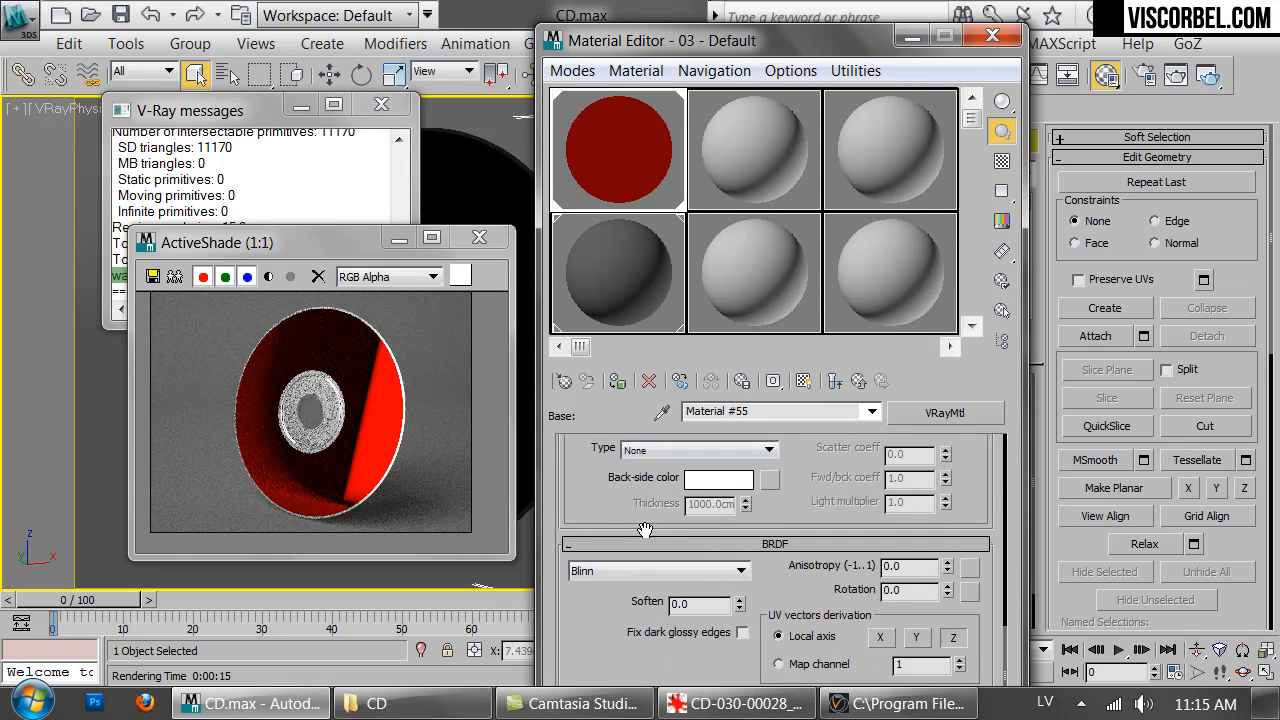
Switch base reflections to Ward with 0.91 glossiness and compare with the reference photo
click(650, 570)
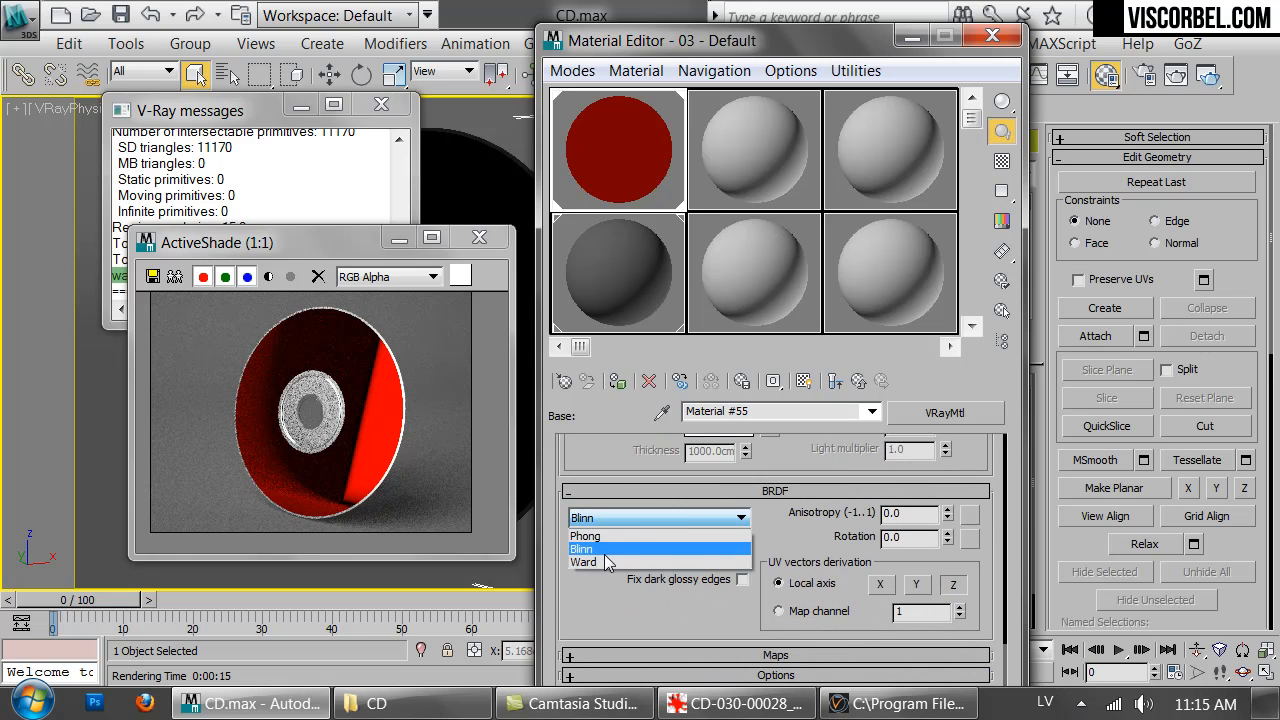
click(585, 562)
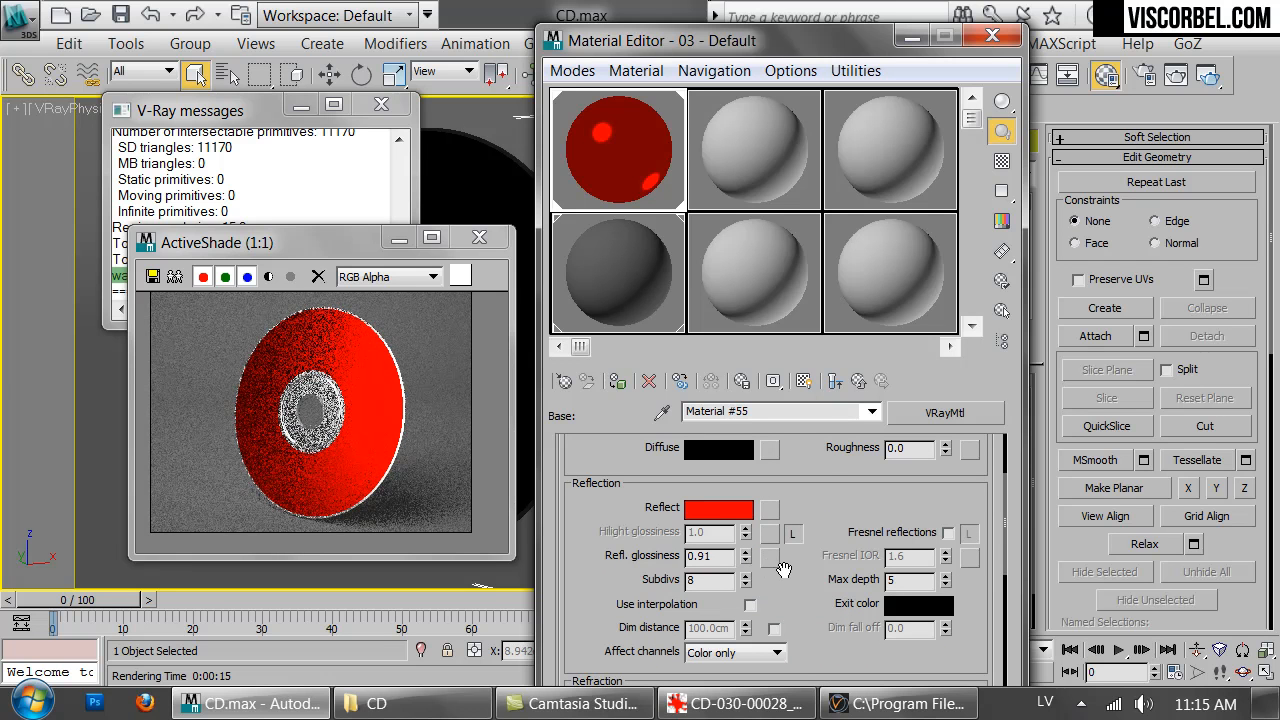
click(735, 703)
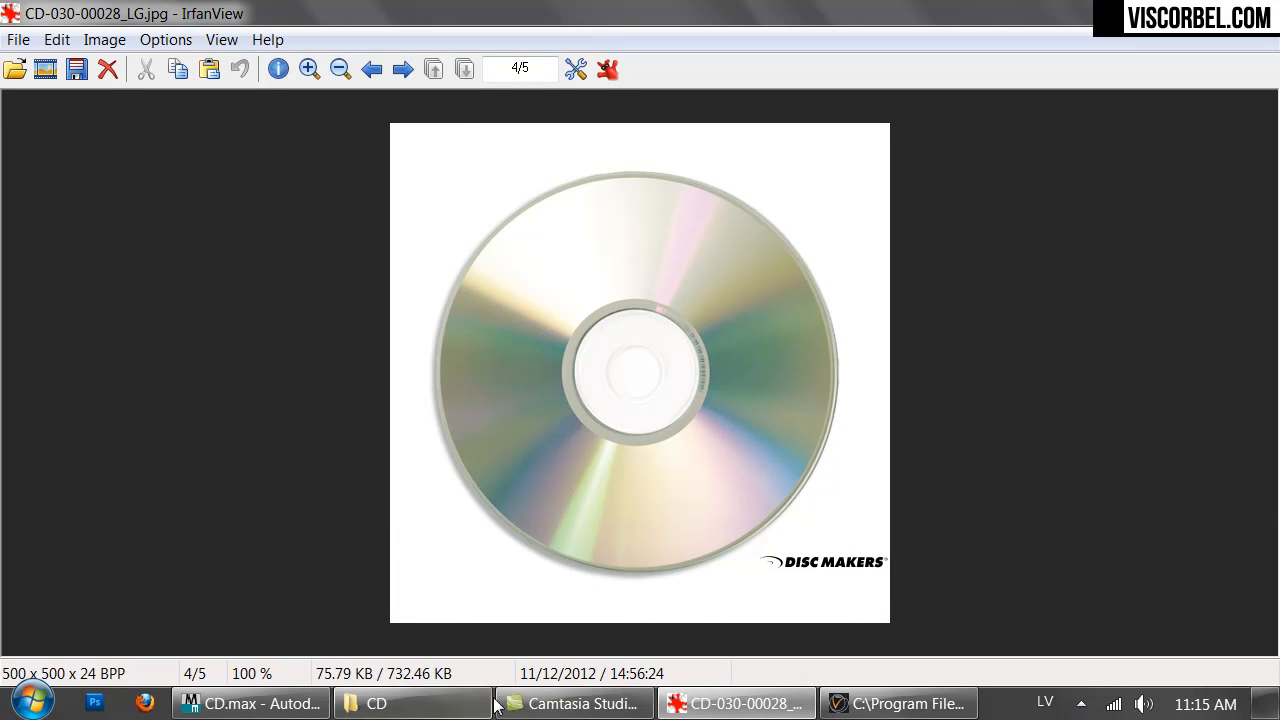
mouse_move(662, 403)
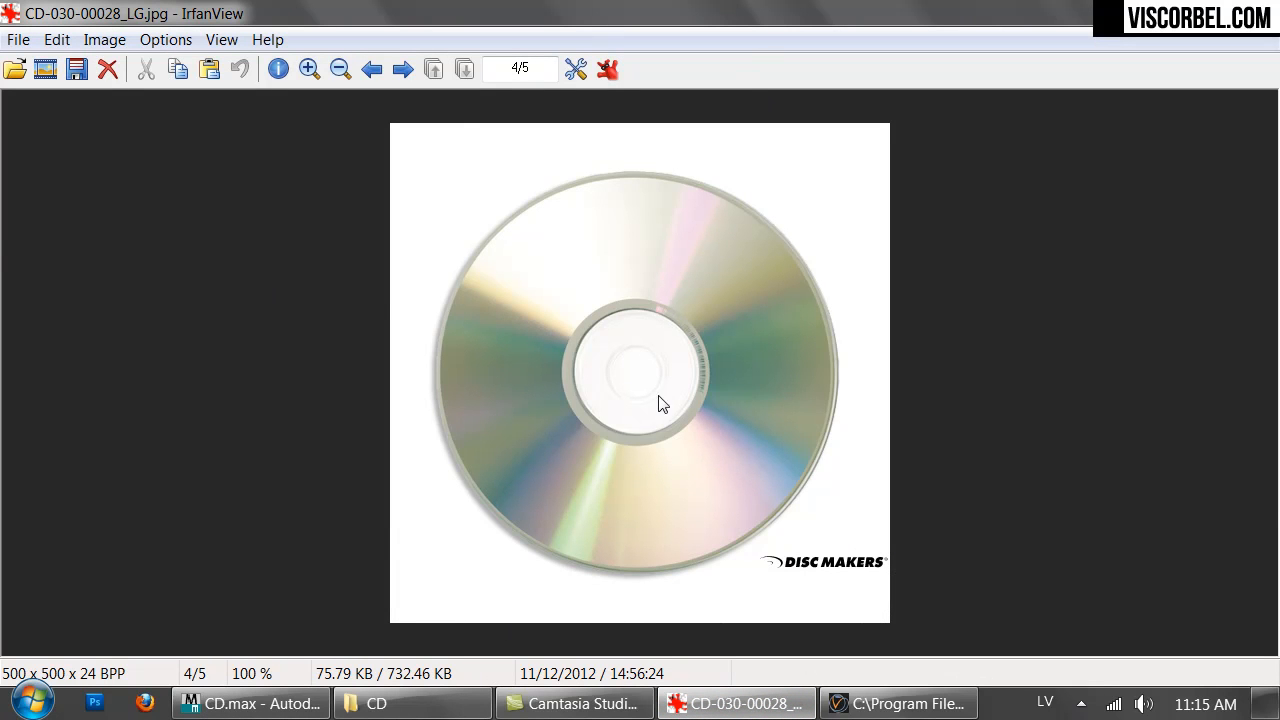
mouse_move(650, 308)
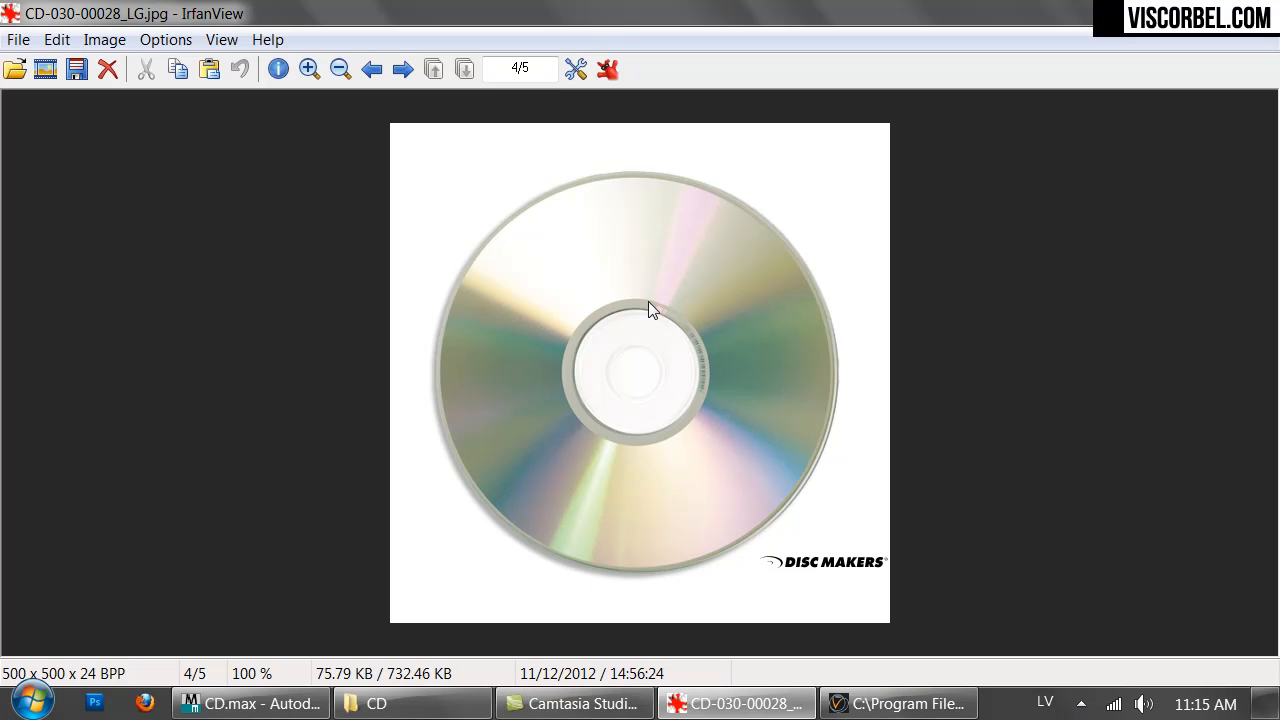
click(250, 703)
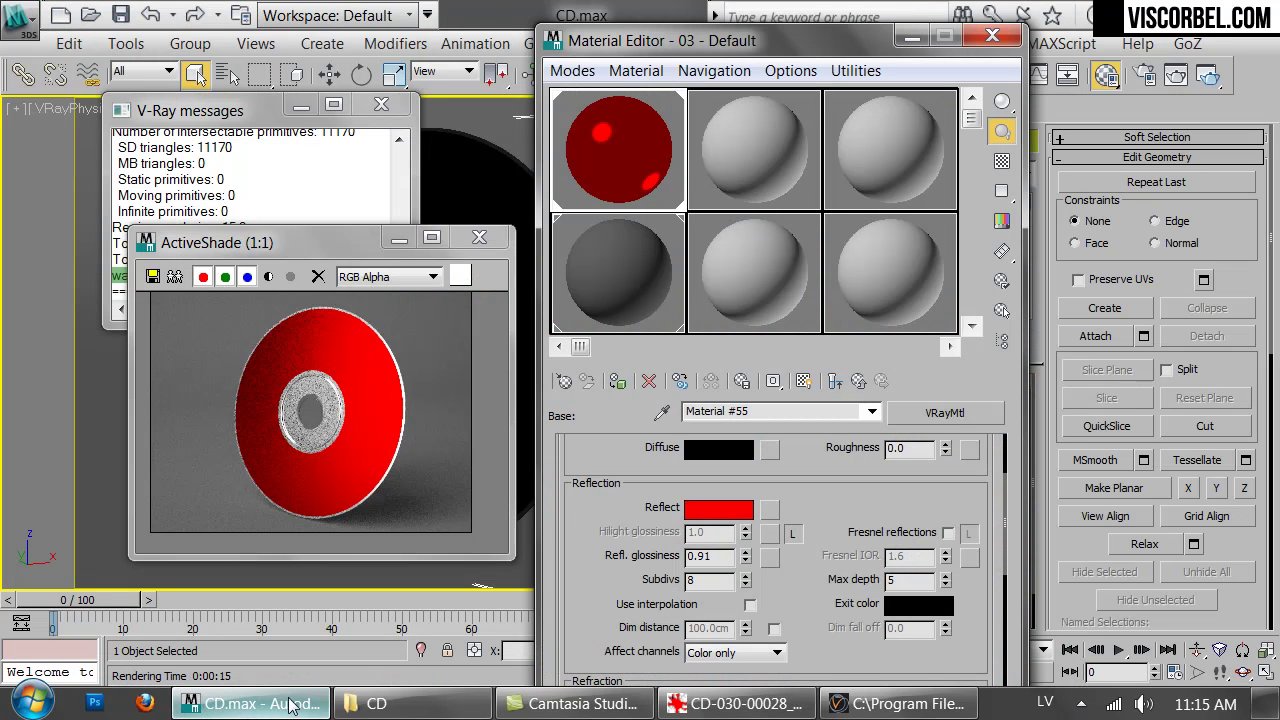
Drive anisotropy rotation with a Gradient Ramp using a white colour and a new gradient type
scroll(down, 3)
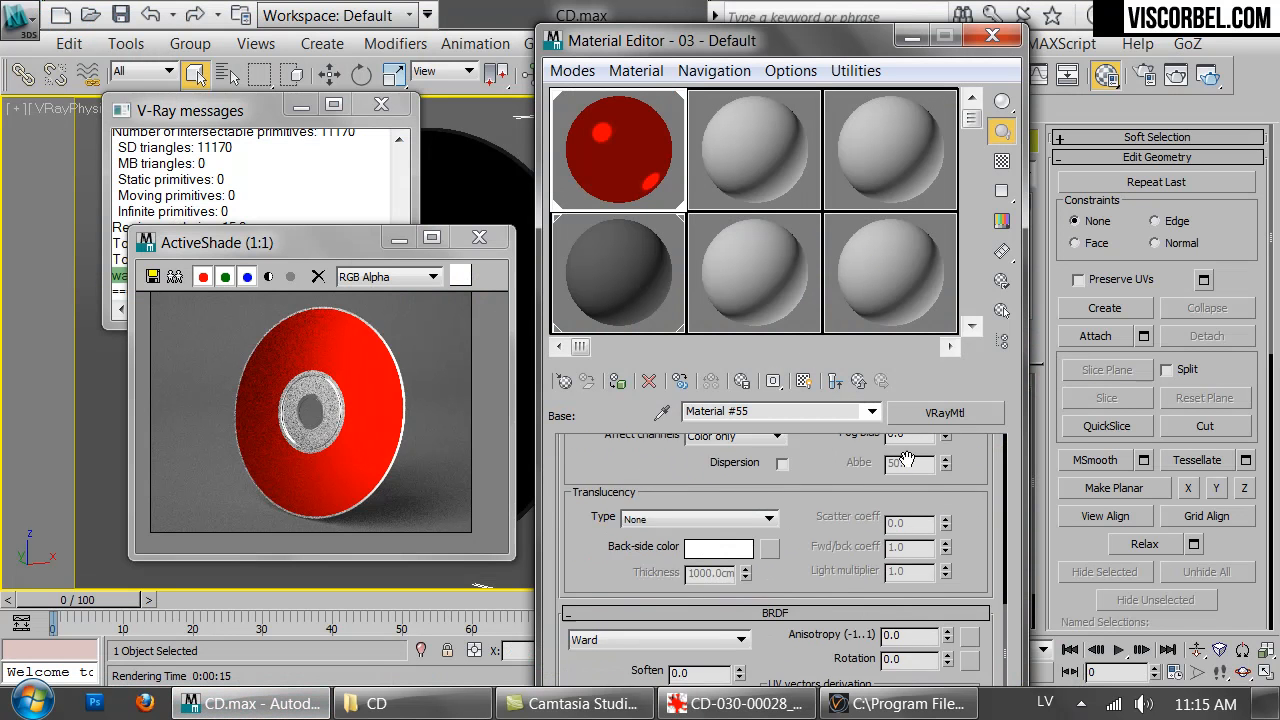
scroll(down, 3)
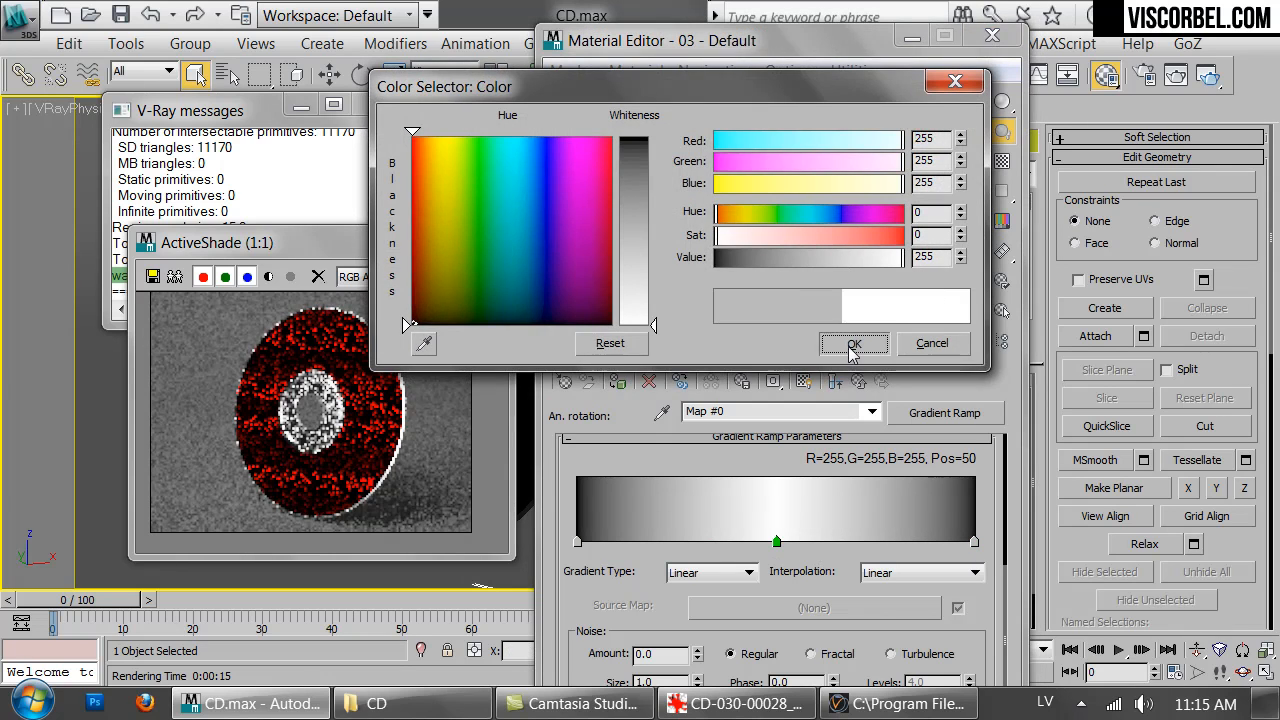
click(854, 343)
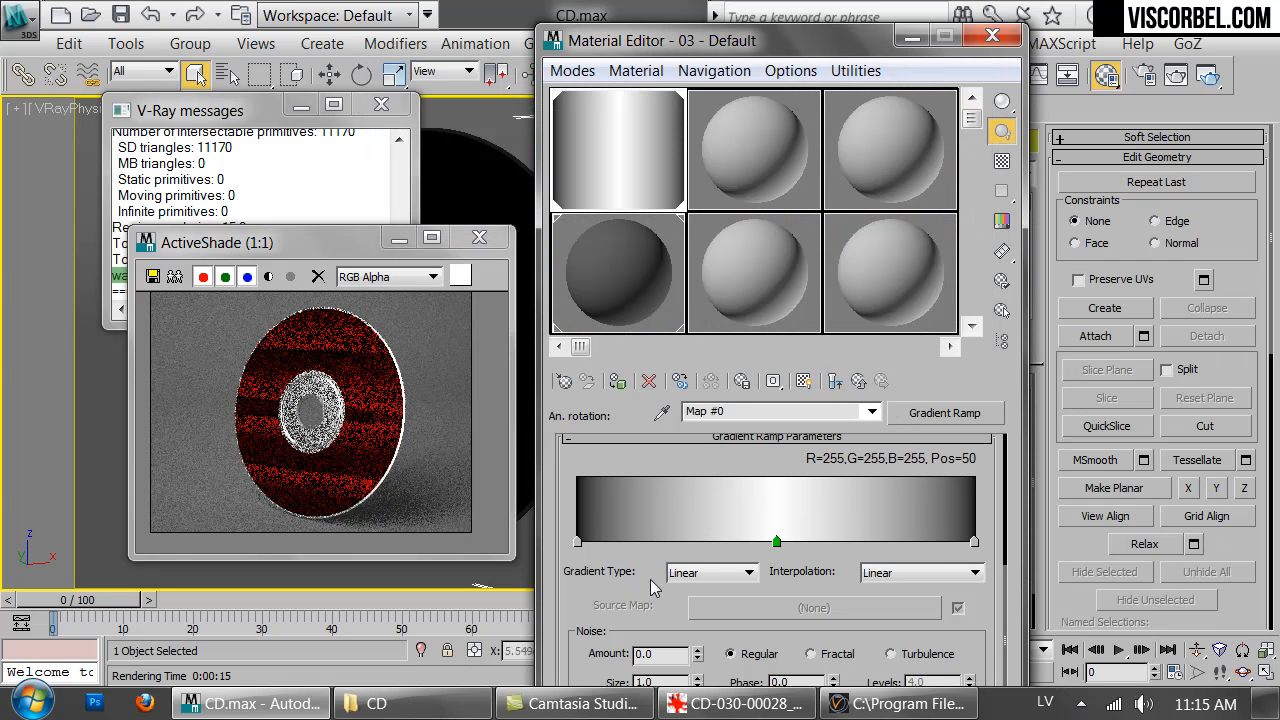
click(747, 572)
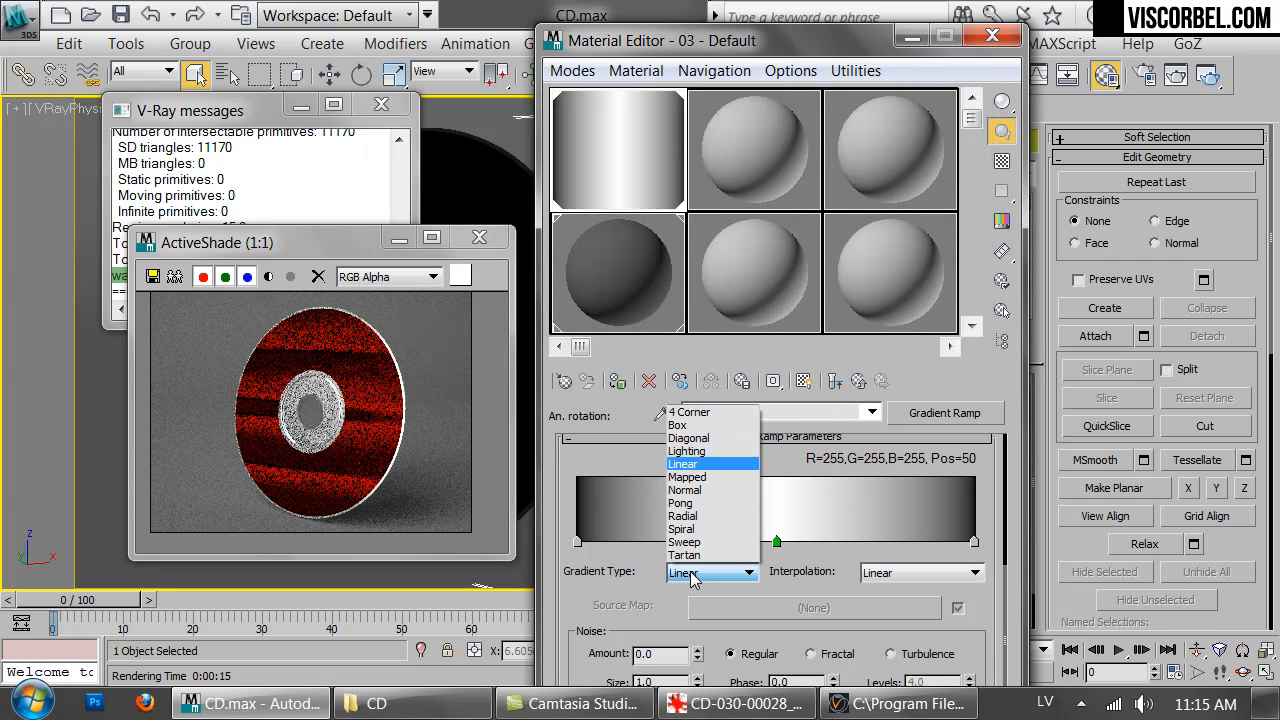
click(682, 528)
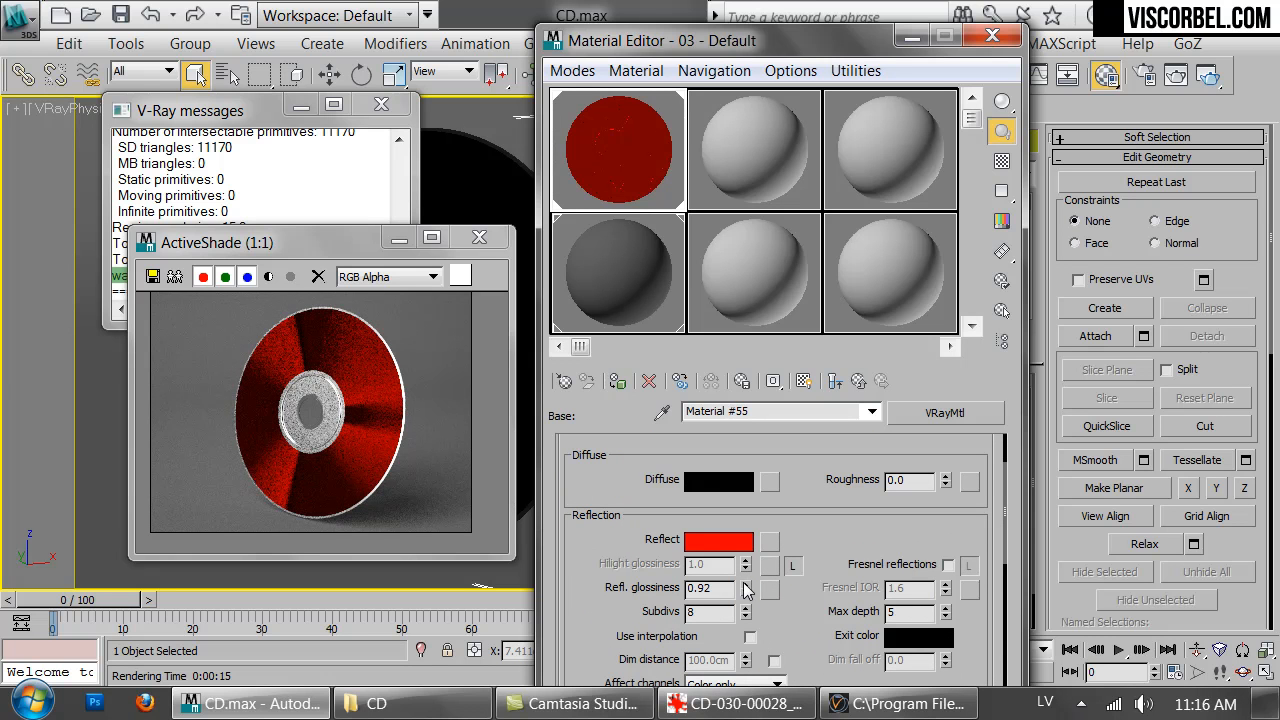
Raise reflection glossiness to 0.94, check the reference, and add a Falloff anisotropy map
click(745, 584)
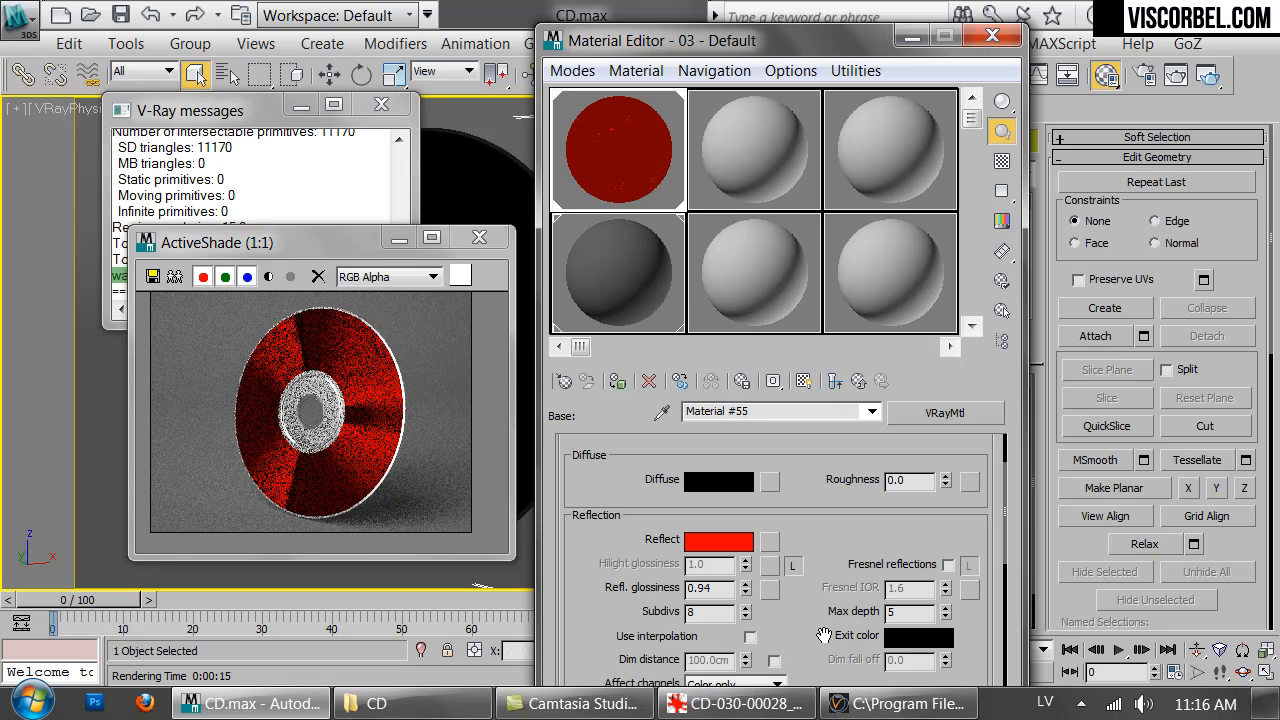
scroll(down, 3)
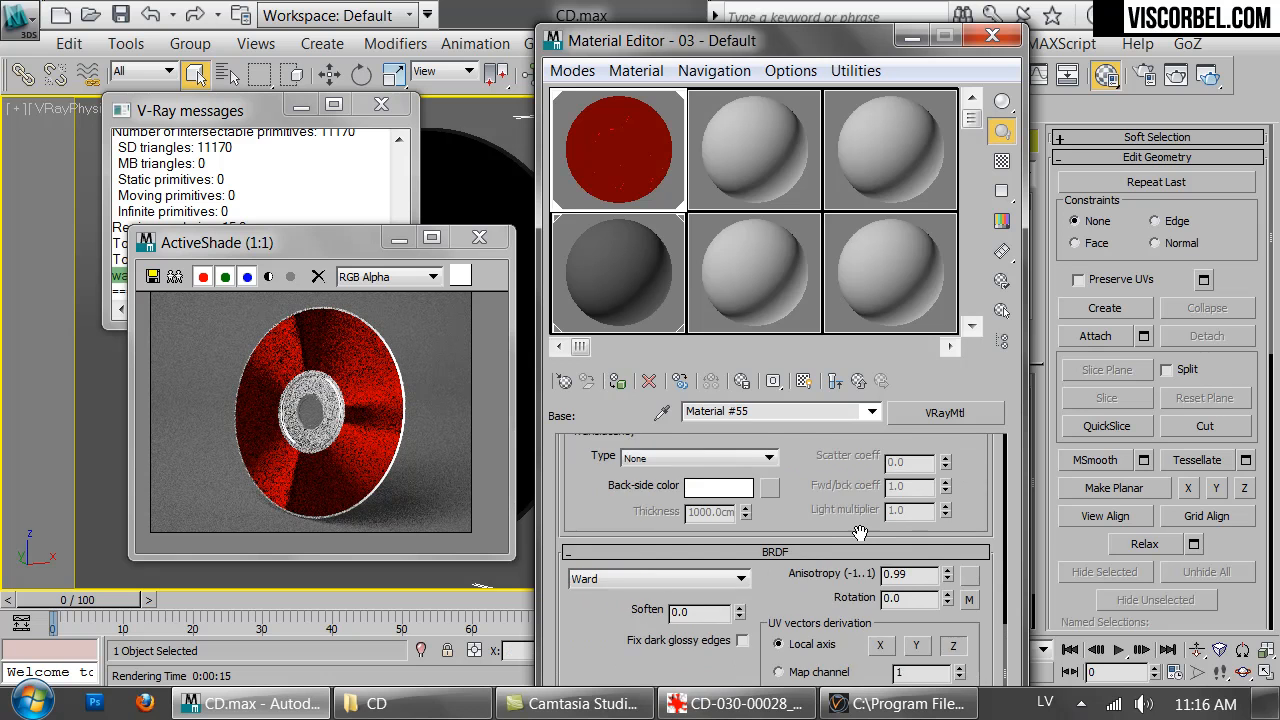
scroll(down, 3)
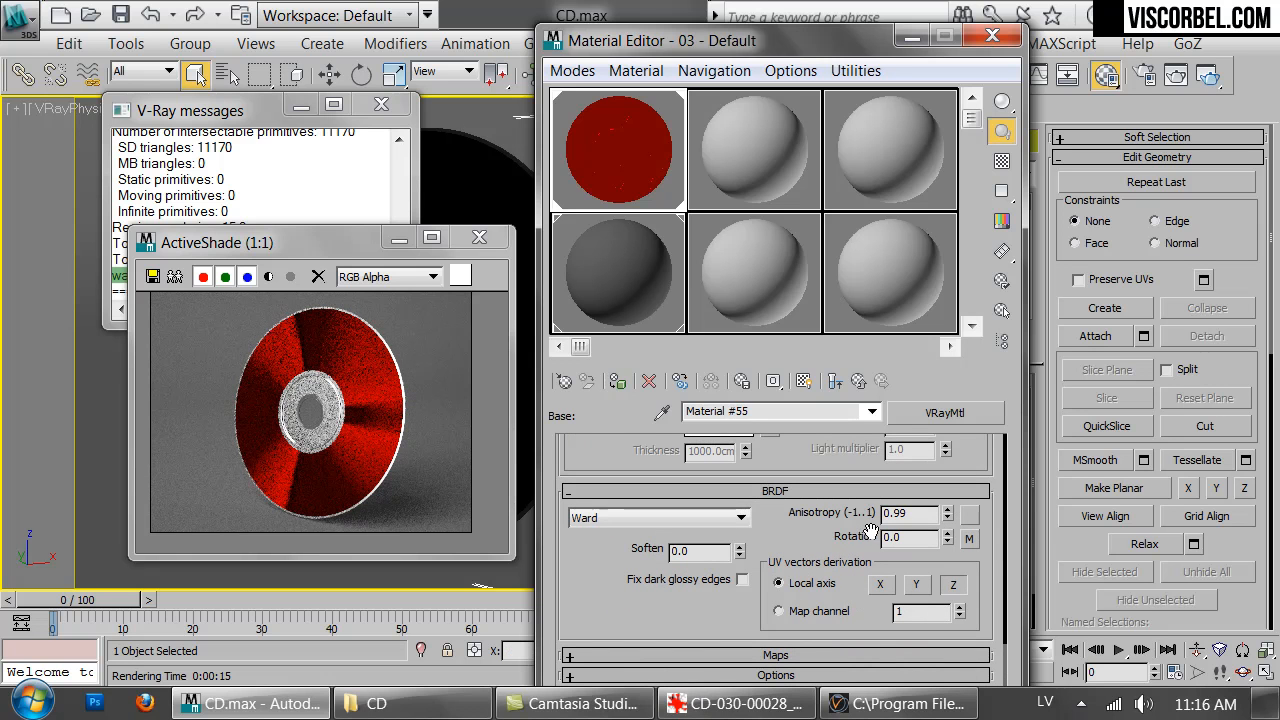
click(735, 703)
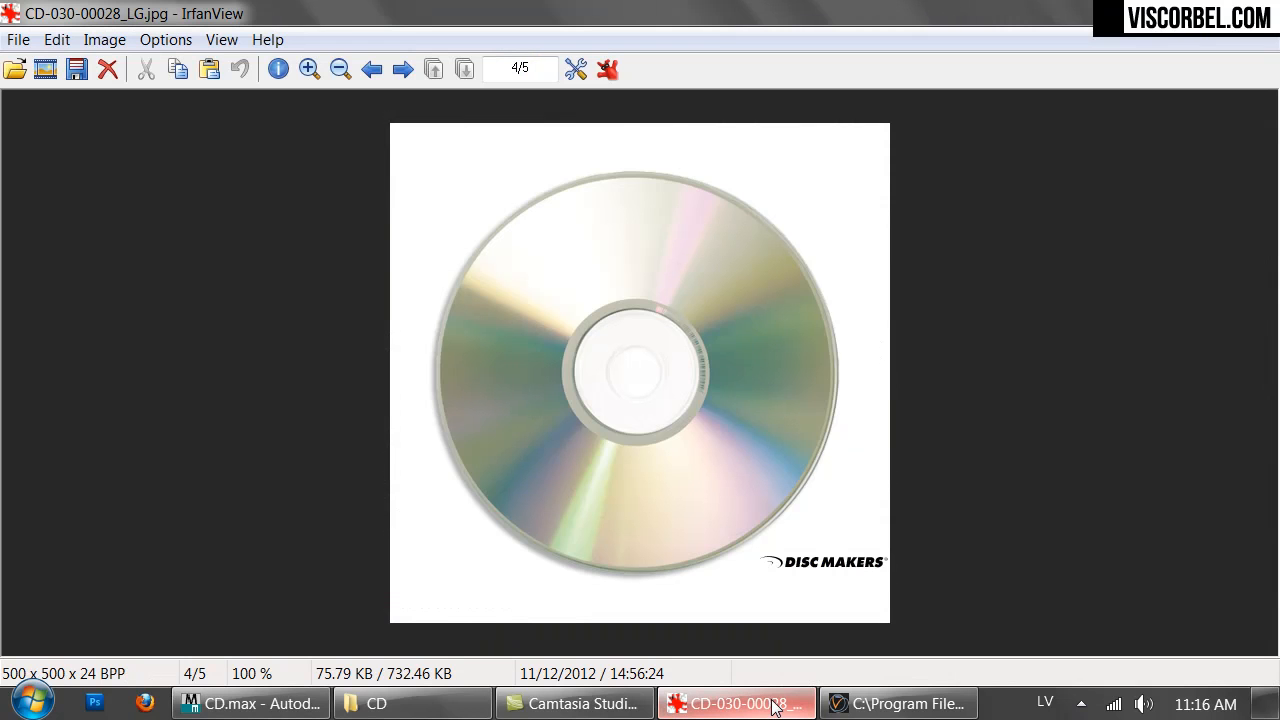
click(250, 703)
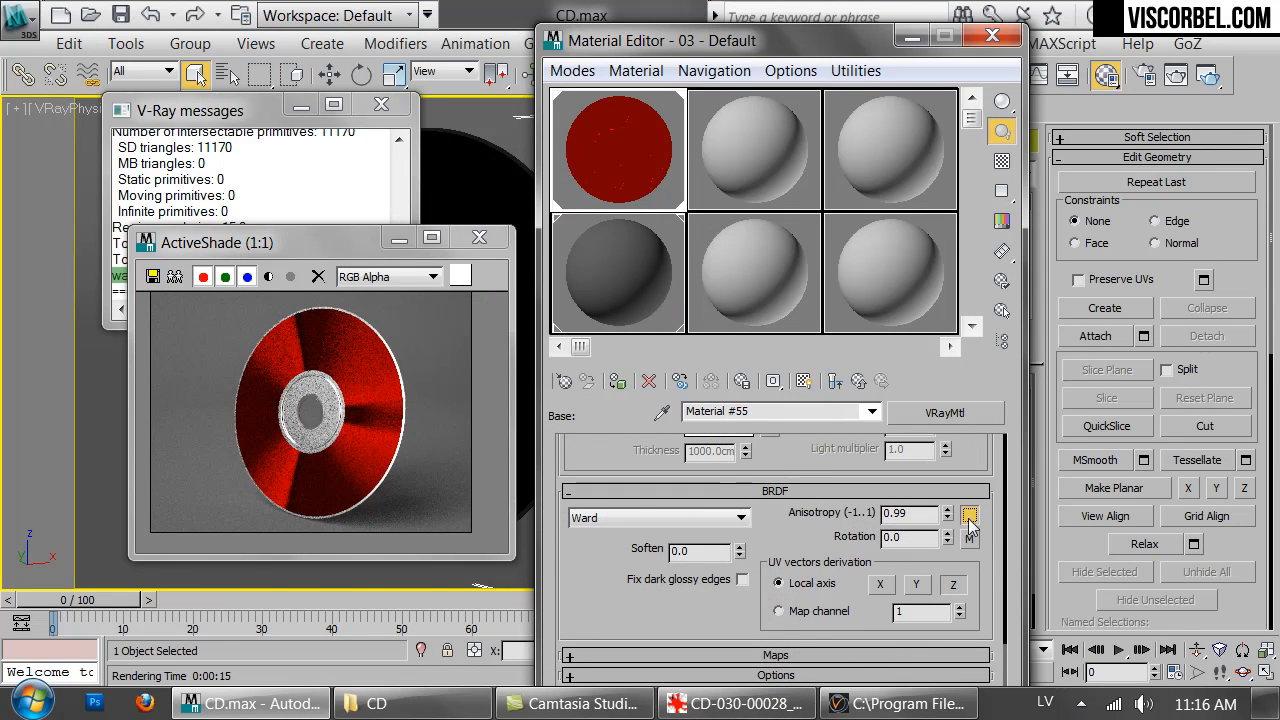
click(969, 517)
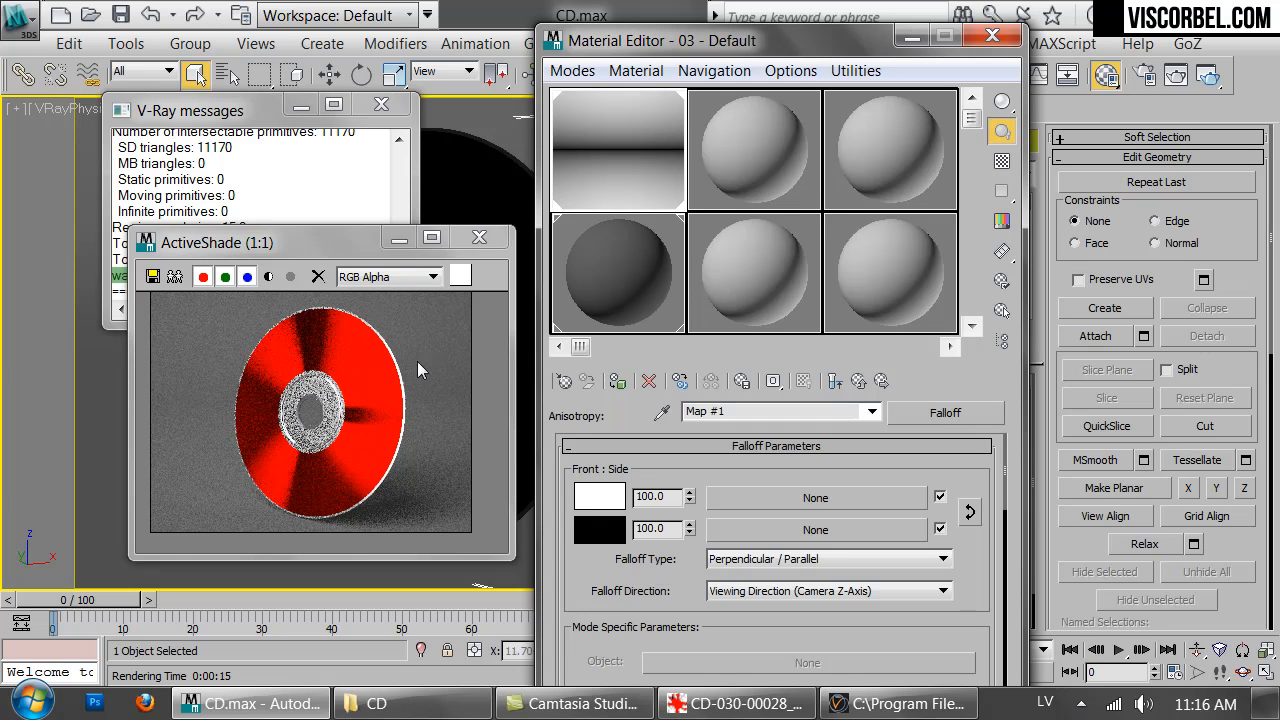
mouse_move(375, 465)
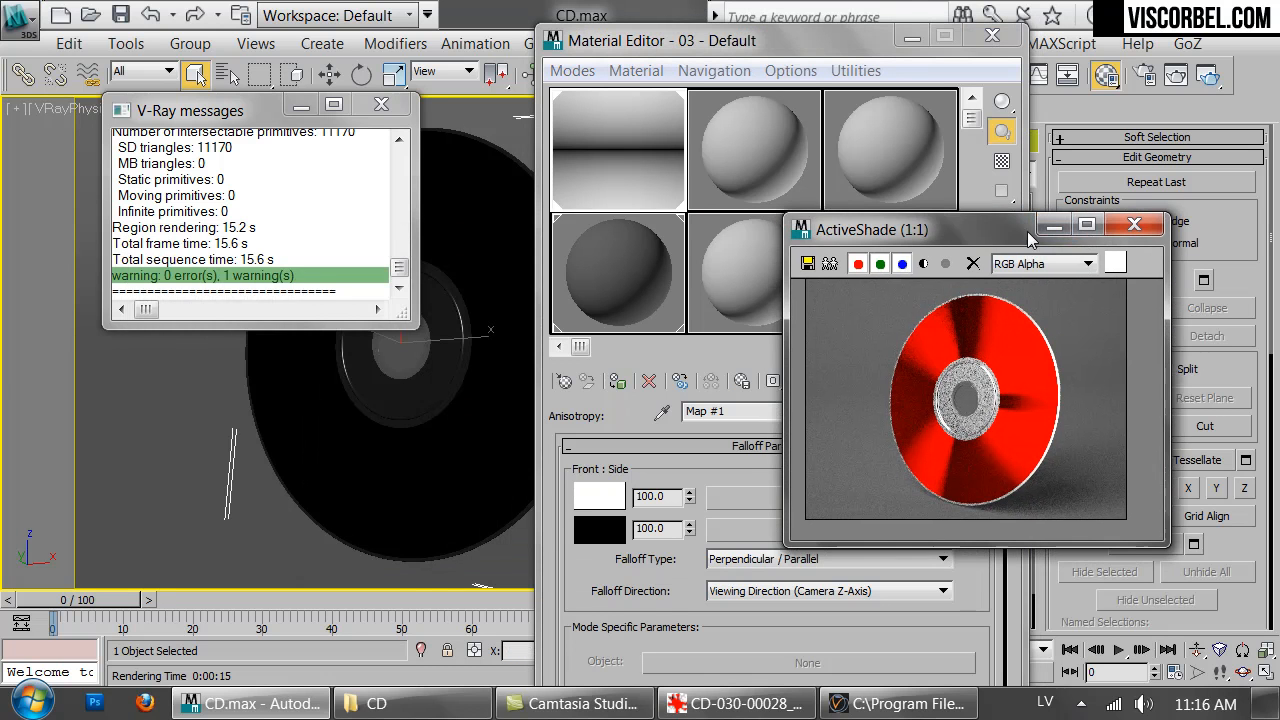
Rotate the CD about its centre and drag the ActiveShade preview left, off the Material Editor
click(381, 104)
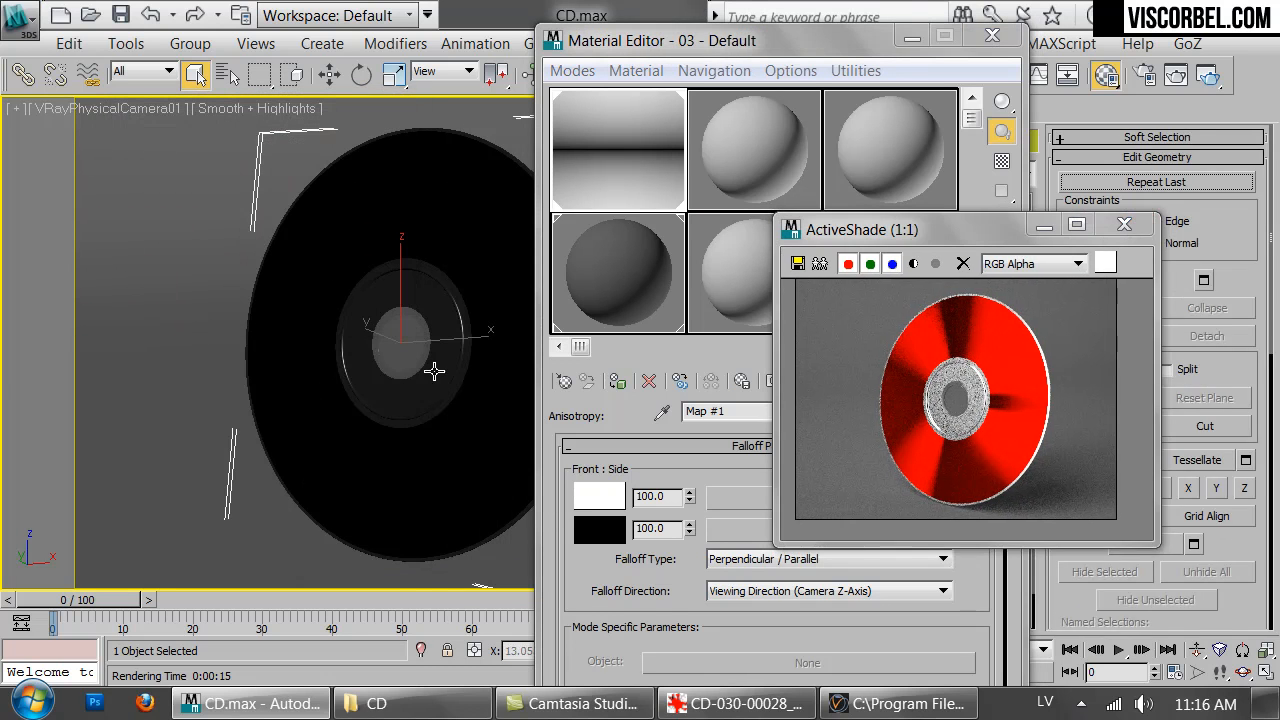
click(360, 74)
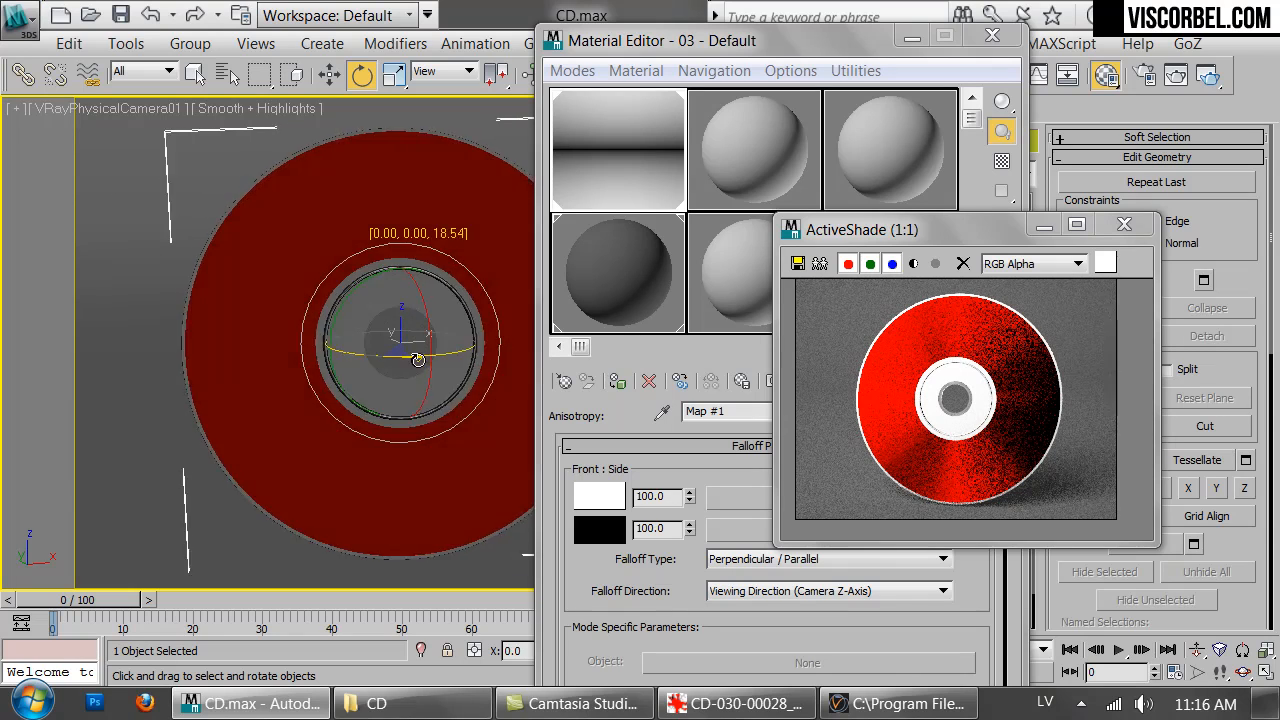
drag(417, 358, 463, 362)
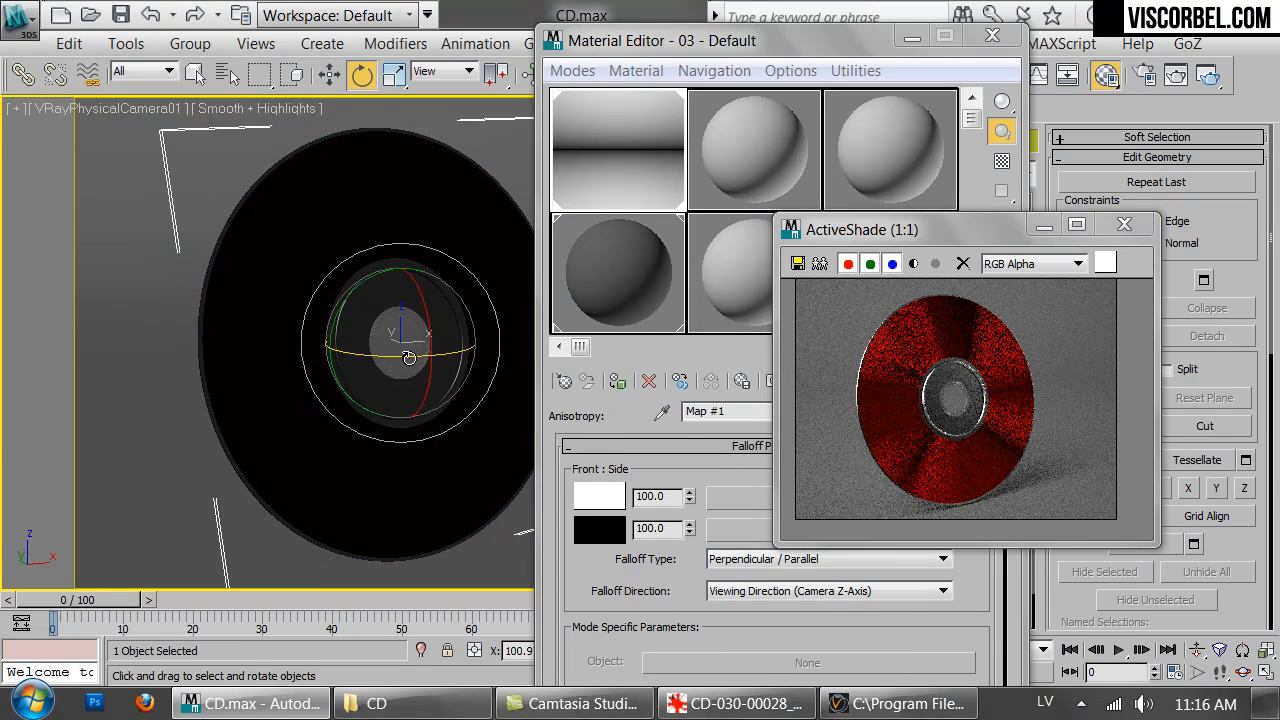
drag(408, 357, 451, 354)
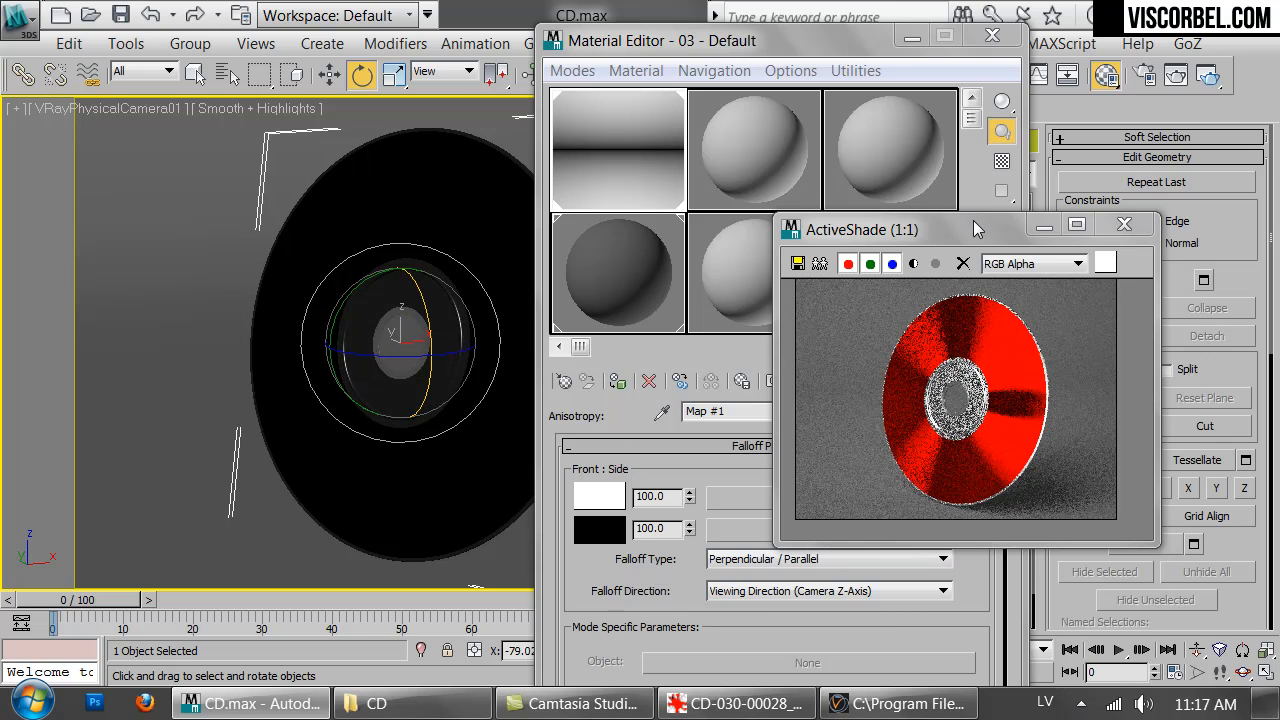
drag(862, 229, 218, 215)
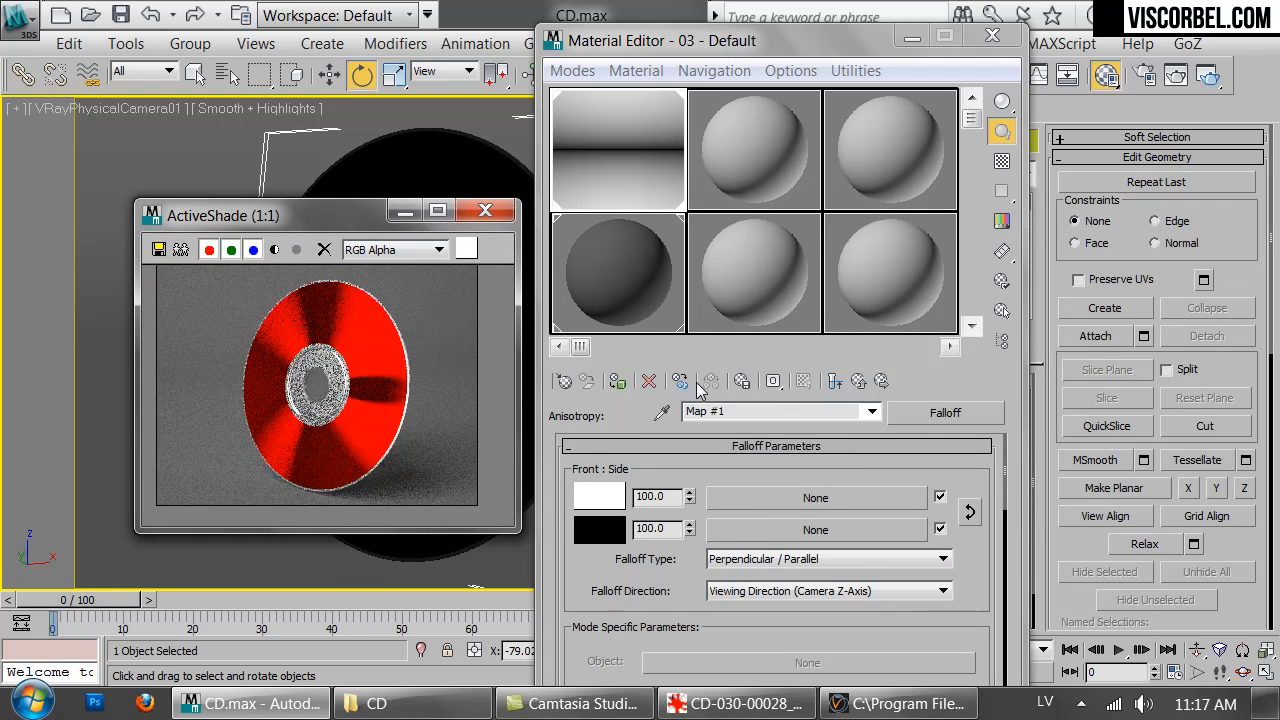
Open the first coat of CD_Surface and set its reflection colour to green
click(858, 381)
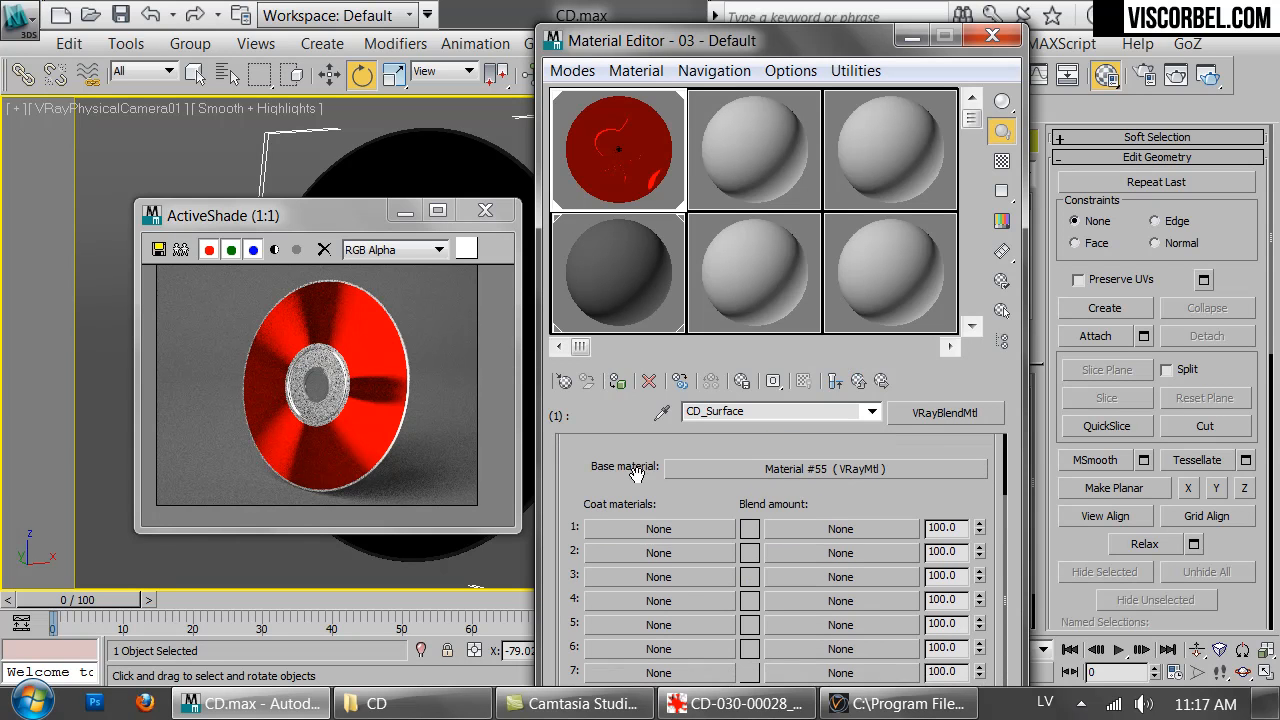
click(658, 528)
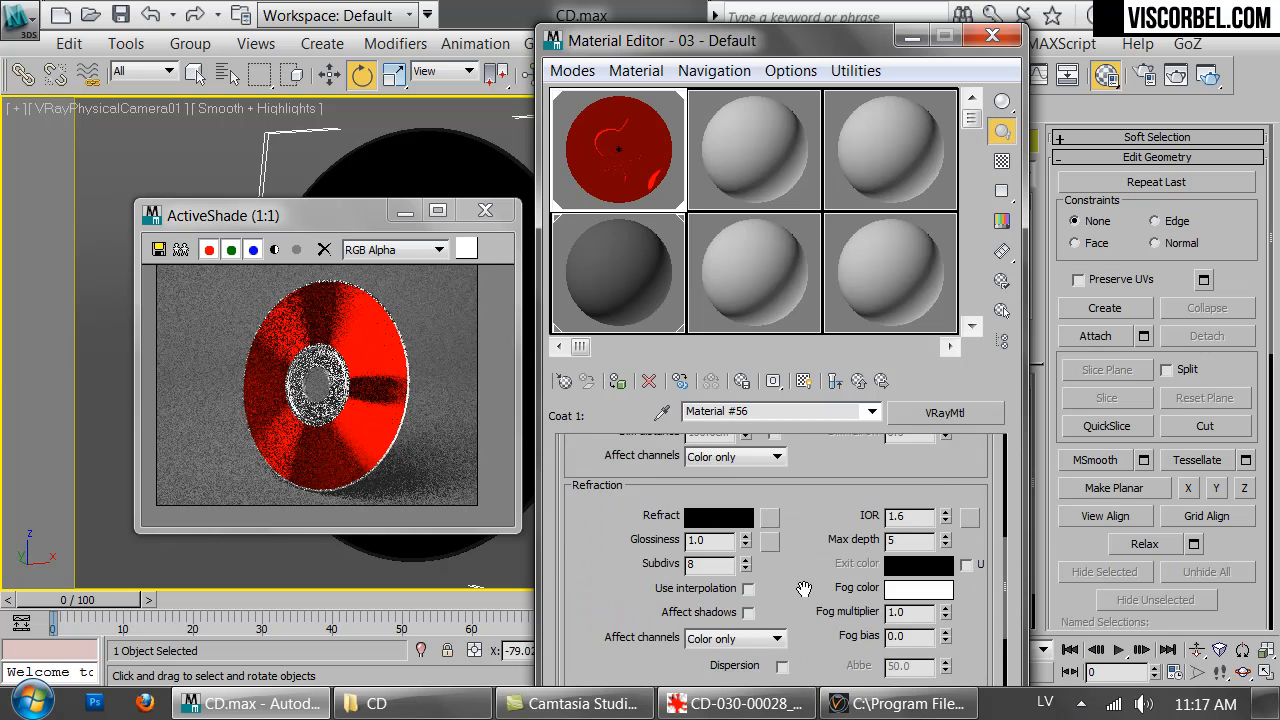
click(718, 581)
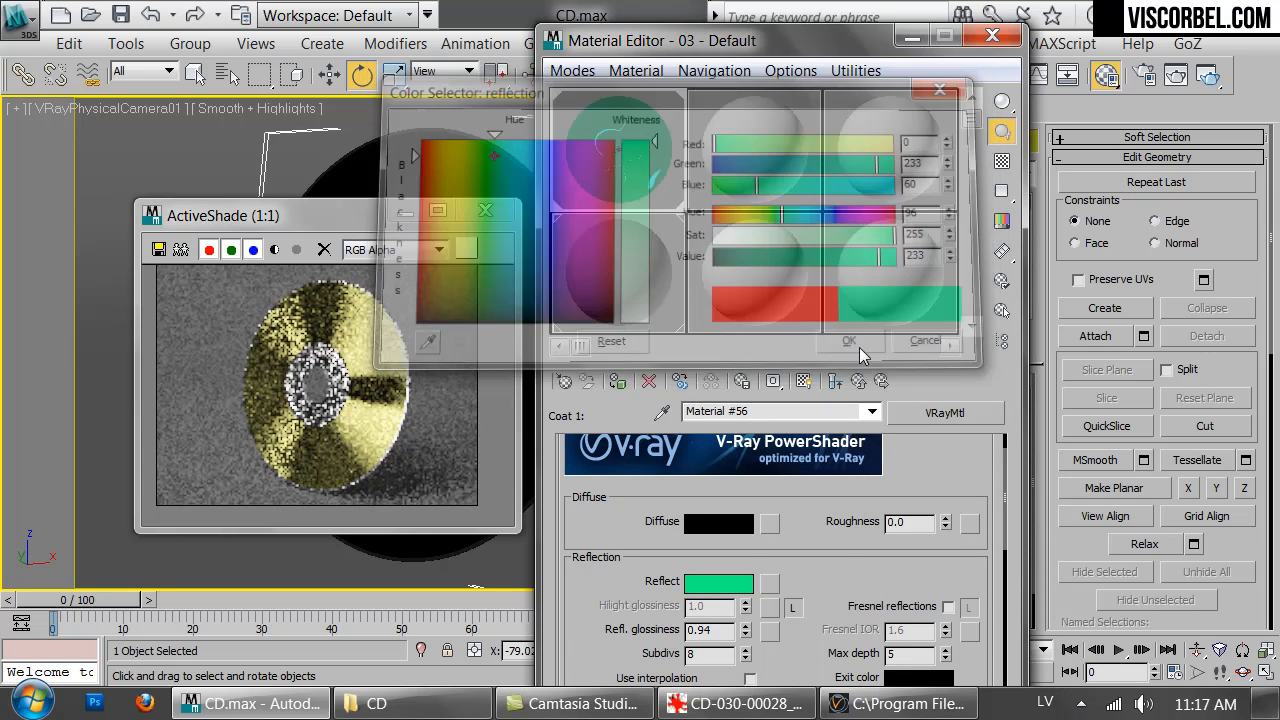
click(848, 341)
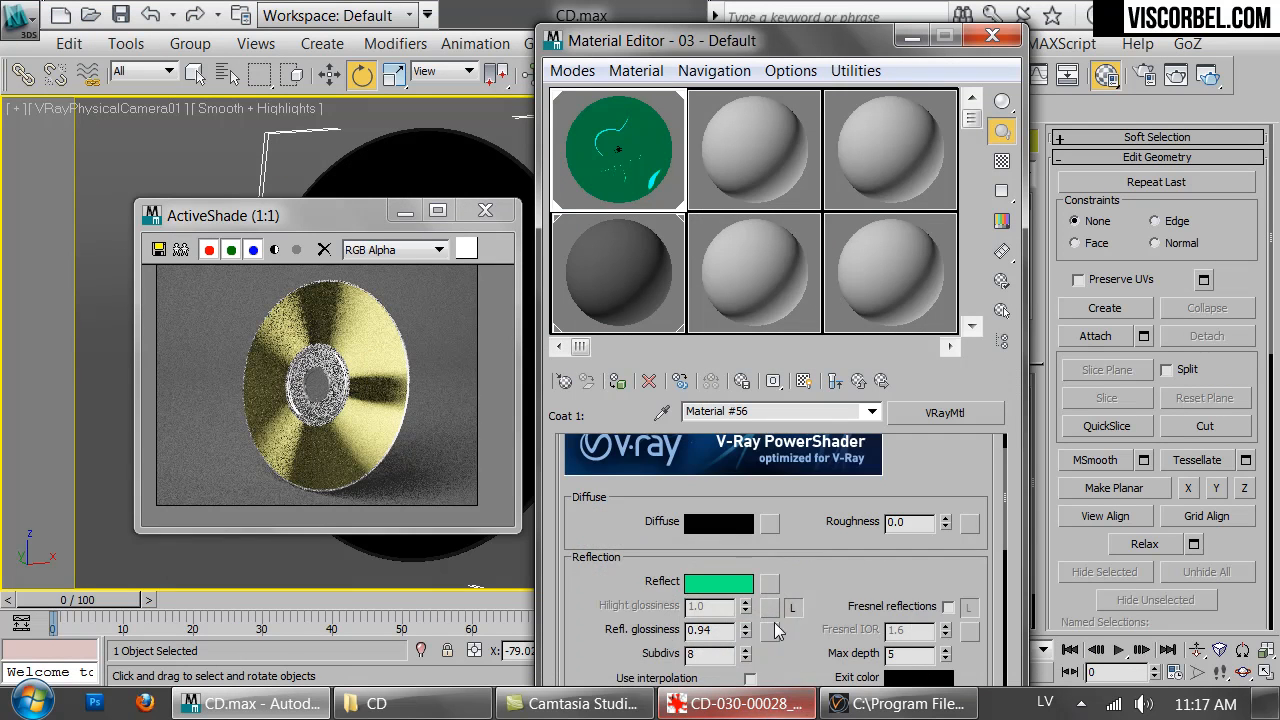
Adjust the Gradient Ramp W angle and lower the coat's reflection glossiness to 0.92
scroll(down, 3)
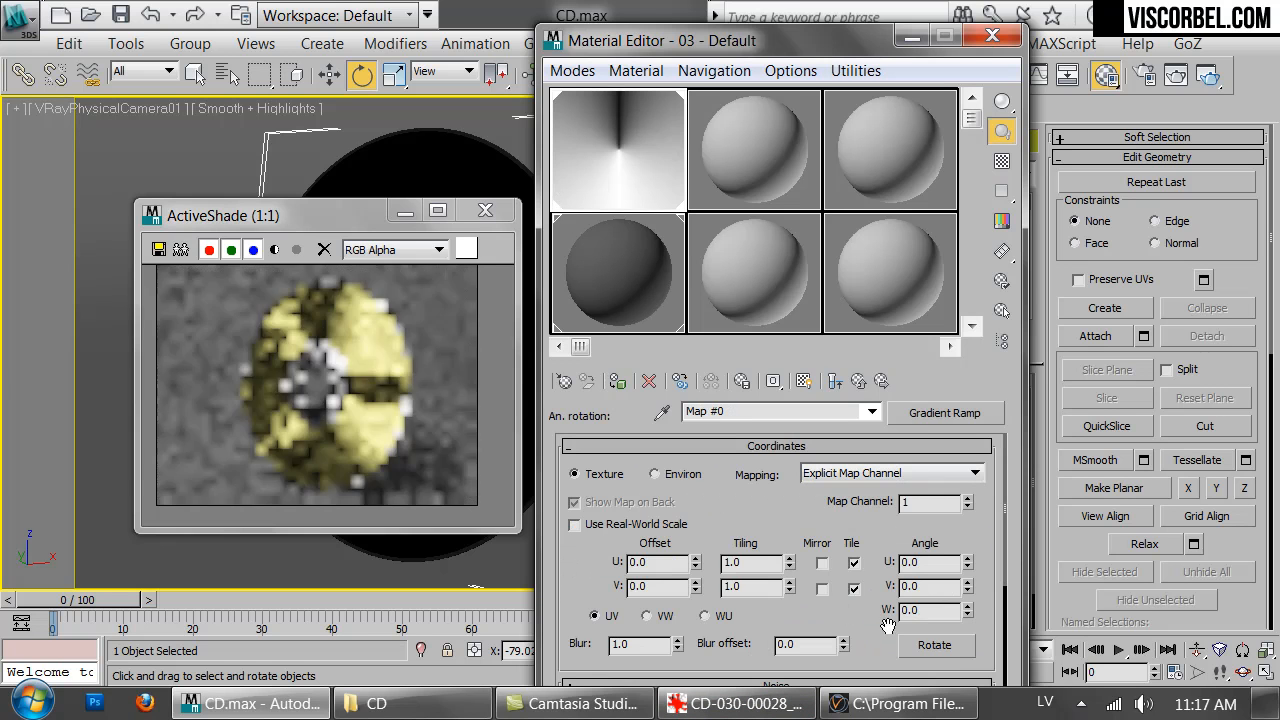
triple_click(912, 610)
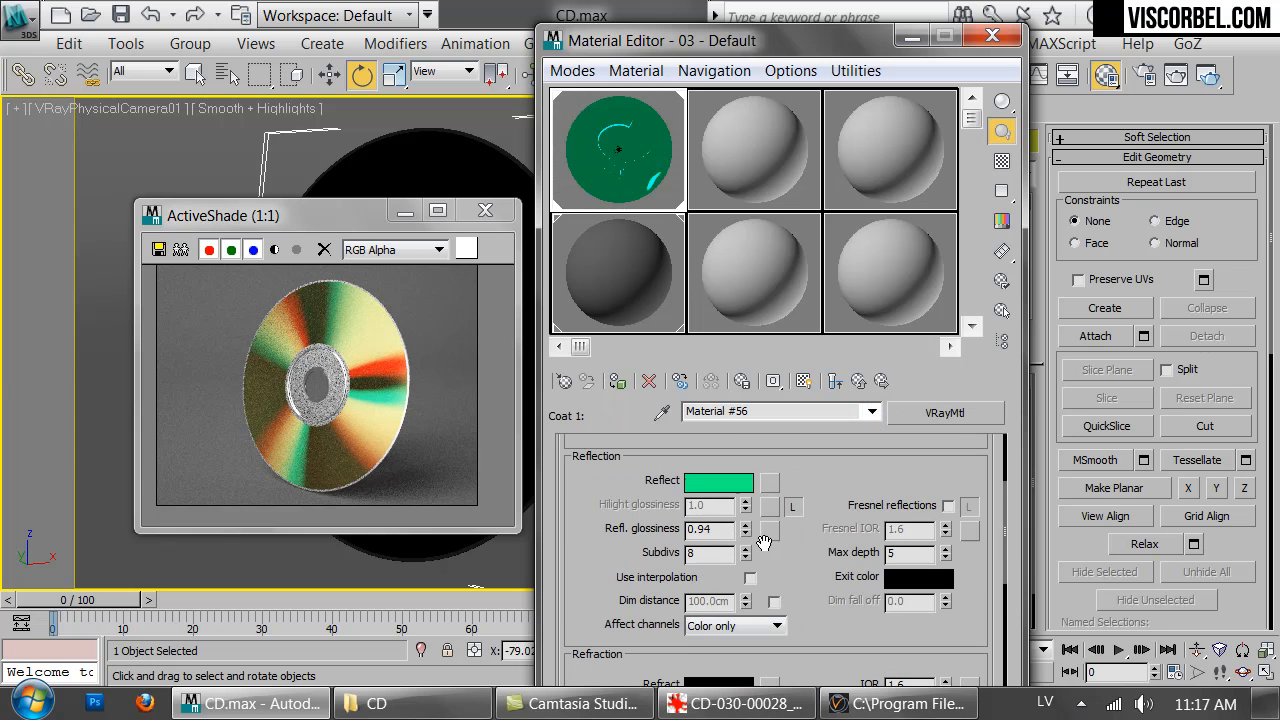
click(745, 534)
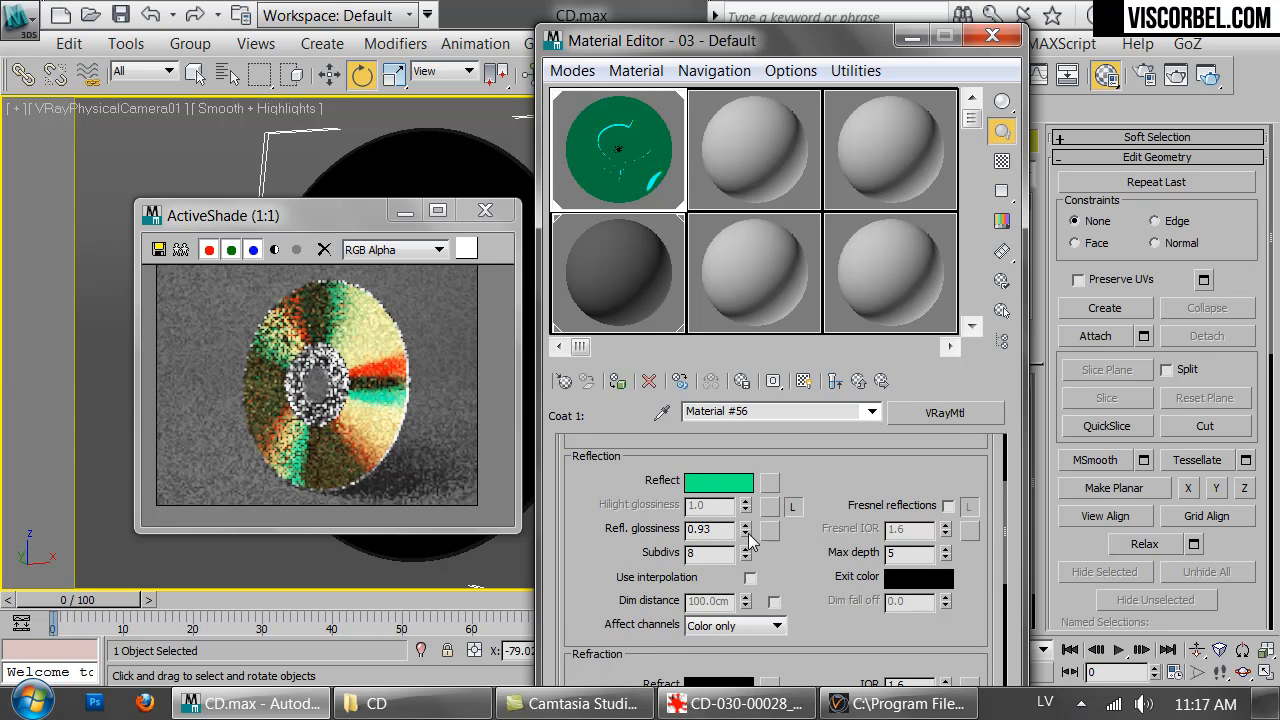
click(745, 533)
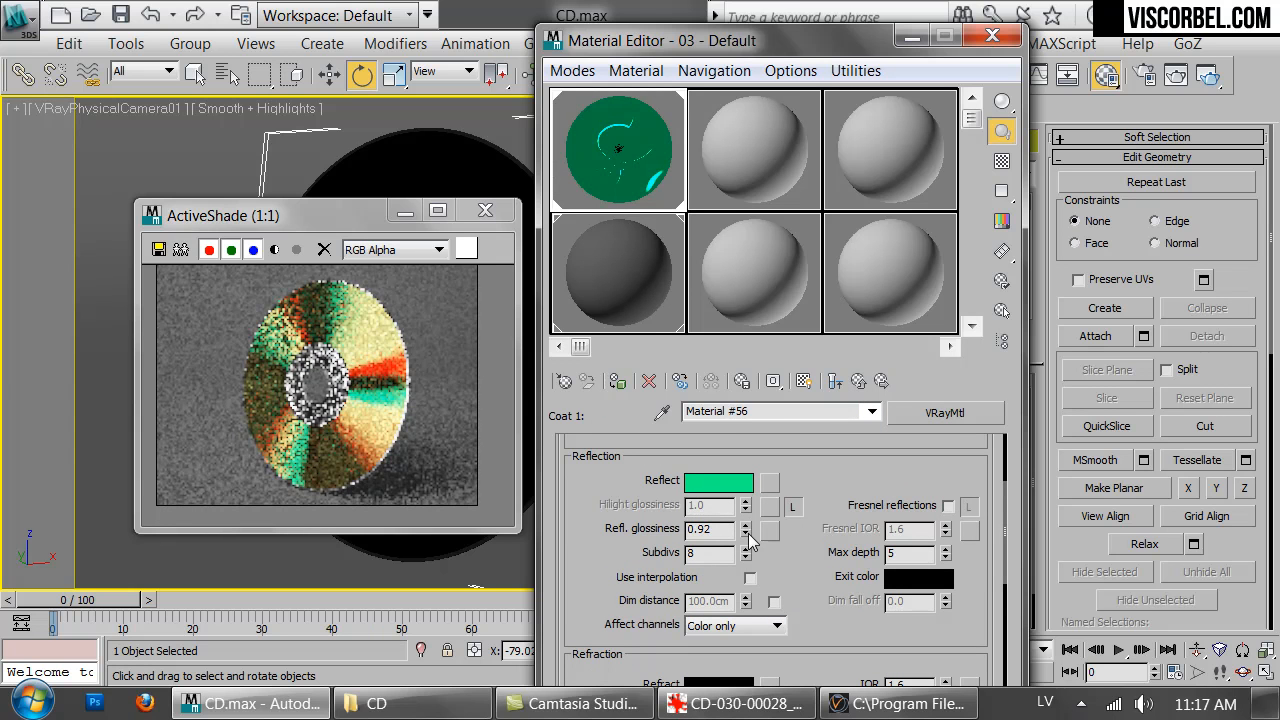
click(745, 534)
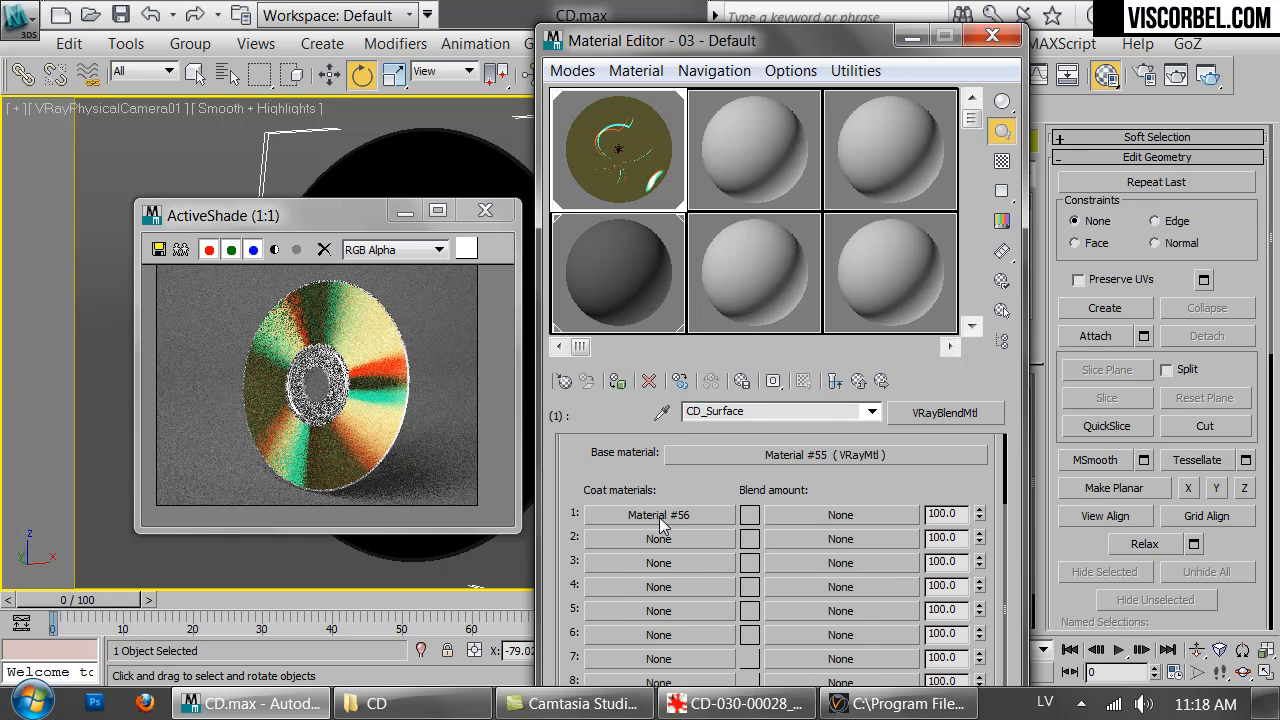
Copy Coat 1 into Coat 2 and tint its reflection light blue with lower saturation
right_click(658, 538)
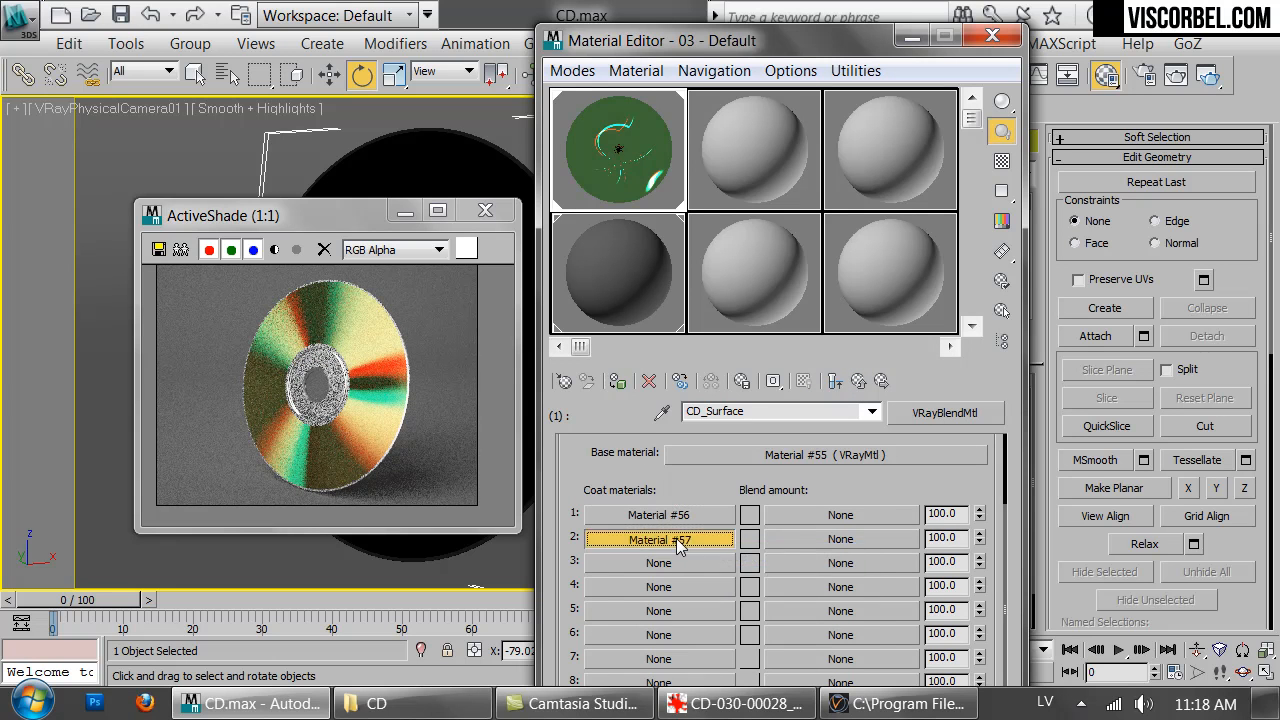
double_click(658, 540)
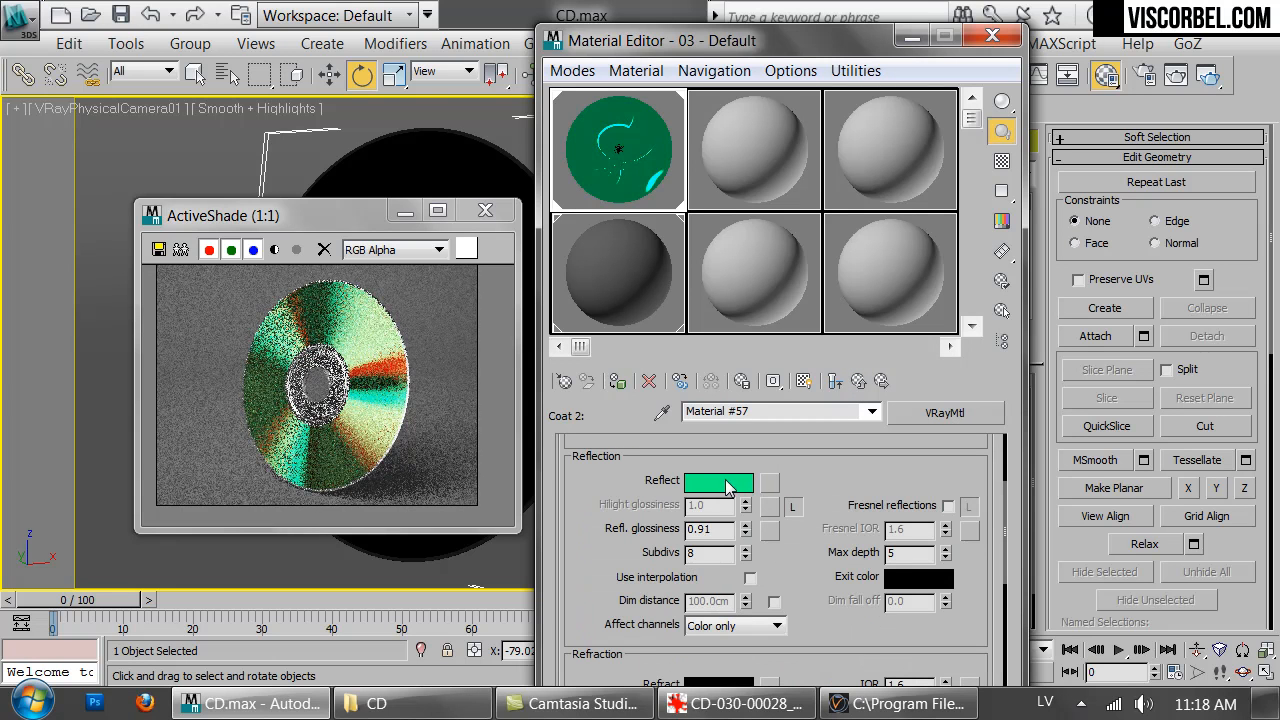
click(718, 480)
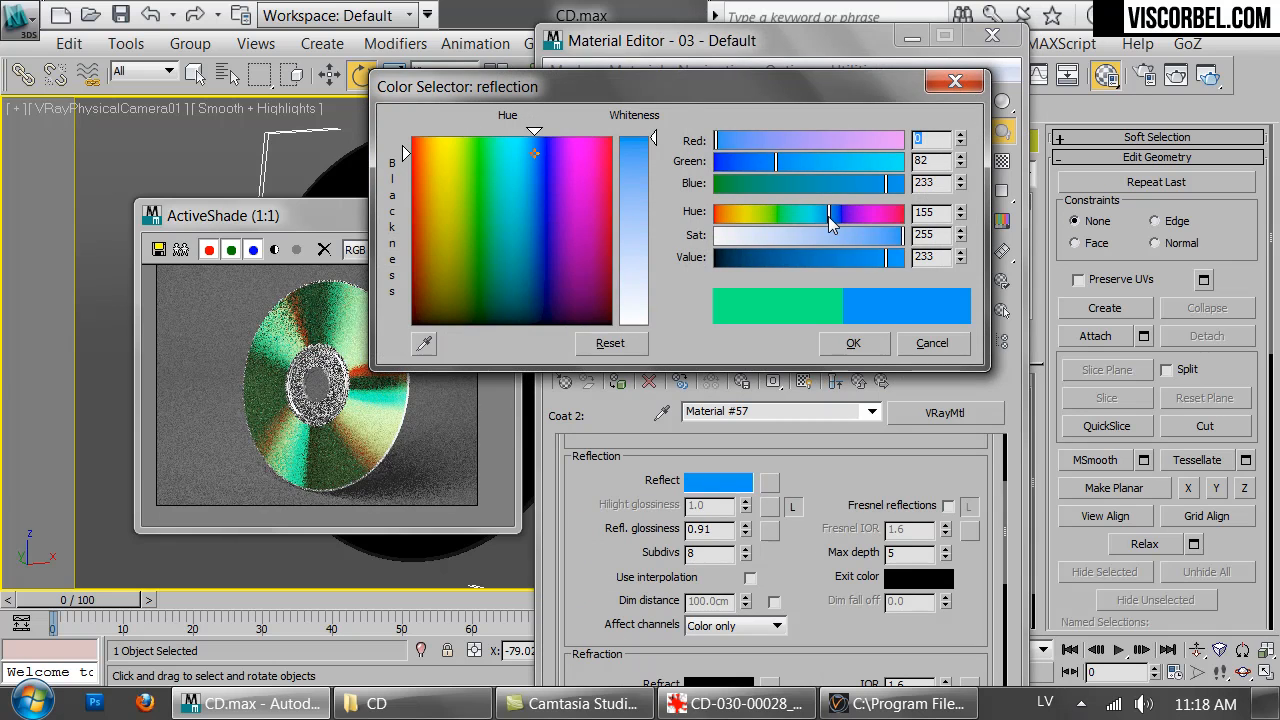
click(735, 703)
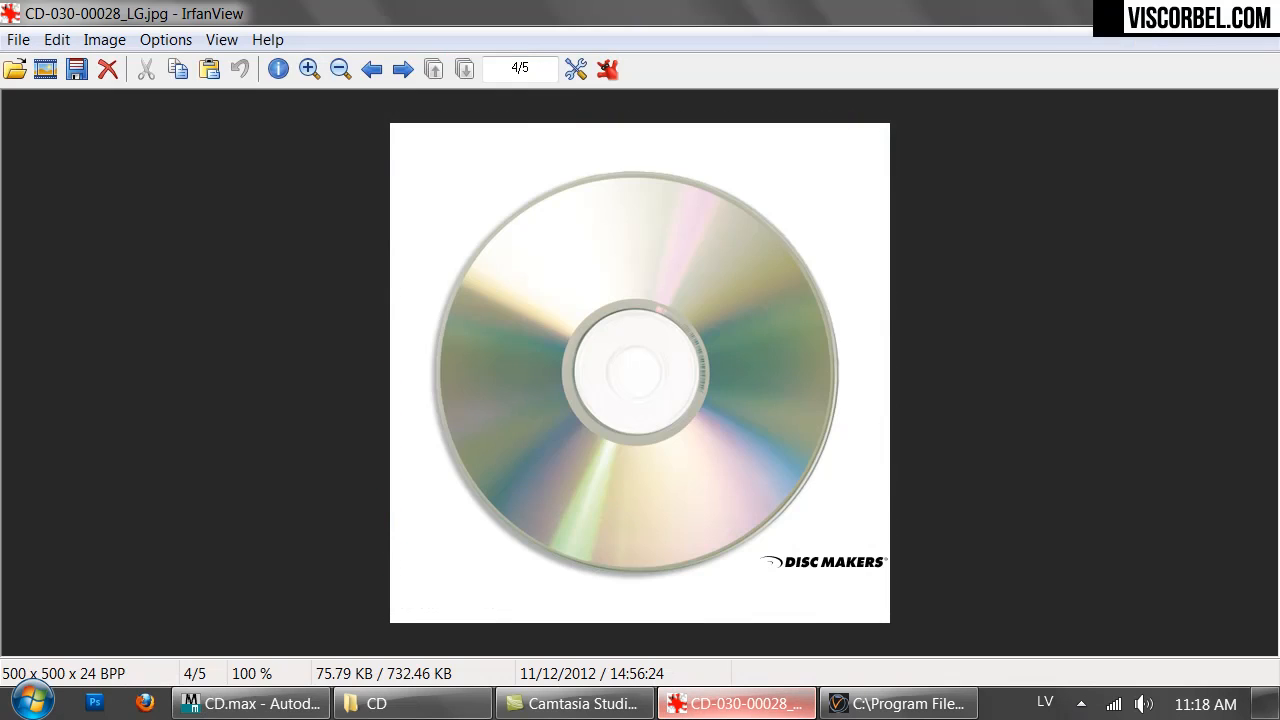
click(250, 703)
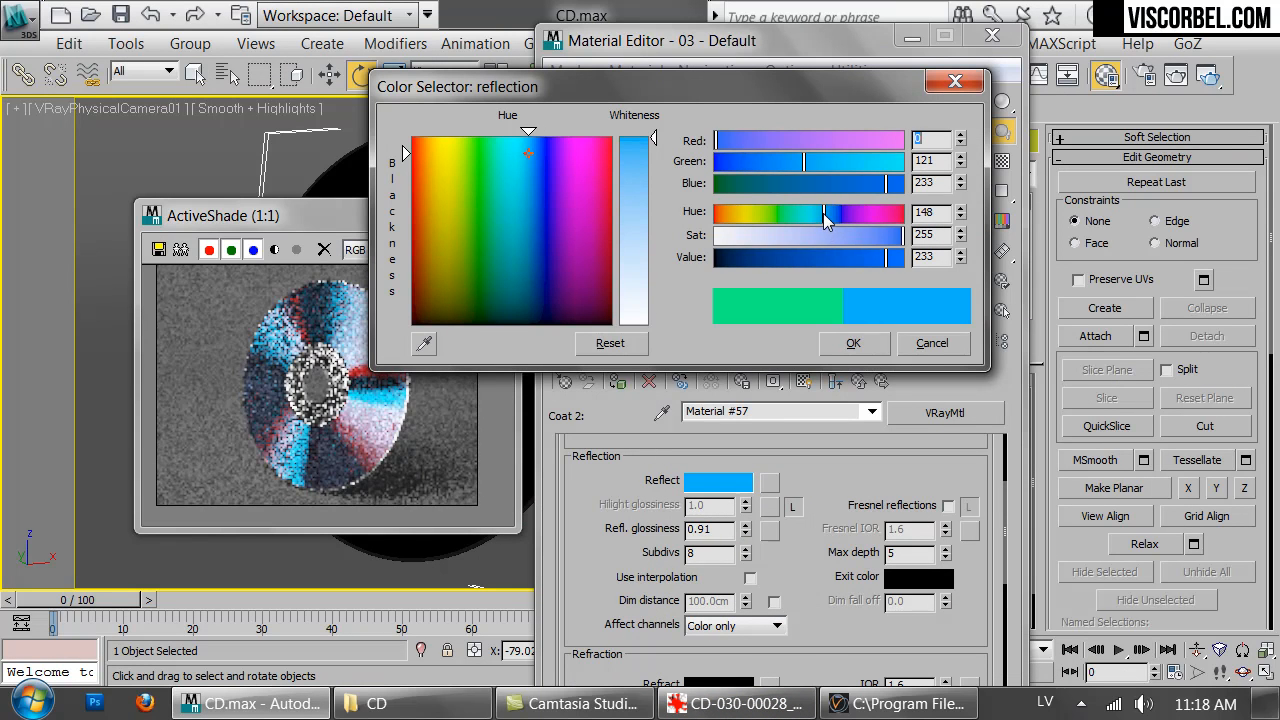
drag(900, 235, 870, 235)
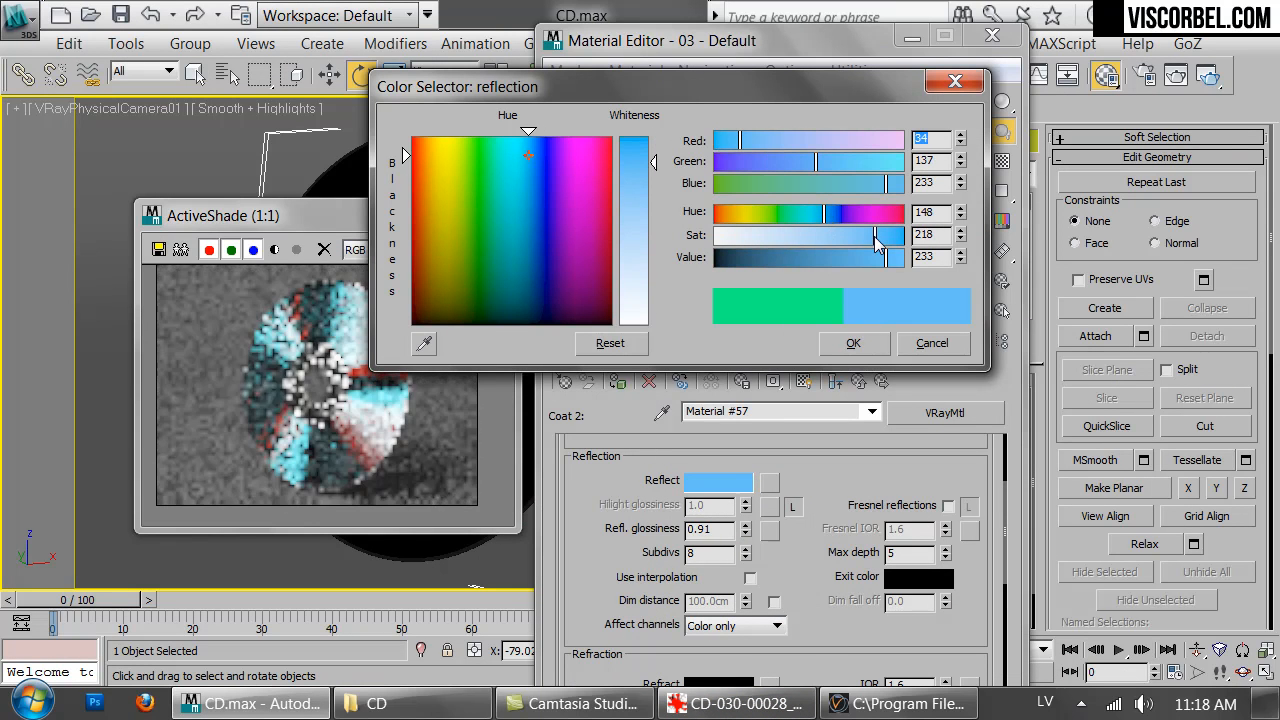
click(853, 343)
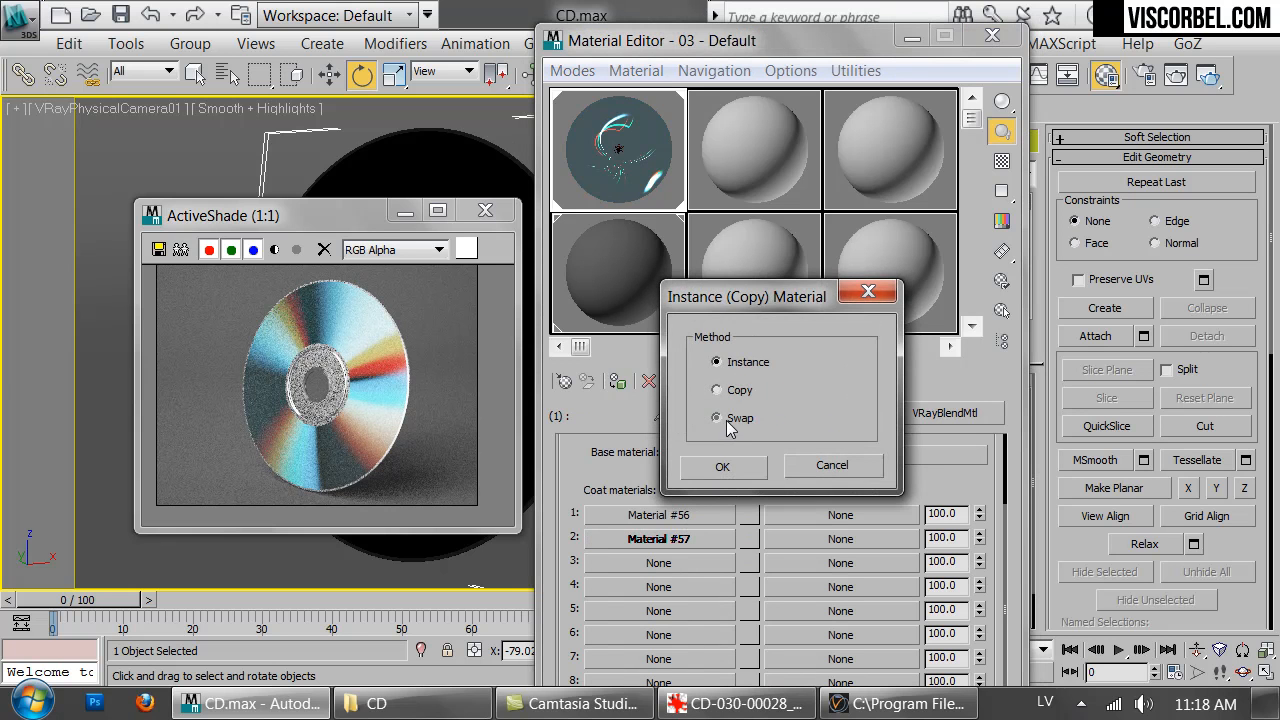
Swap Coat 1 and Coat 2 so Material #57 comes first, then open the second coat
click(722, 466)
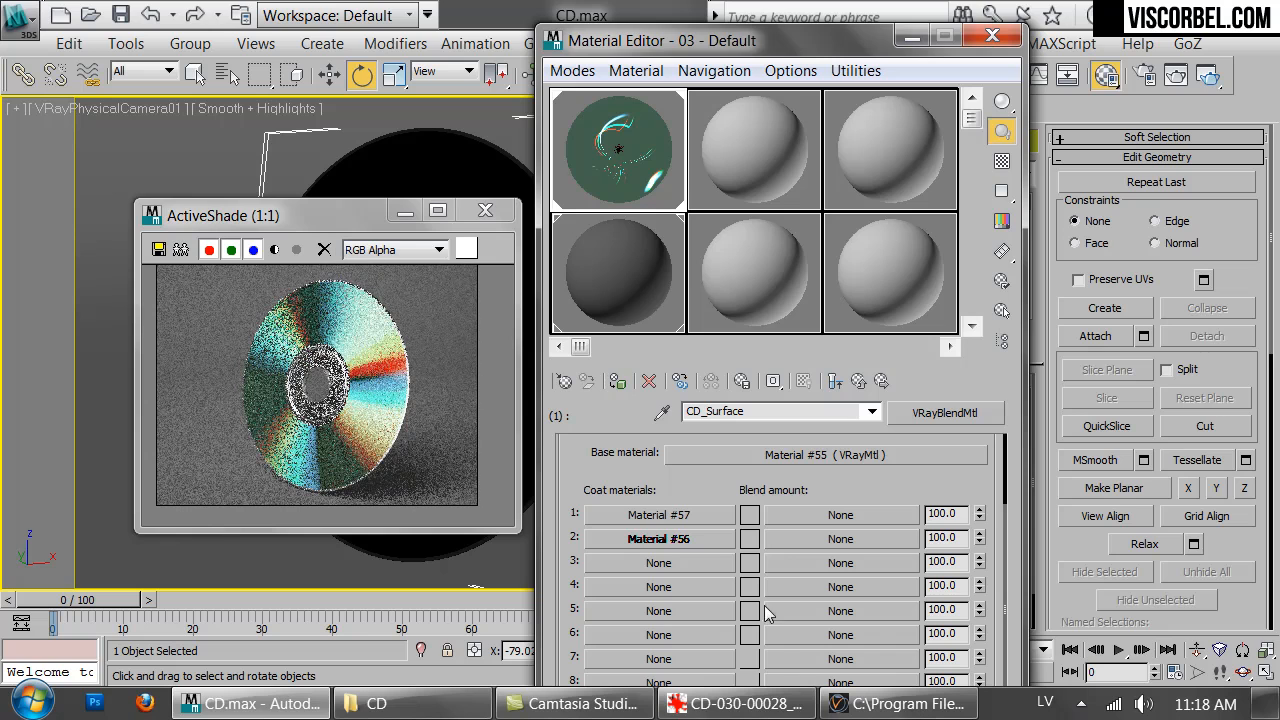
click(735, 703)
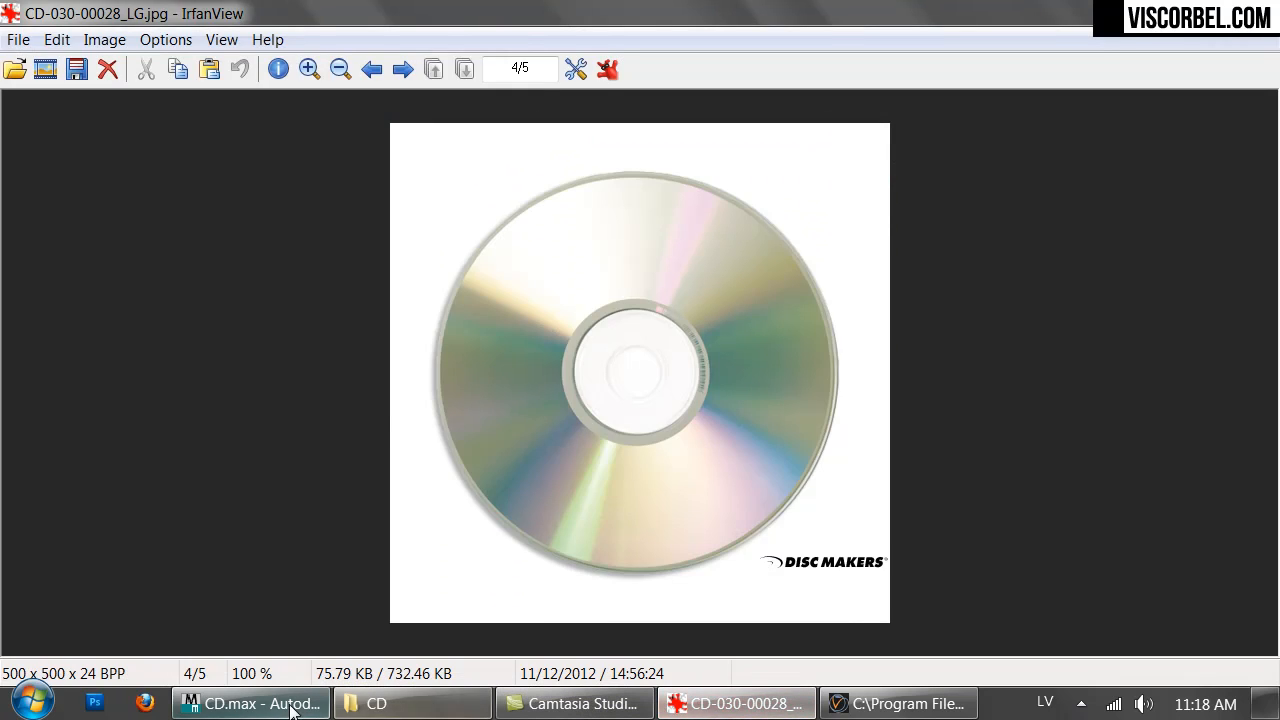
click(250, 703)
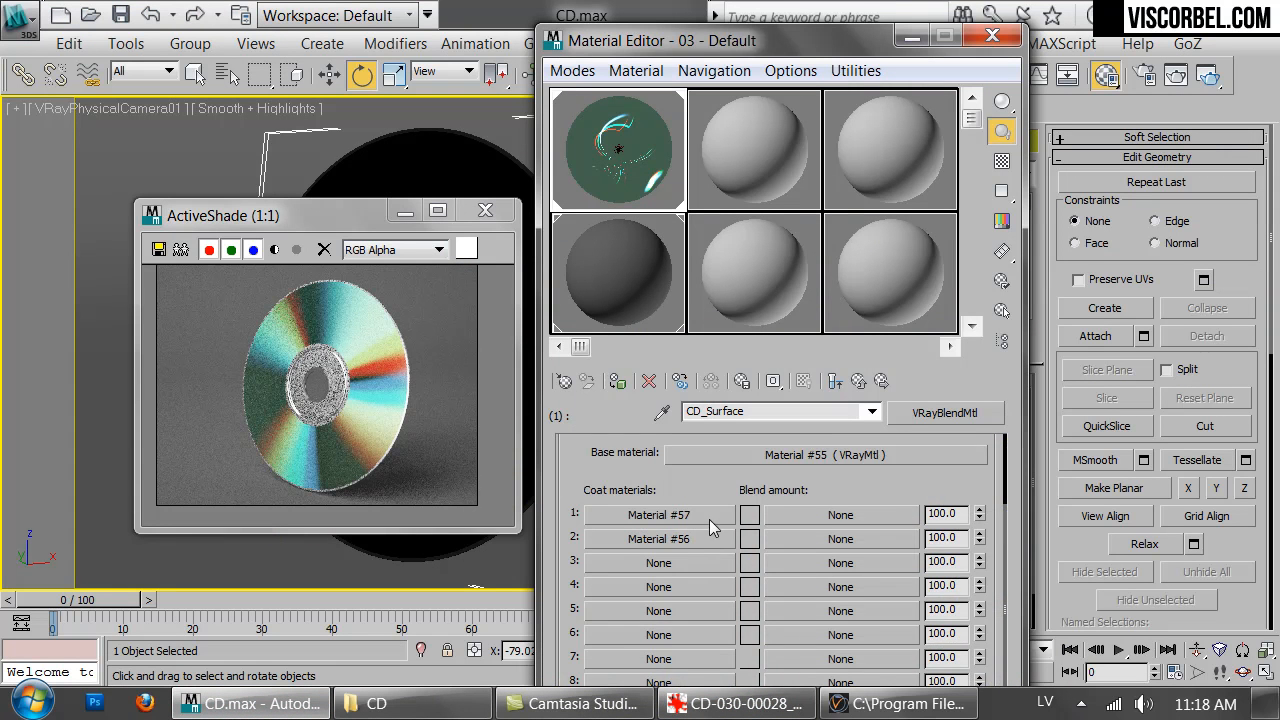
click(659, 538)
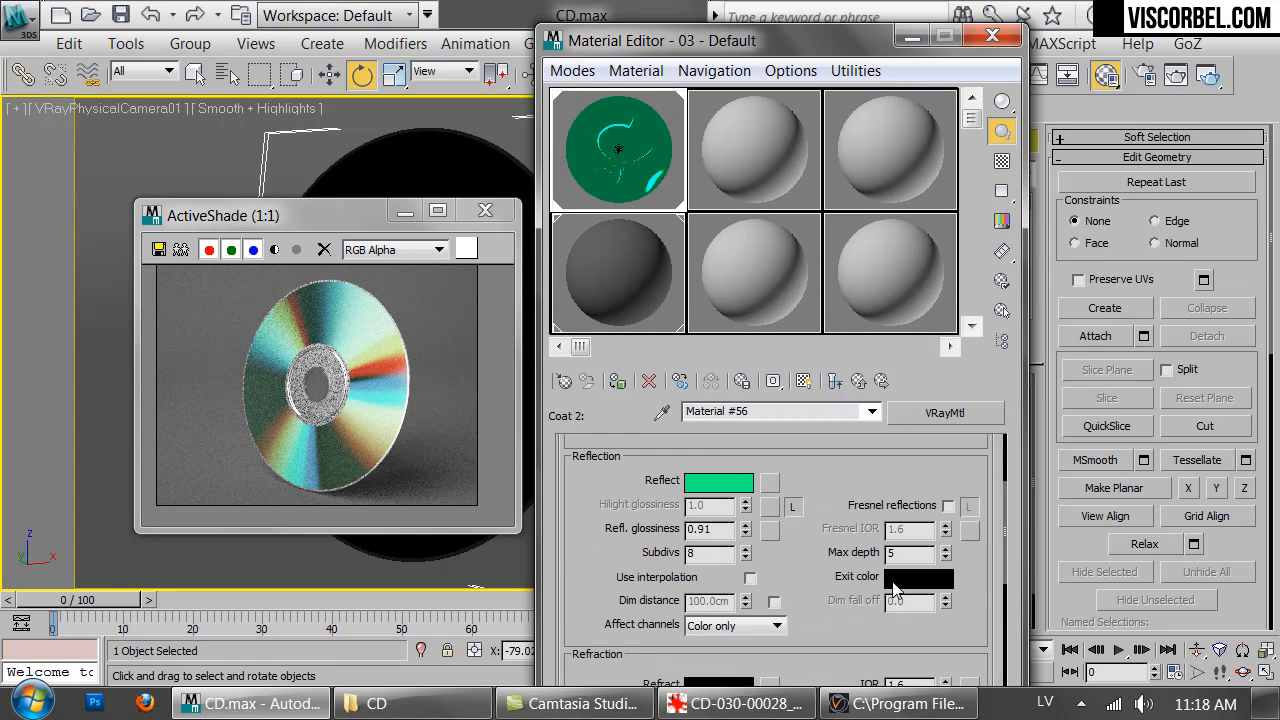
Enter -10 as the anisotropy Gradient Ramp's W rotation angle
scroll(down, 3)
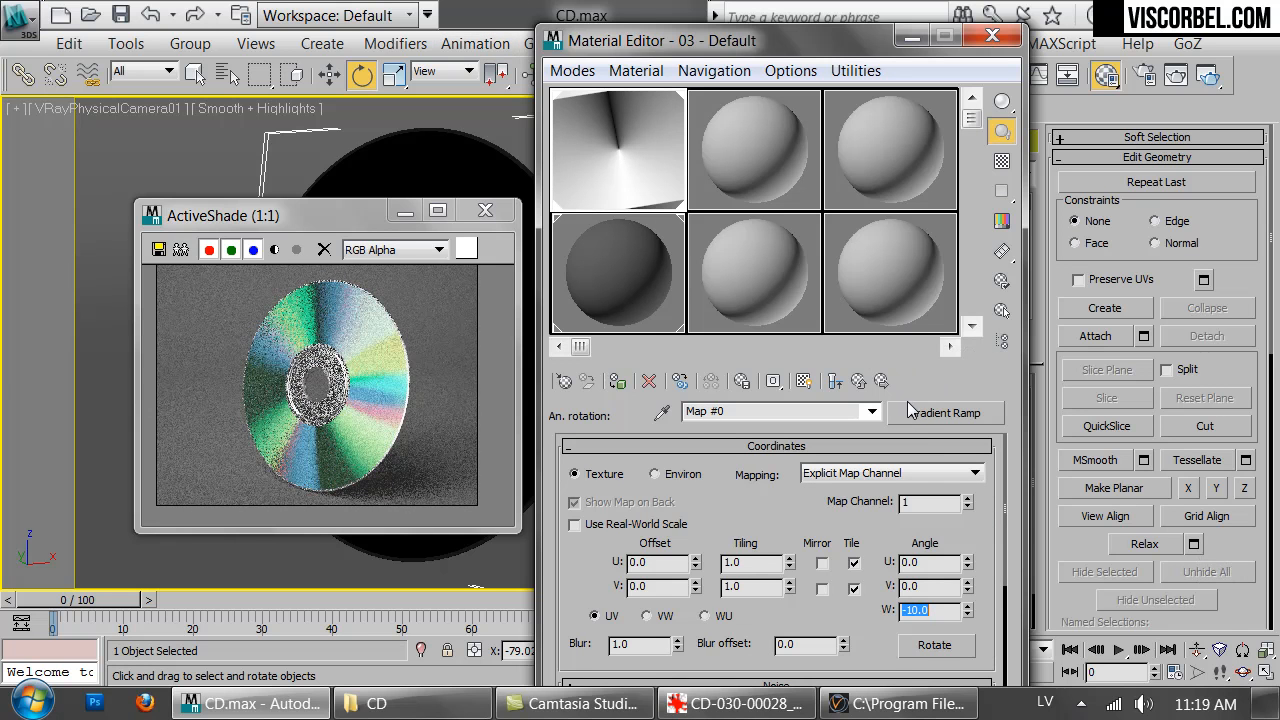
click(617, 150)
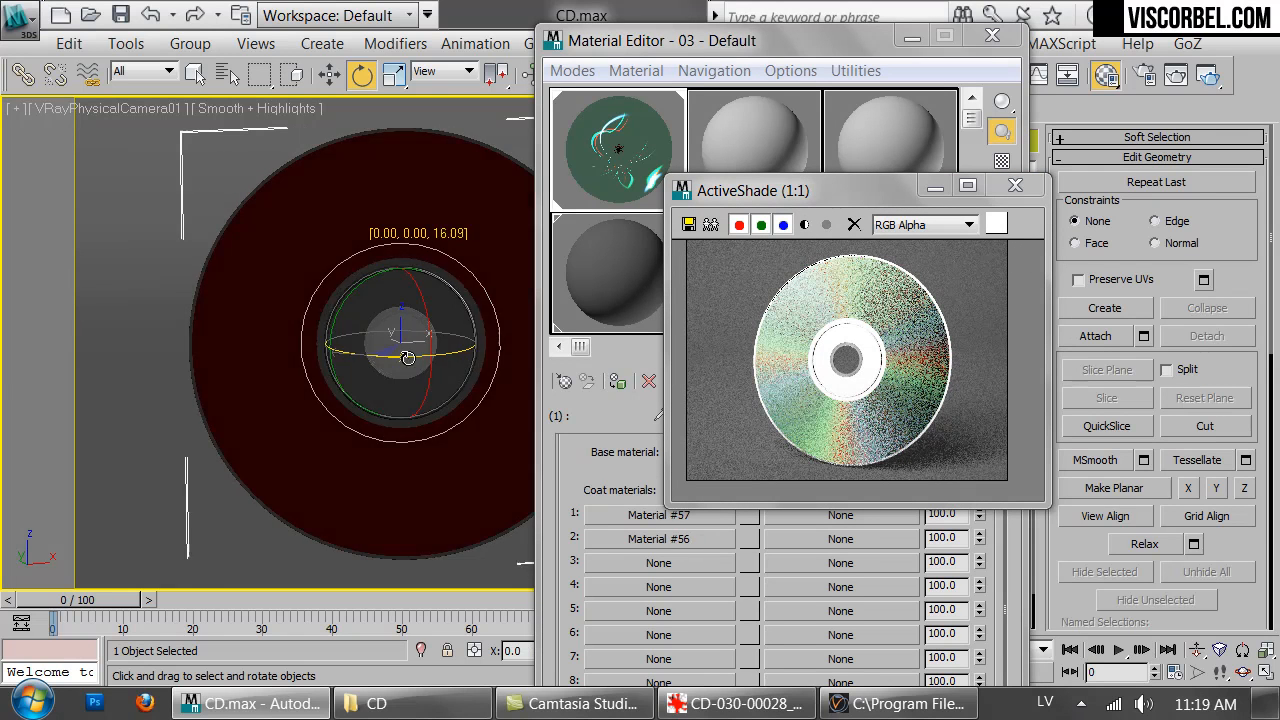
Set the base material's reflection to pinkish red and rearrange the editor and preview
drag(408, 357, 353, 347)
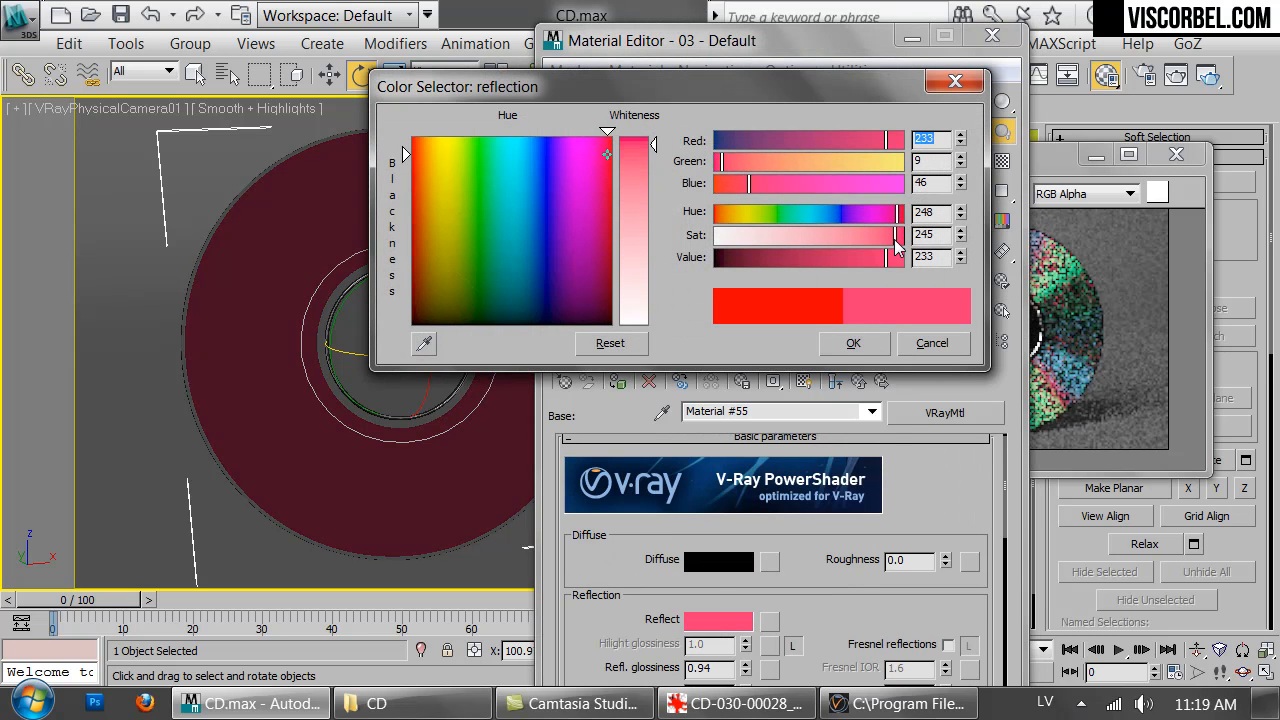
click(853, 343)
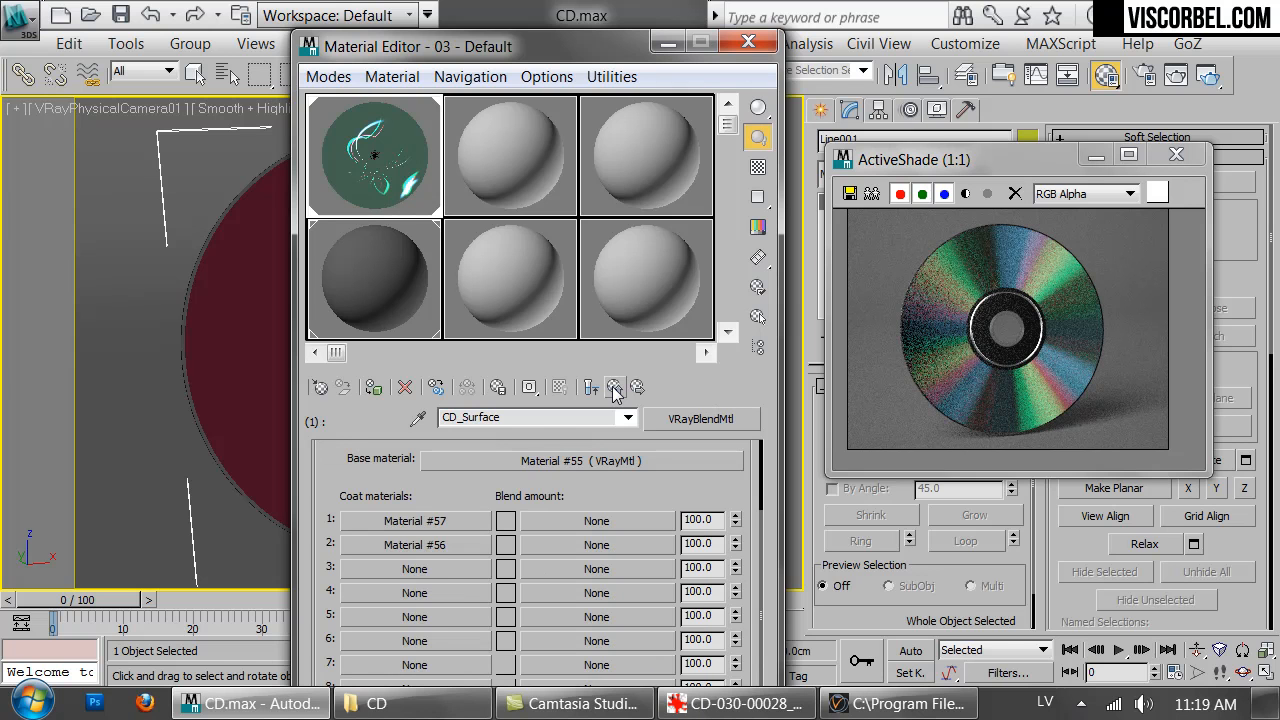
View reference photo p11849.jpg in IrfanView, then return to CD-030-00028_LG.jpg
click(735, 703)
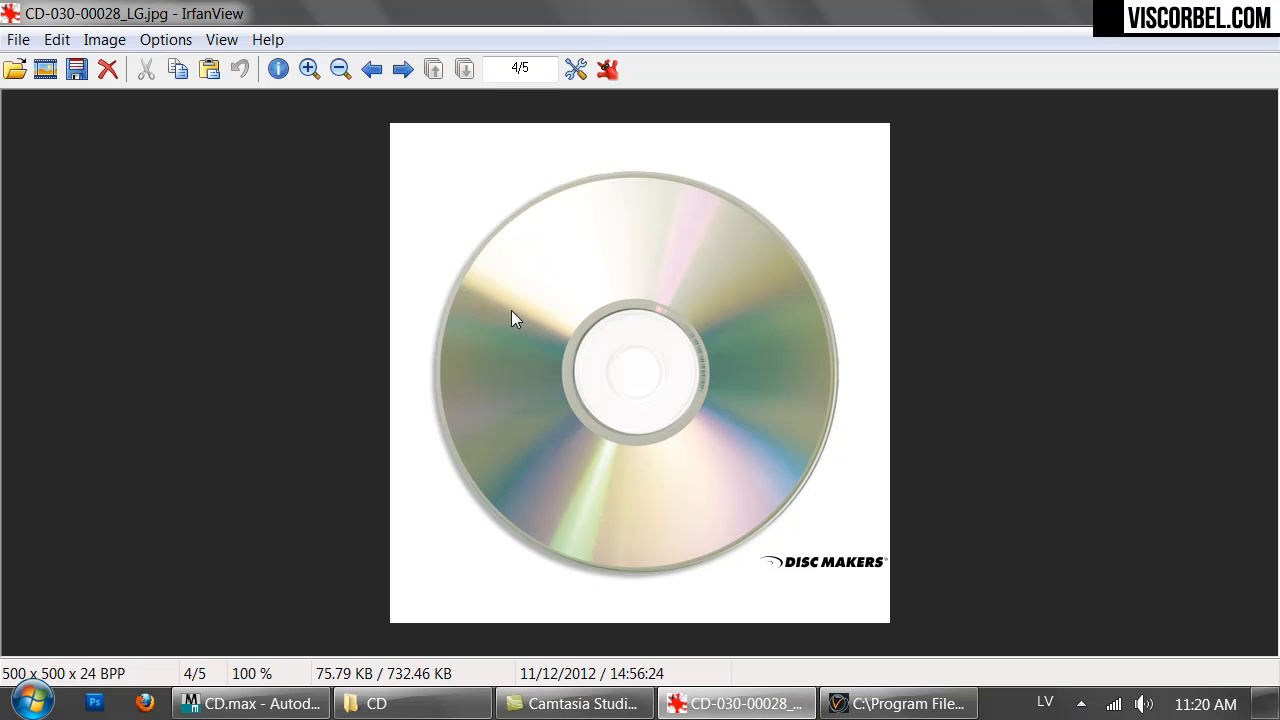
mouse_move(728, 334)
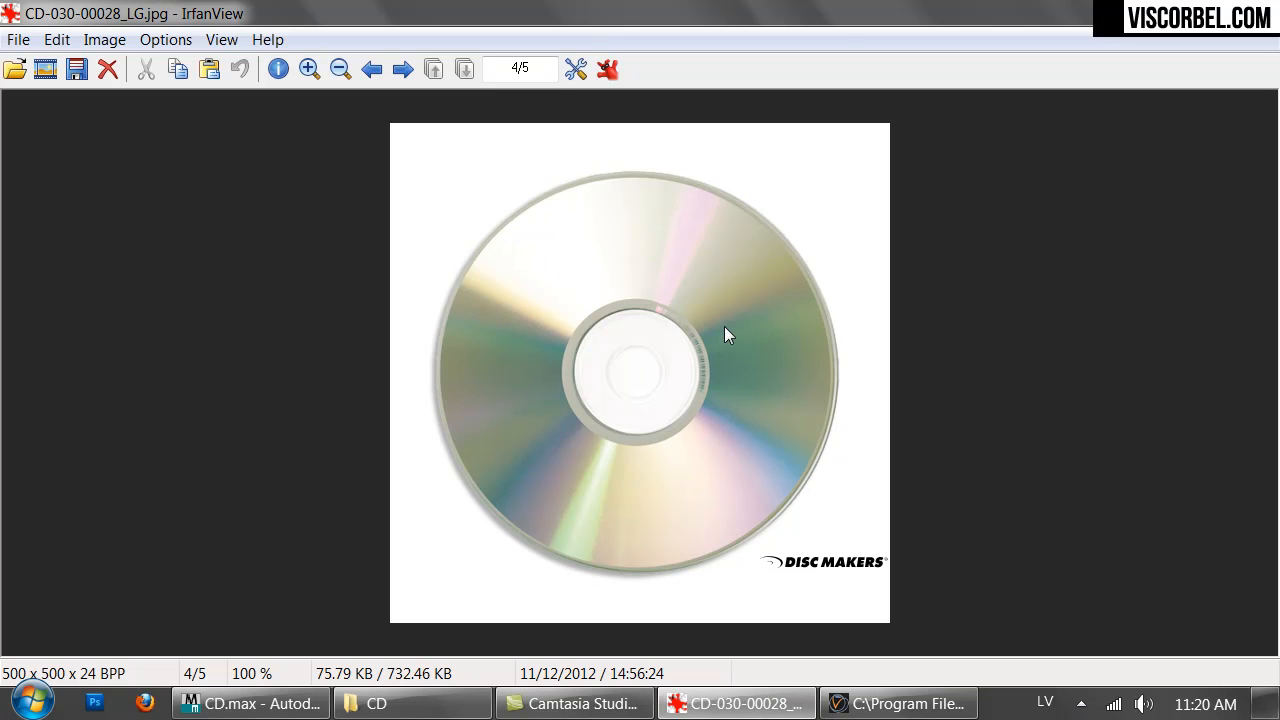
click(402, 69)
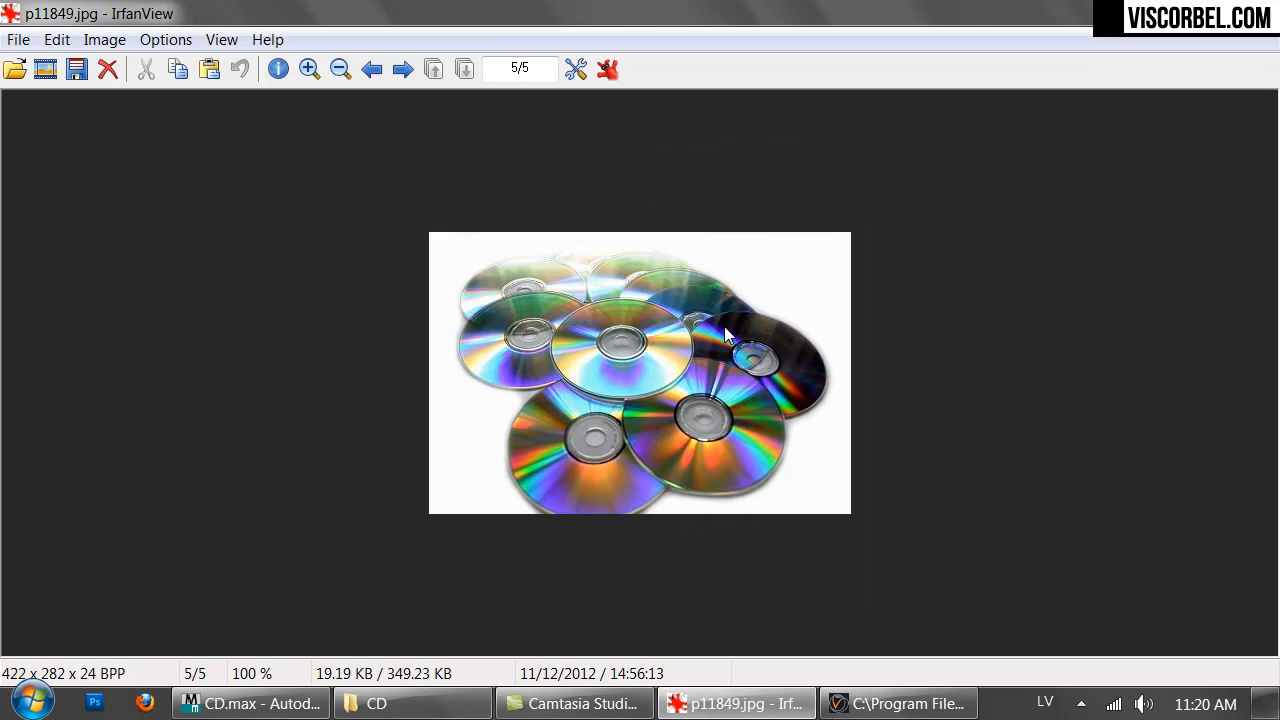
click(371, 68)
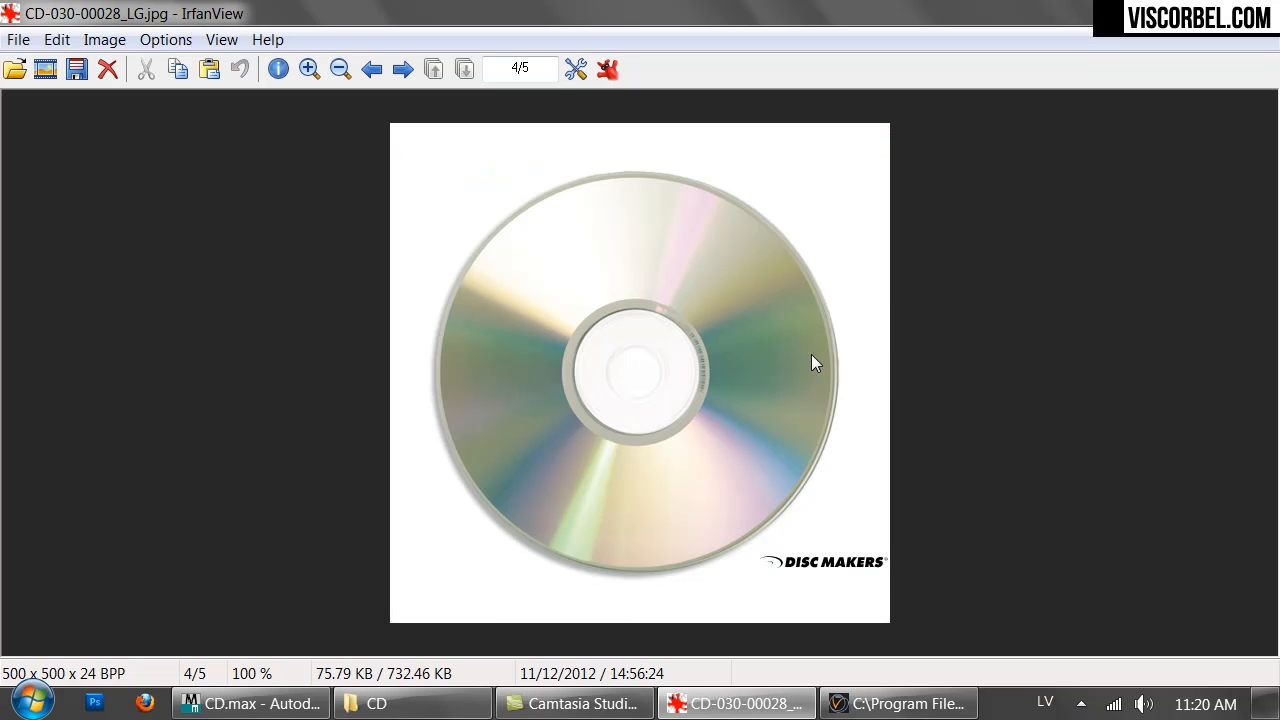
mouse_move(687, 500)
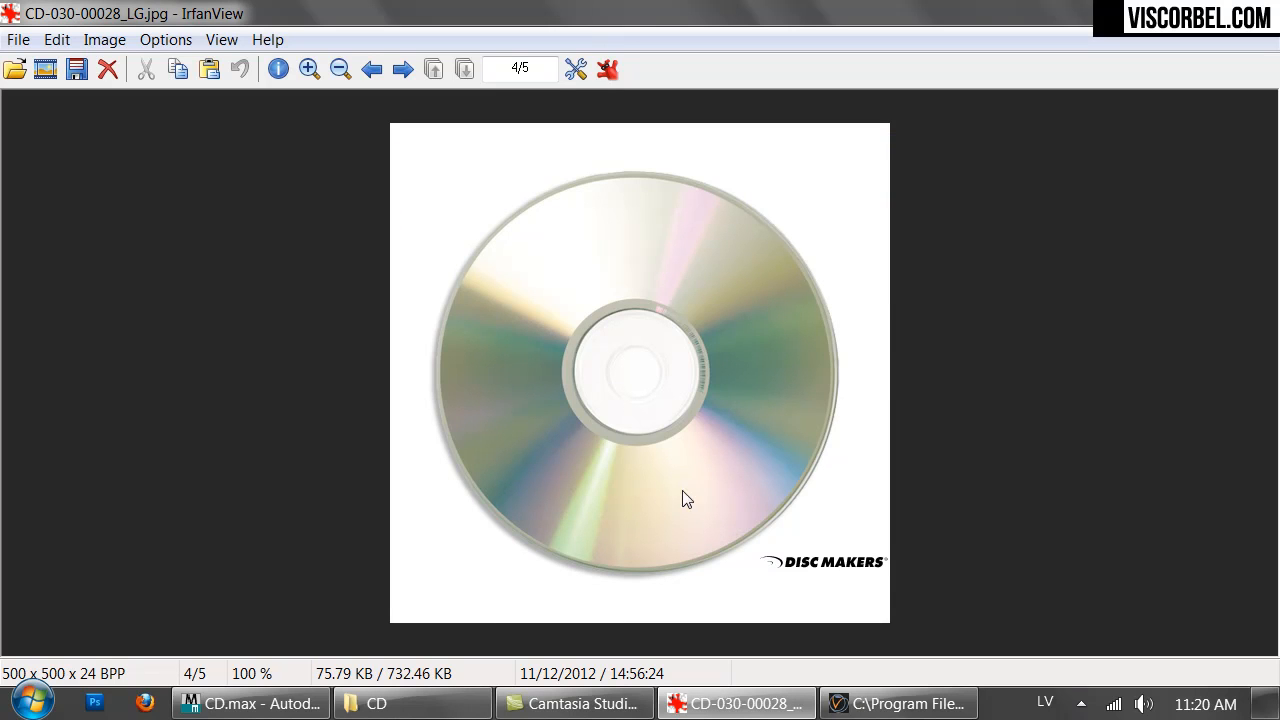
mouse_move(562, 540)
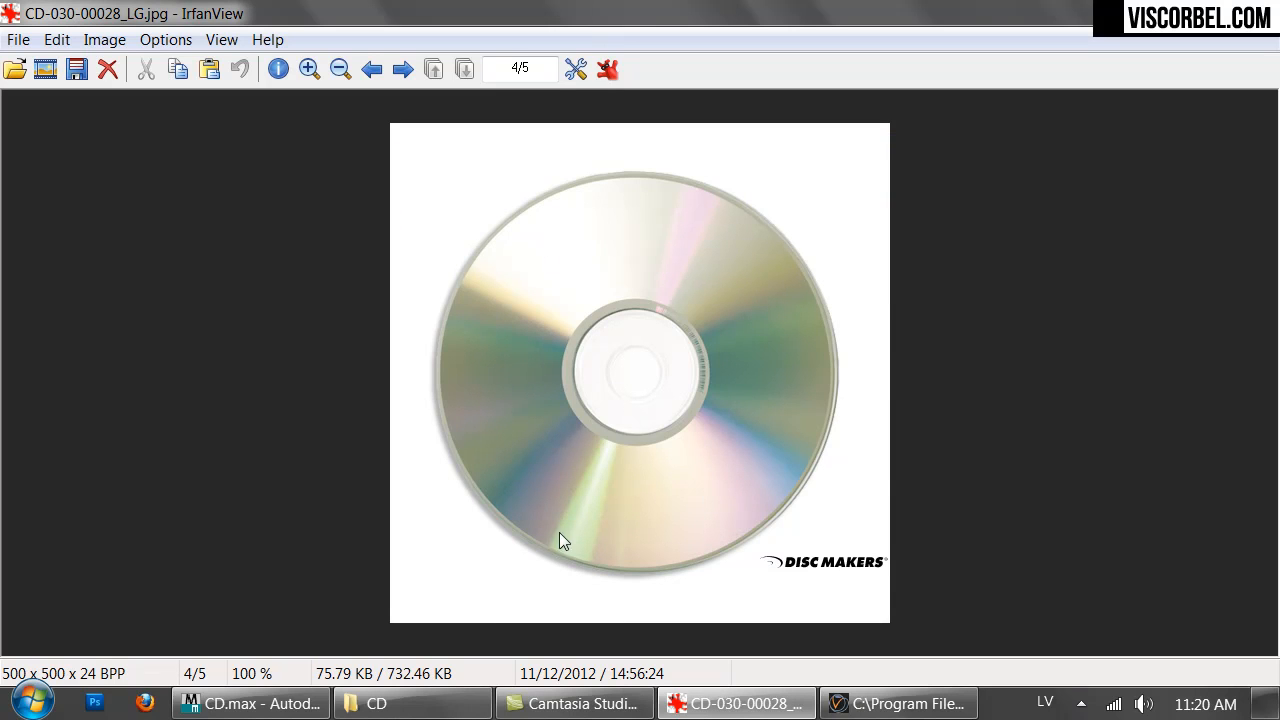
click(250, 703)
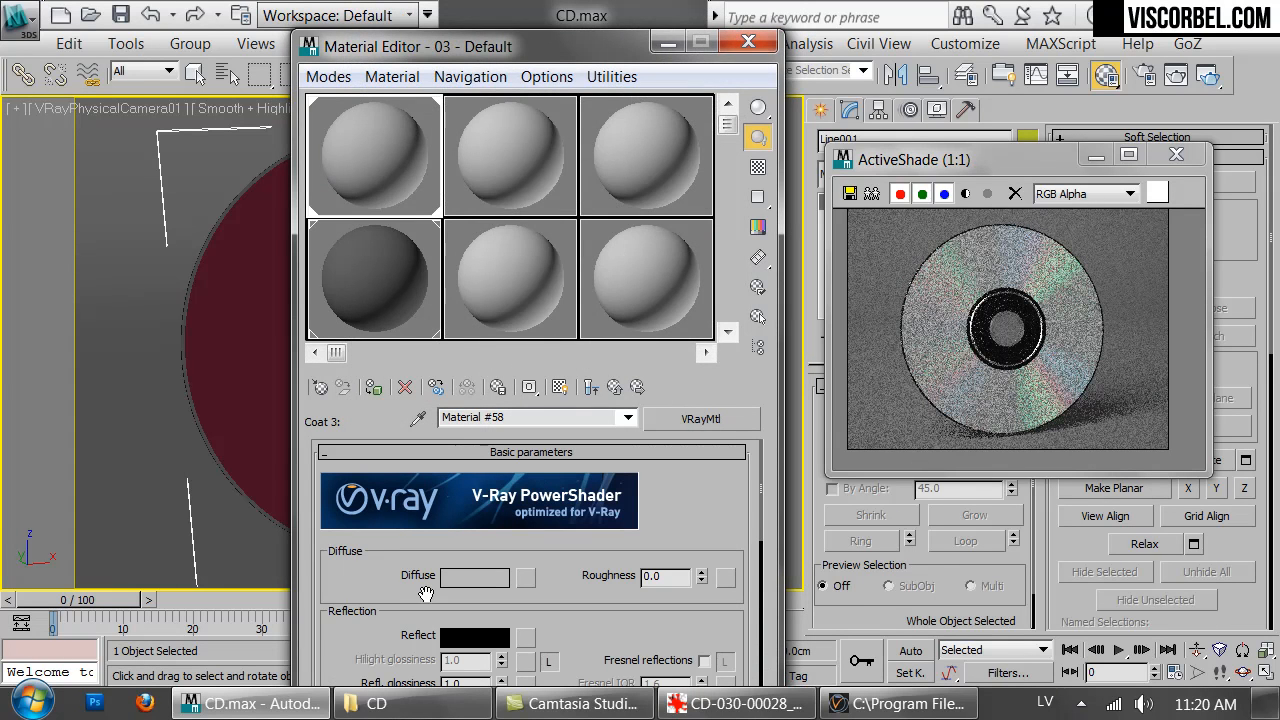
Give the third coat a black diffuse, white reflection and Fresnel reflections with IOR 2.5
click(475, 577)
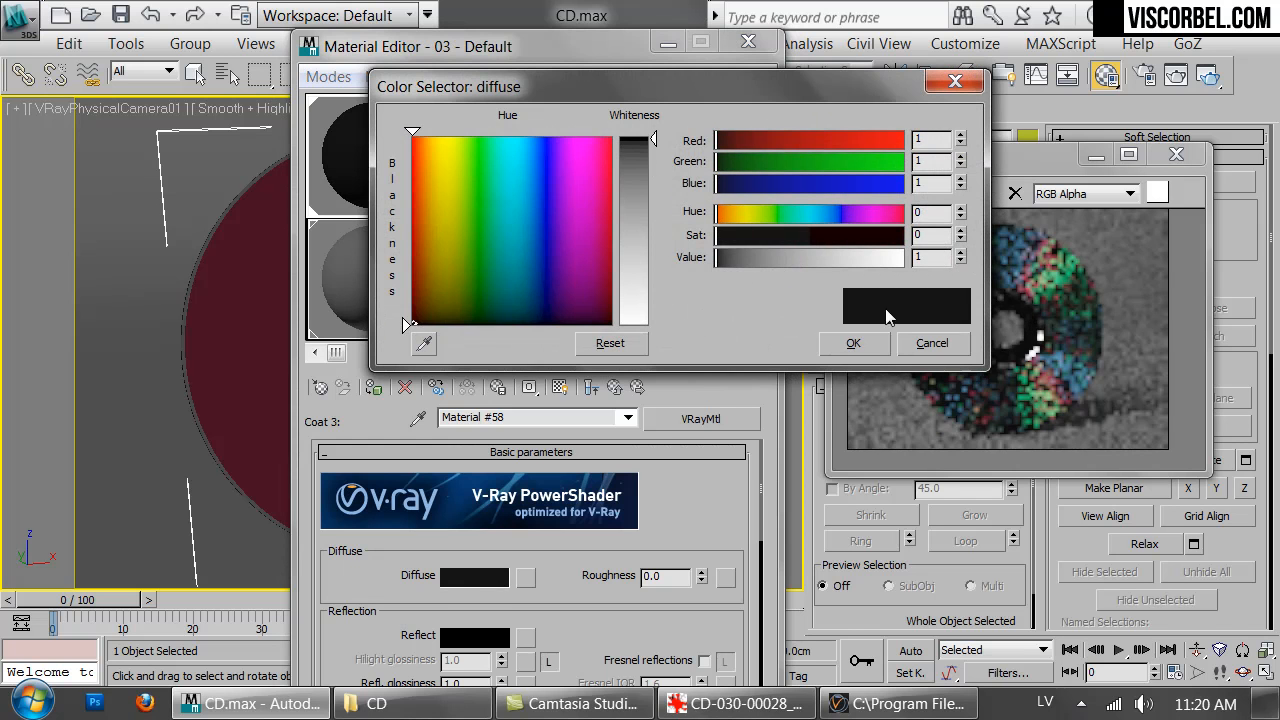
click(853, 342)
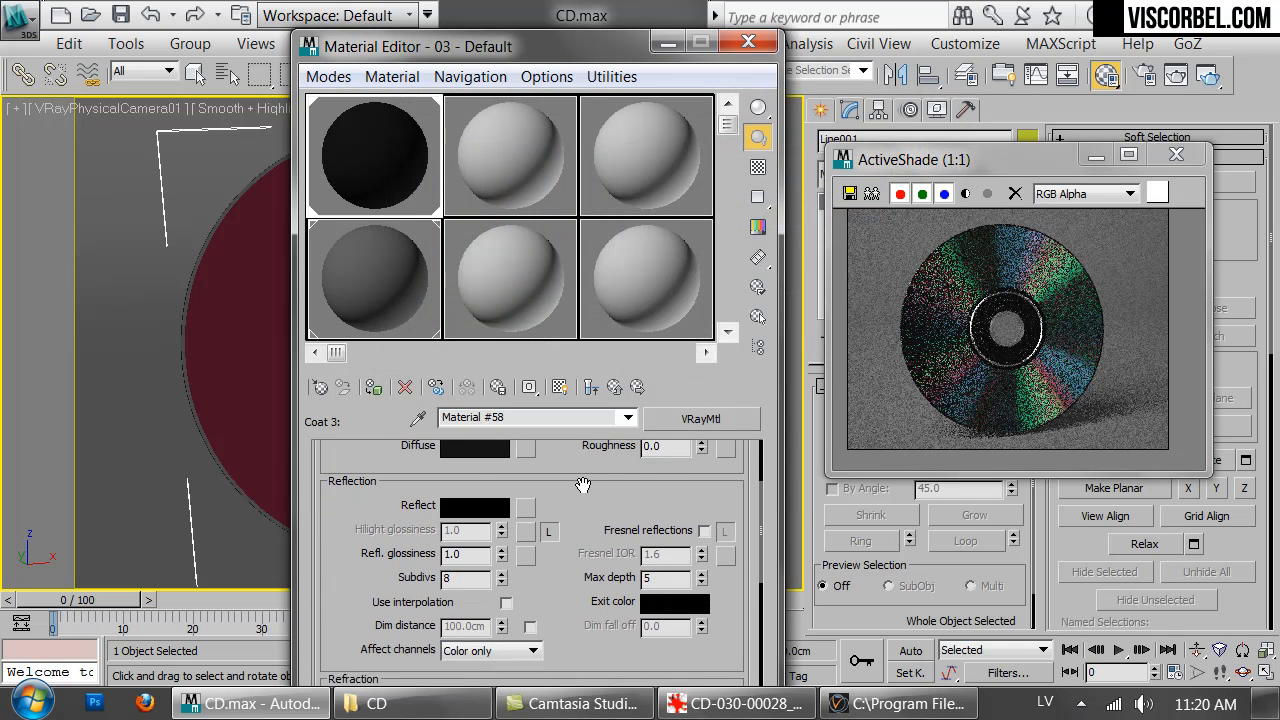
click(475, 505)
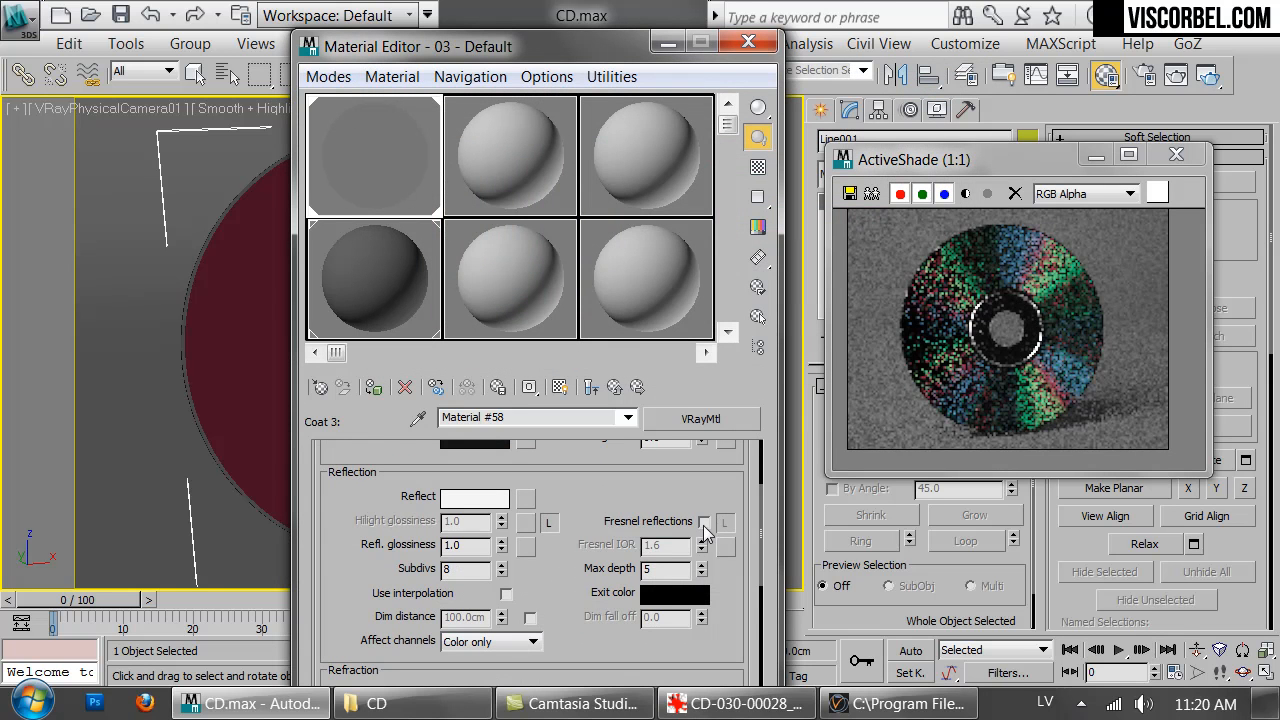
click(705, 521)
text(2.5)
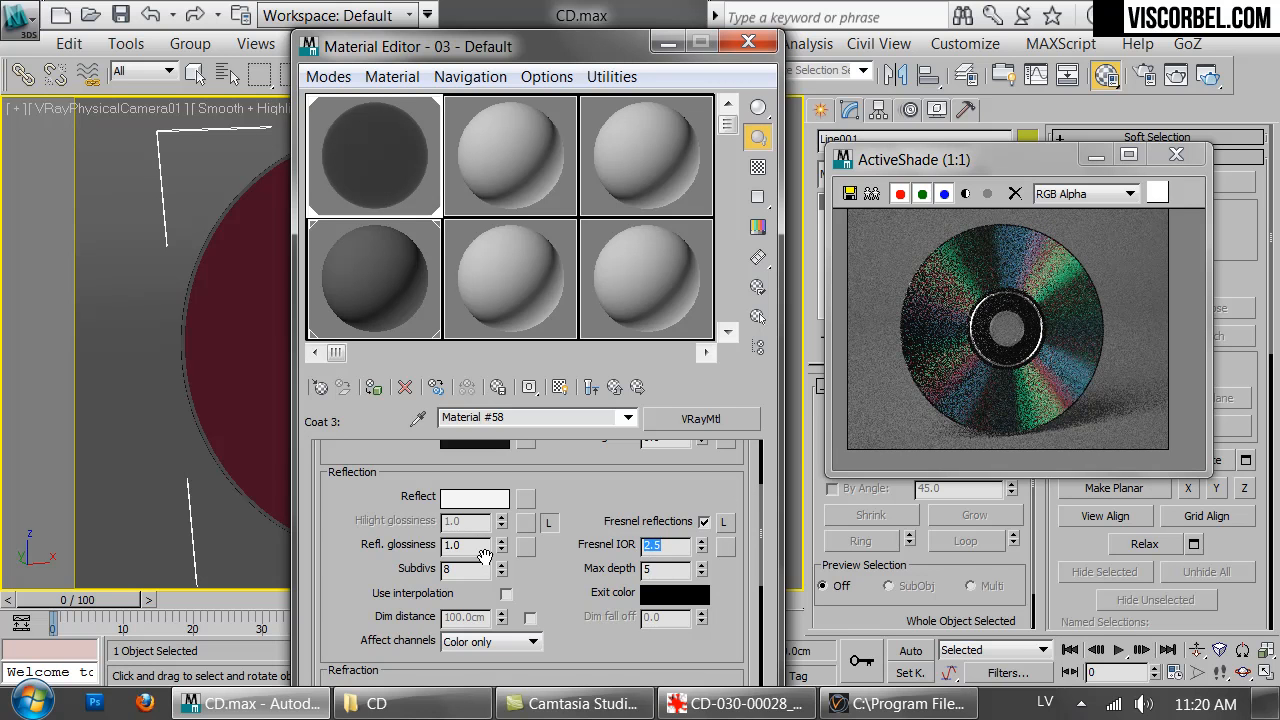
Lower the coat's reflection glossiness to 0.97, show a checkered preview background, and move the editor down
click(503, 549)
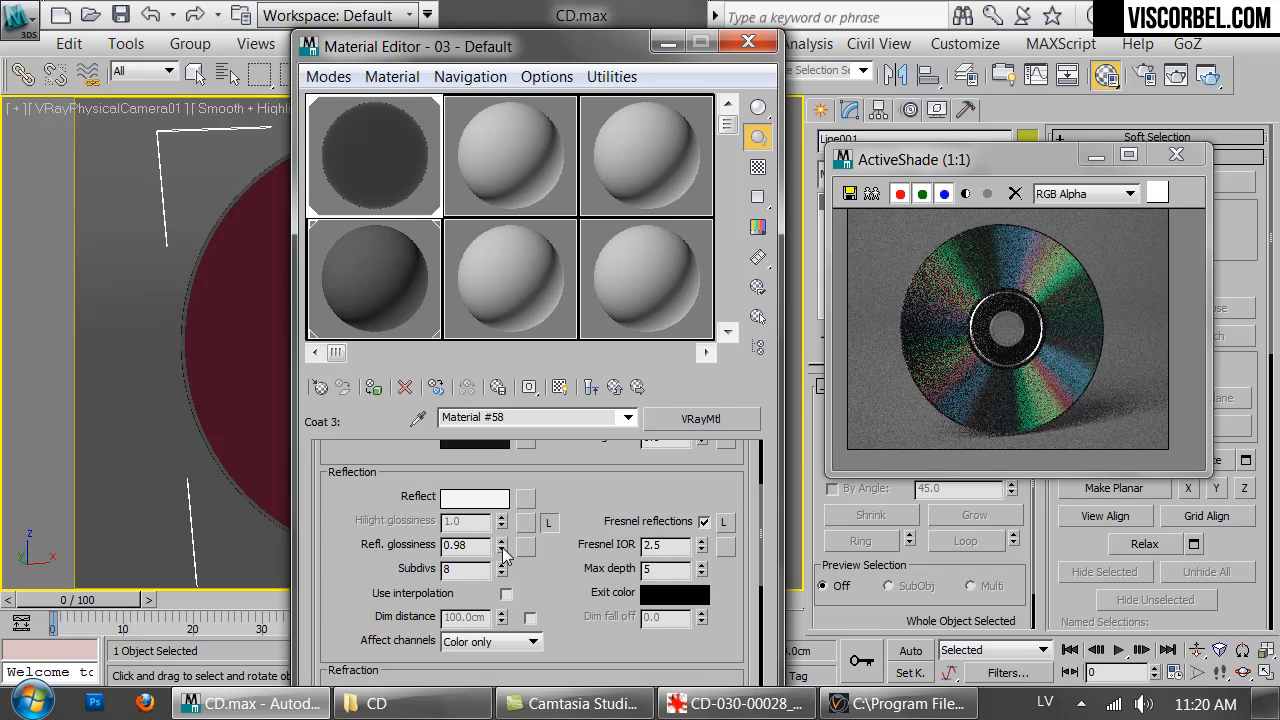
click(504, 550)
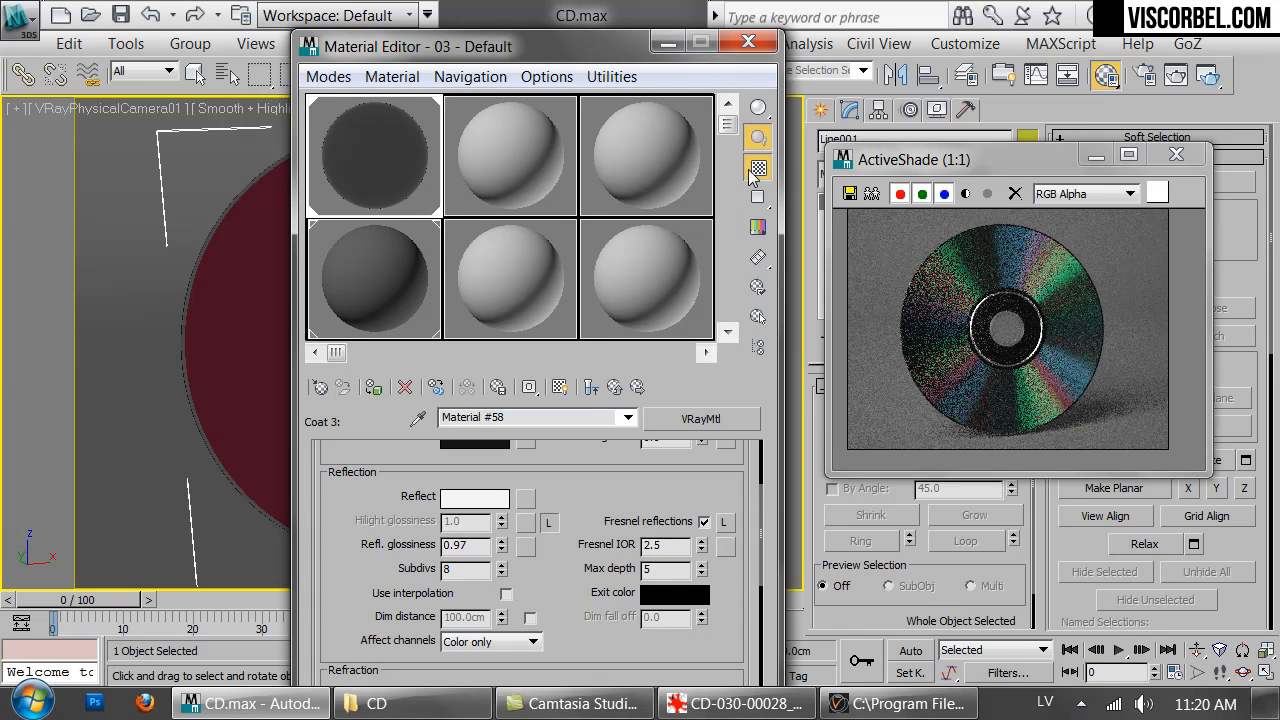
click(592, 388)
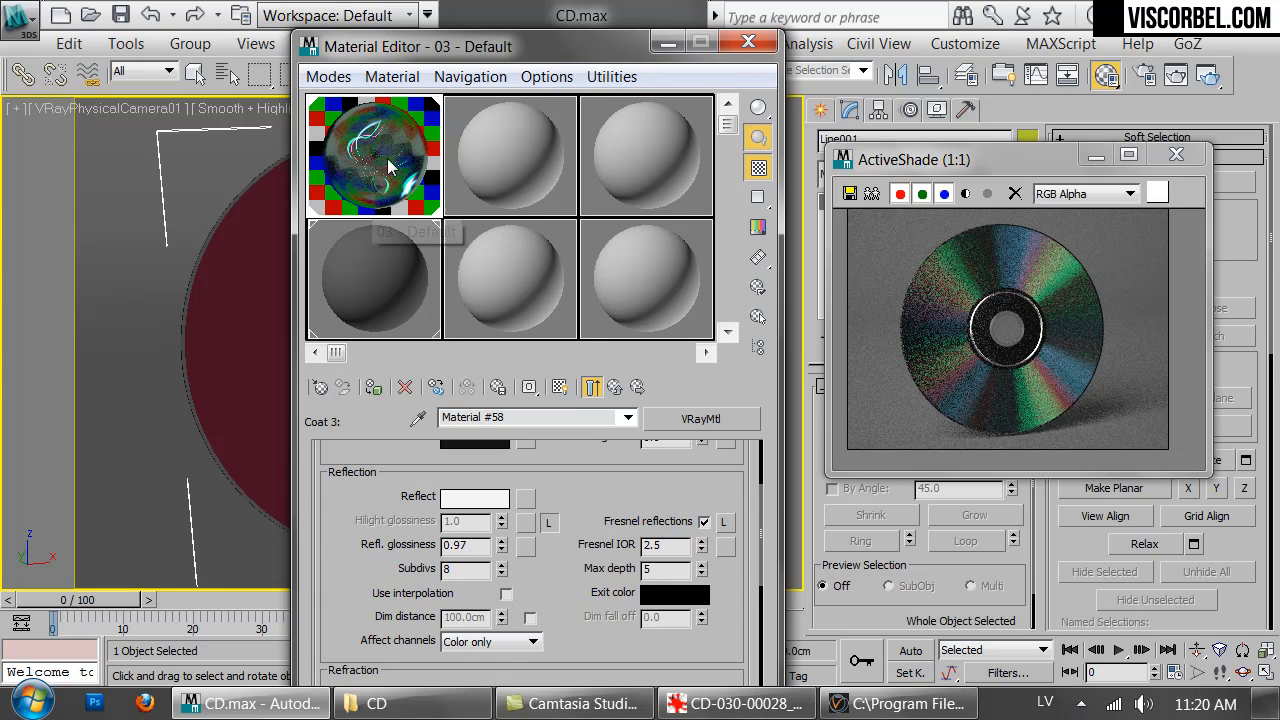
drag(418, 47, 722, 362)
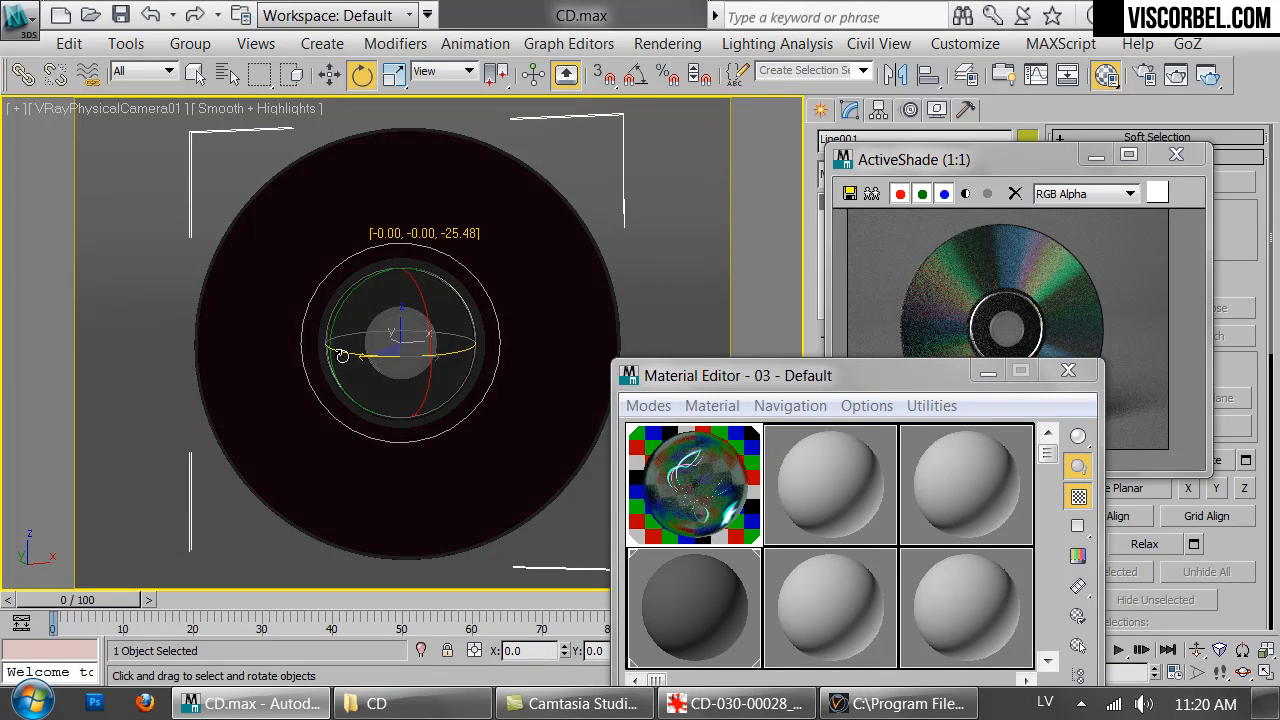
Tilt the CD about 25° and shift the Material Editor out of the view
drag(341, 357, 301, 387)
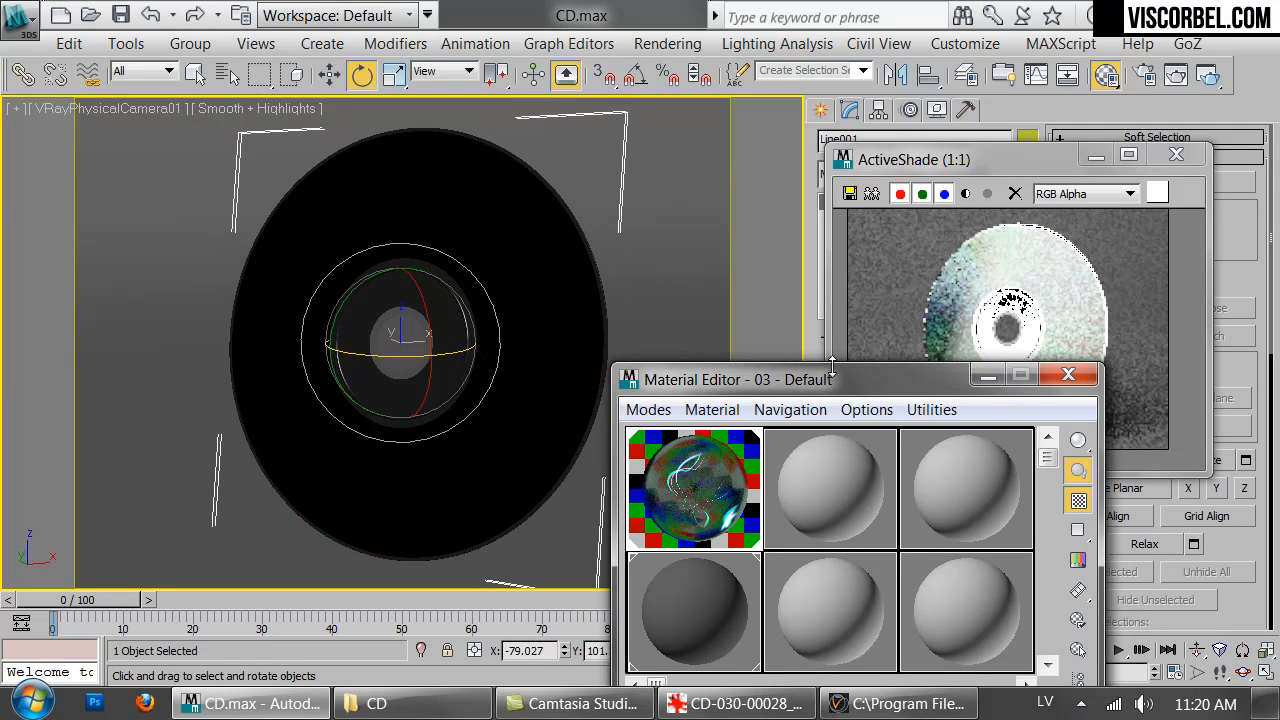
drag(738, 379, 428, 129)
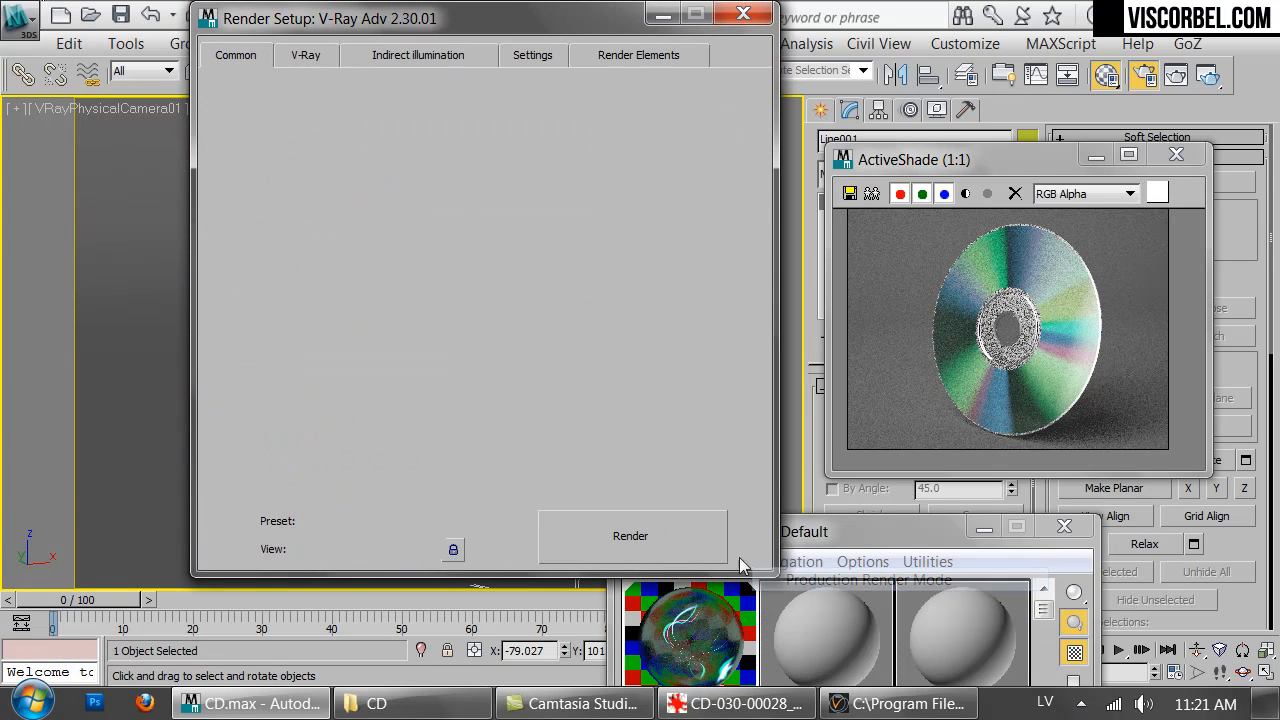
Run the V-Ray production render of the tilted CD in the frame buffer
click(630, 535)
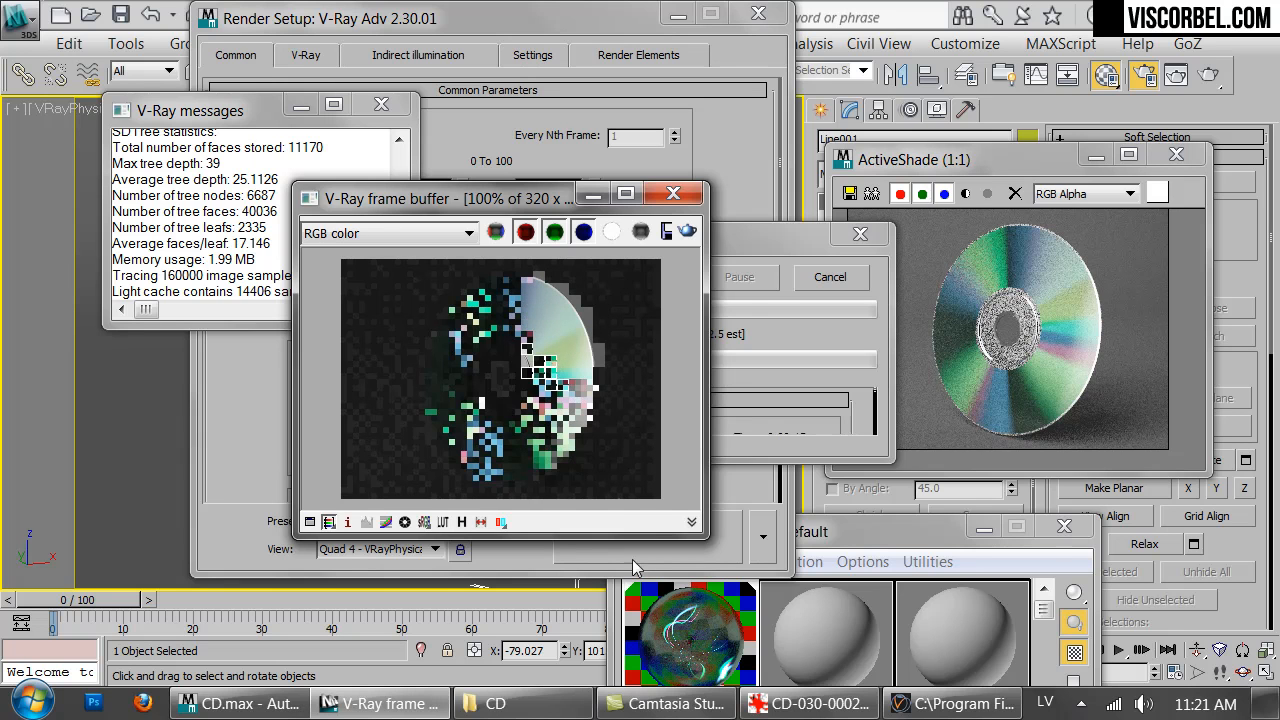
click(808, 703)
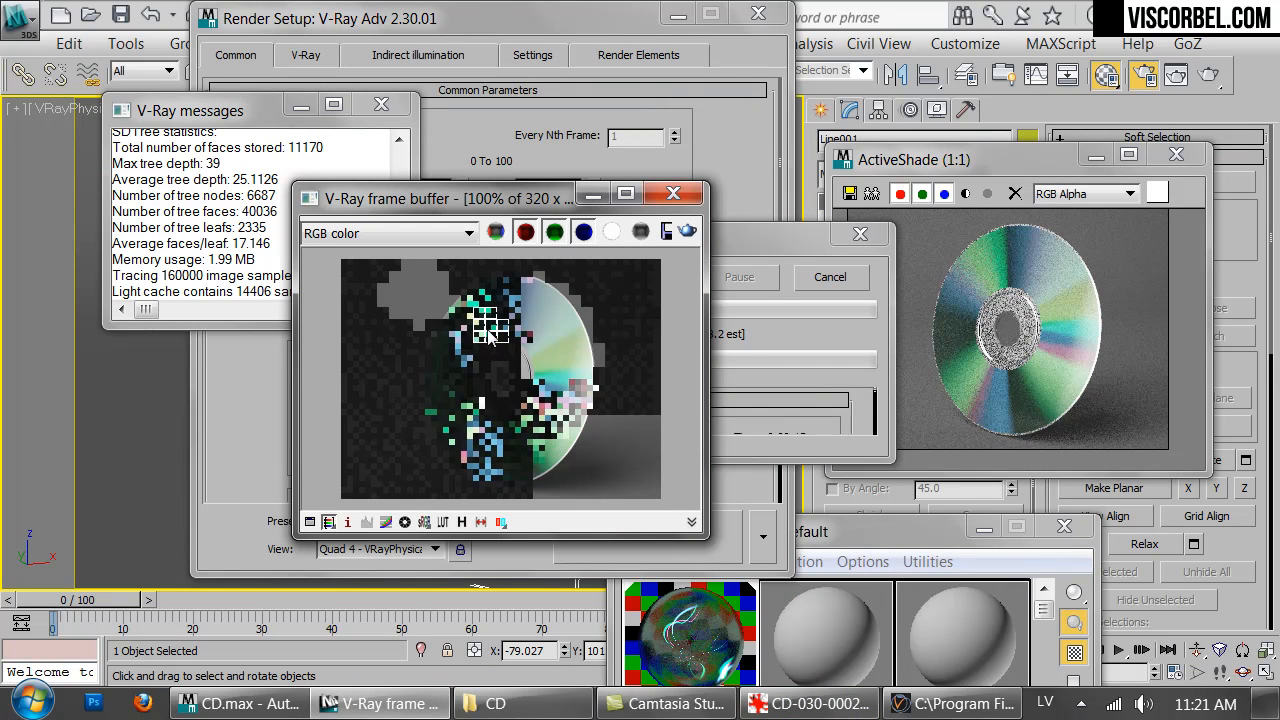
Check the Disc Makers reference photo in IrfanView, then return to the V-Ray render
click(810, 703)
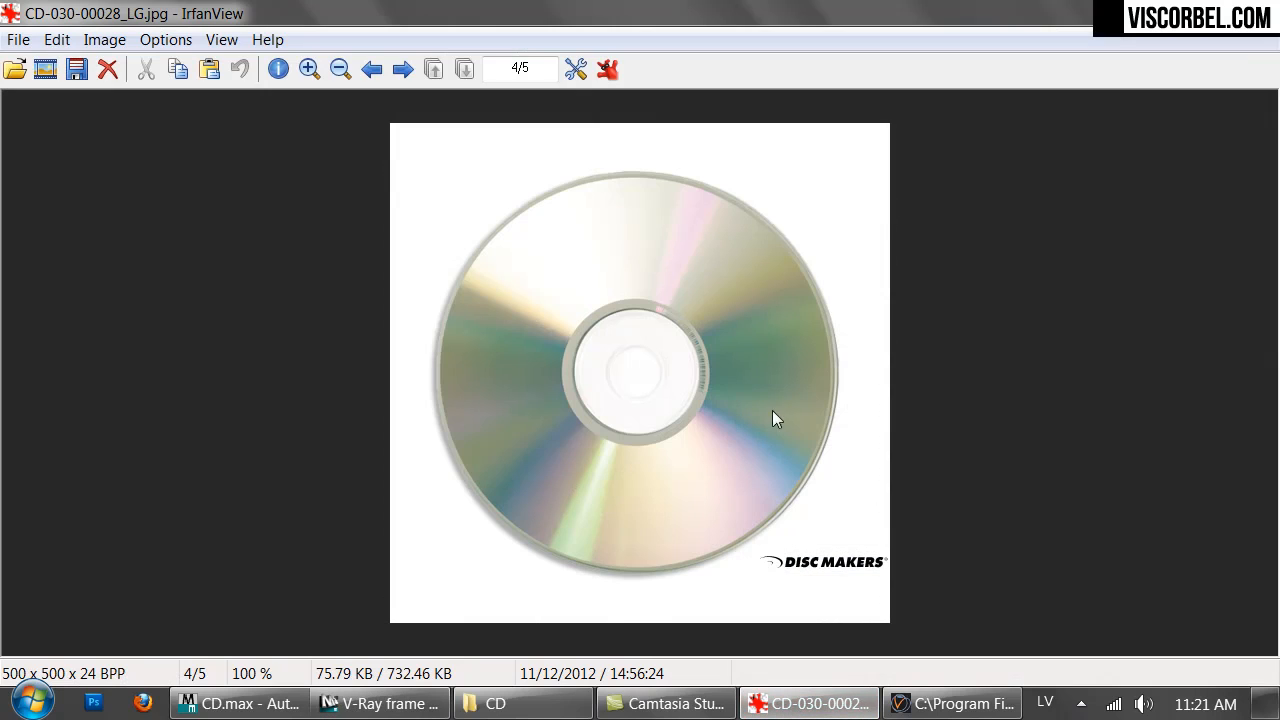
mouse_move(558, 223)
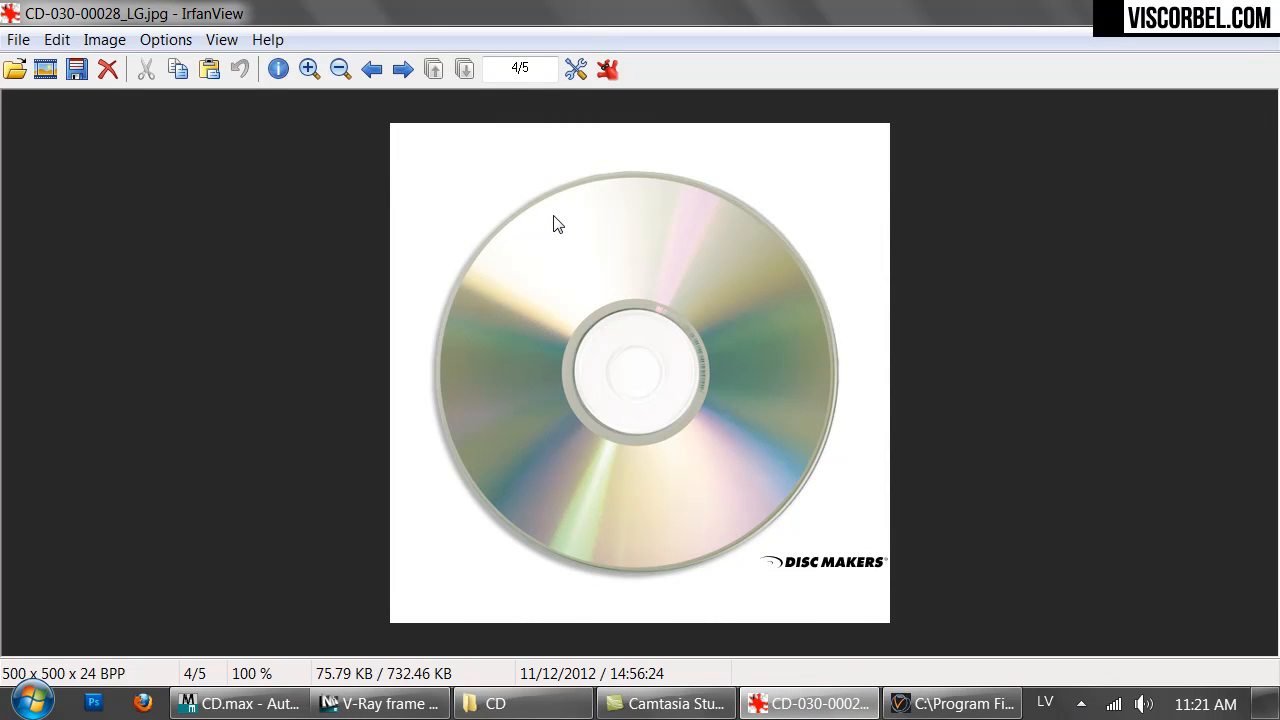
mouse_move(560, 338)
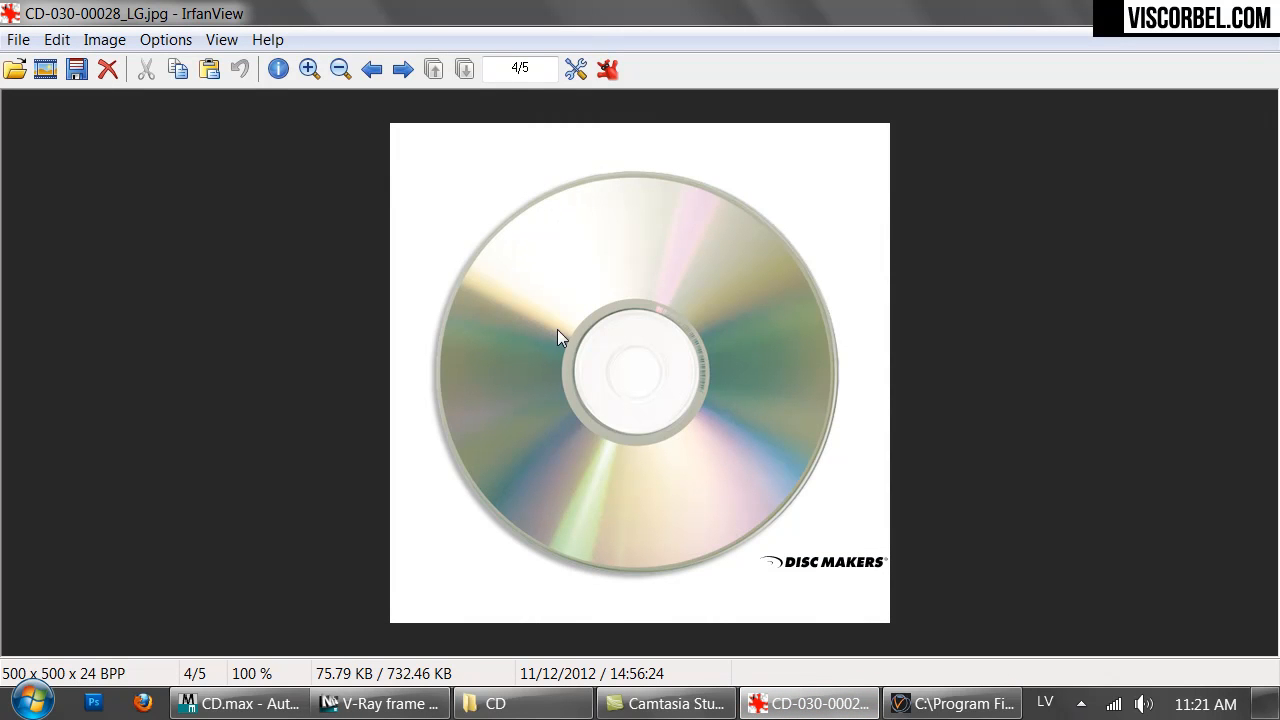
mouse_move(773, 346)
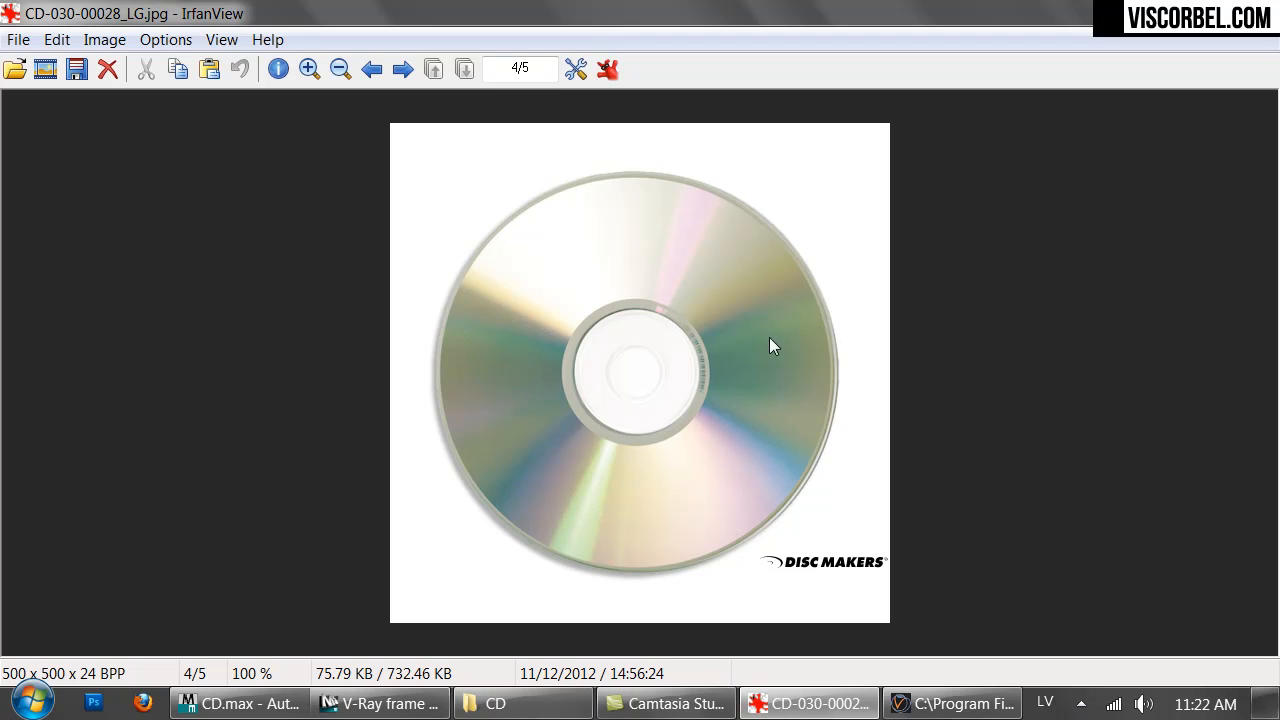
mouse_move(563, 354)
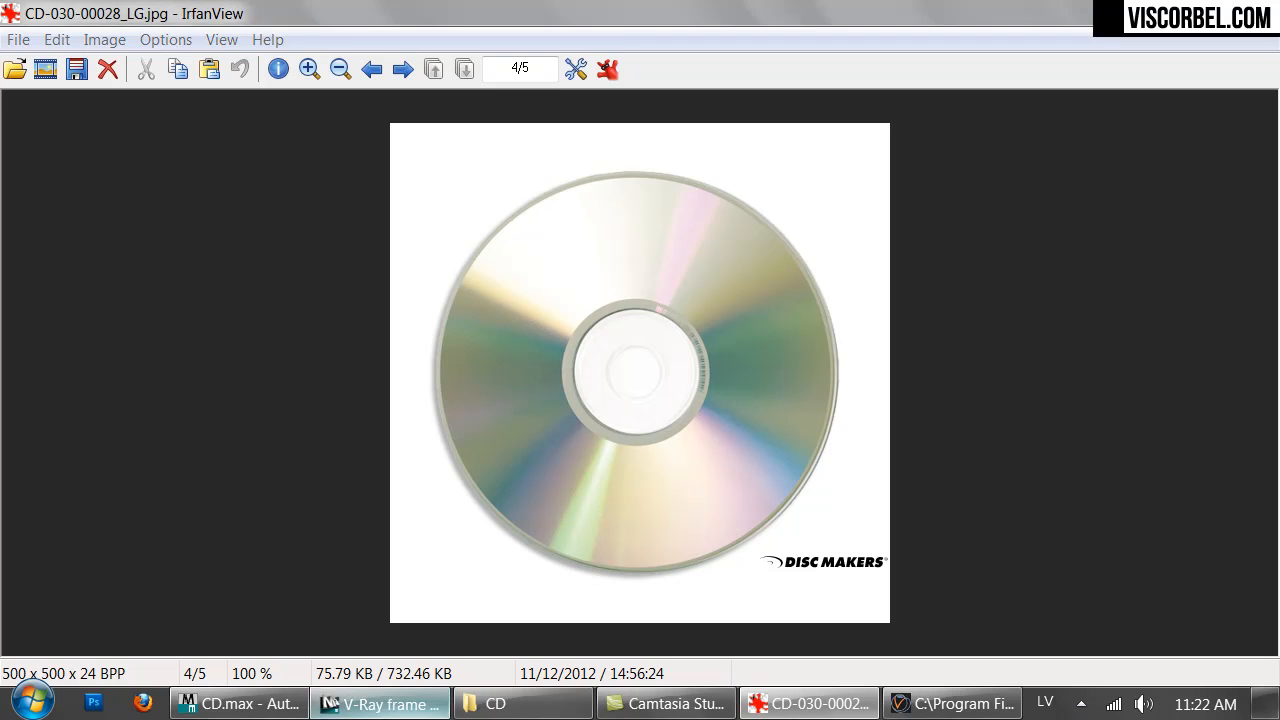
click(239, 703)
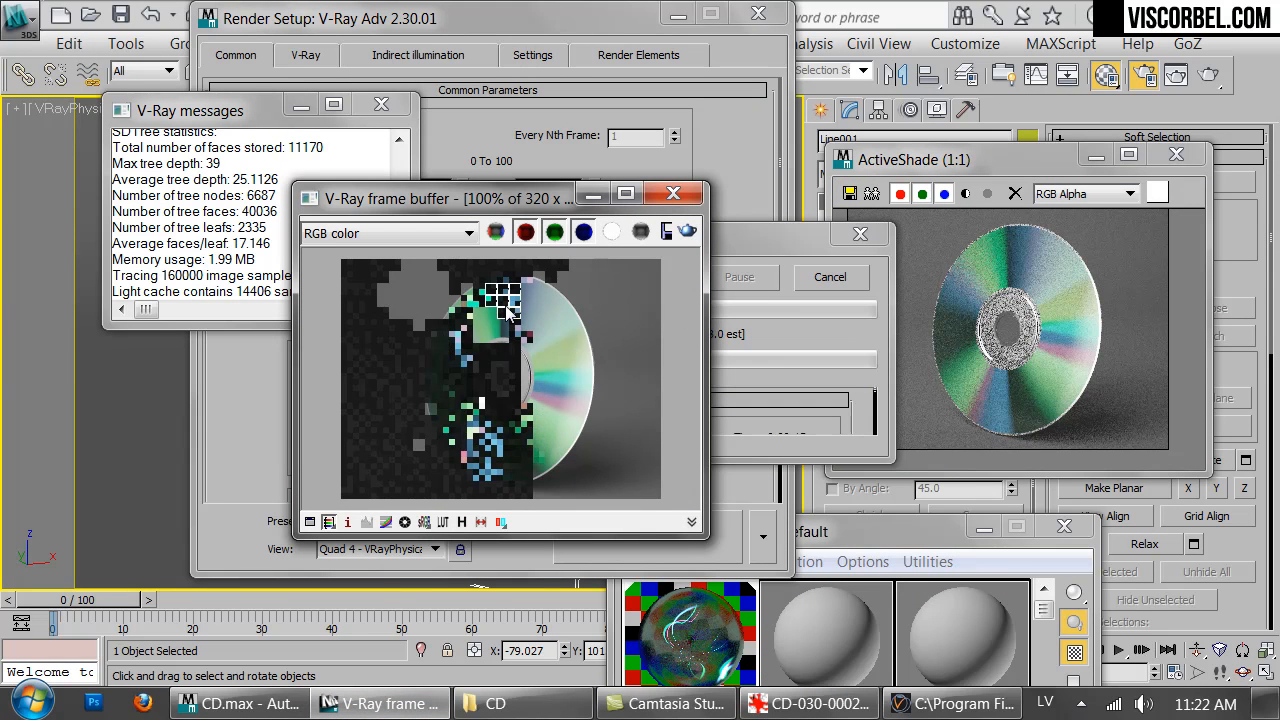
mouse_move(520, 347)
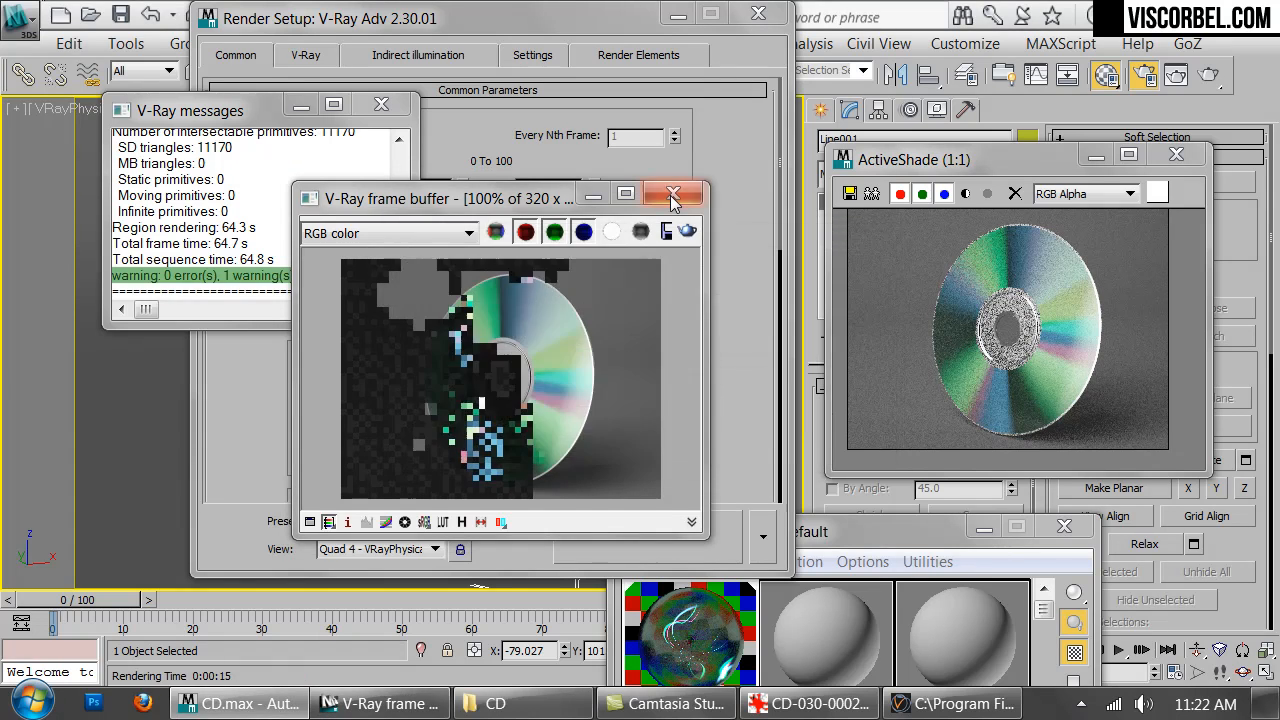
Close the finished V-Ray frame buffer window
click(673, 194)
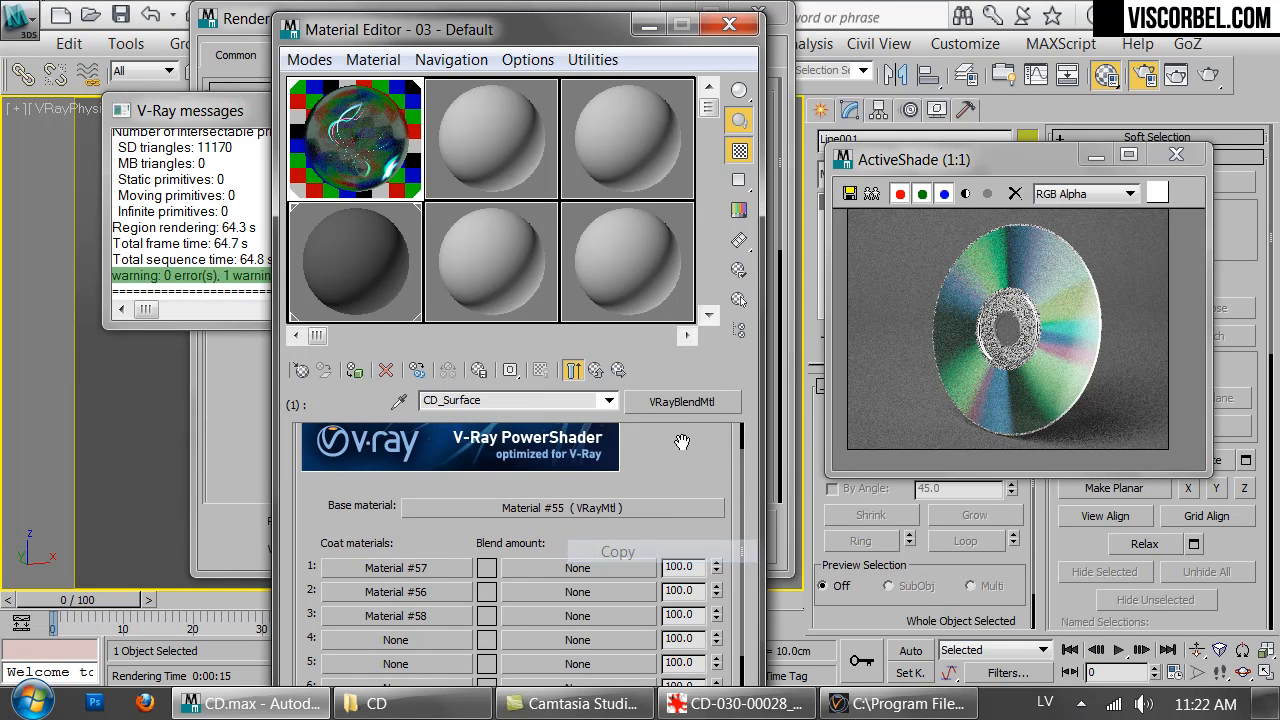
Convert CD_Surface to a VRayBlendMtl, keeping the old three-coat blend as Coat 1
click(683, 401)
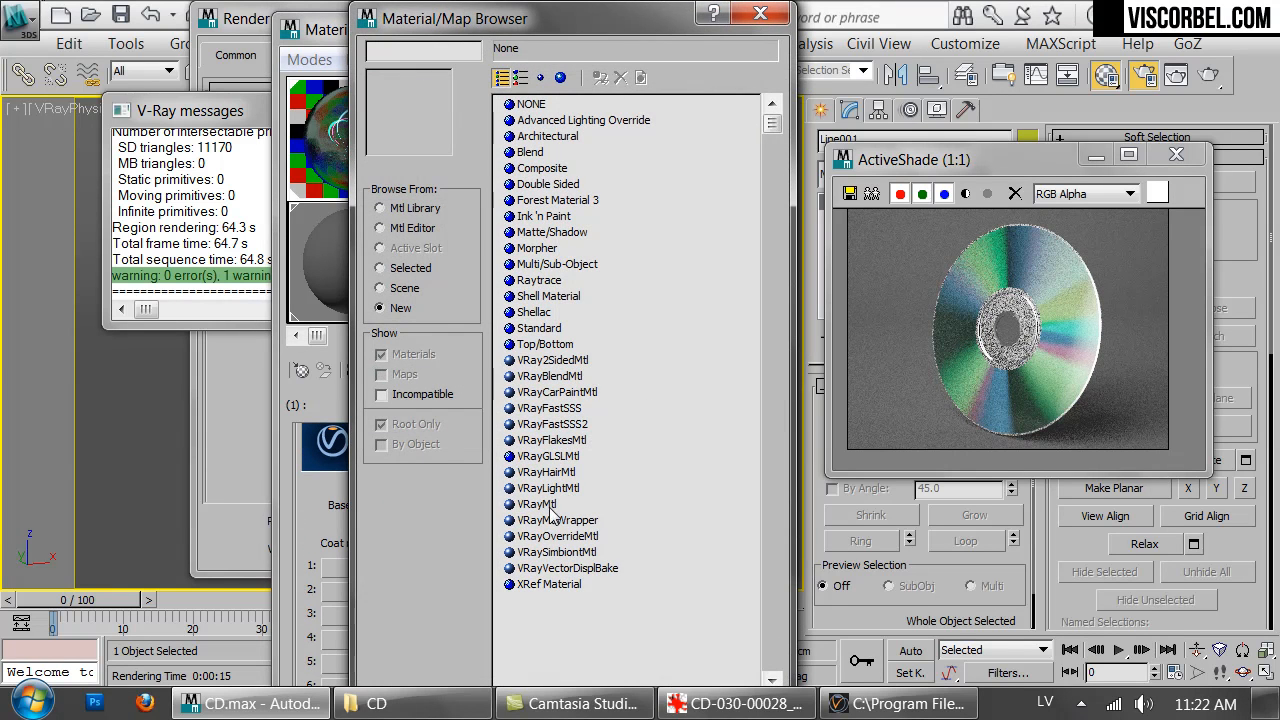
click(550, 375)
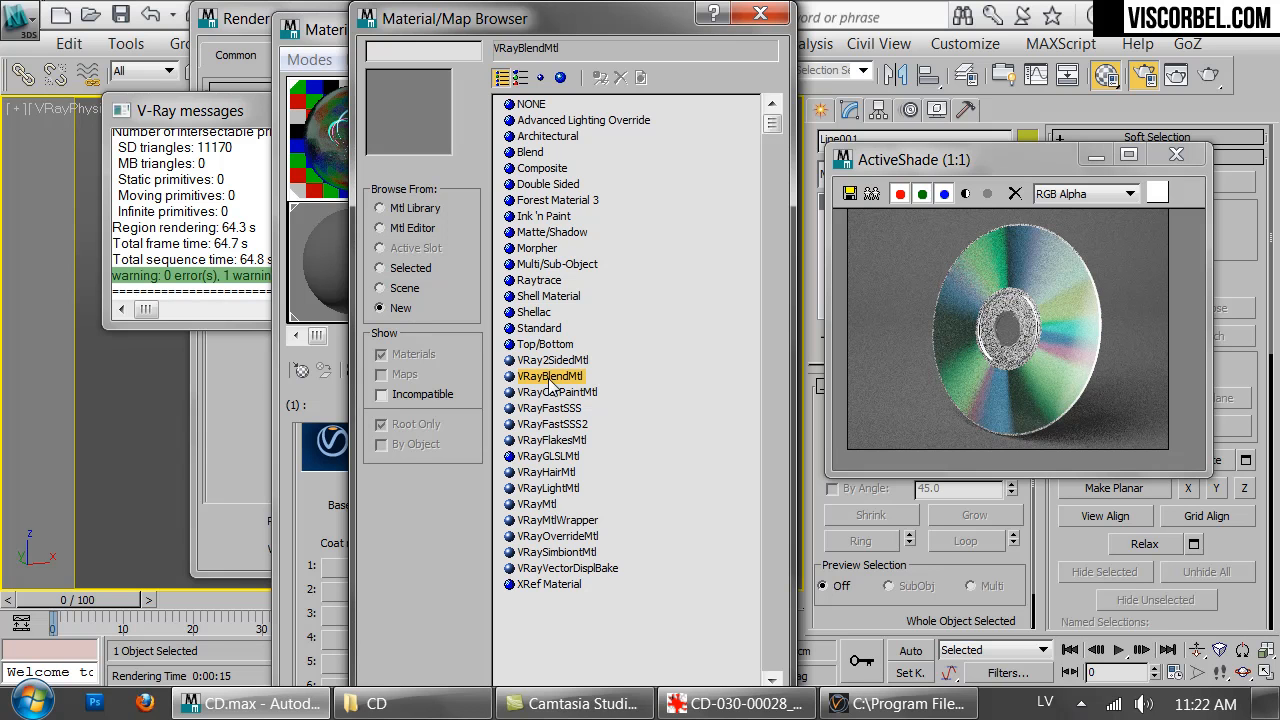
double_click(551, 375)
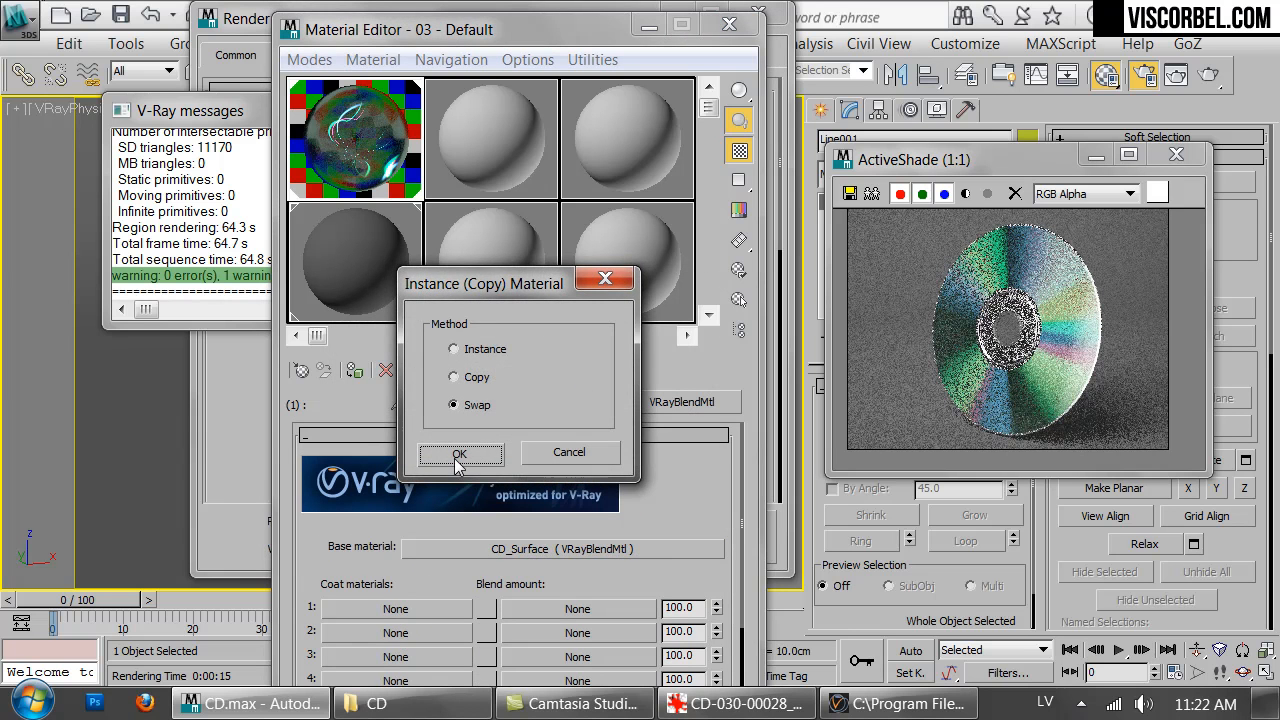
click(459, 453)
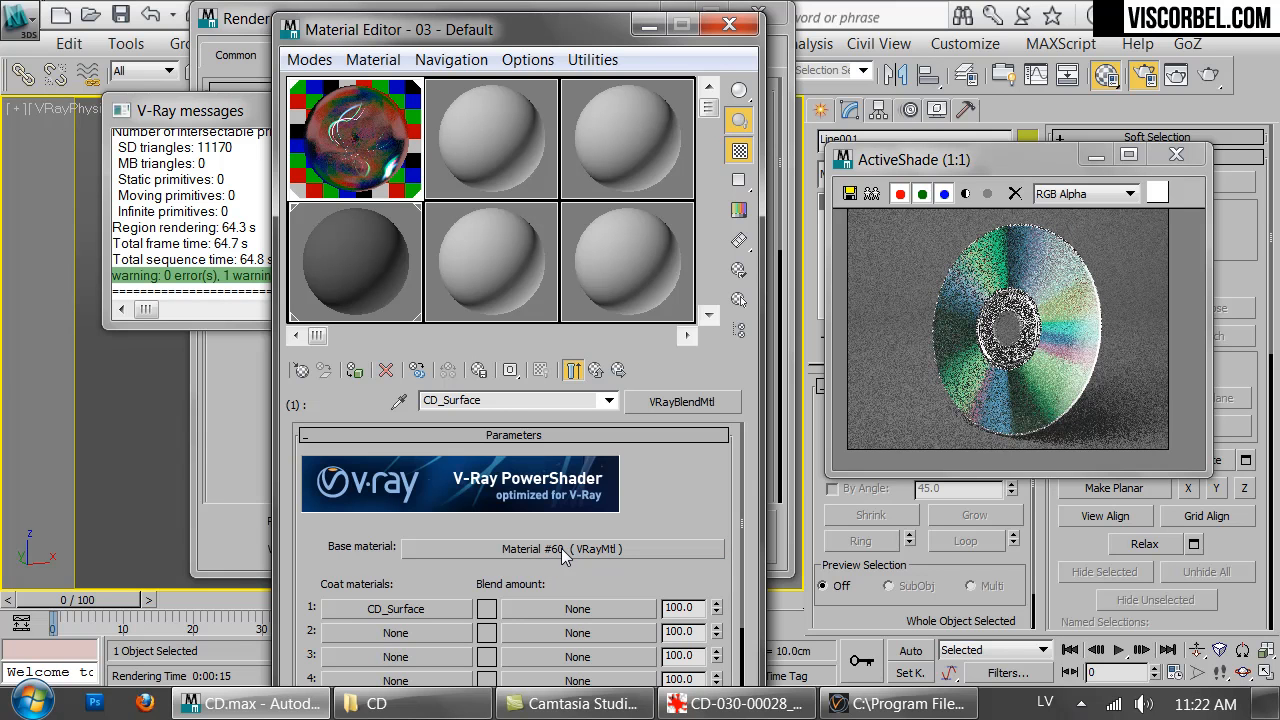
Give base Material #60 a near-white reflection colour
click(563, 549)
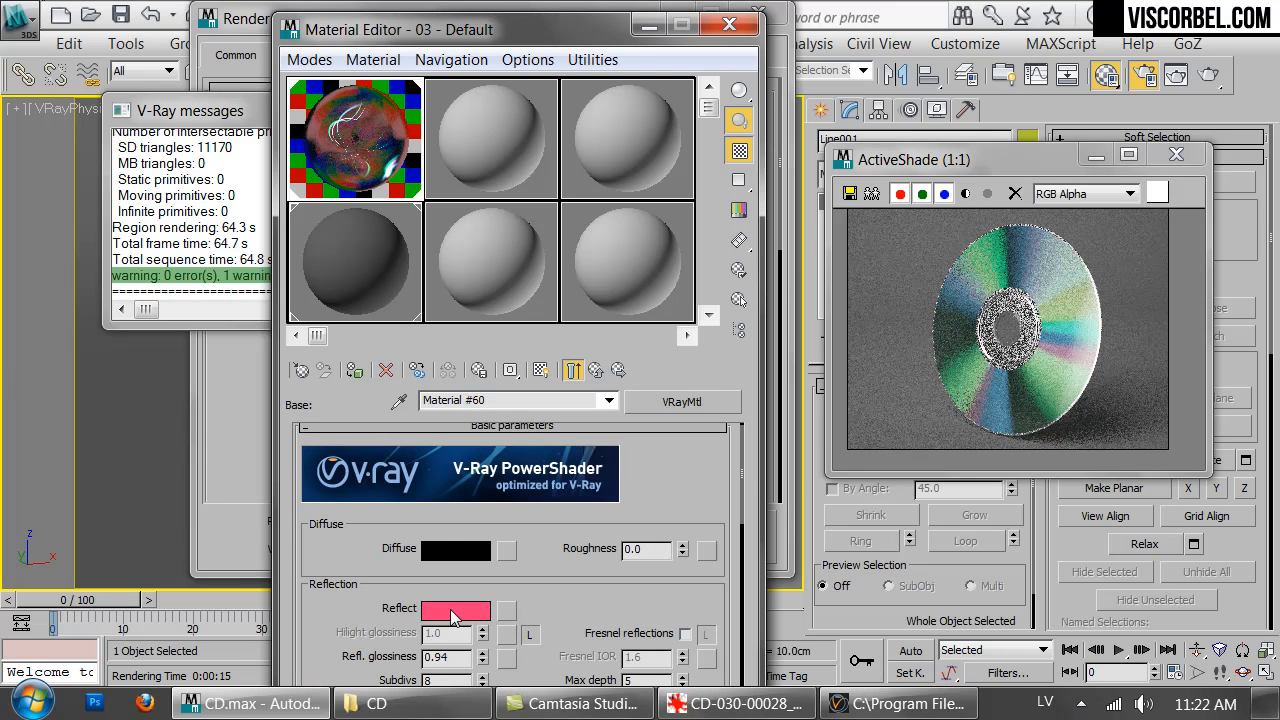
click(455, 610)
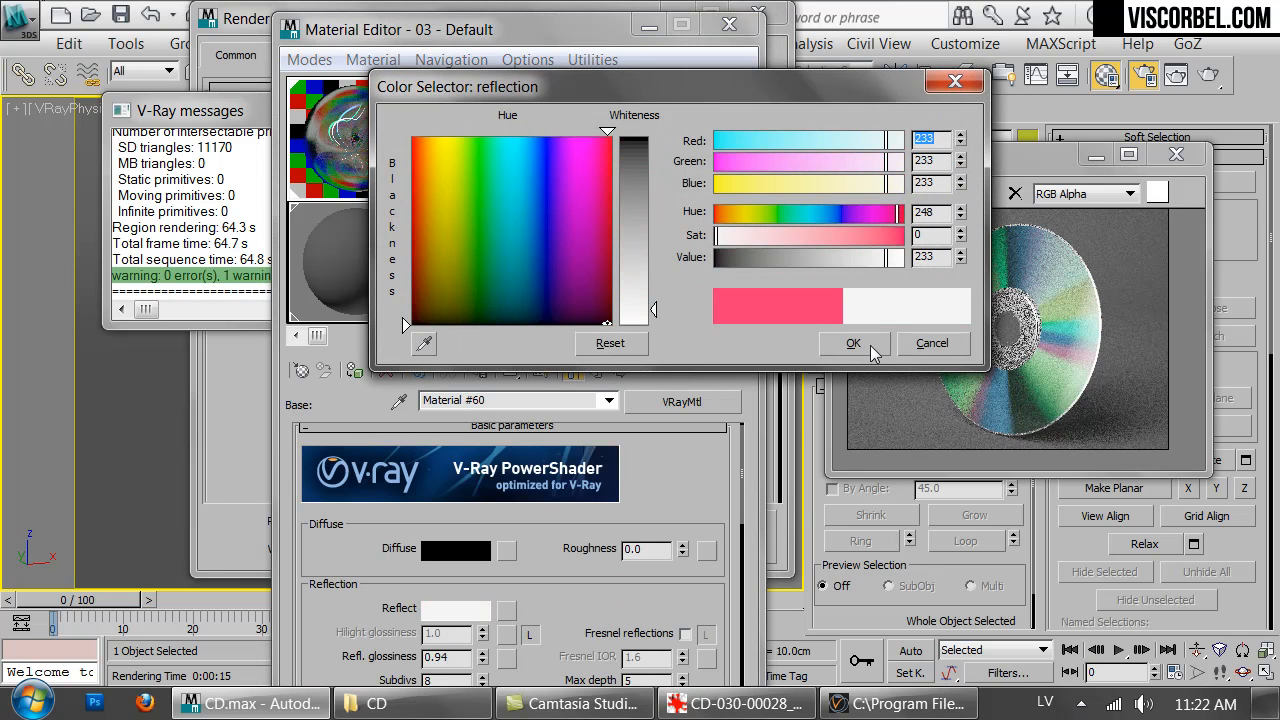
click(853, 343)
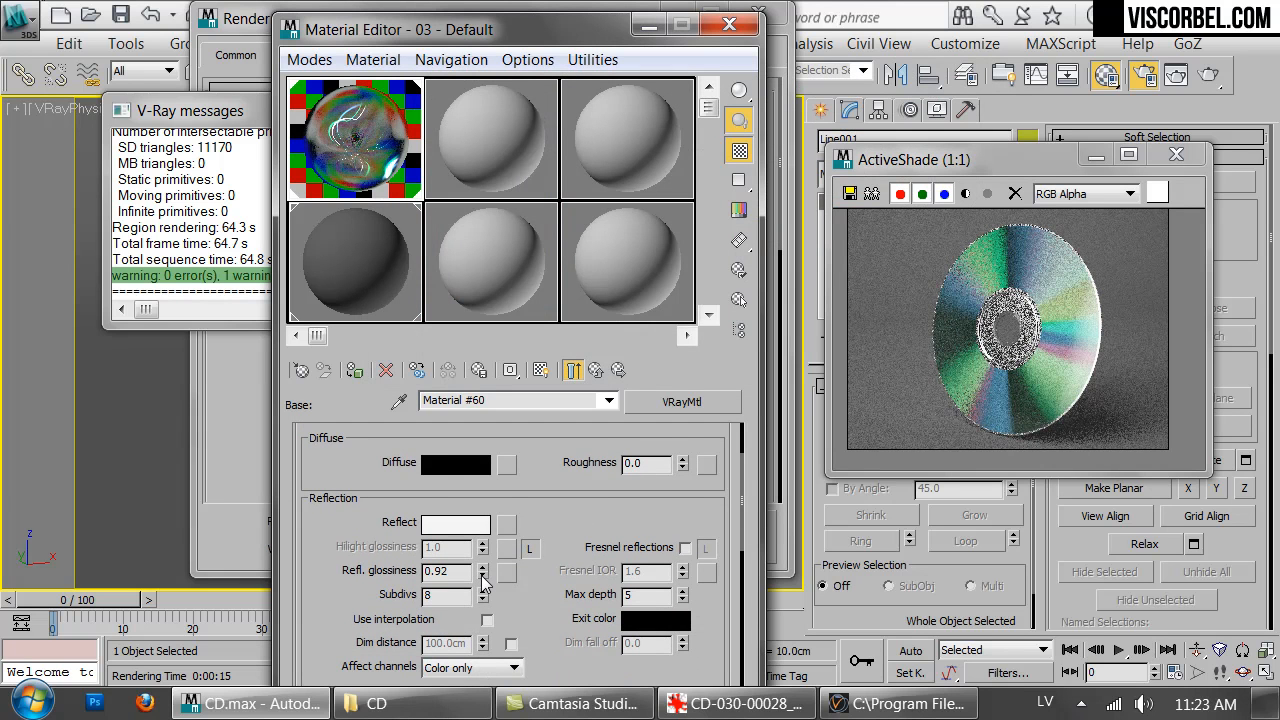
Set reflection glossiness to 0.9 and unlock highlight glossiness, lowering it to 0.69
click(483, 567)
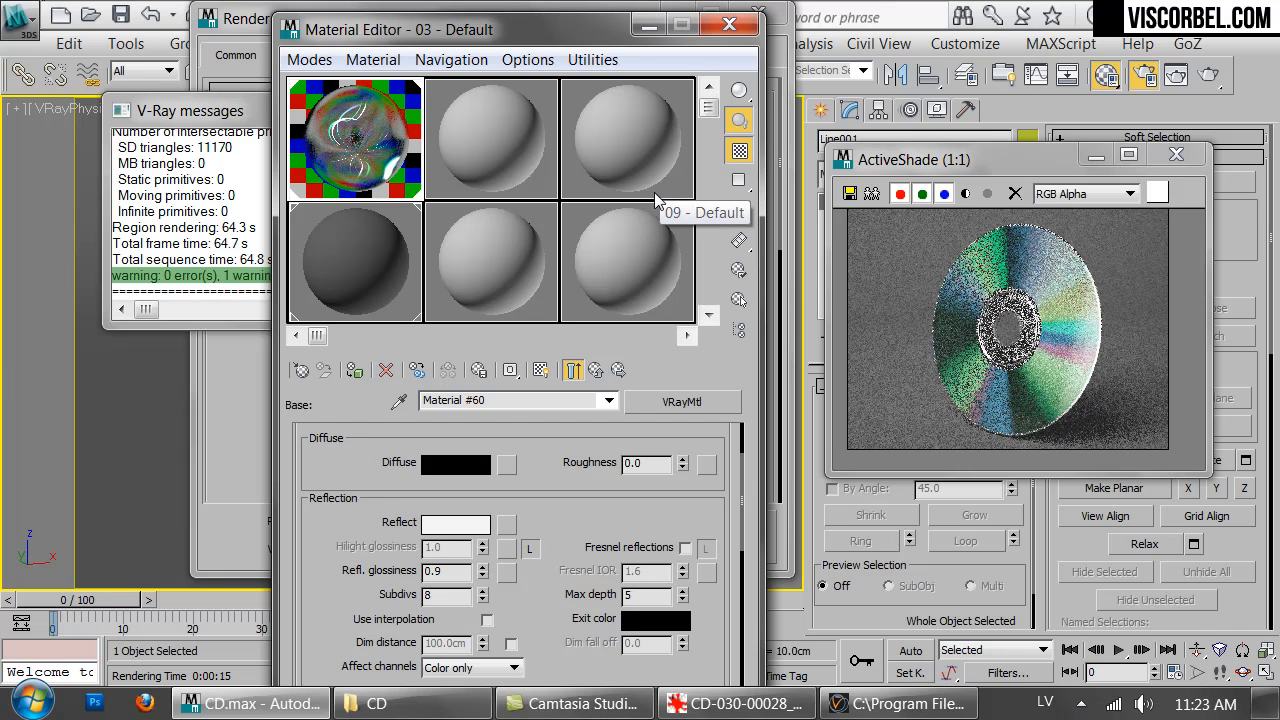
mouse_move(565, 200)
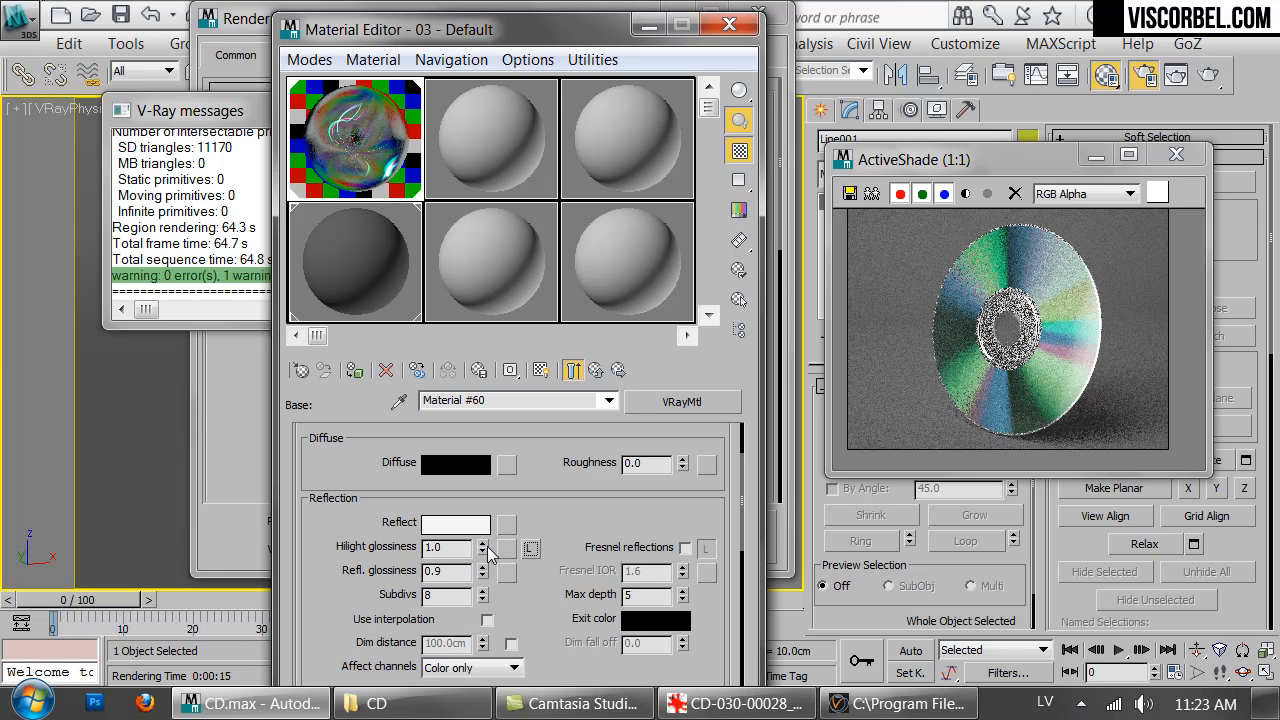
click(483, 541)
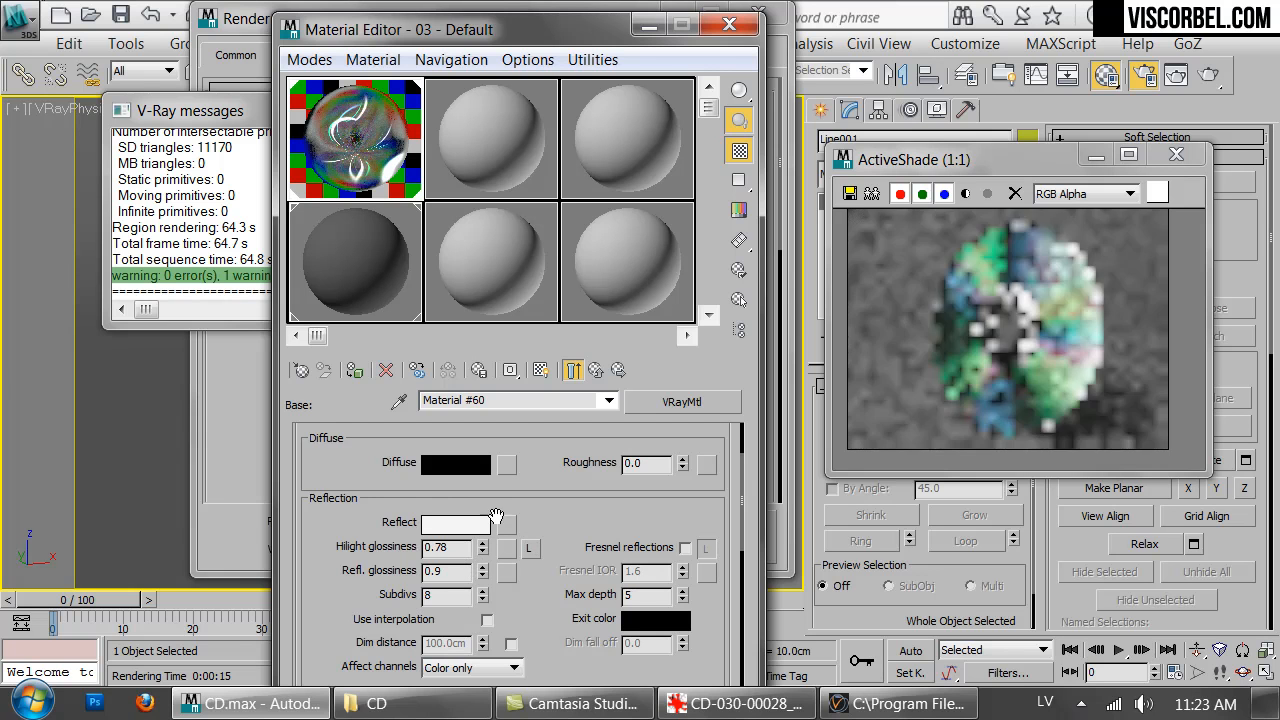
click(483, 551)
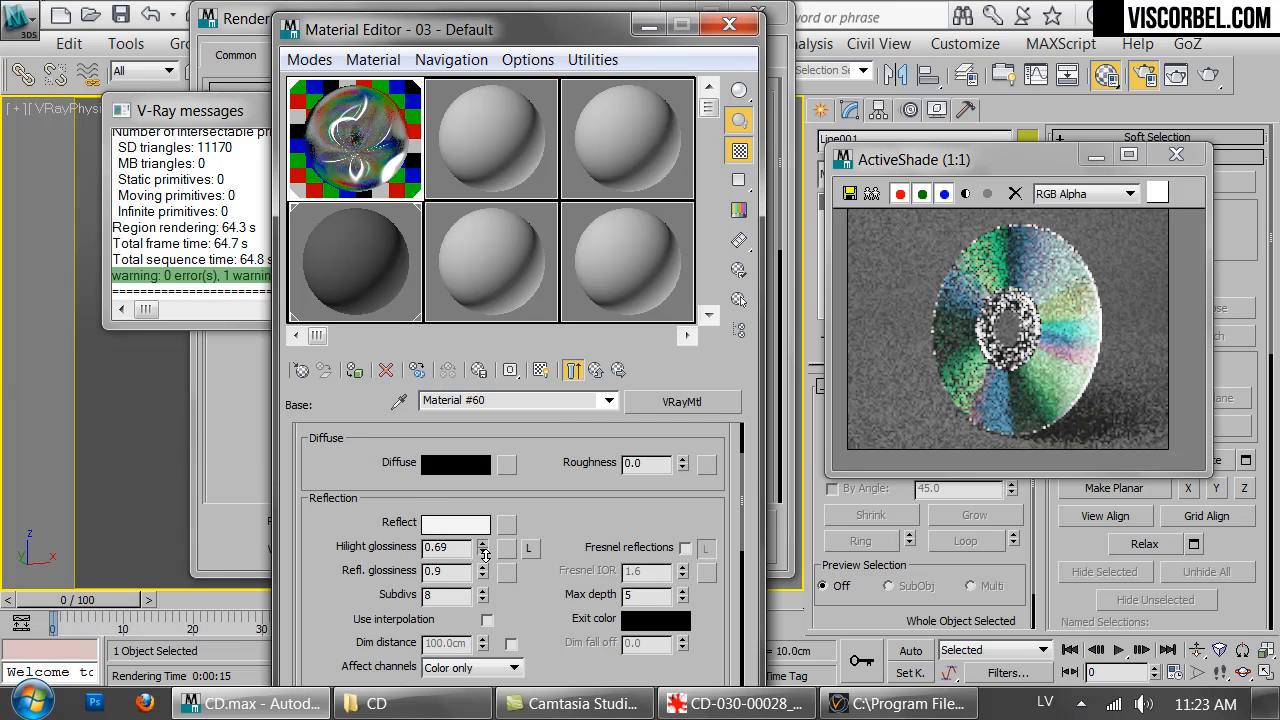
click(483, 551)
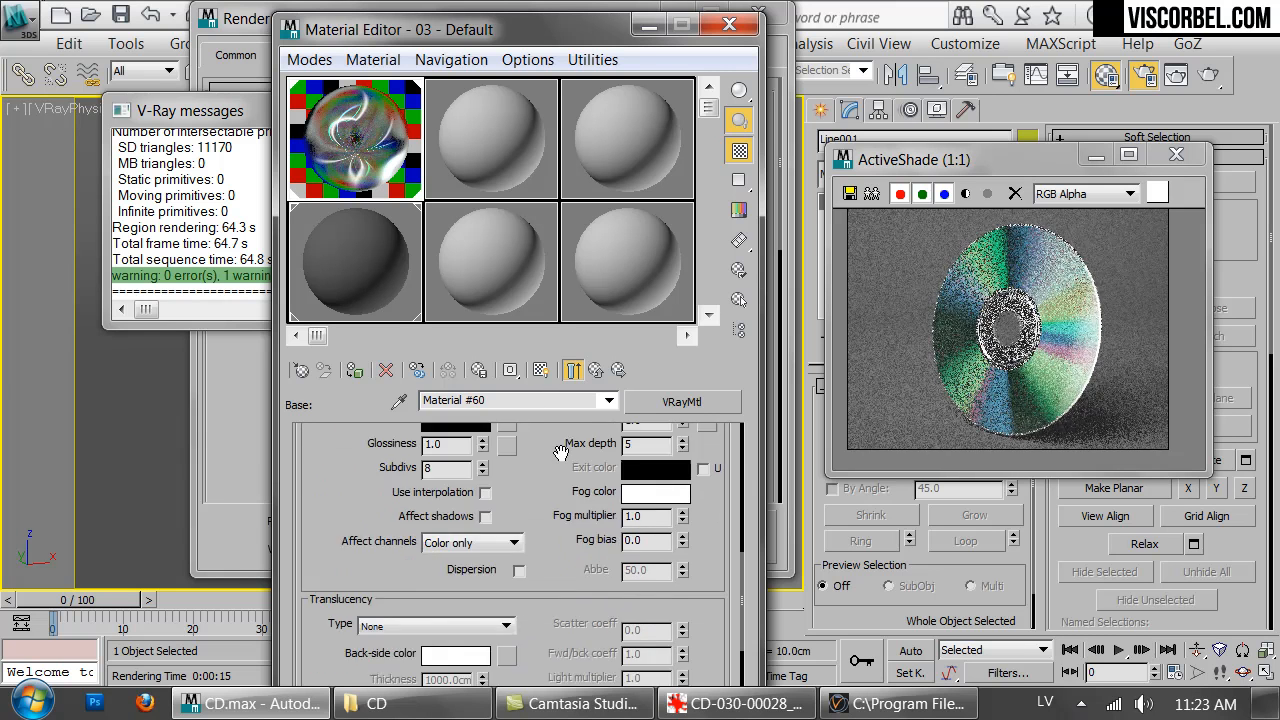
Open the anisotropy Rotation gradient ramp and select its W angle to set 90
scroll(down, 3)
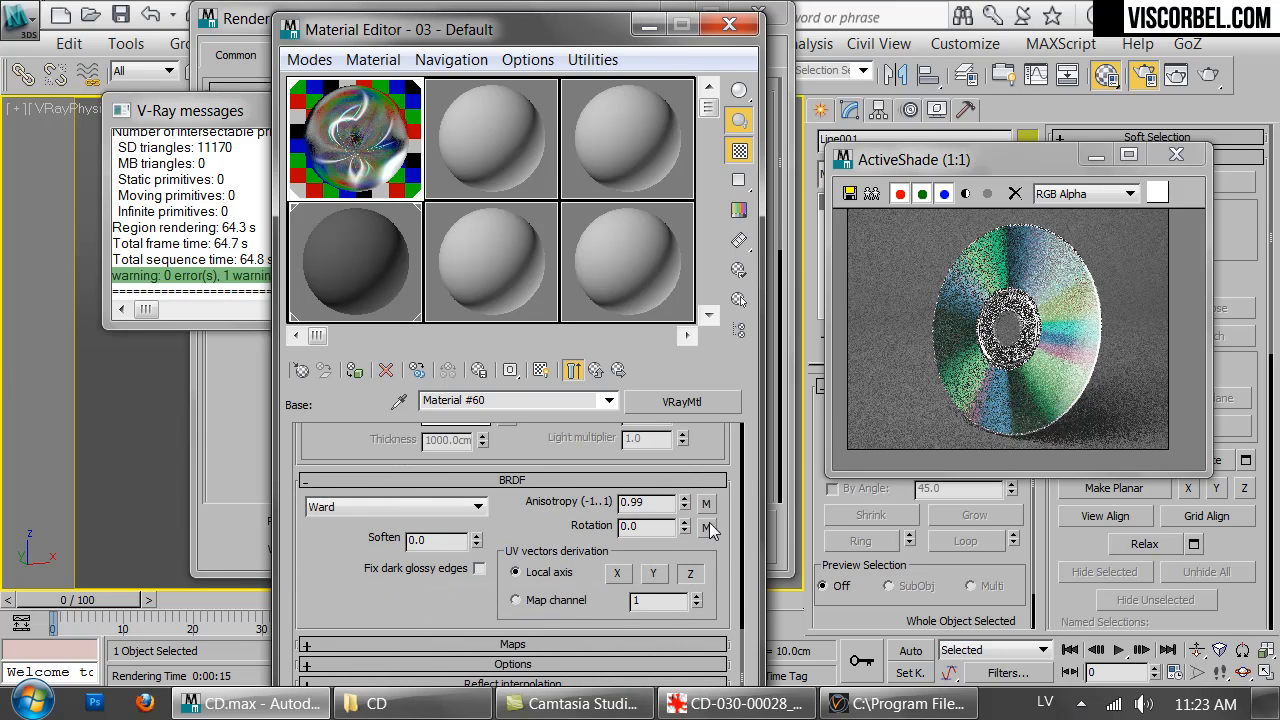
click(706, 527)
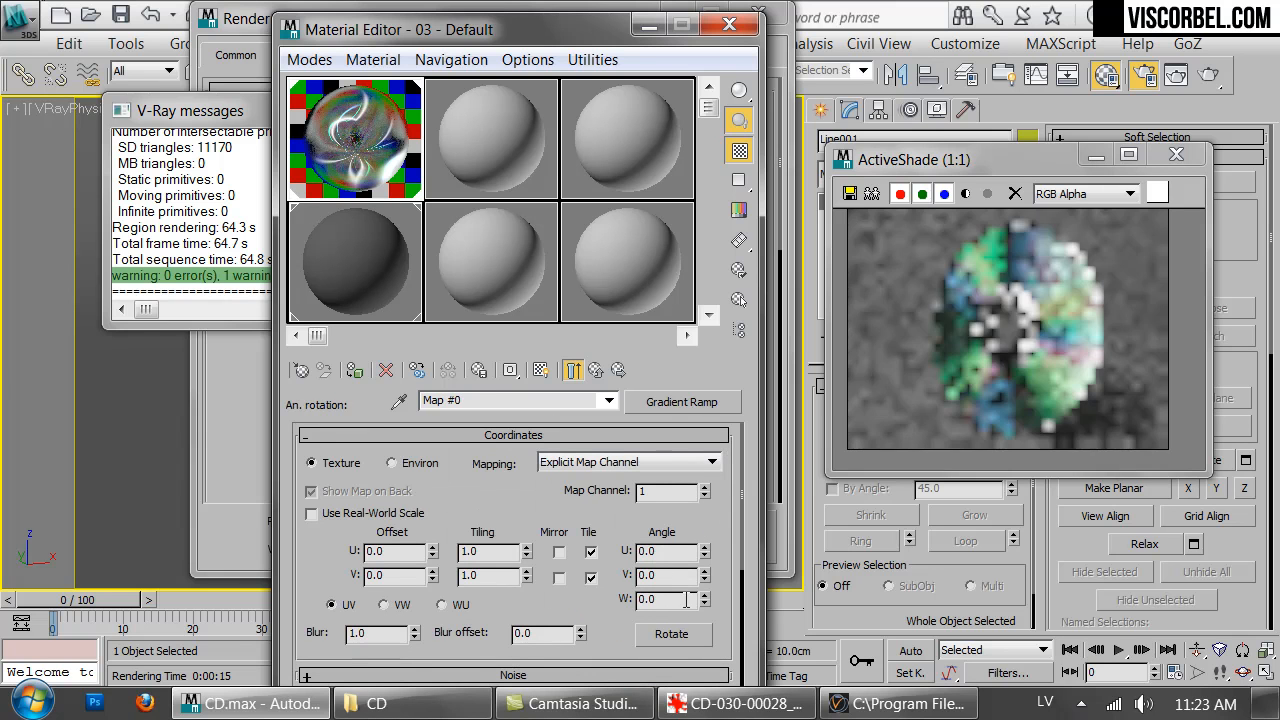
triple_click(665, 599)
text(90)
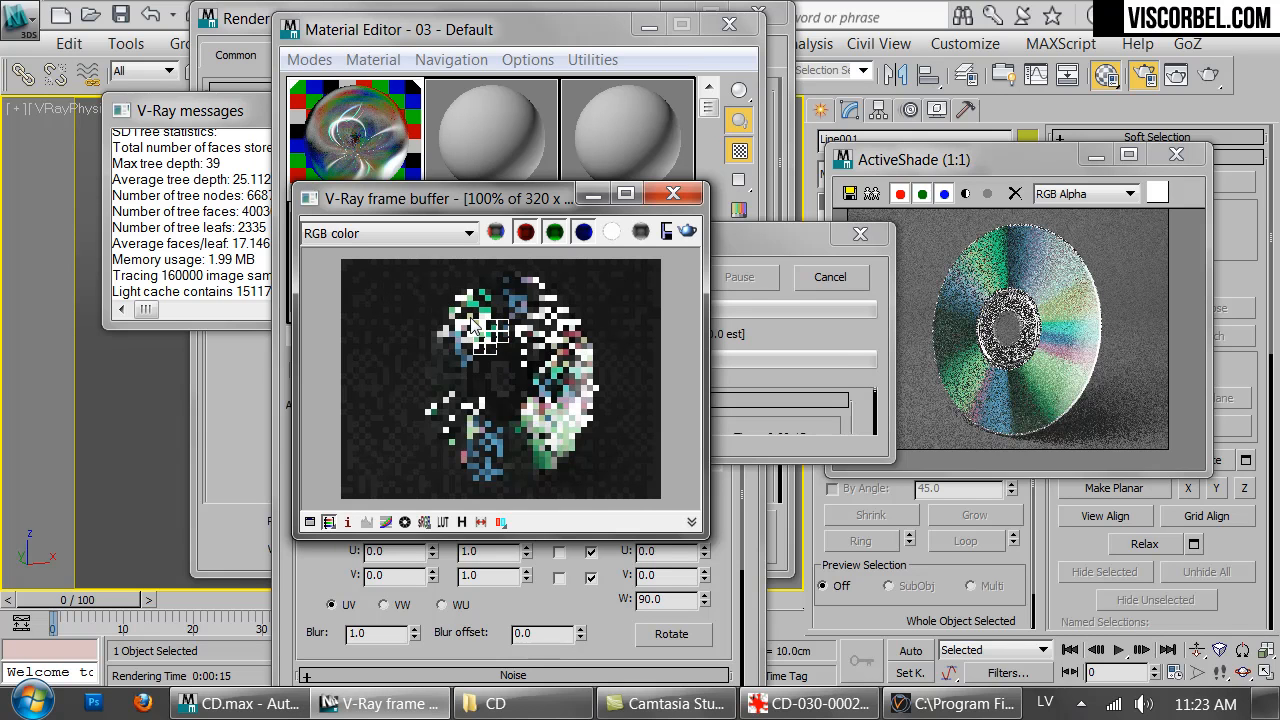
mouse_move(1140, 372)
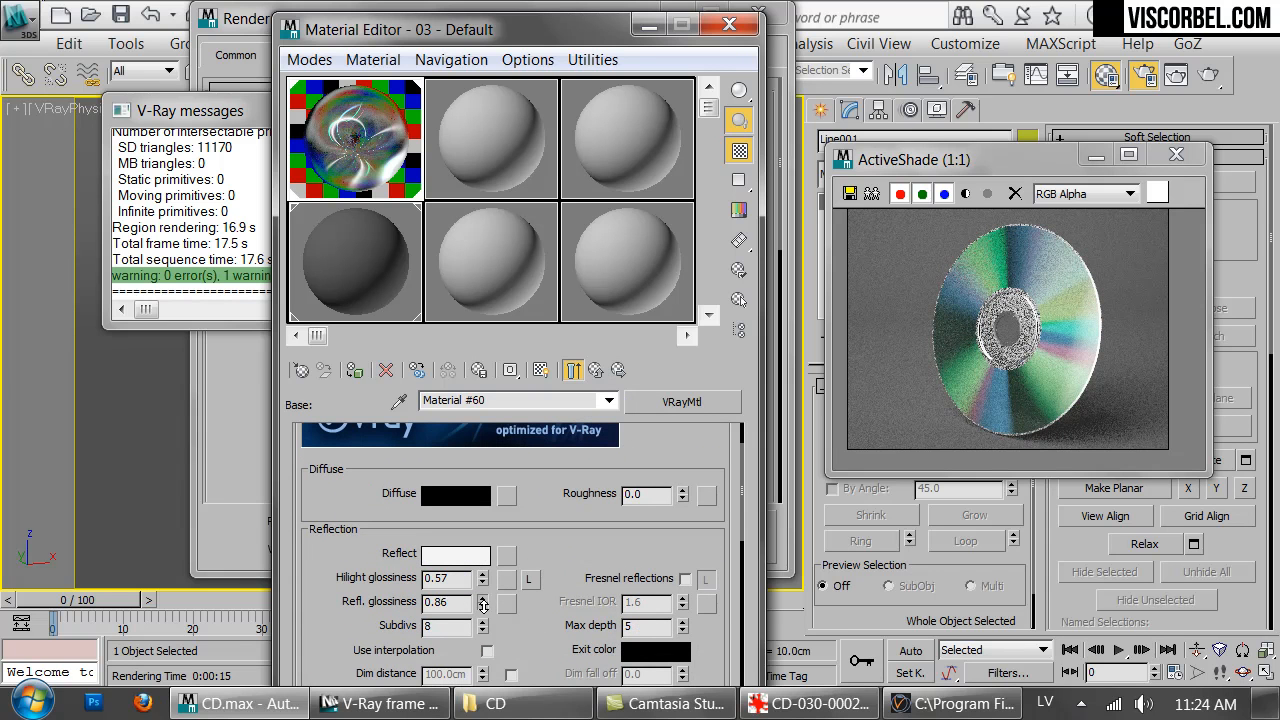
Set Material #60 reflection glossiness to 0.93 and highlight glossiness to 0.39
click(483, 606)
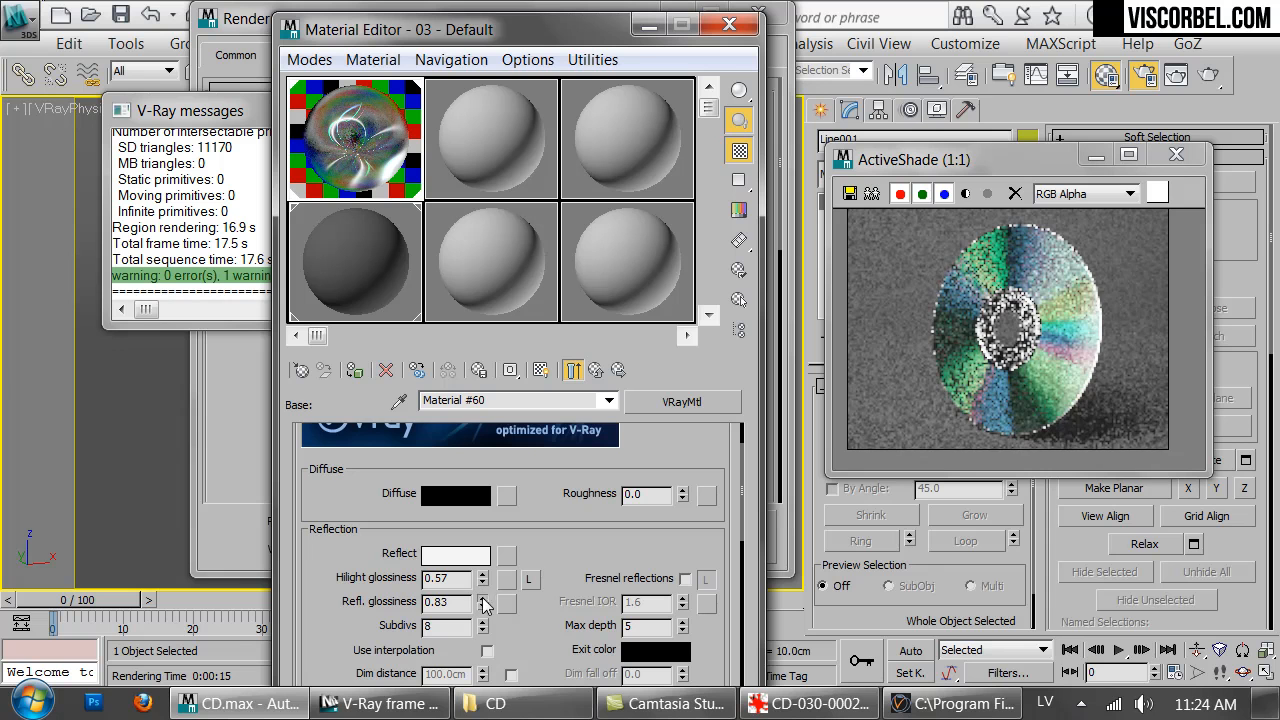
click(483, 597)
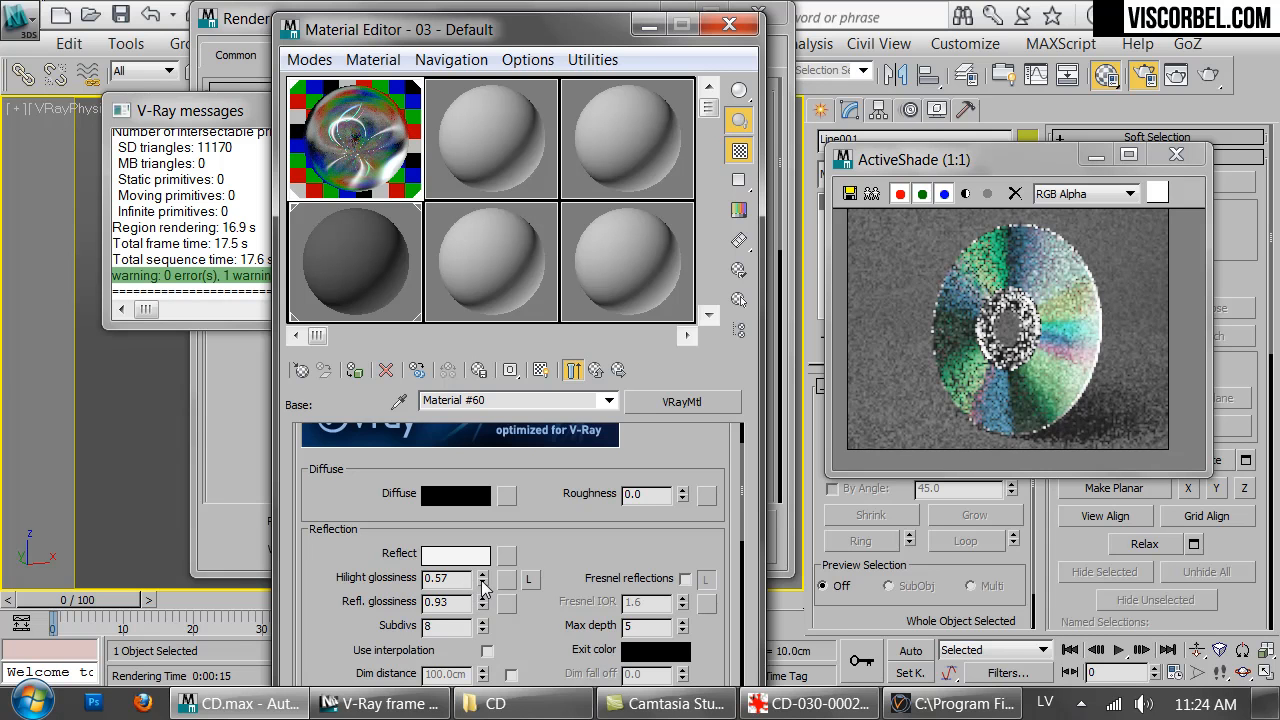
click(483, 583)
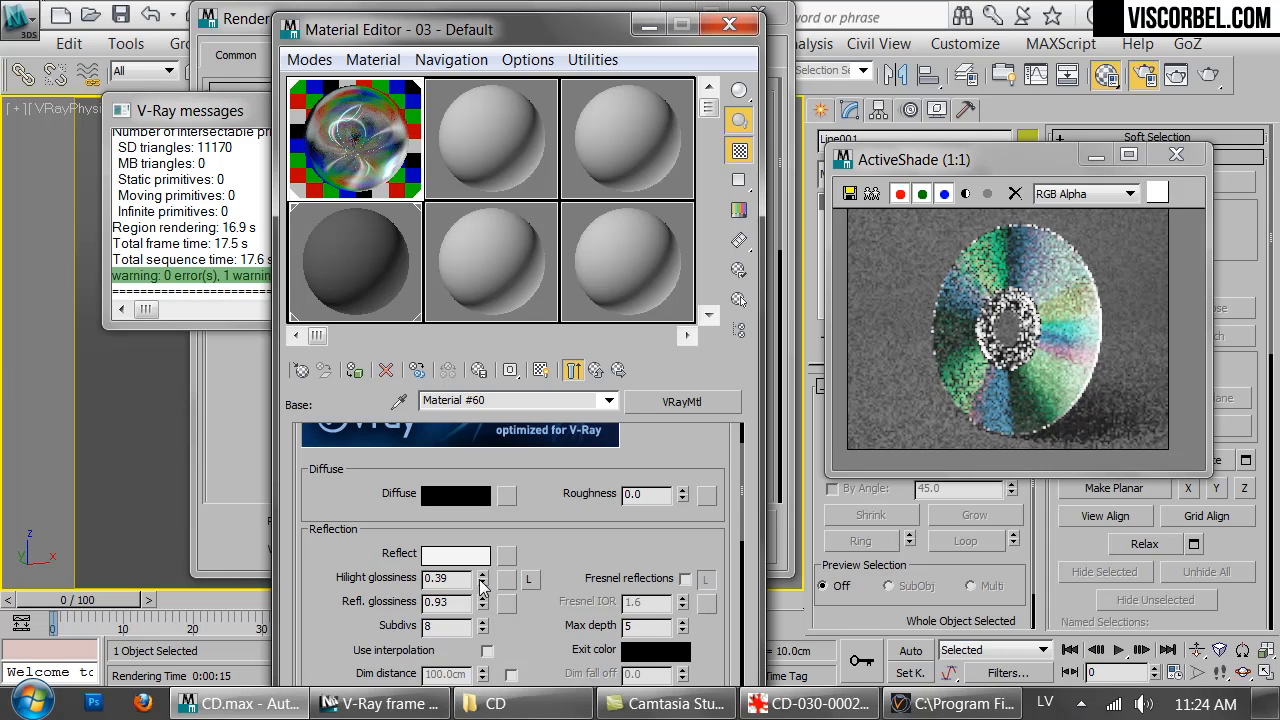
Render the CD again from Render Setup
scroll(down, 3)
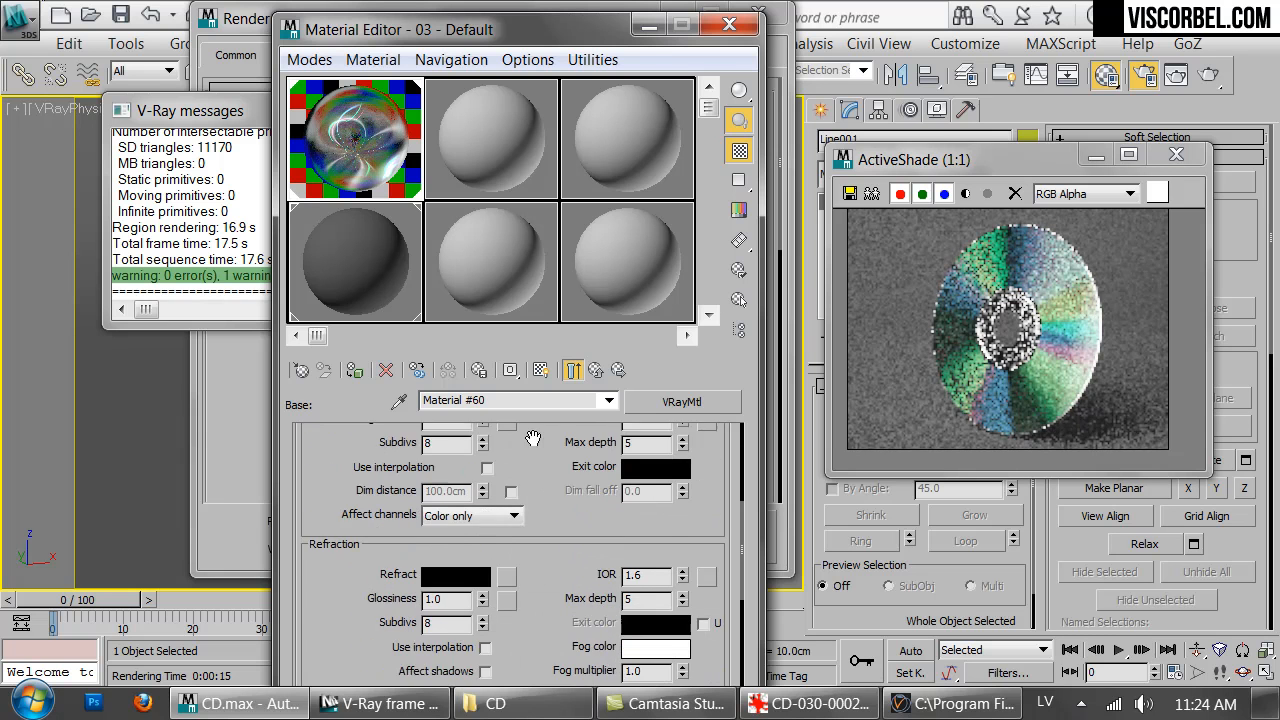
scroll(down, 3)
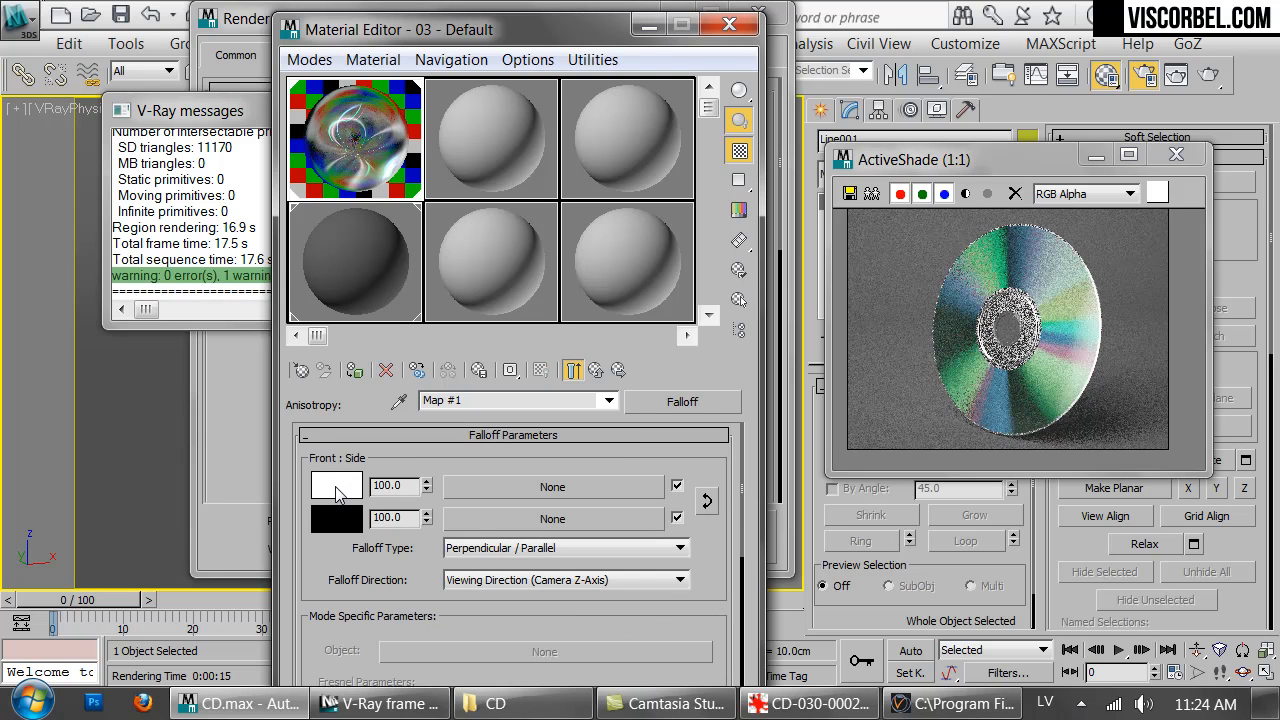
click(336, 485)
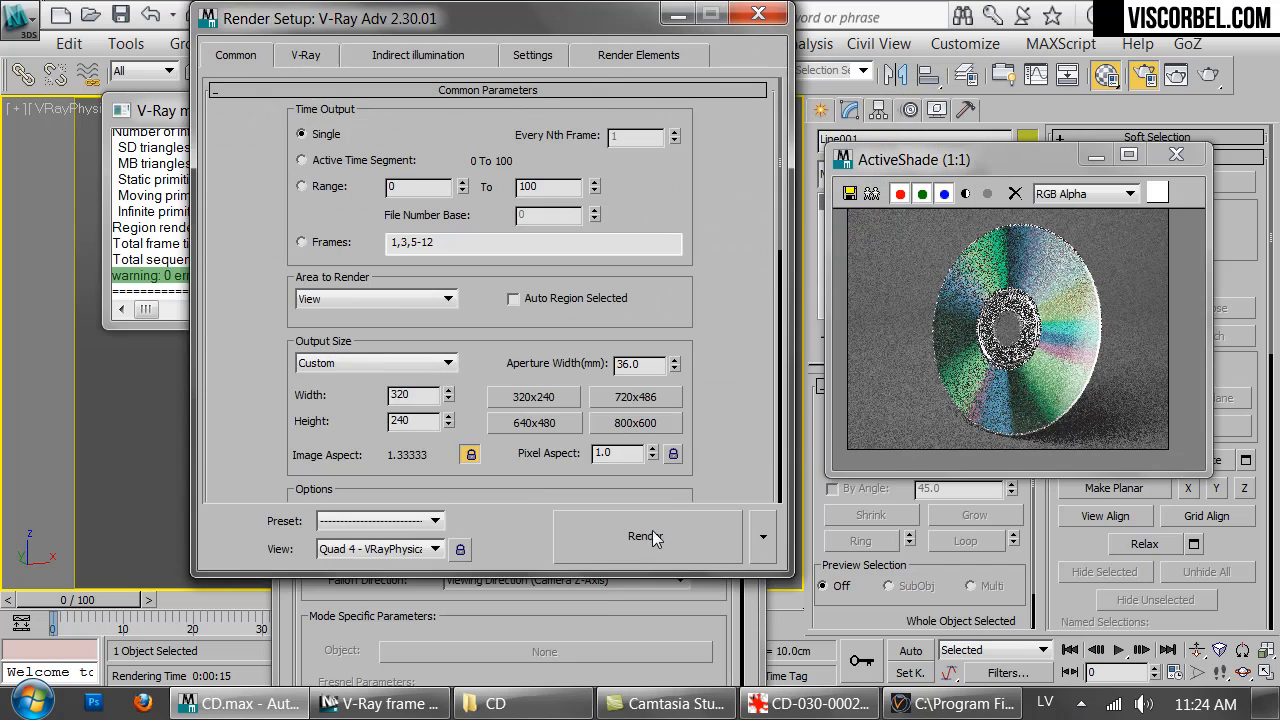
click(641, 536)
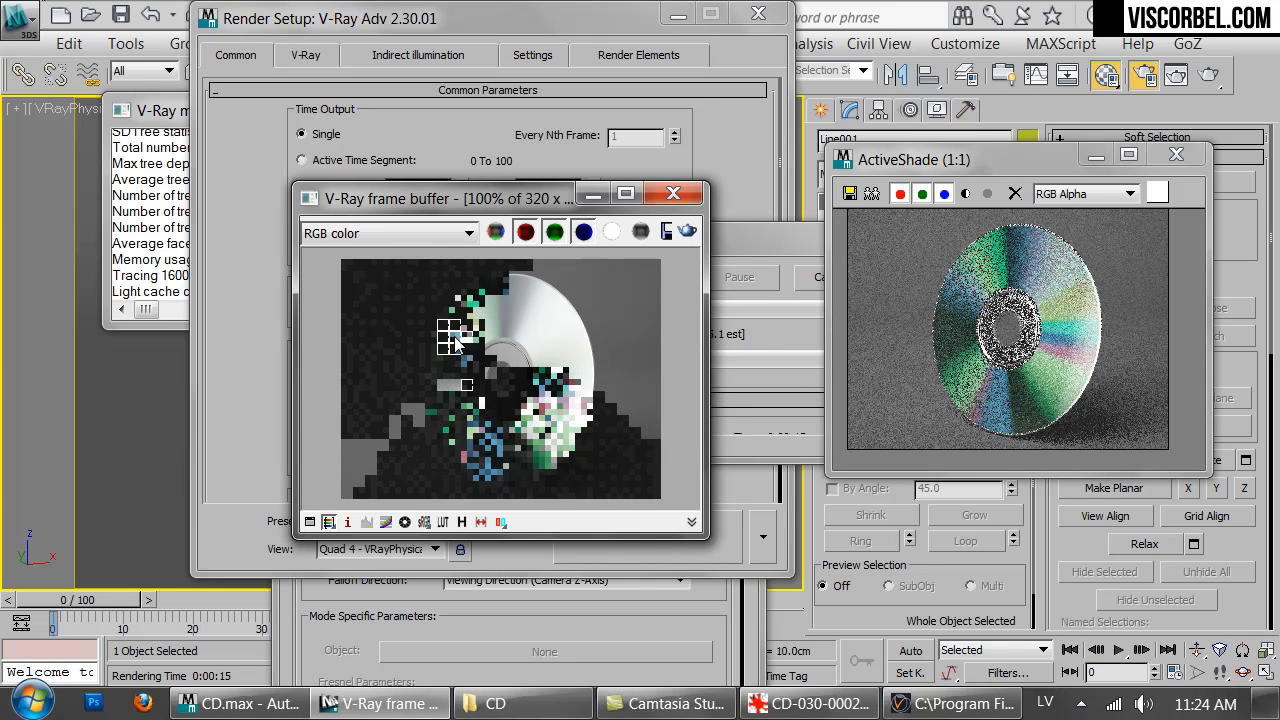
View the Disc Makers reference photo in IrfanView, then return to CD_Surface in 3ds Max
click(808, 703)
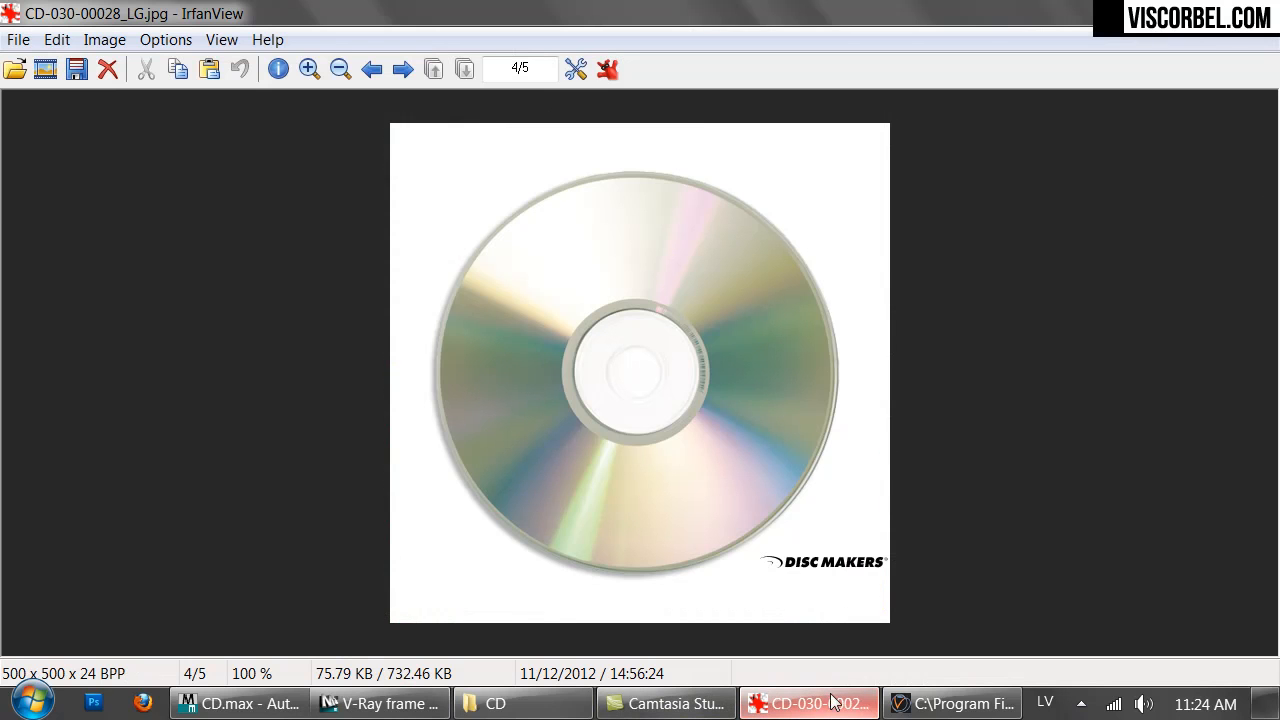
click(402, 69)
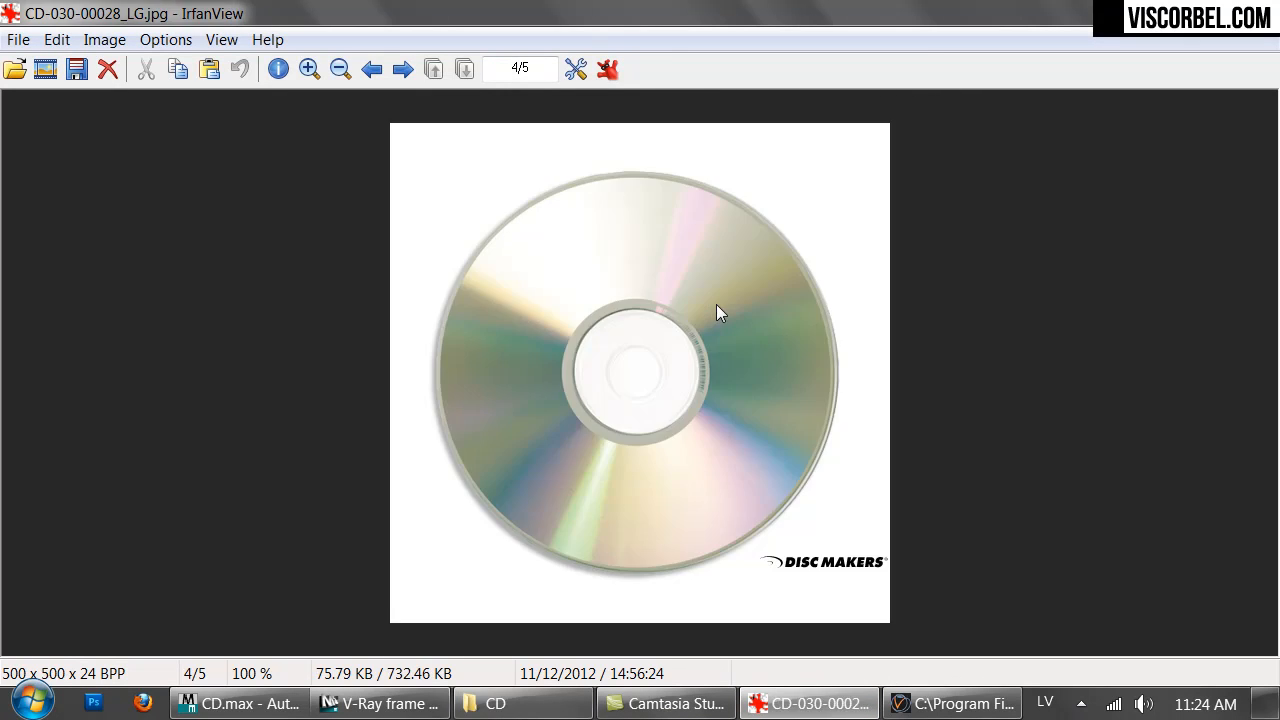
mouse_move(595, 598)
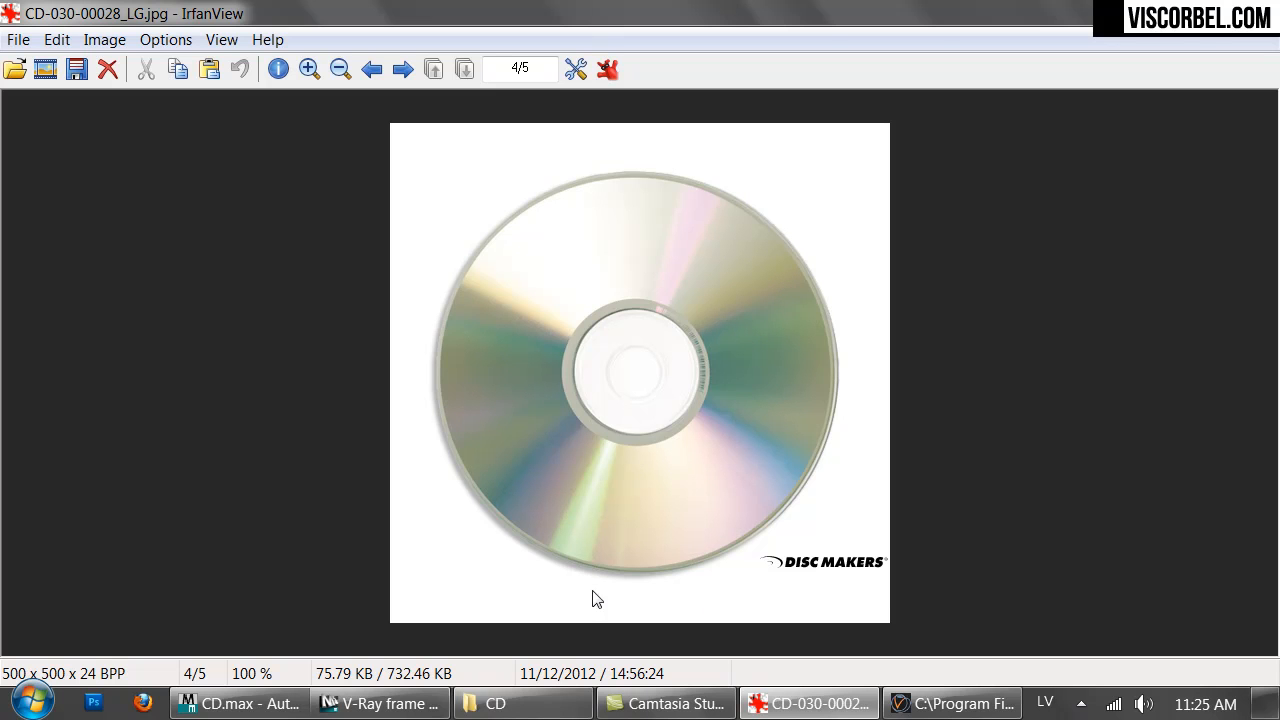
click(379, 703)
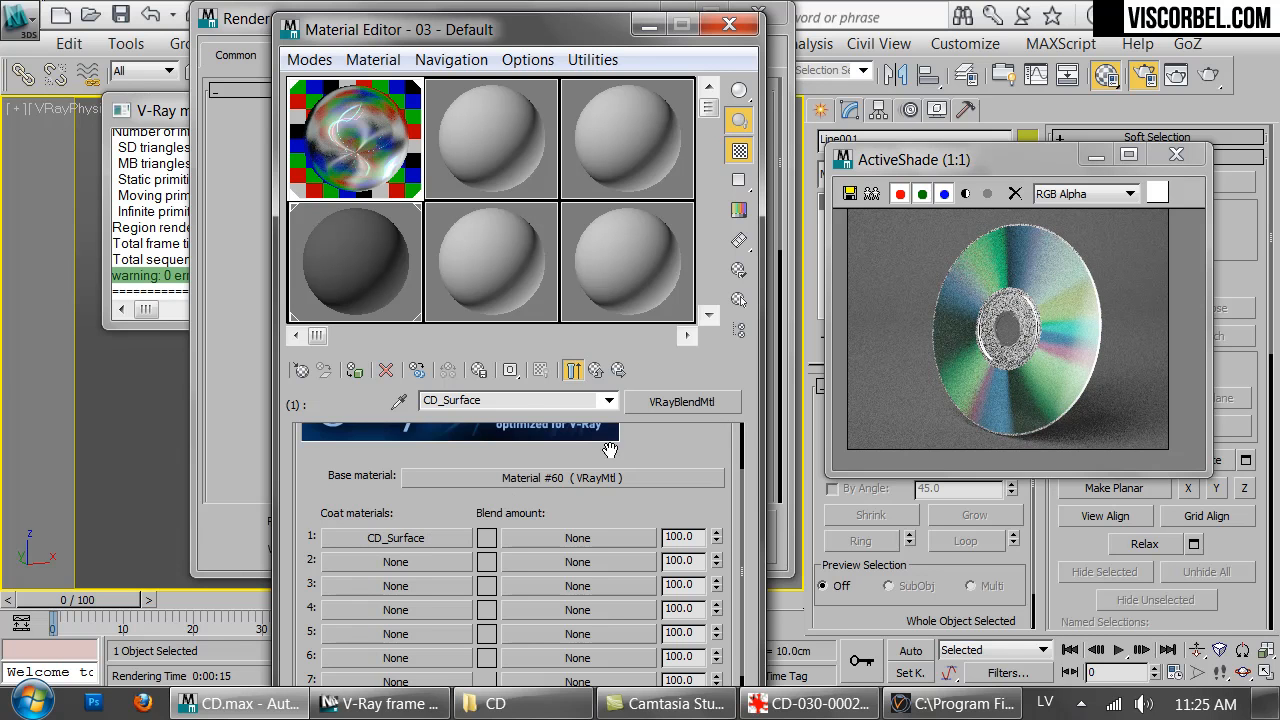
mouse_move(338, 153)
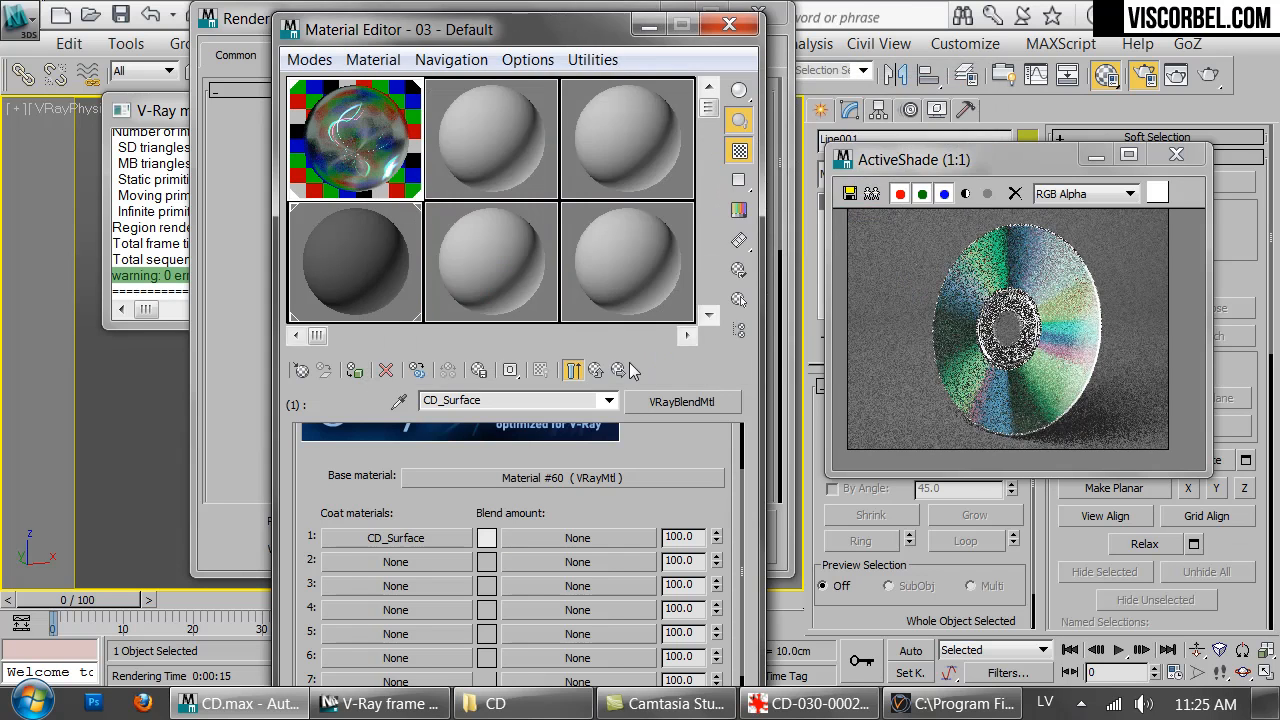
mouse_move(1210, 76)
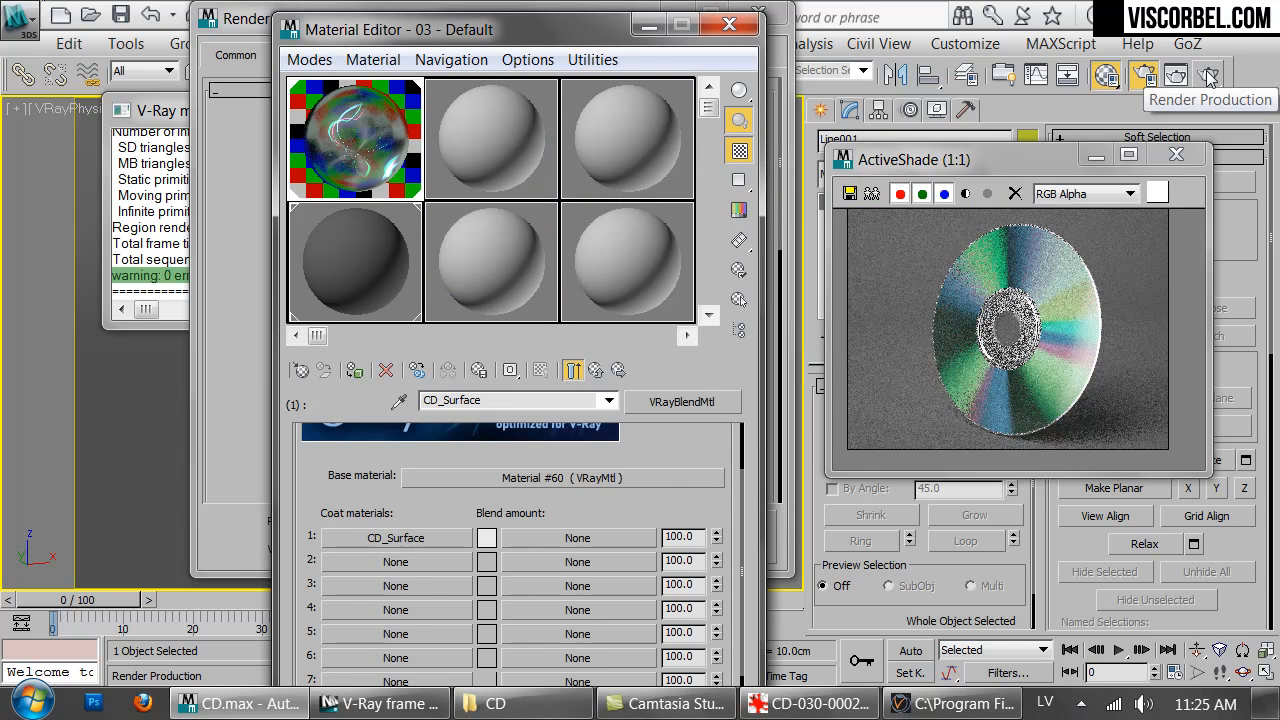
Render the CD with the white coat 1 blend amount, then re-render from the base material
click(1208, 75)
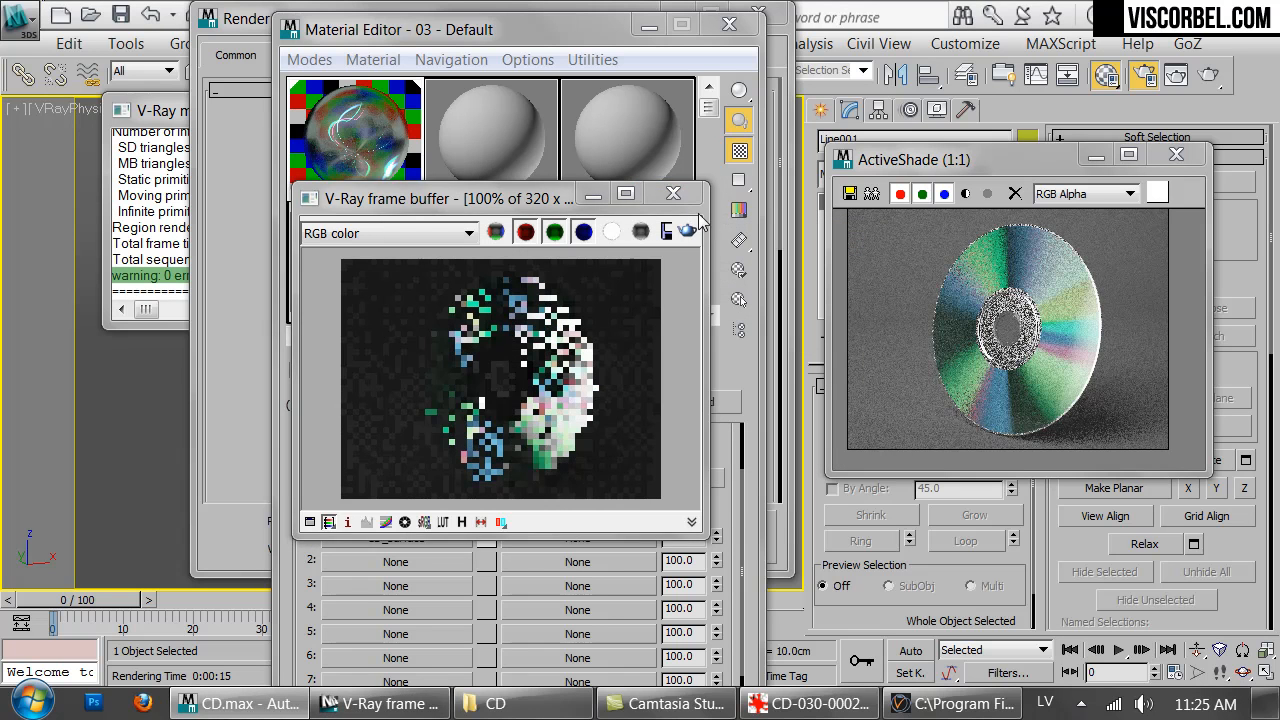
click(673, 193)
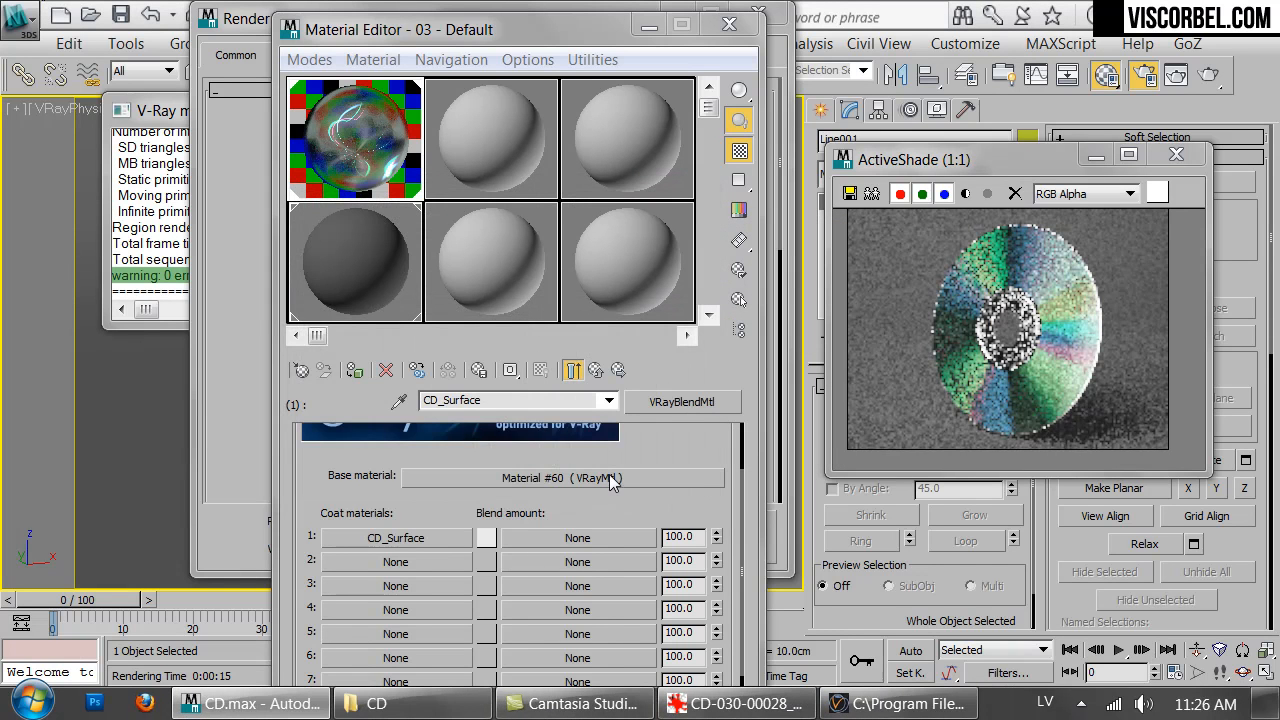
click(560, 477)
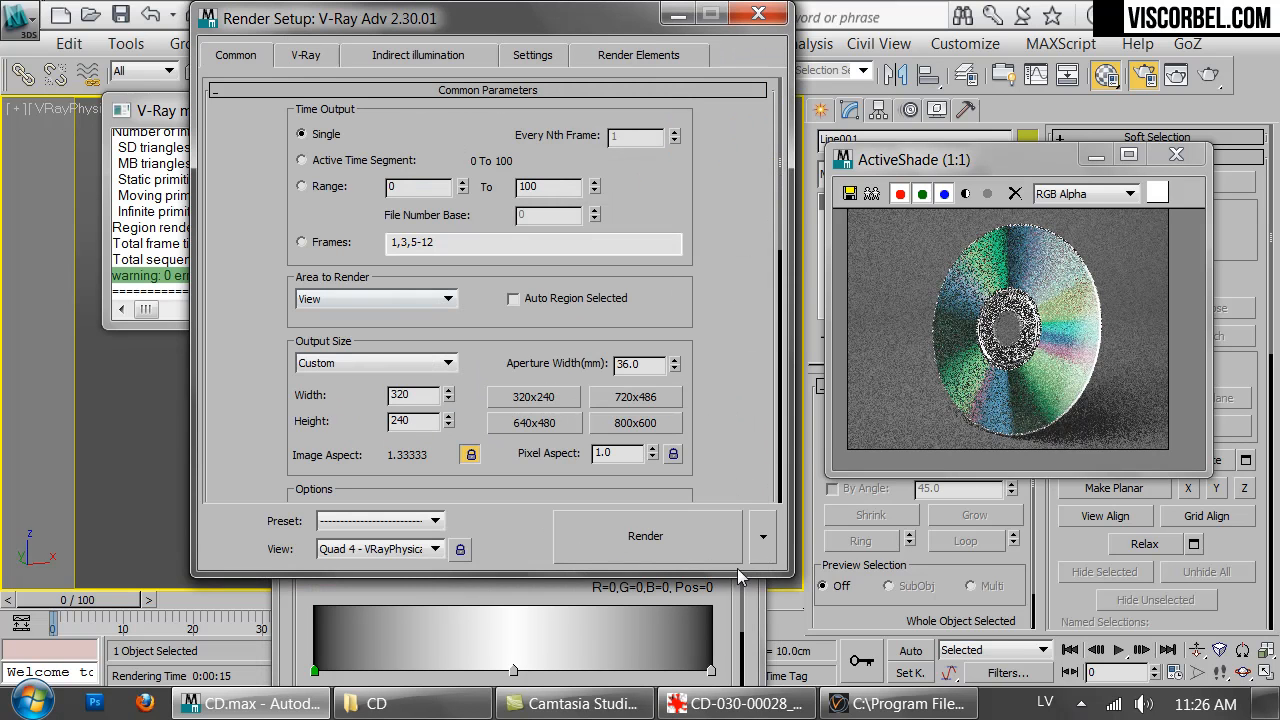
click(645, 535)
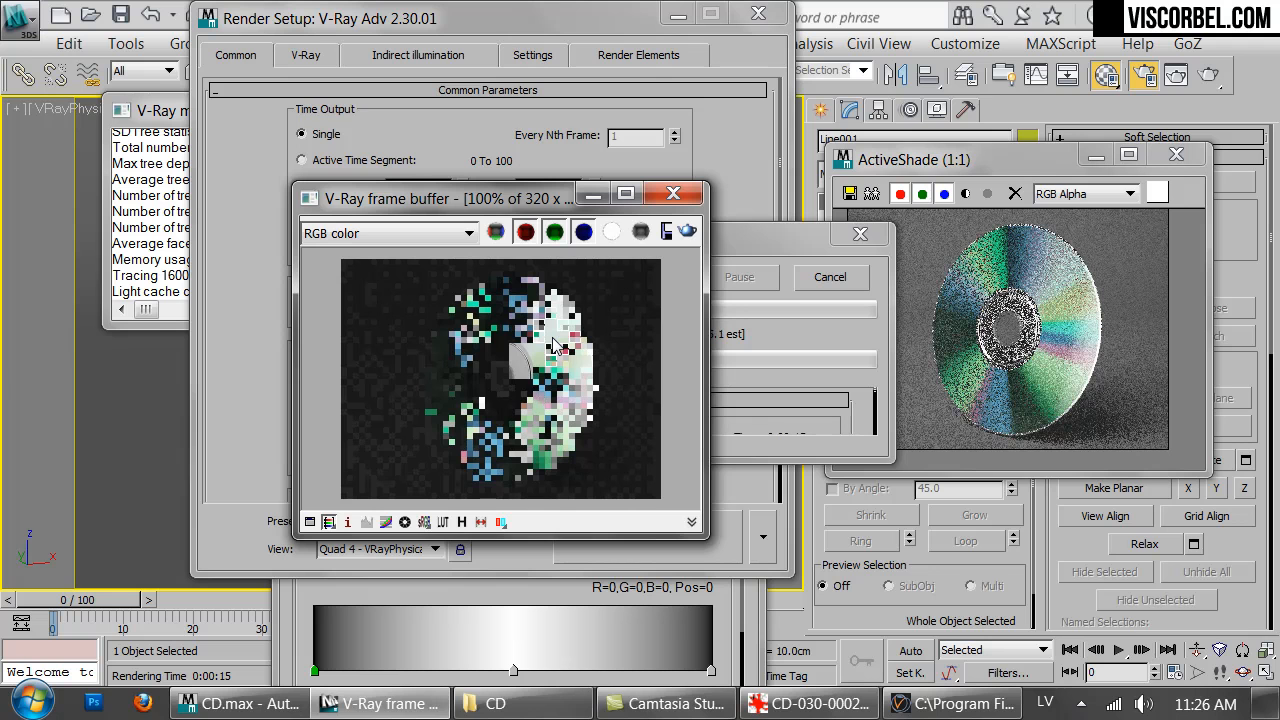
click(808, 703)
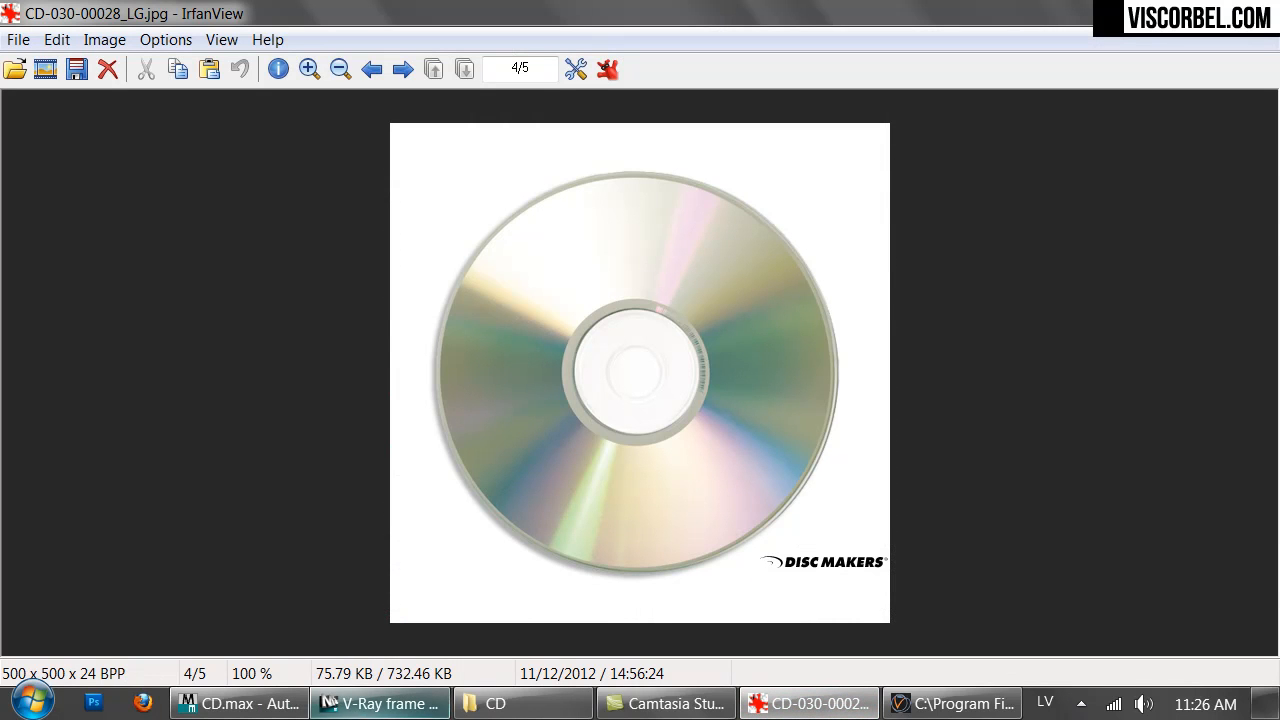
Switch from IrfanView back to the finished V-Ray render in 3ds Max
click(238, 703)
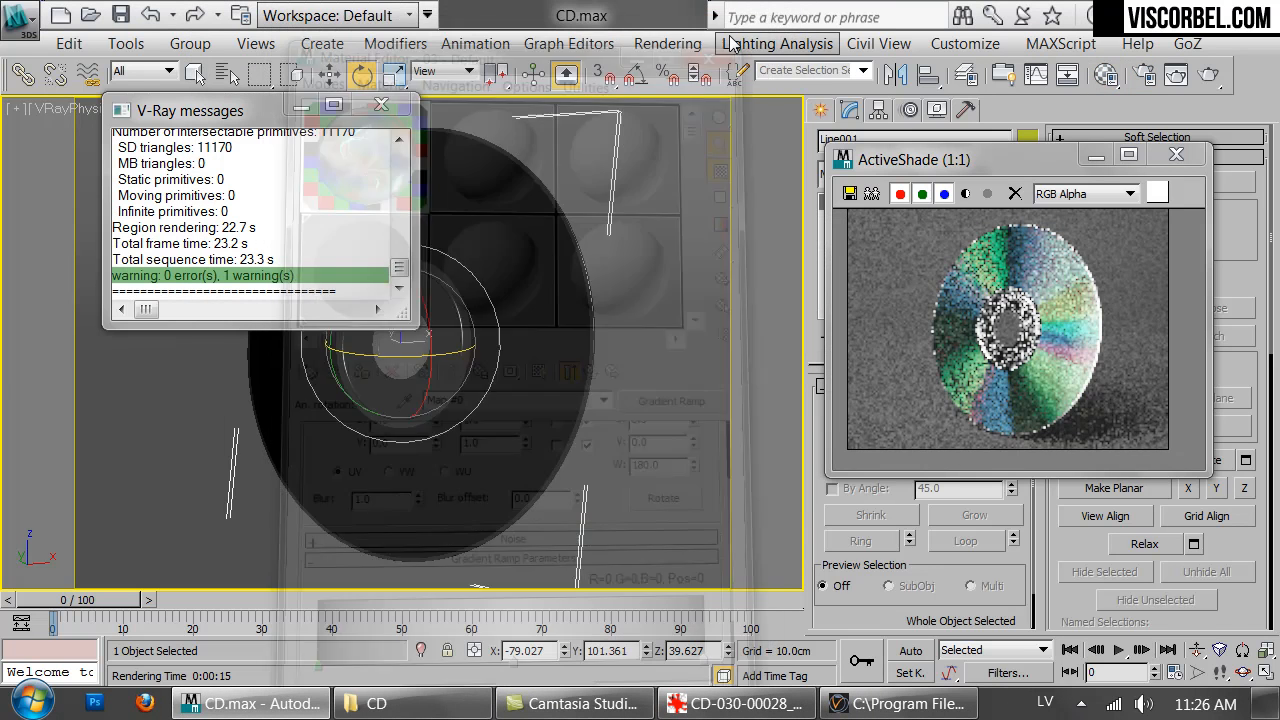
Rotate the CD through several steeper tilts in the camera view, watching the ActiveShade reflections
click(381, 104)
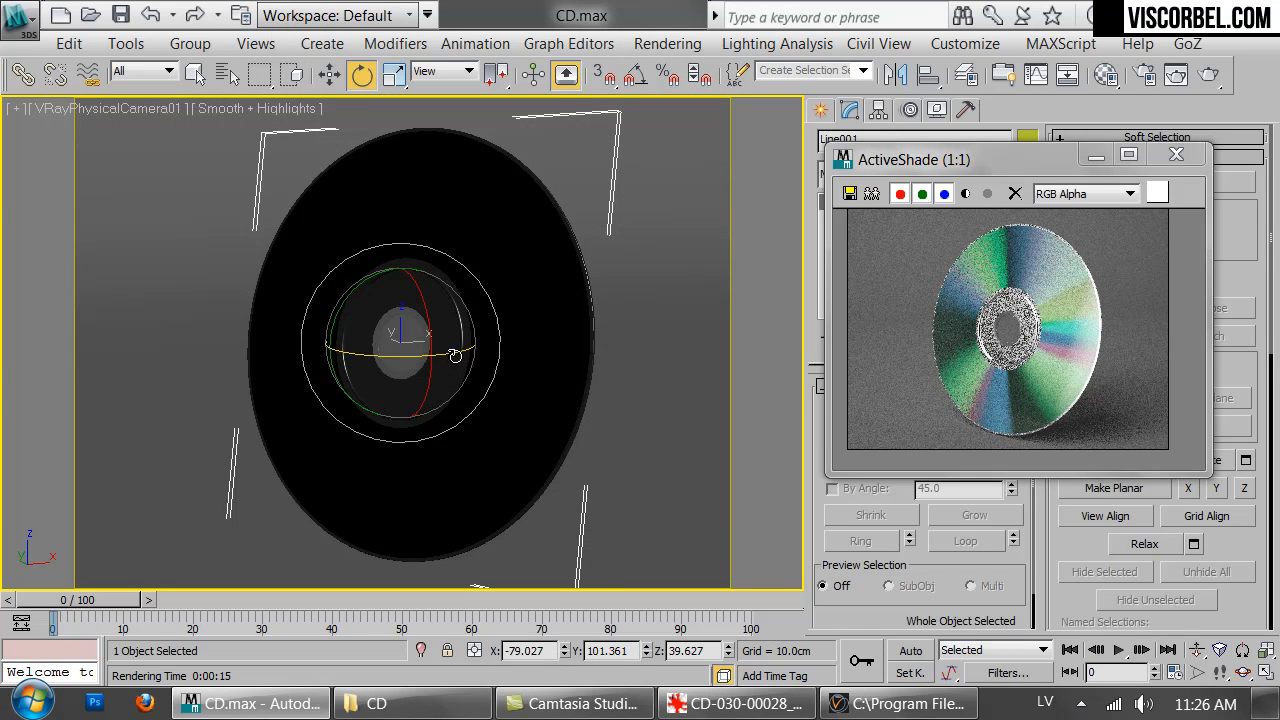
drag(455, 356, 435, 347)
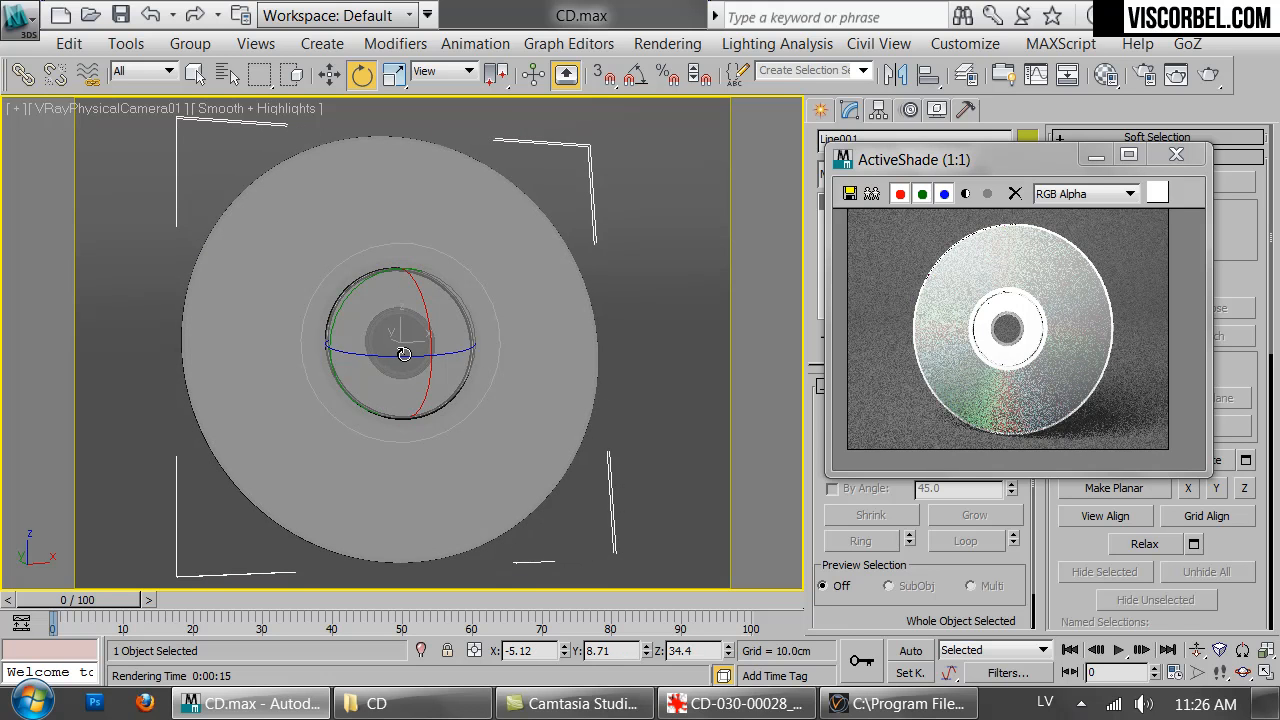
drag(403, 354, 435, 330)
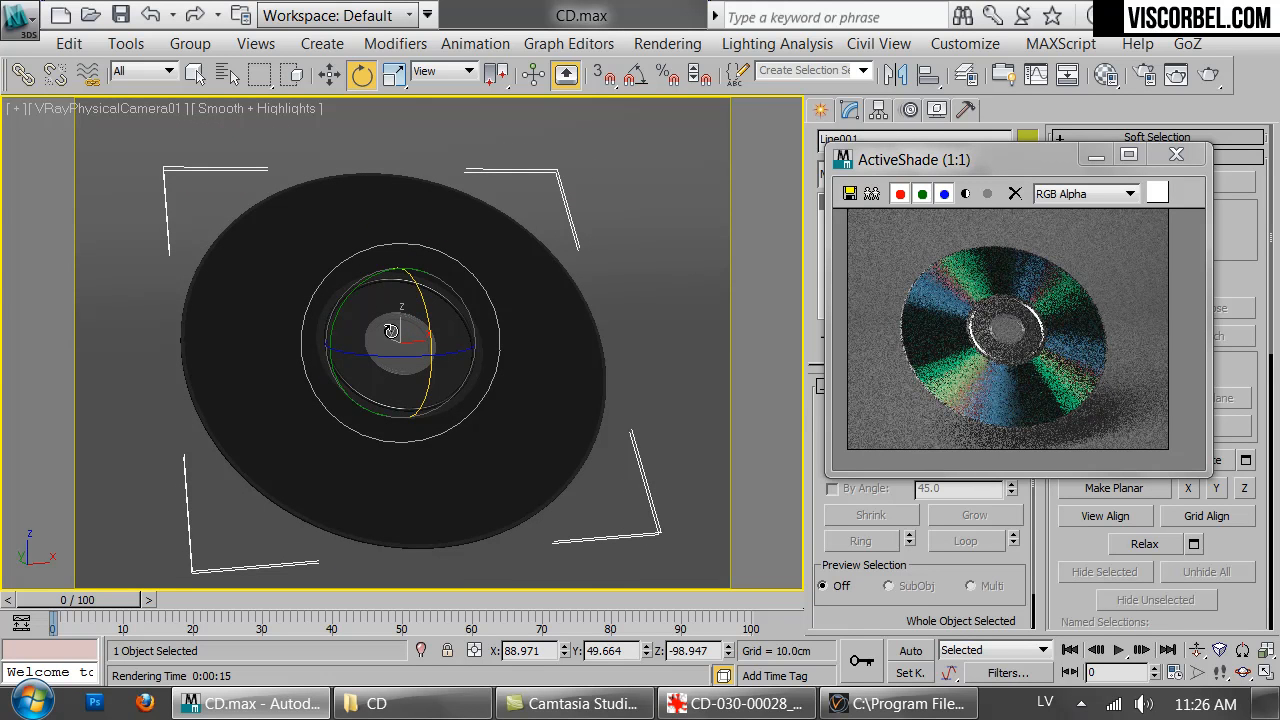
drag(390, 330, 400, 345)
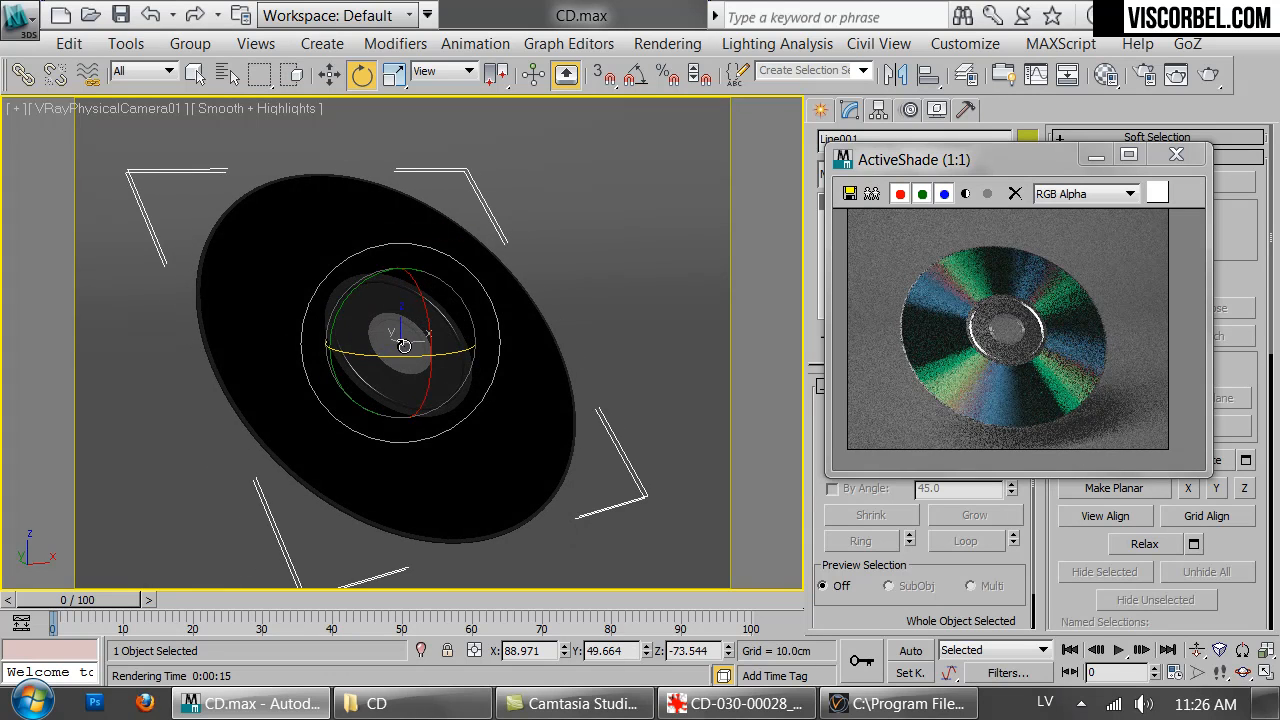